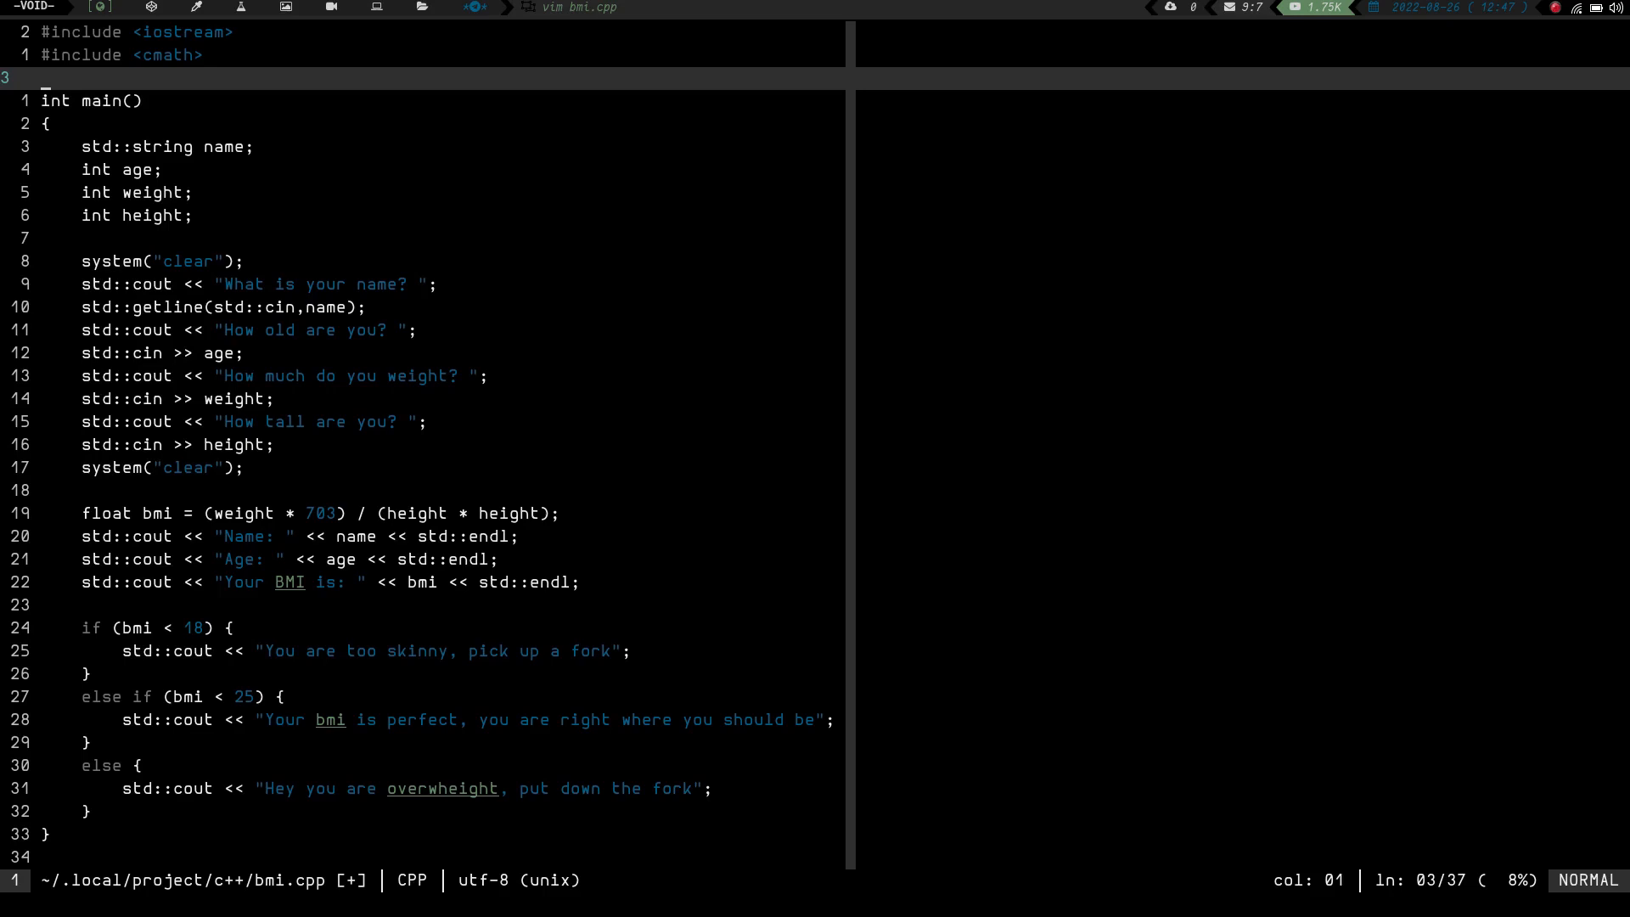
mouse_move(972, 191)
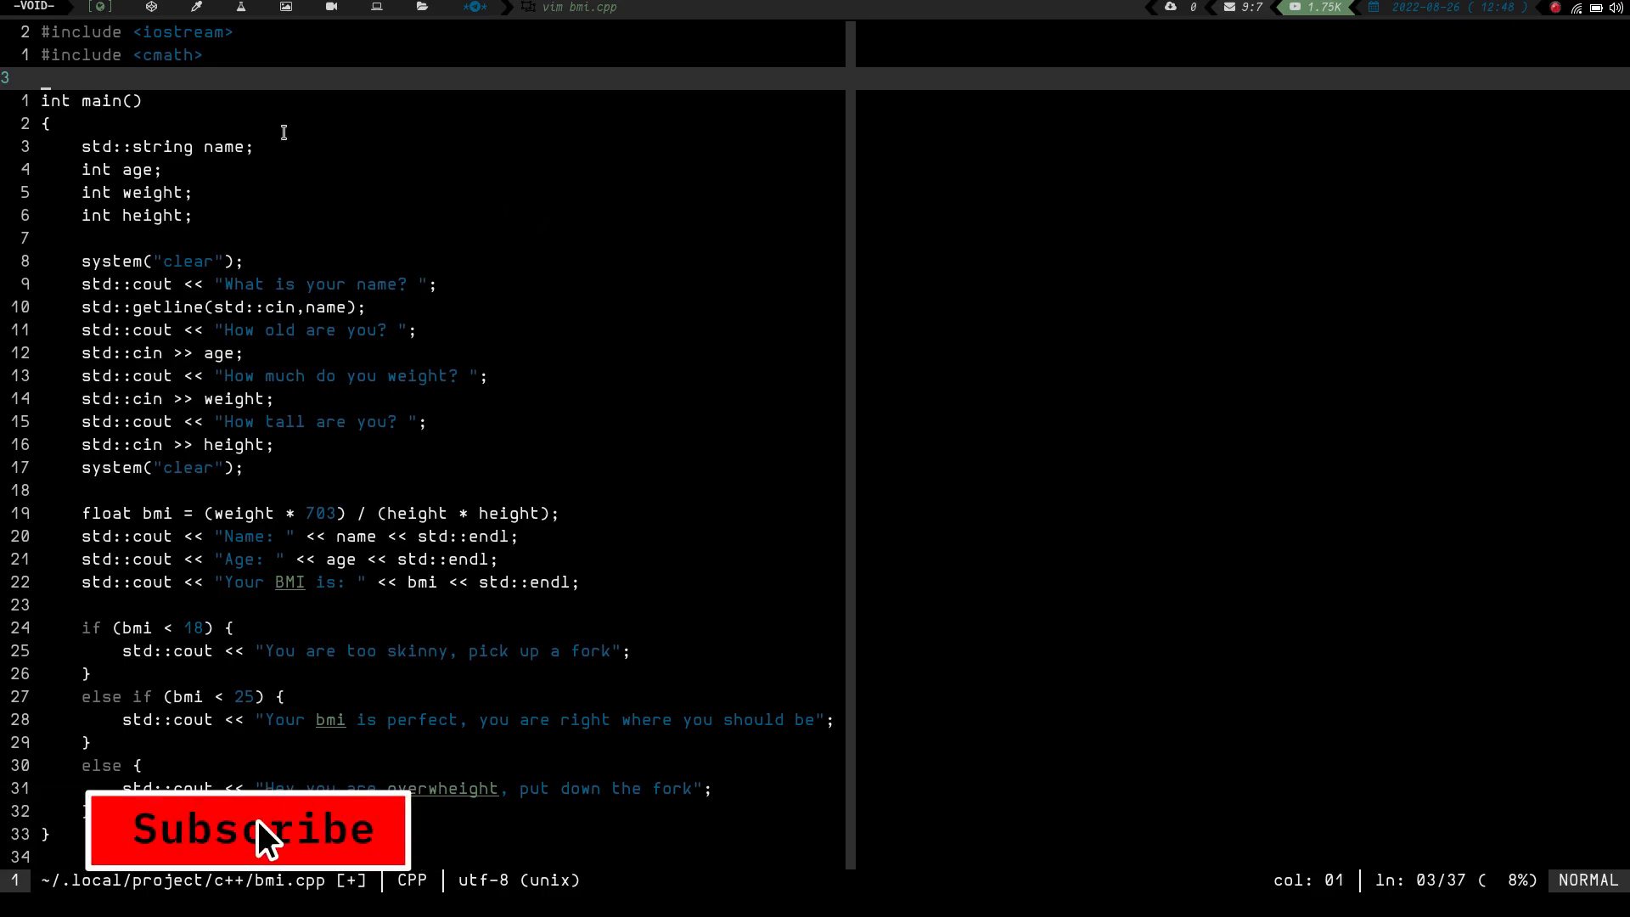
Create ~/.local/project/python/bmi.py in a vertical split with a 'python bmi calculator' header.
click(248, 831)
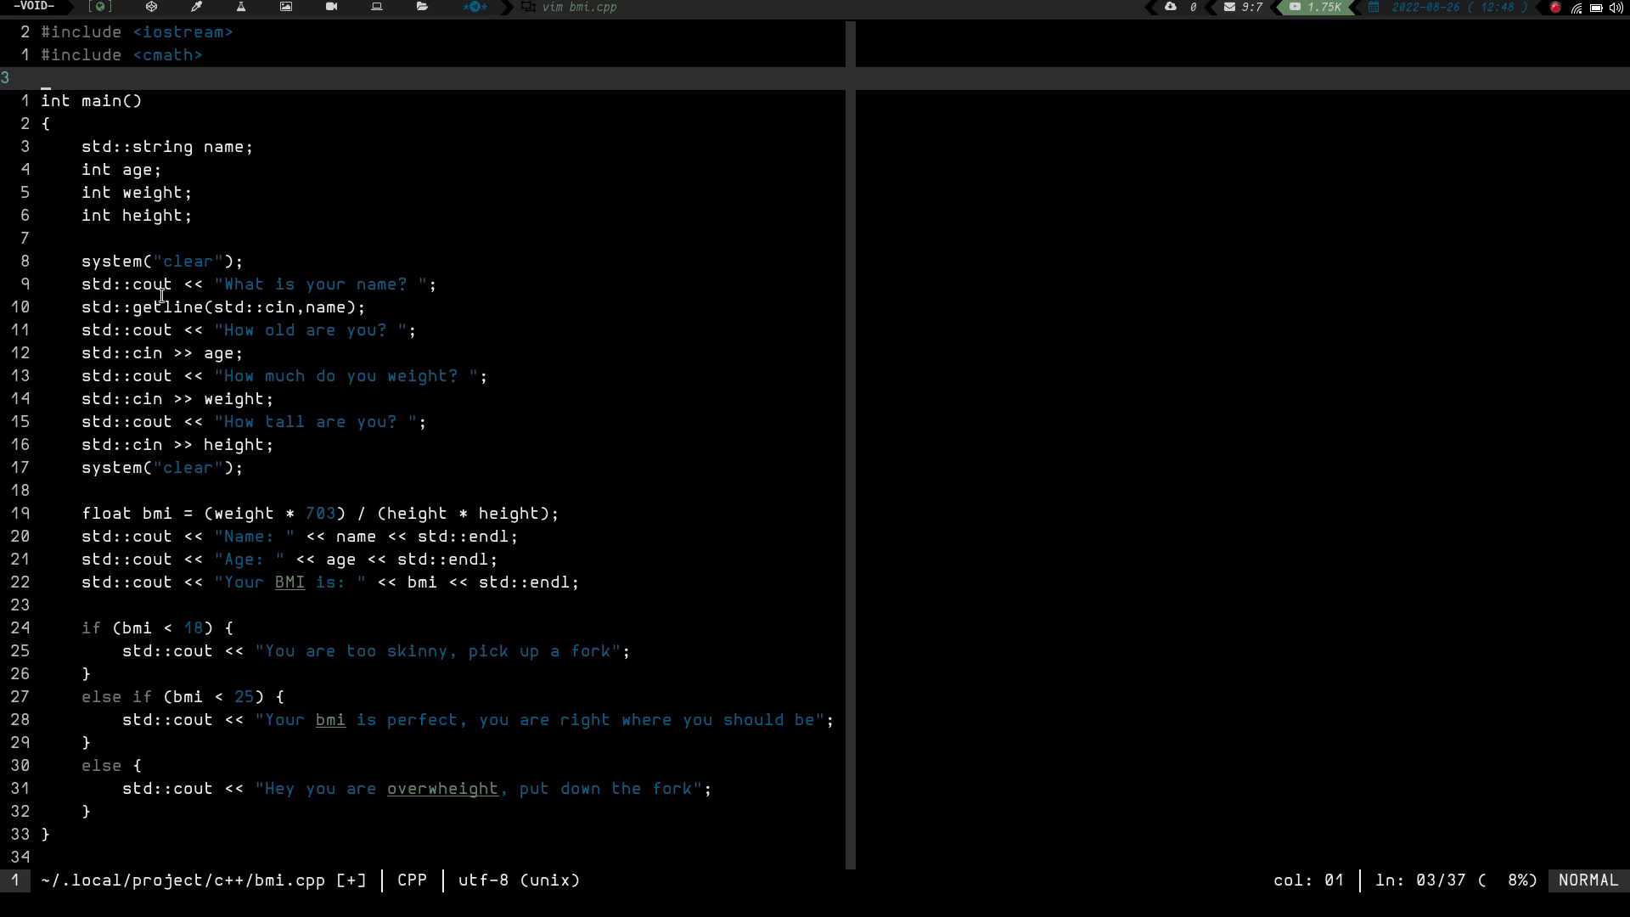
mouse_move(302, 355)
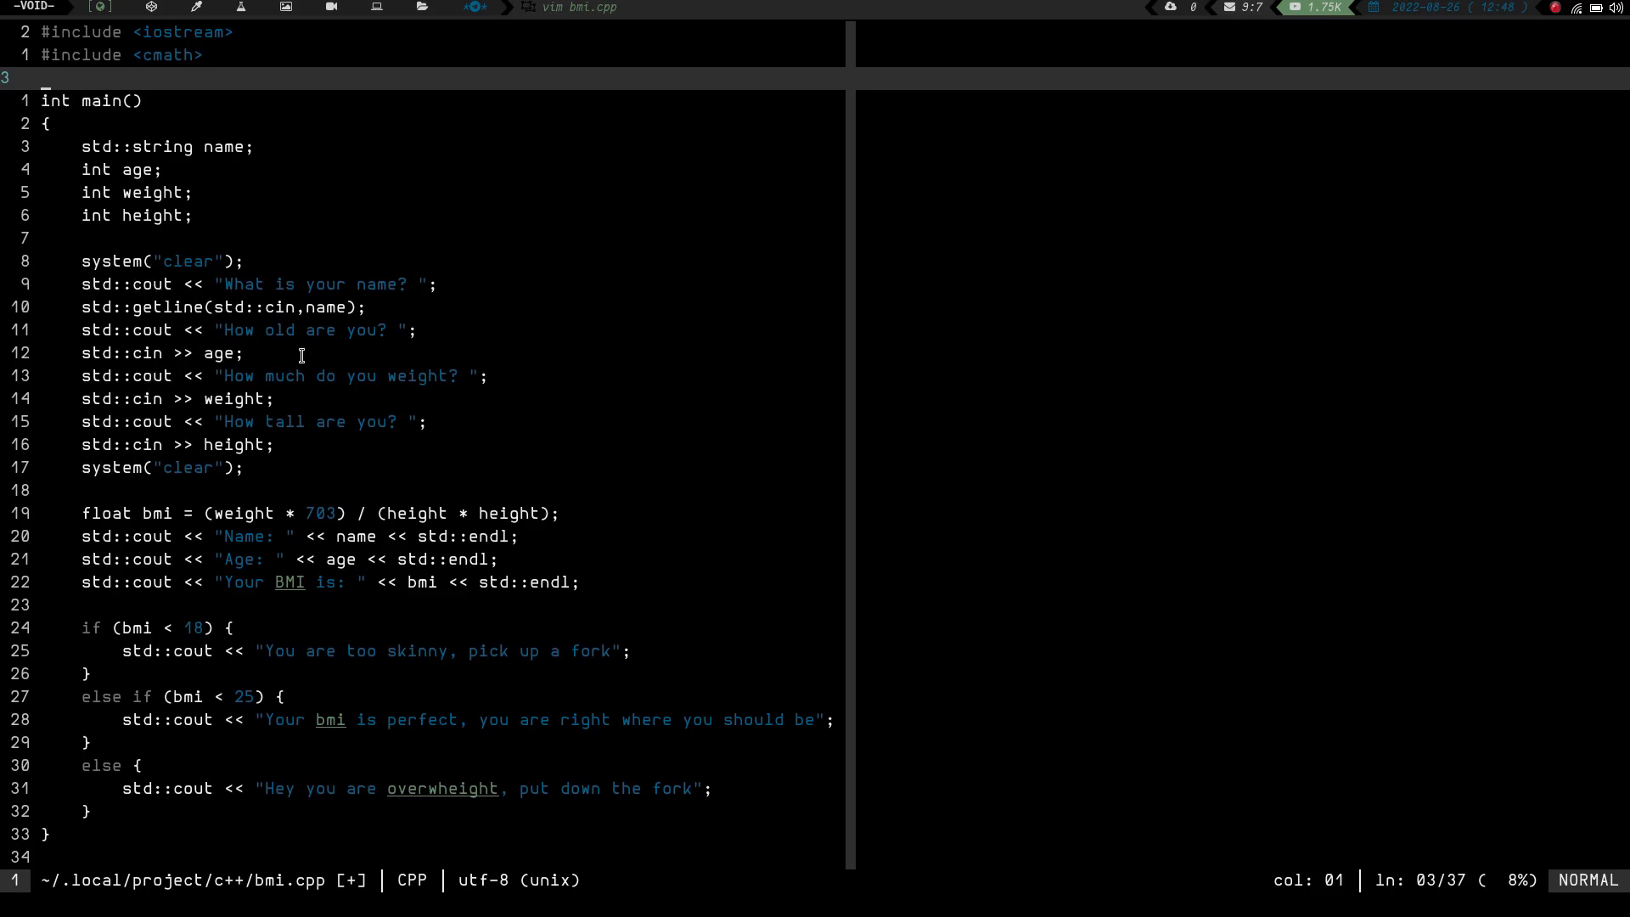
mouse_move(85, 307)
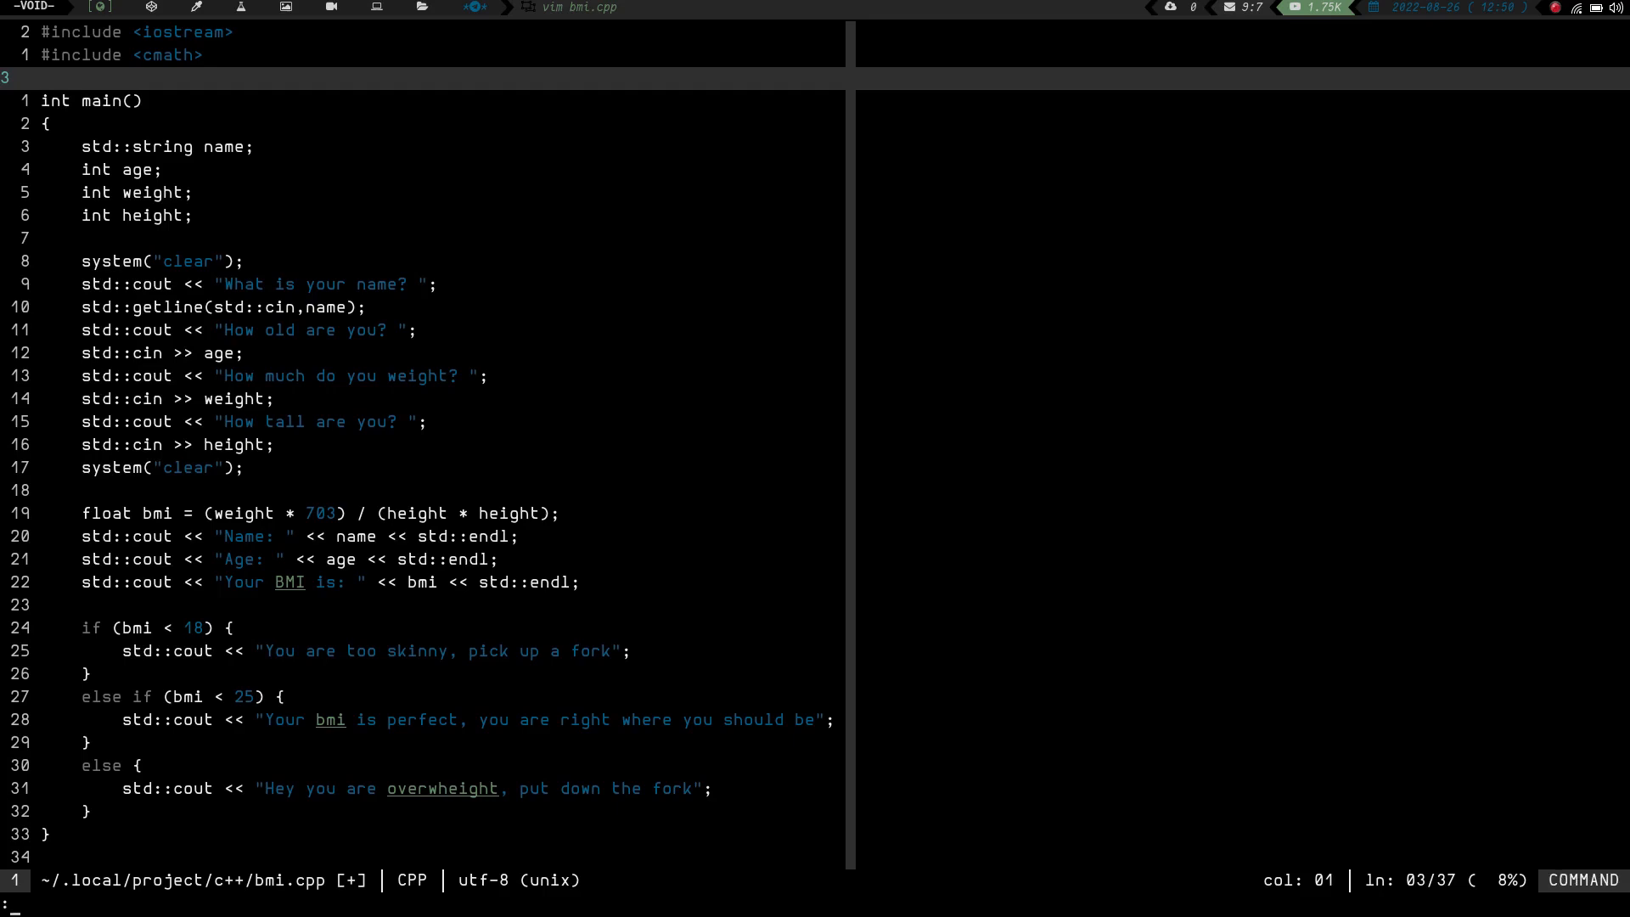
text(:vnew ~/.local/project/python/bmi.py)
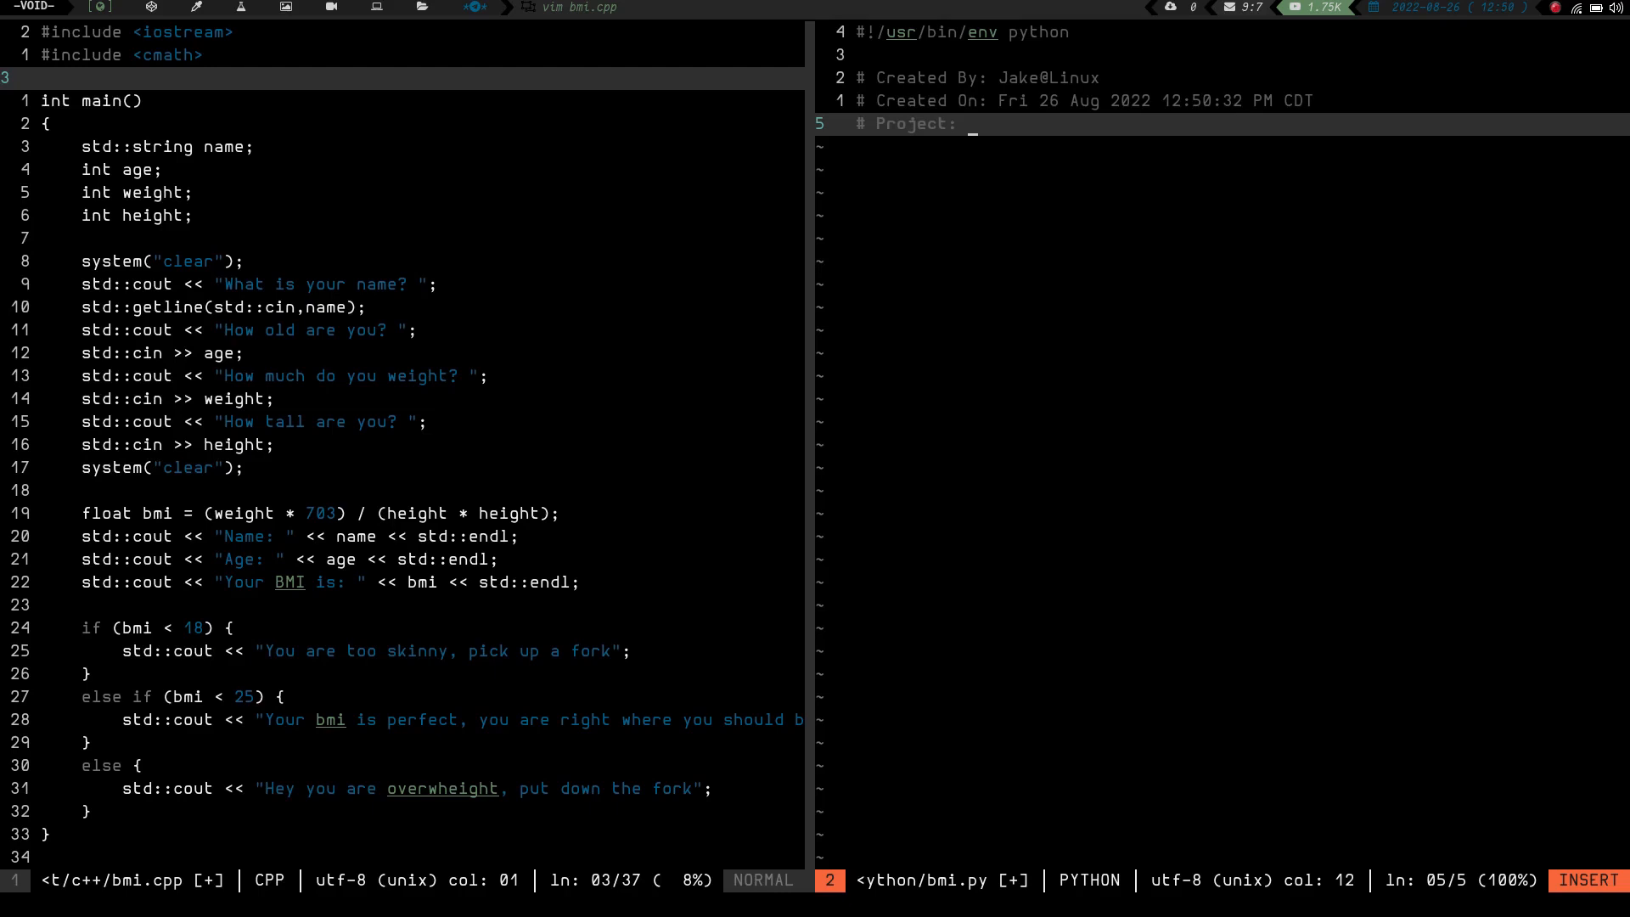
text(python bmi calculator)
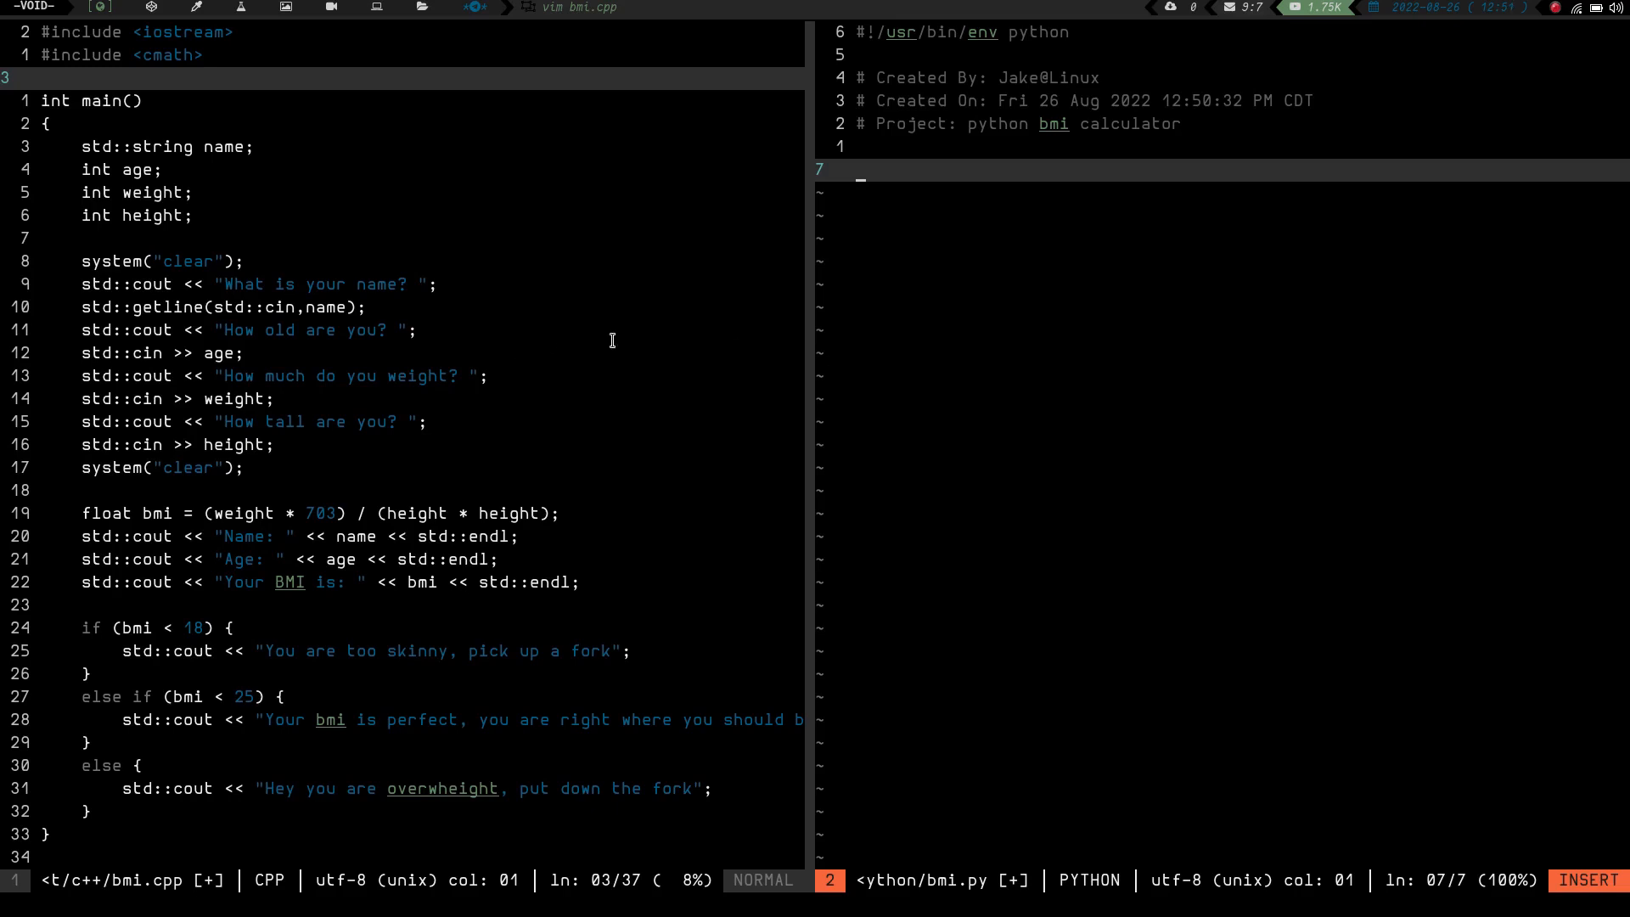
mouse_move(1205, 316)
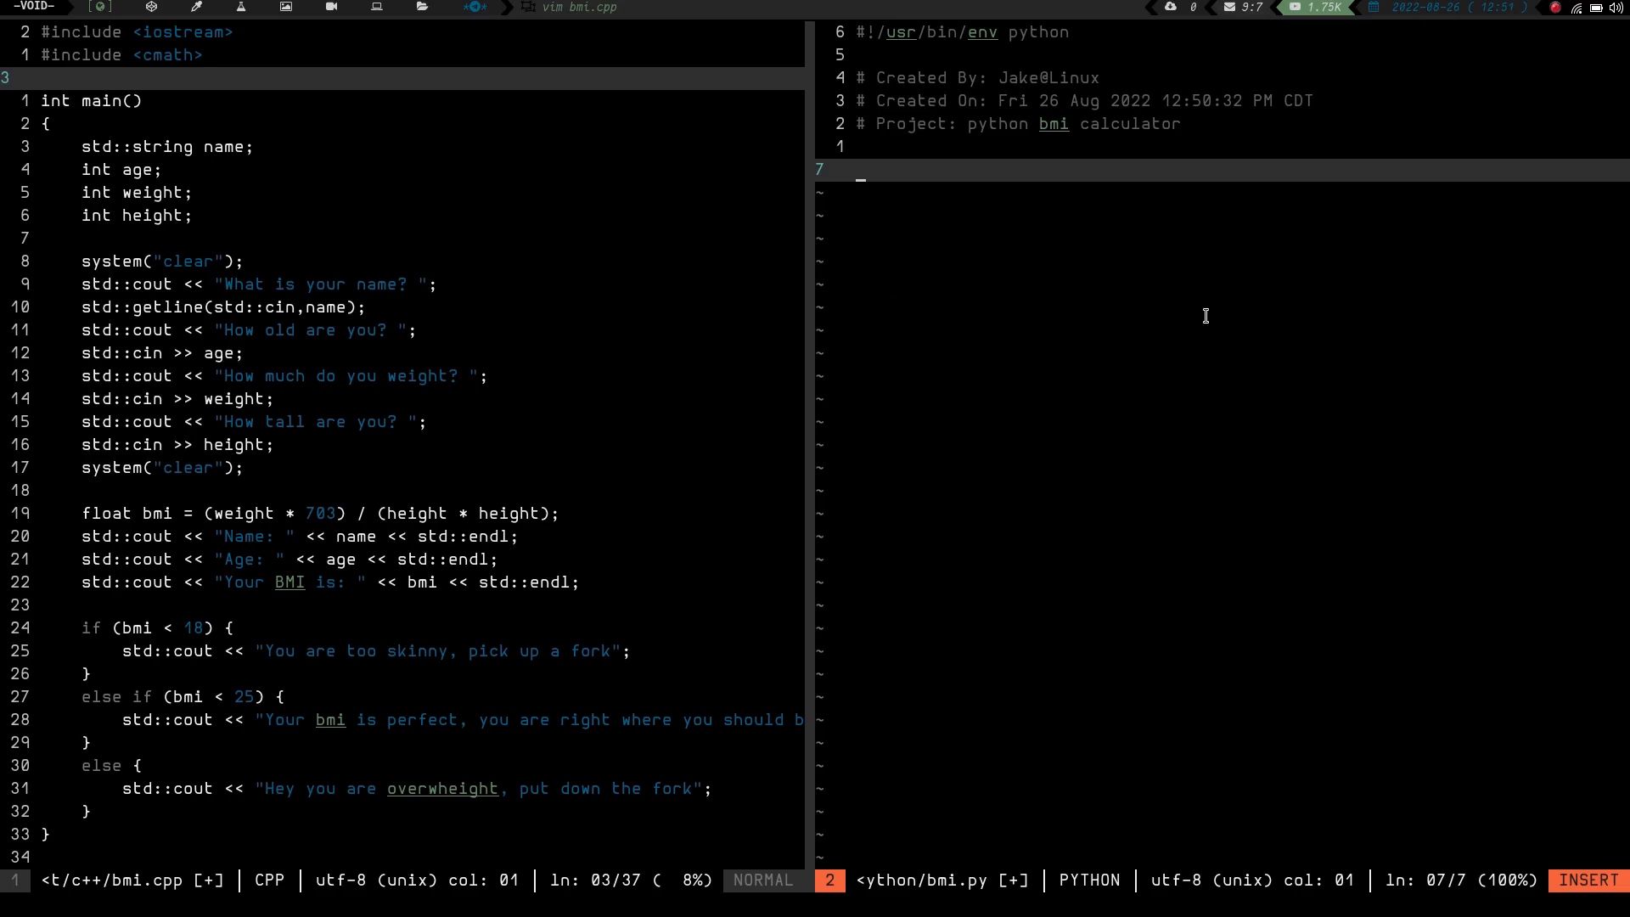
Add name = input("What is your name? ") to read the user's name.
text(name =)
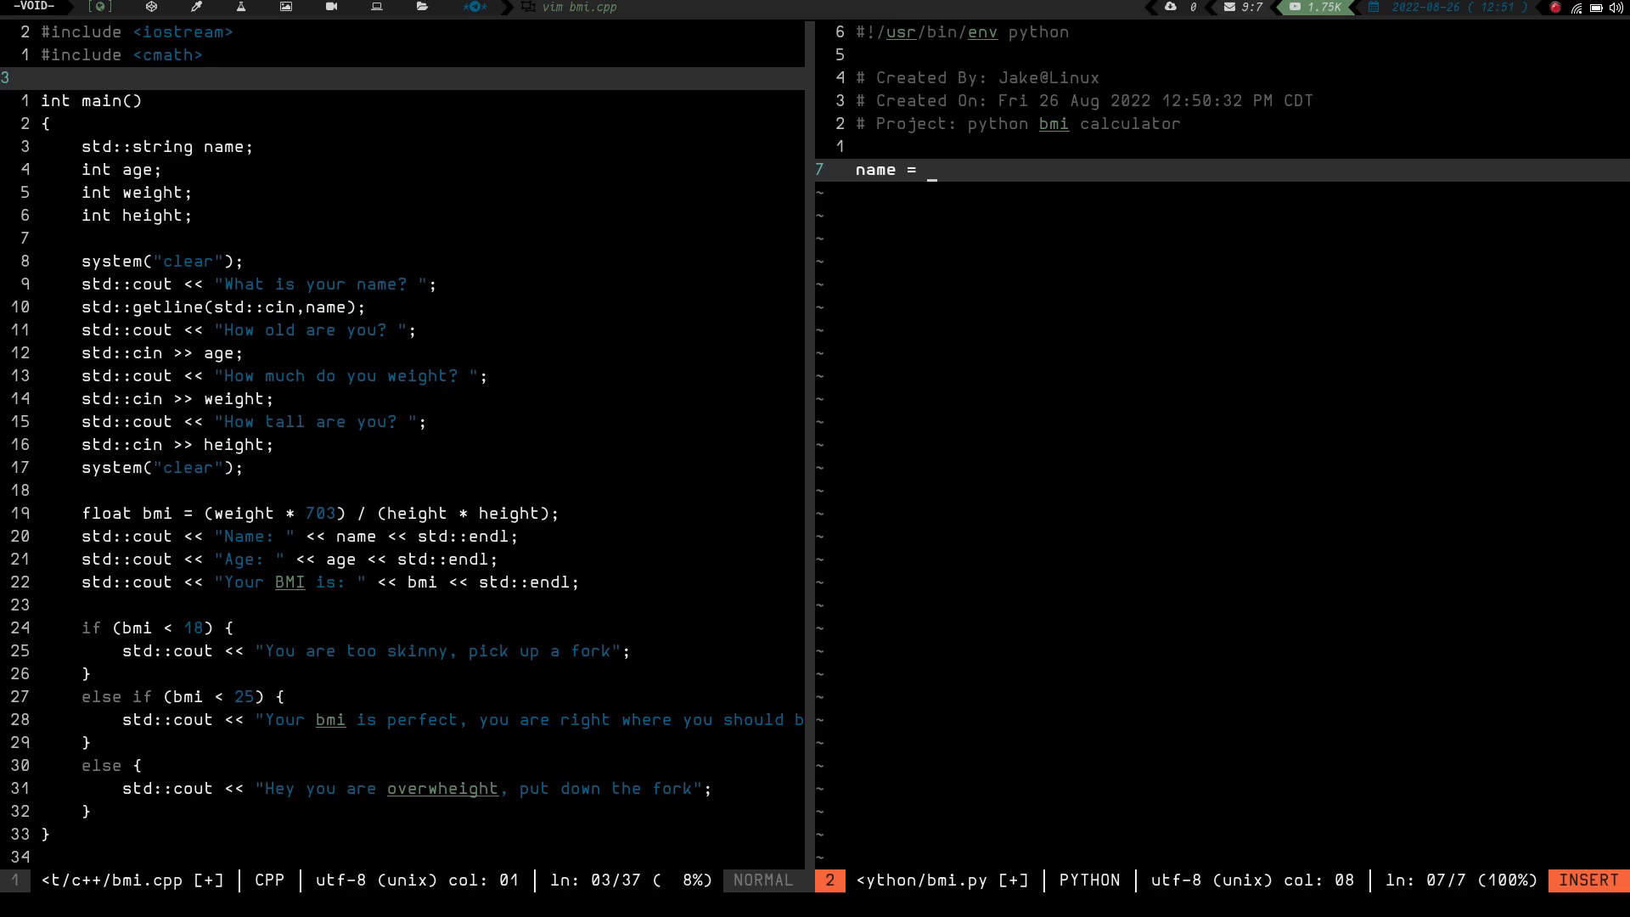
text(in)
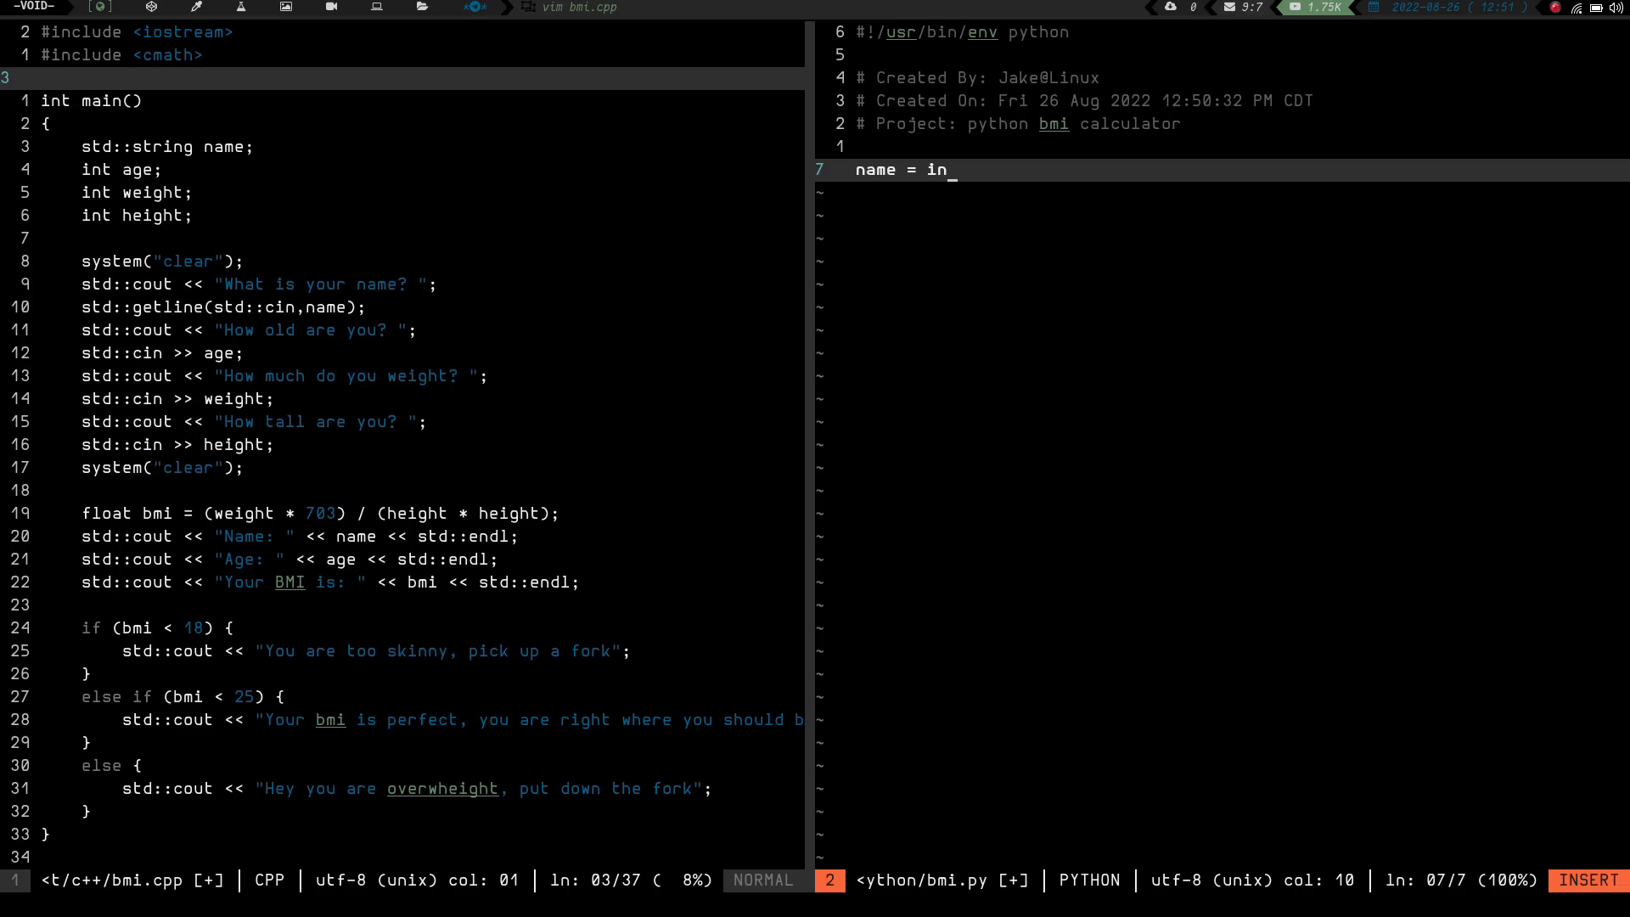
text(put()
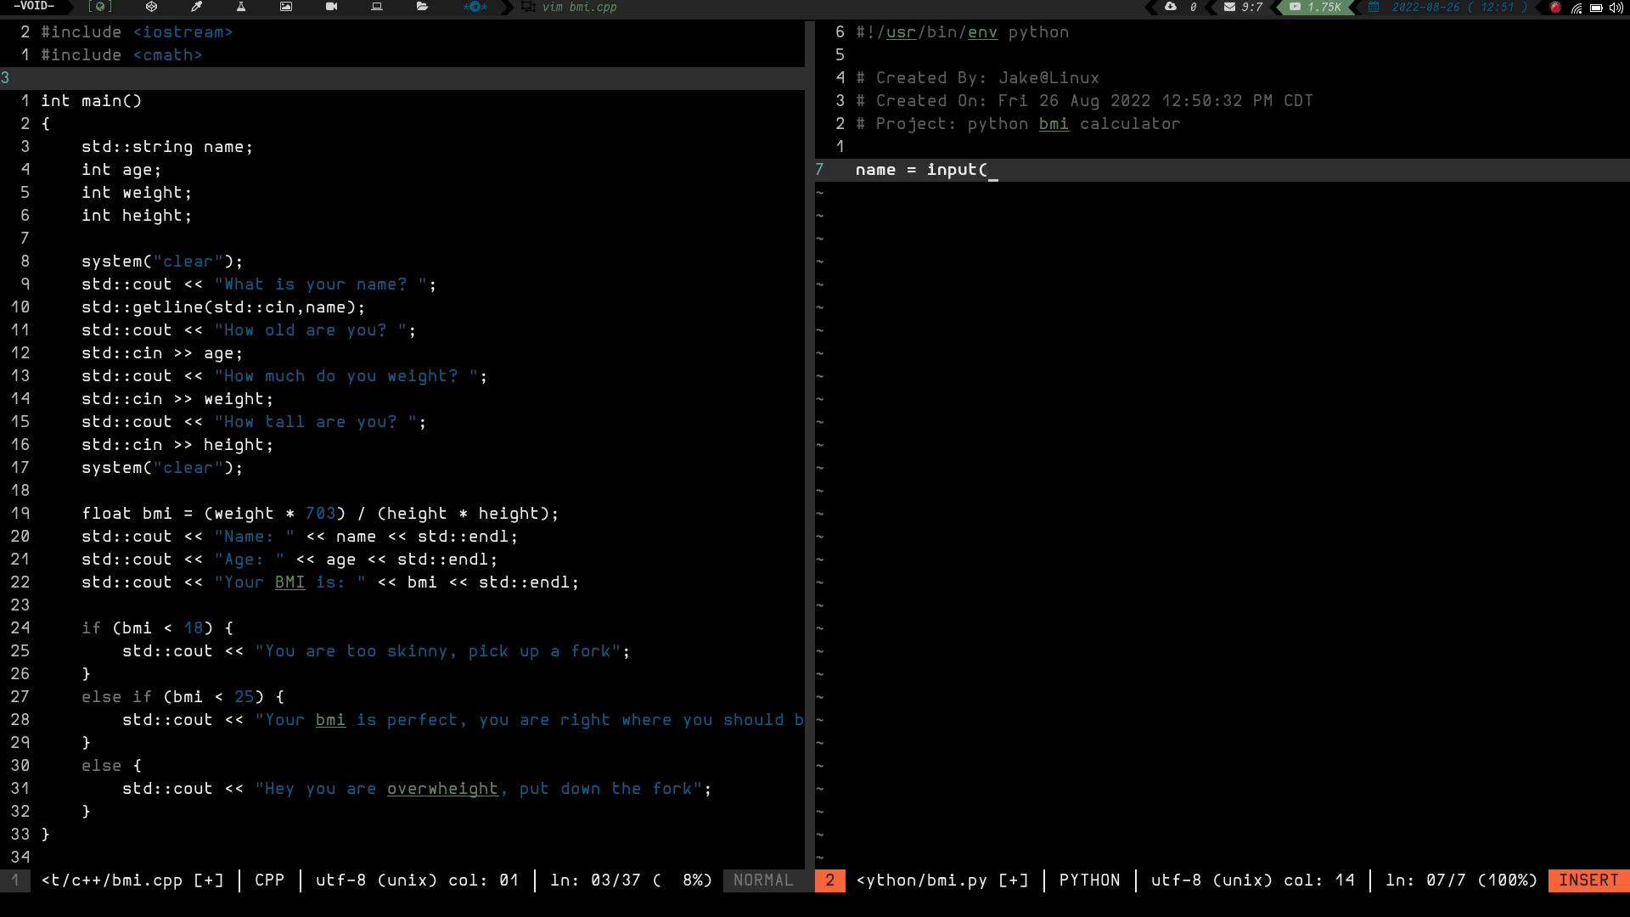
text(")
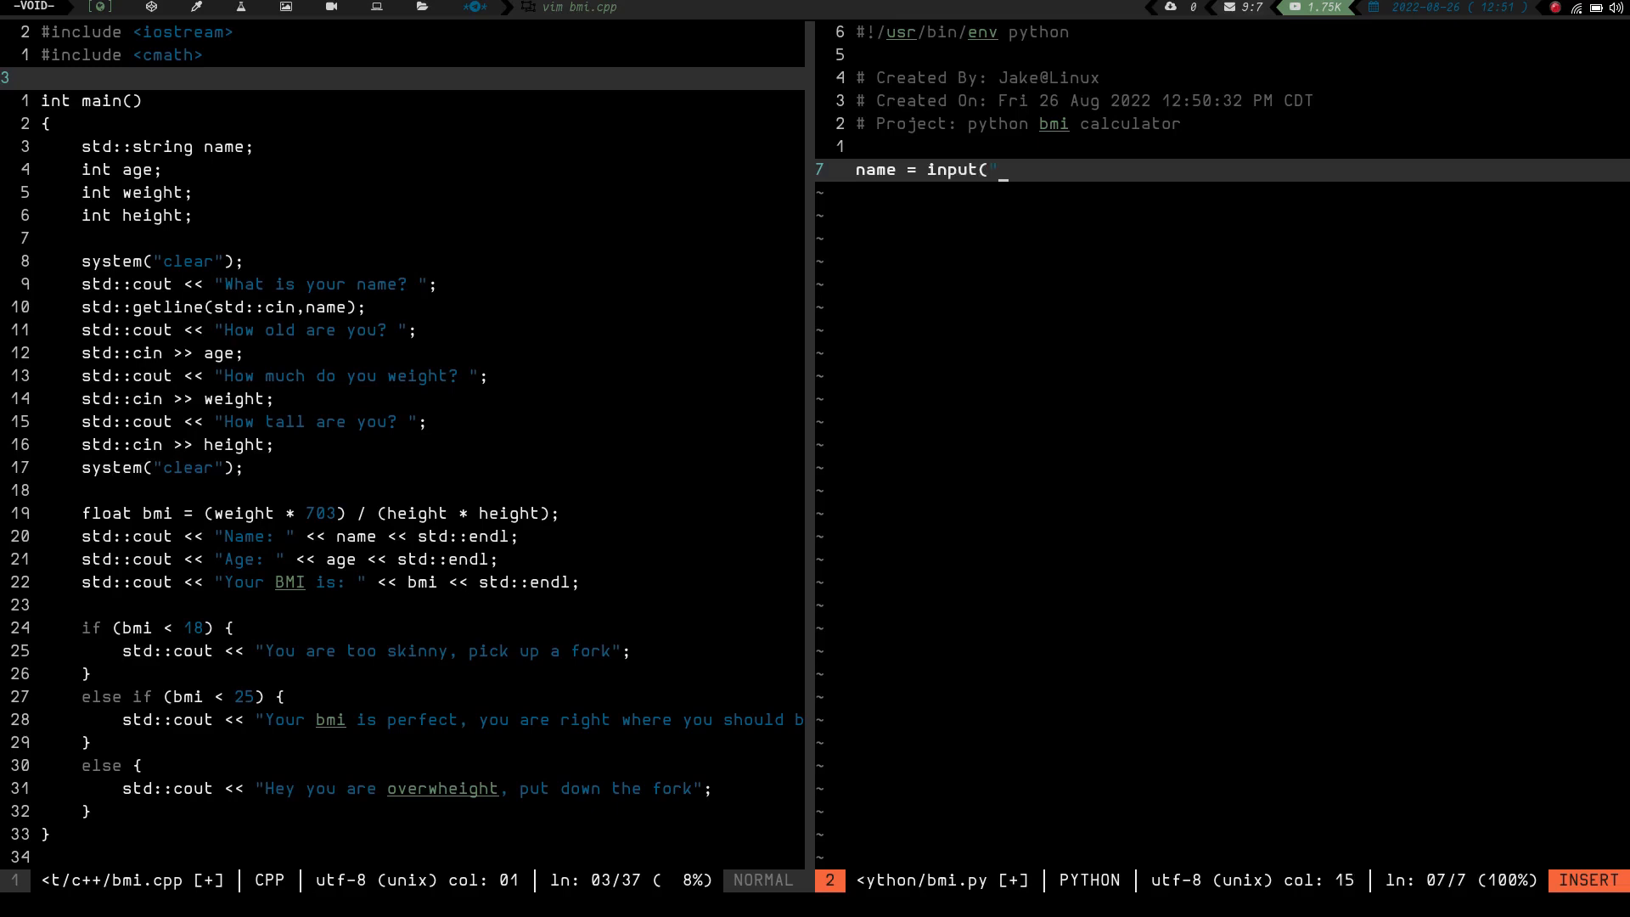
text(WH)
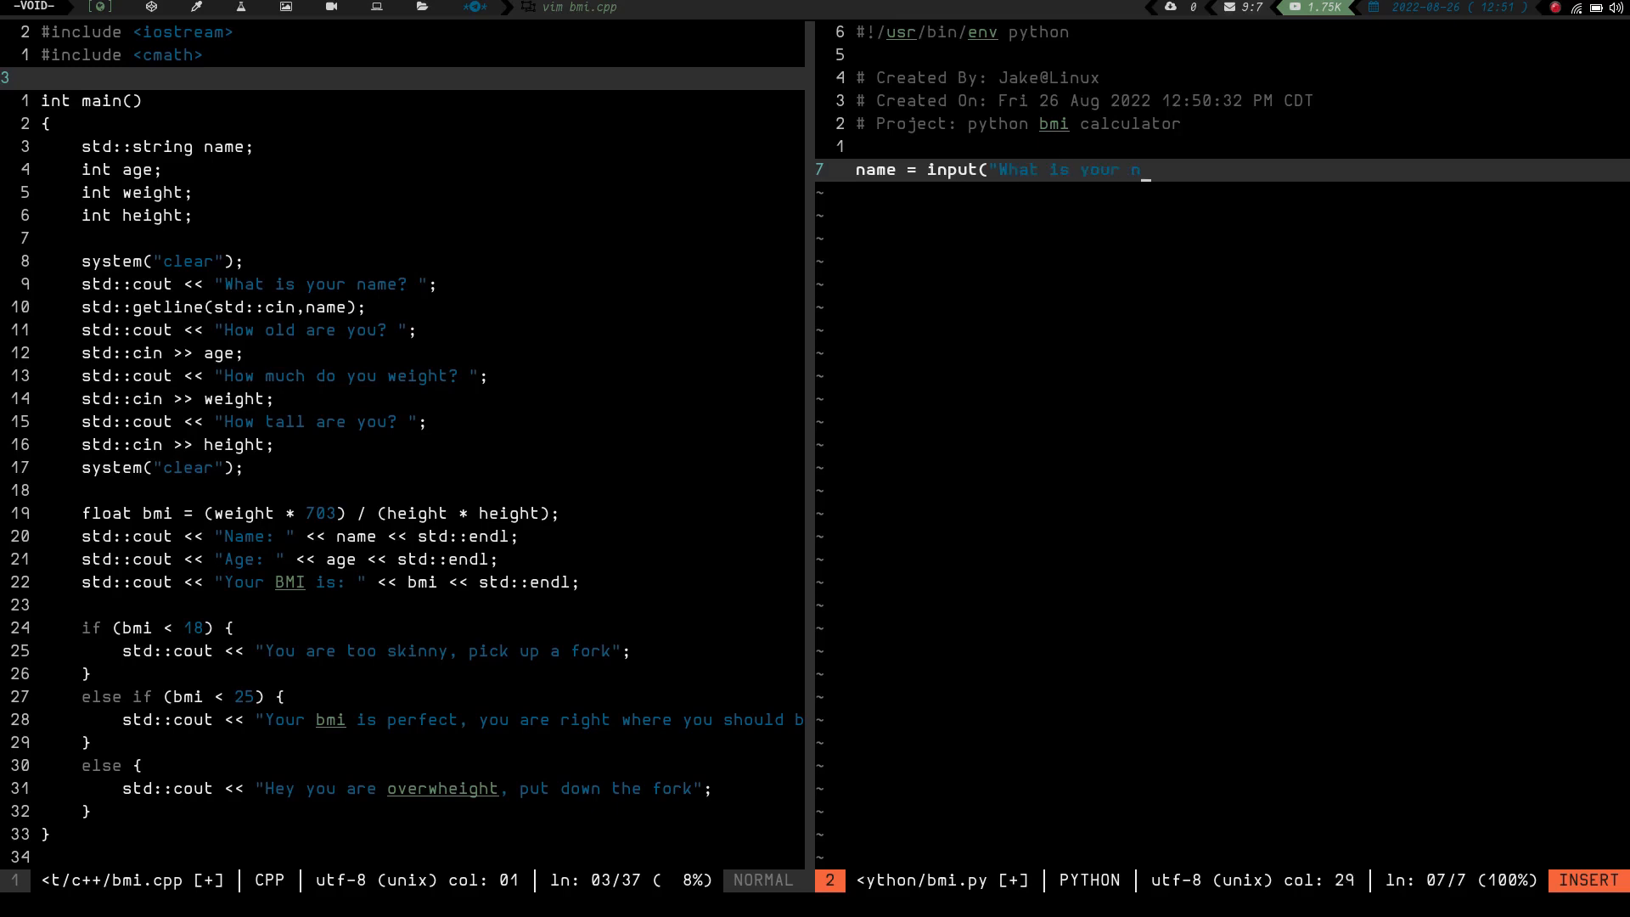
text(ame? ')
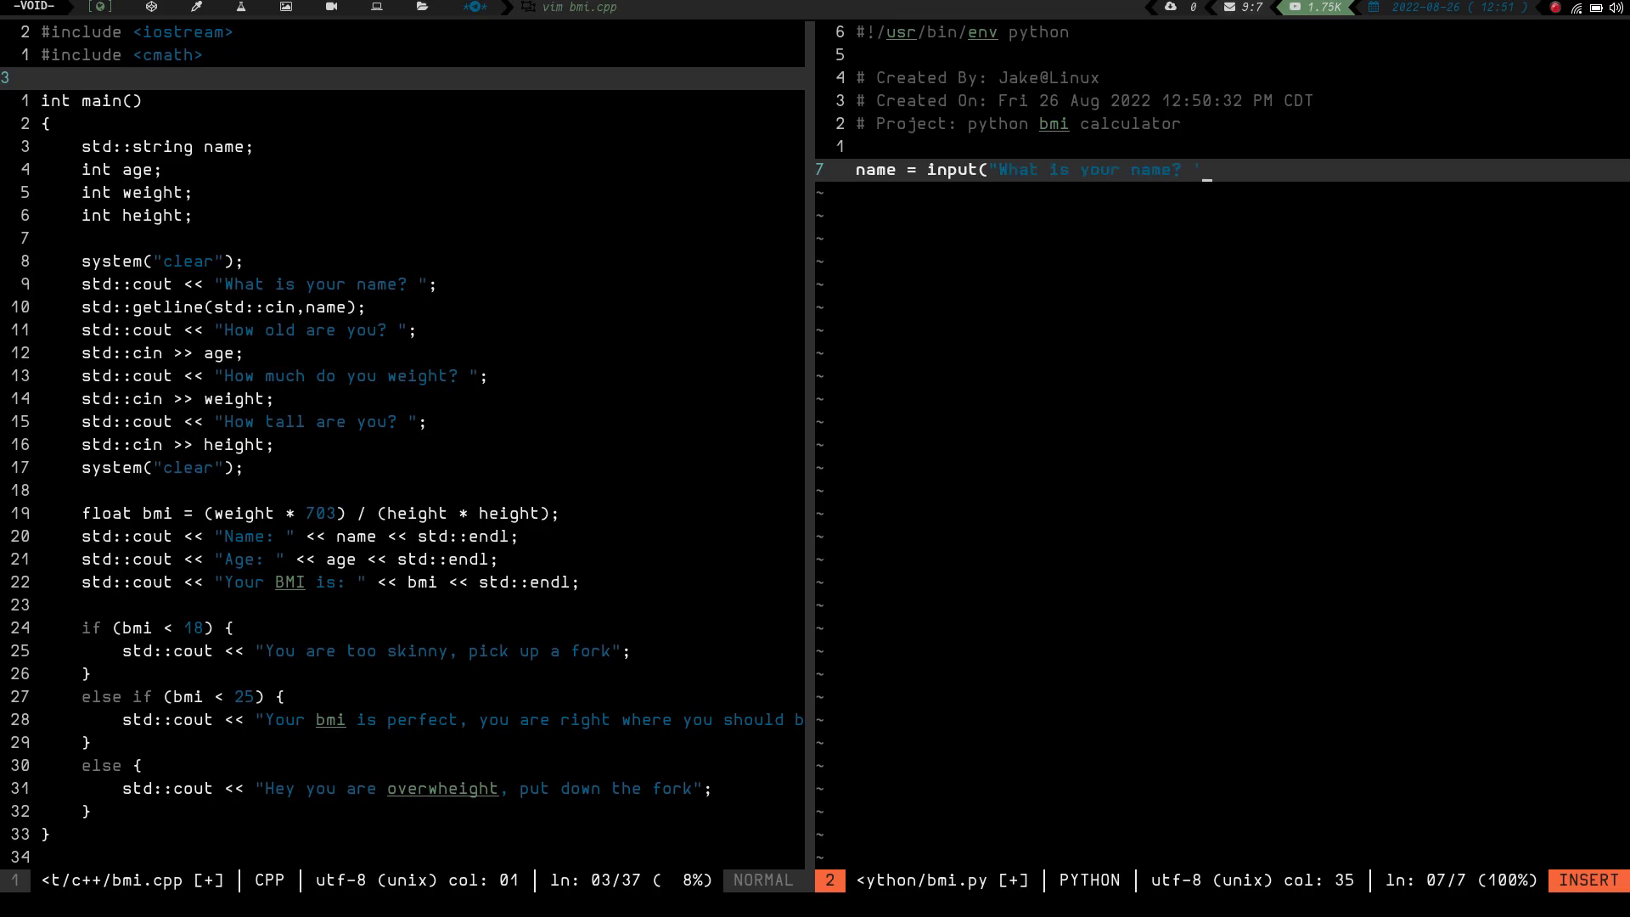
key(BackSpace)
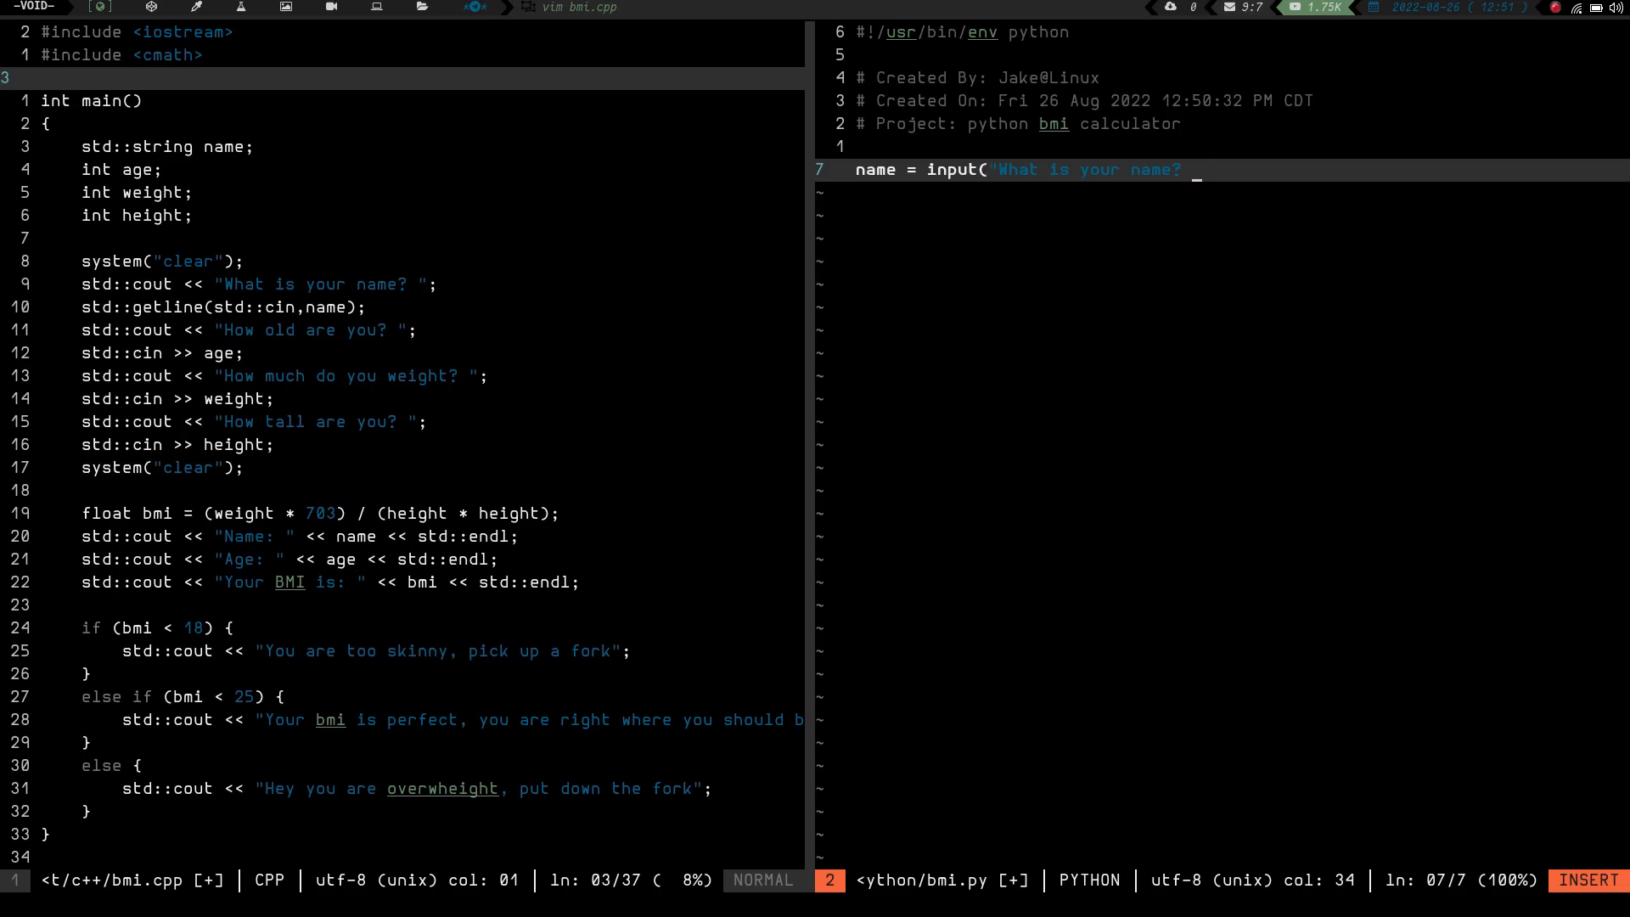
text("))
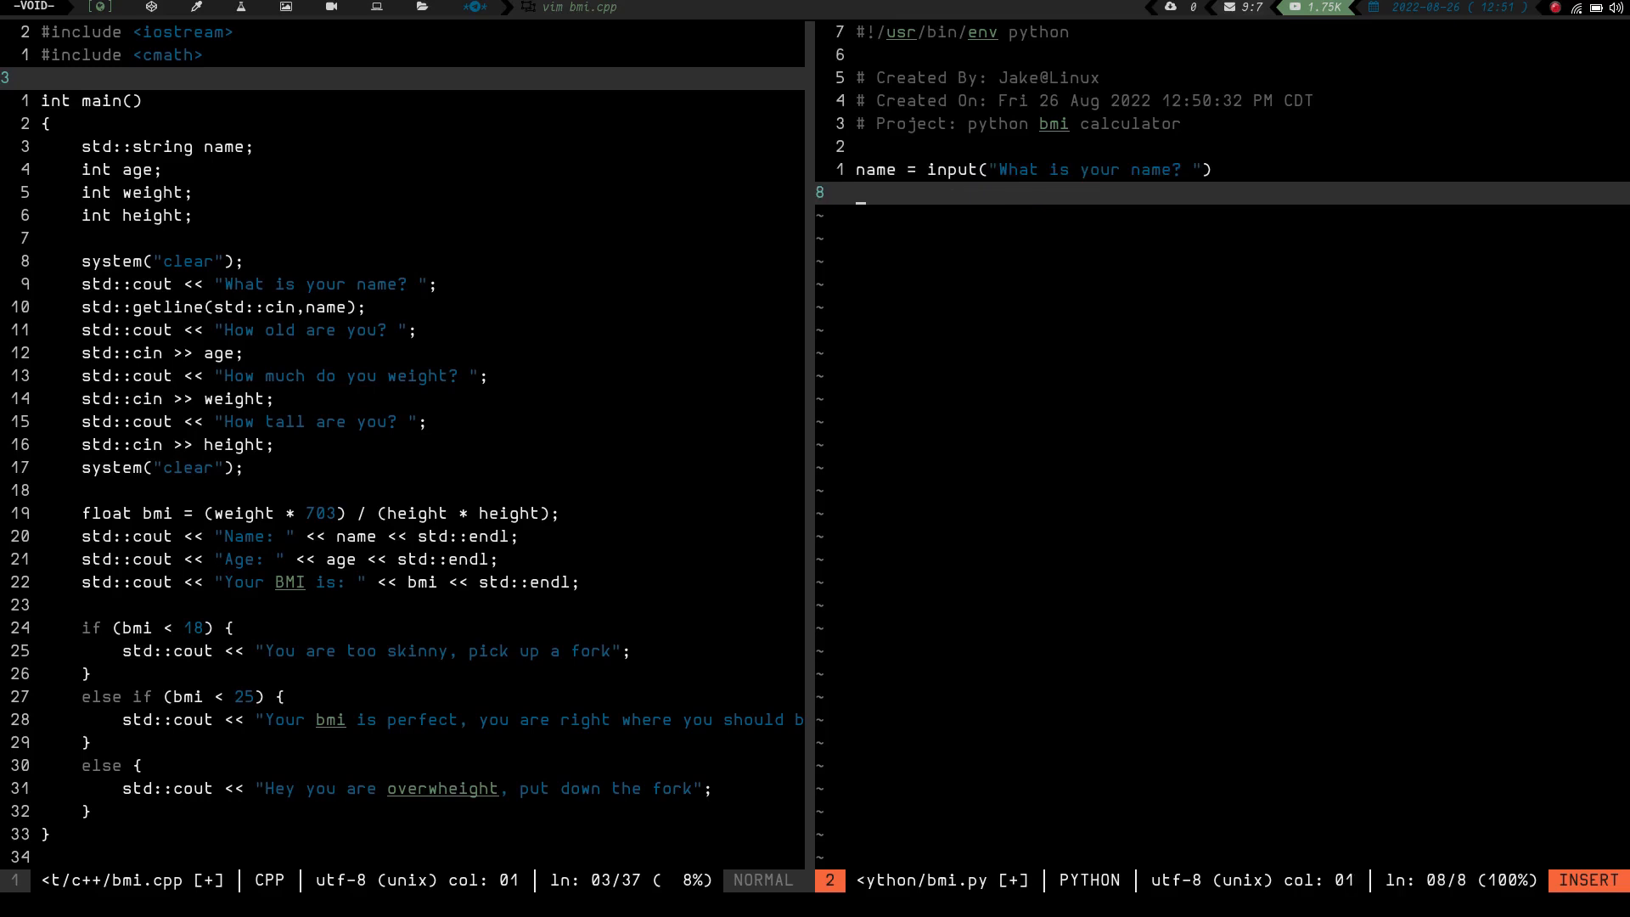
Add age = input("How old are you? ") to read the user's age.
text(age =)
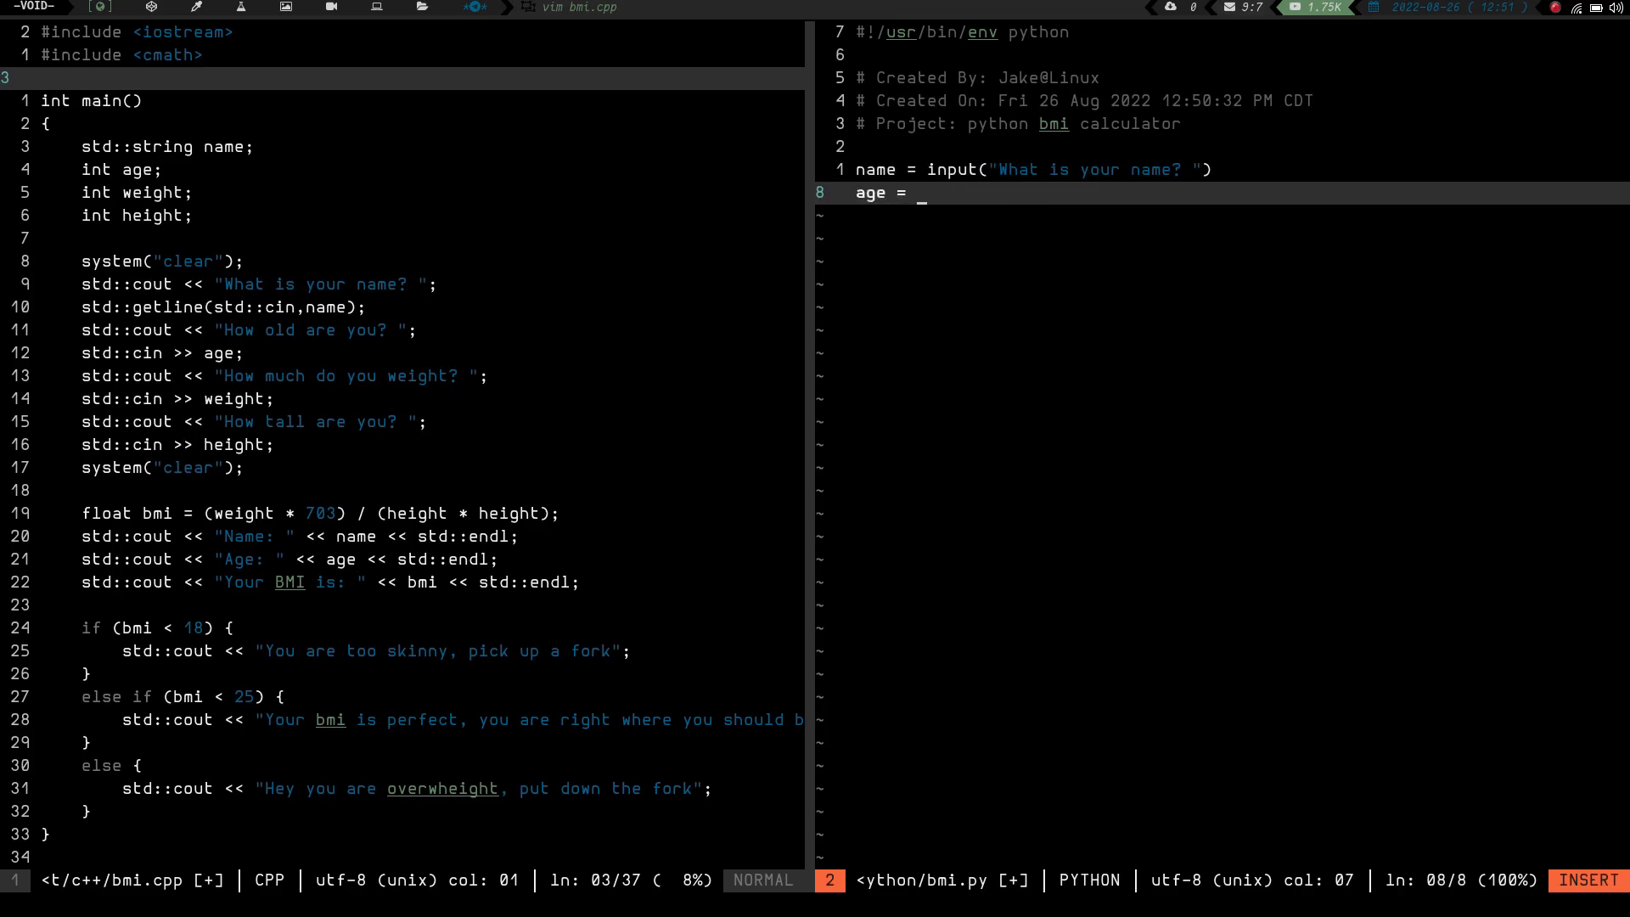
text(in)
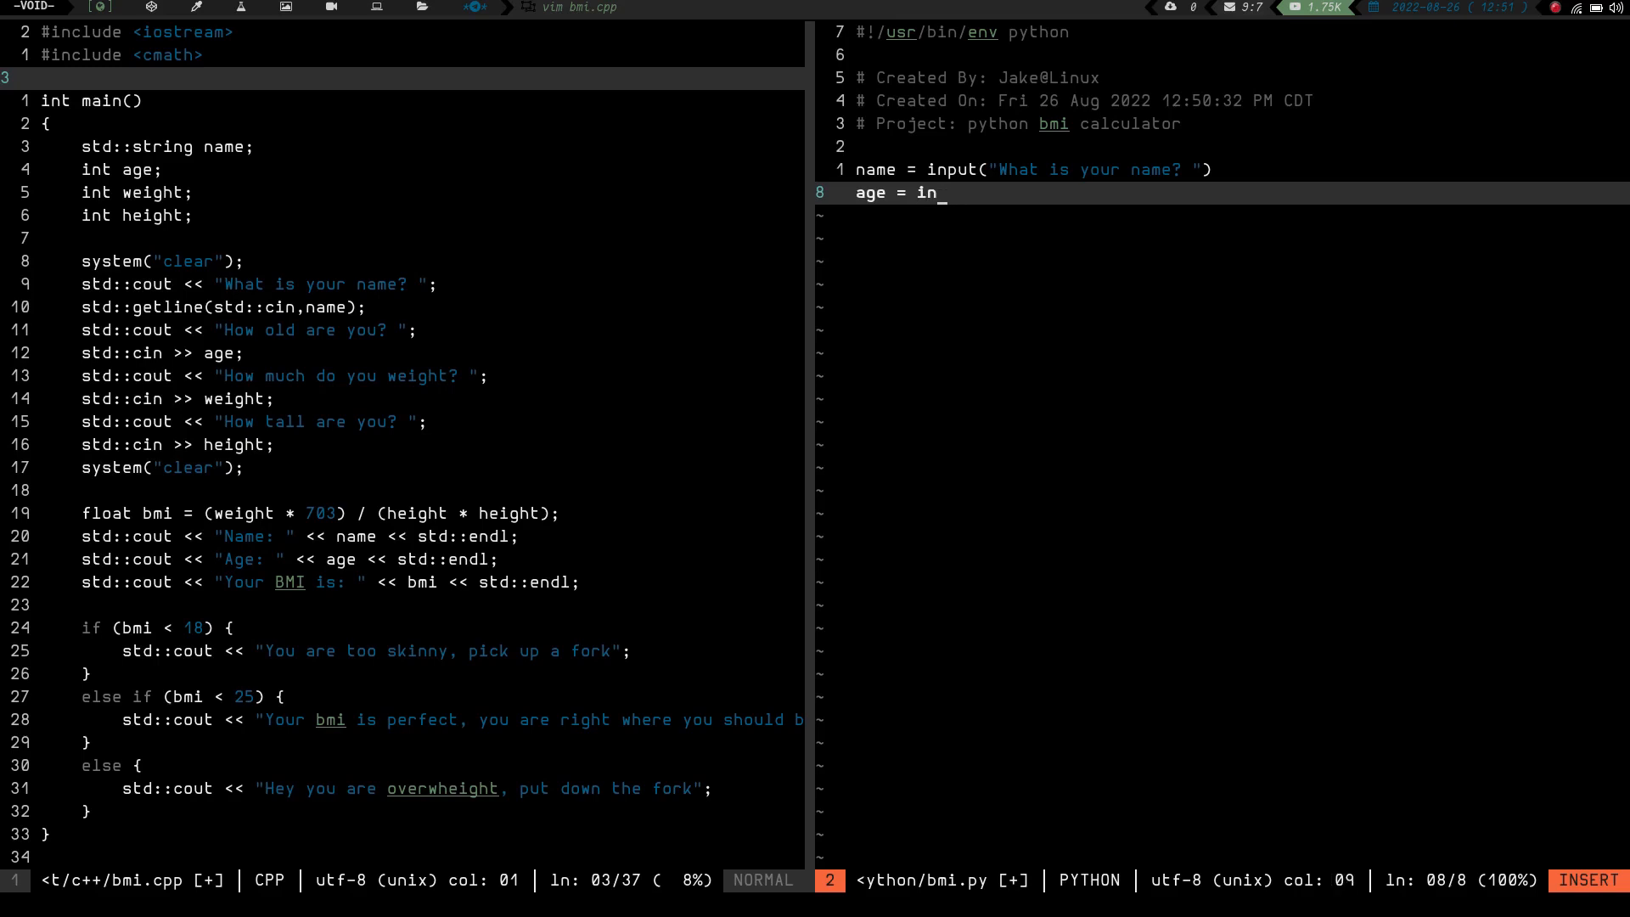
text(put)
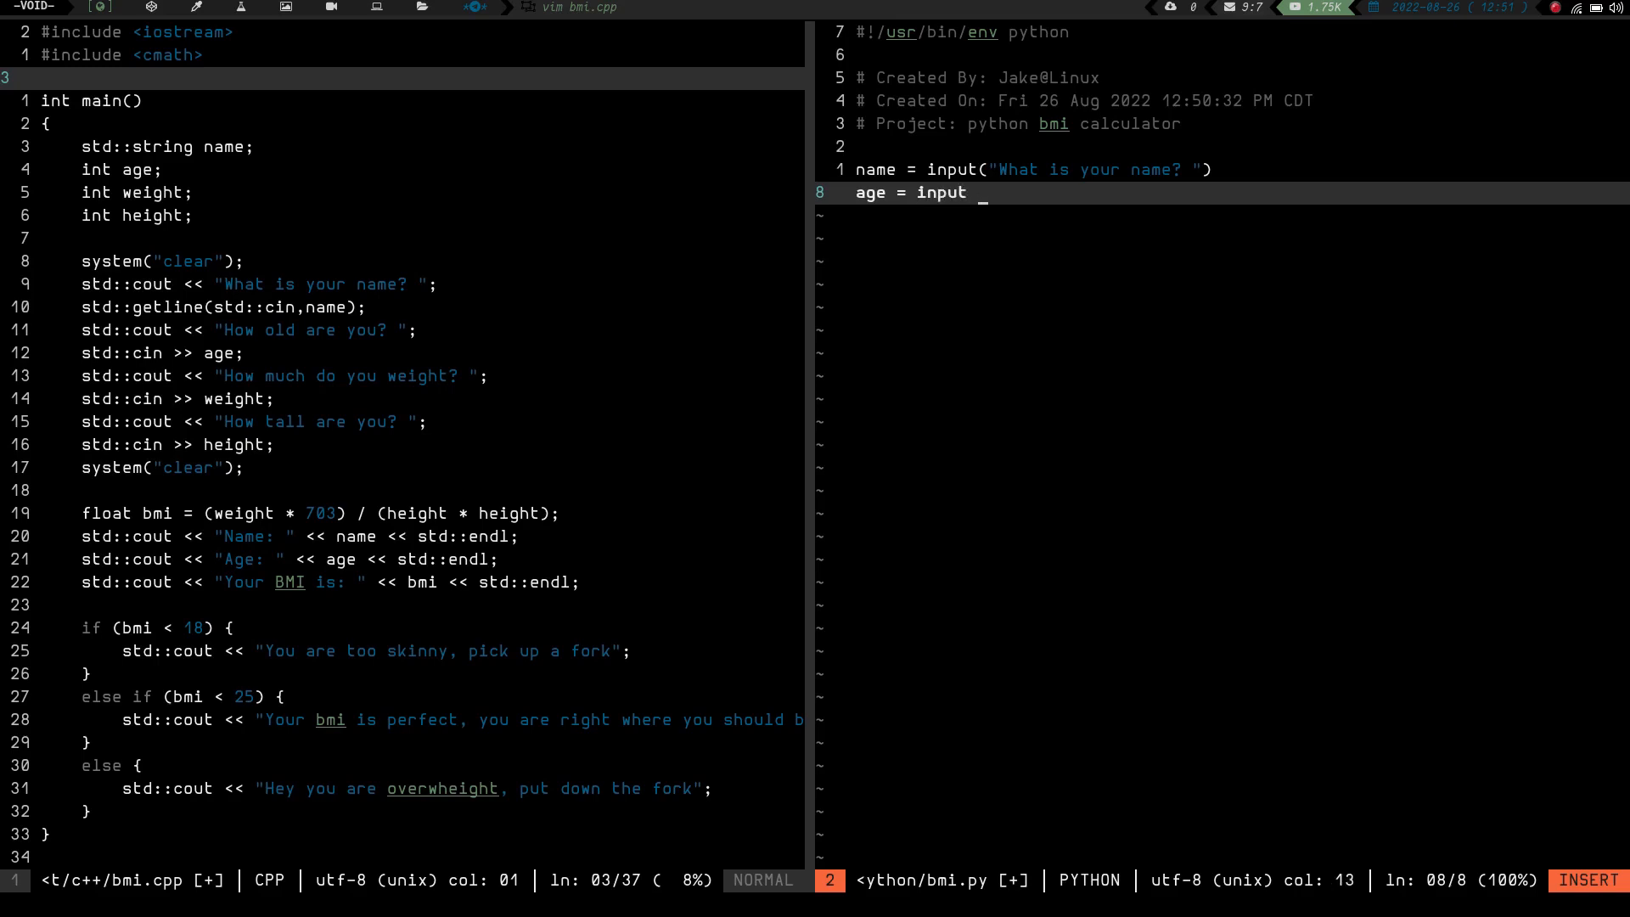
text(()
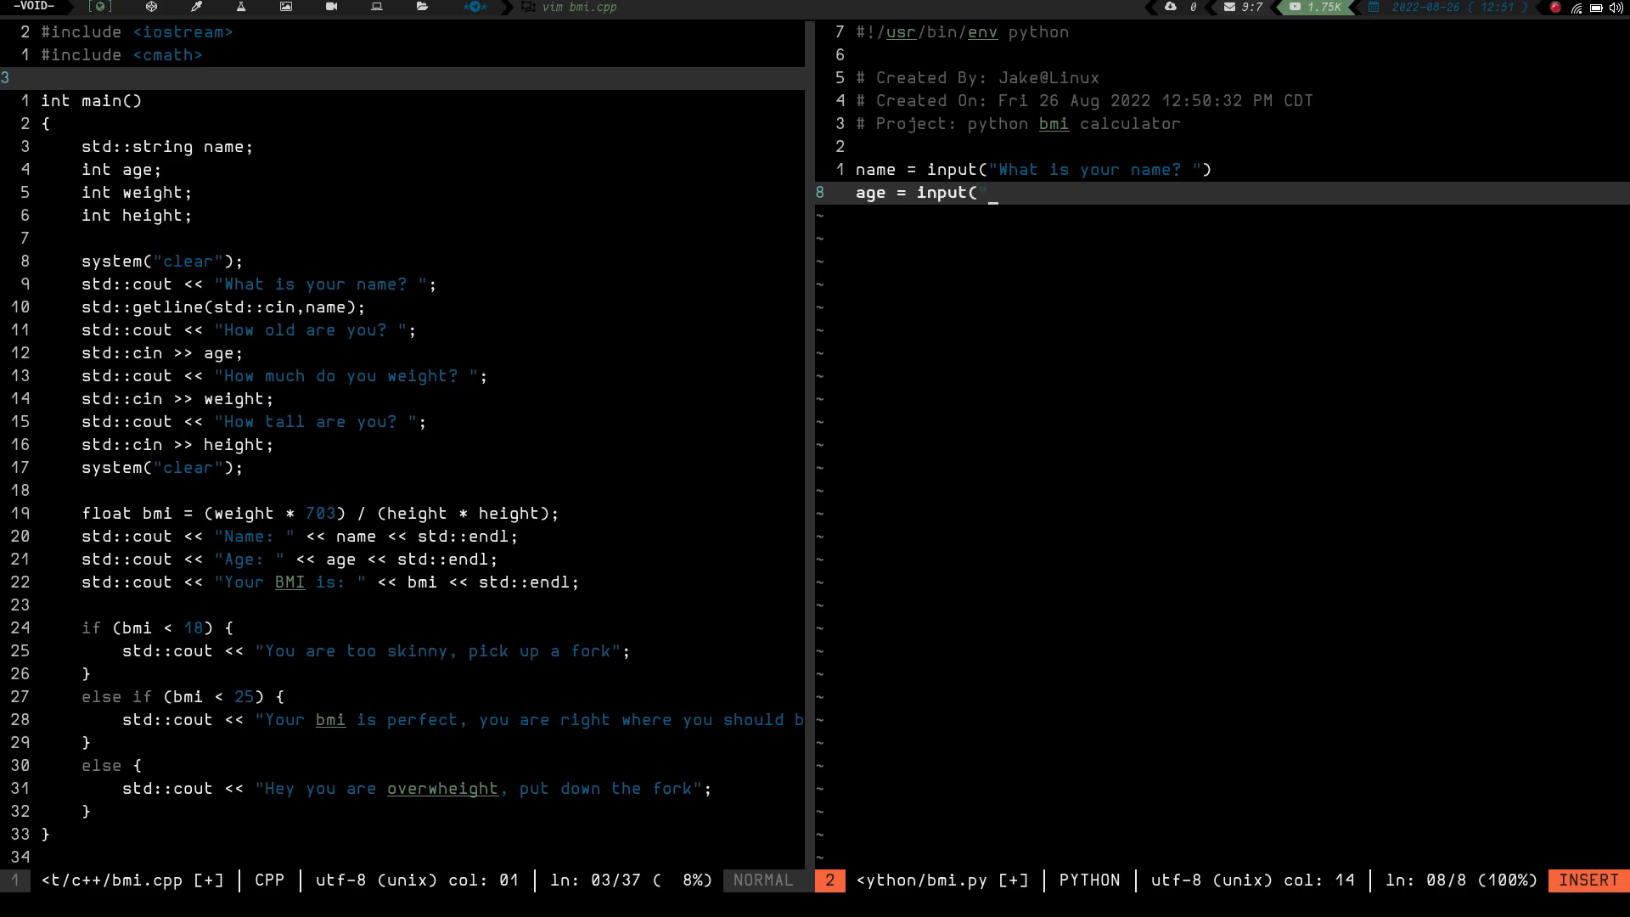
text(How old are you?)
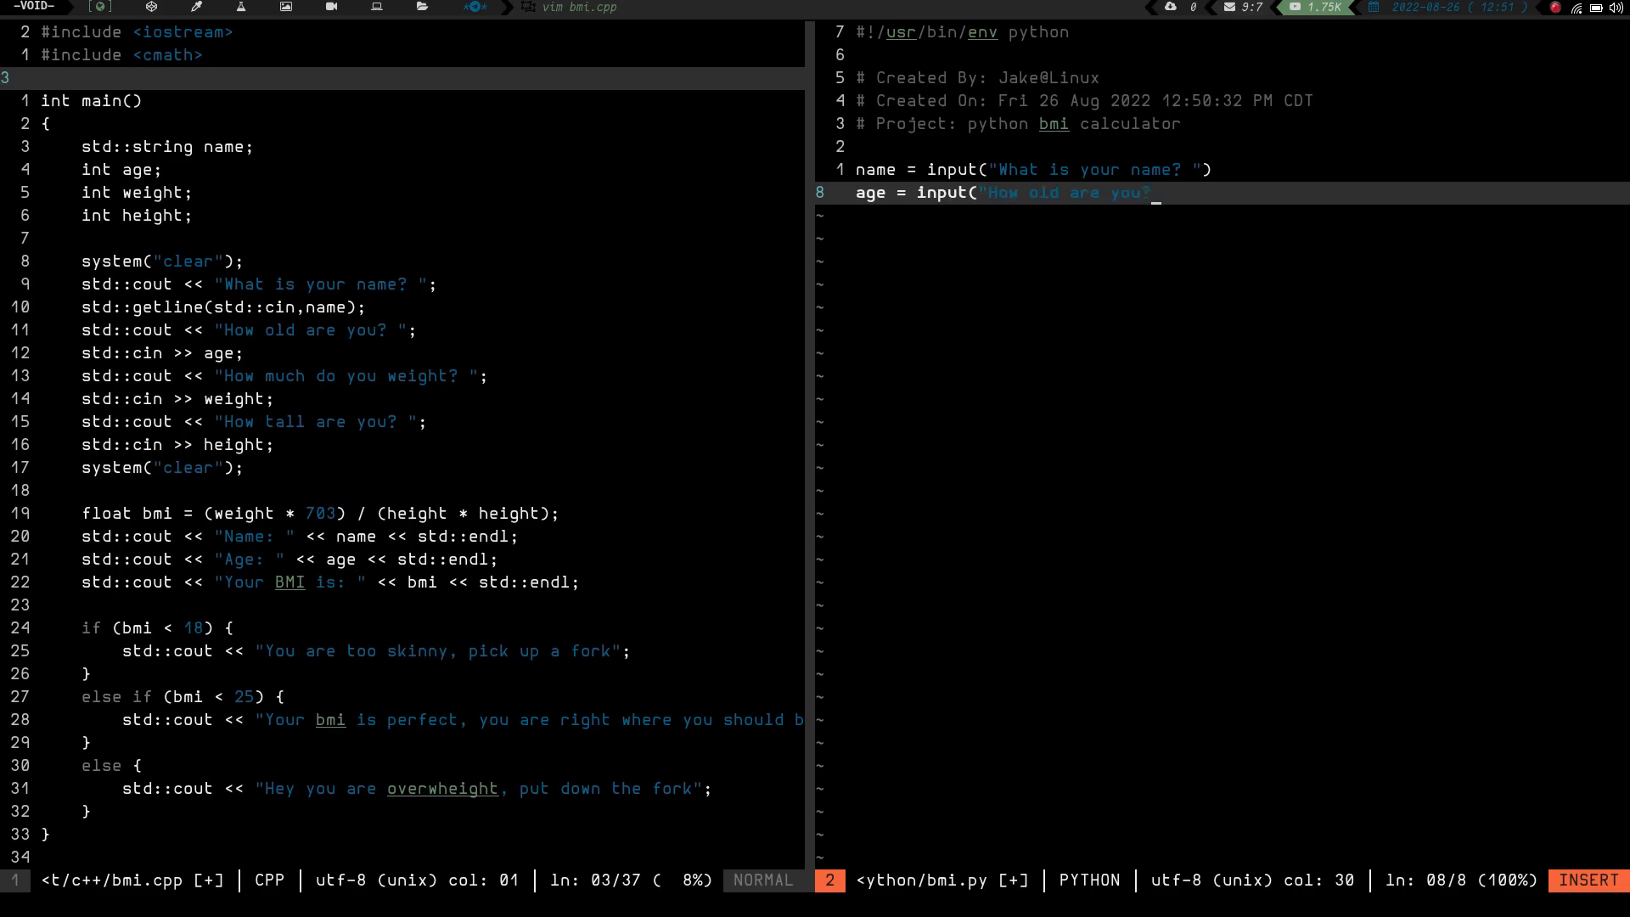
text(")
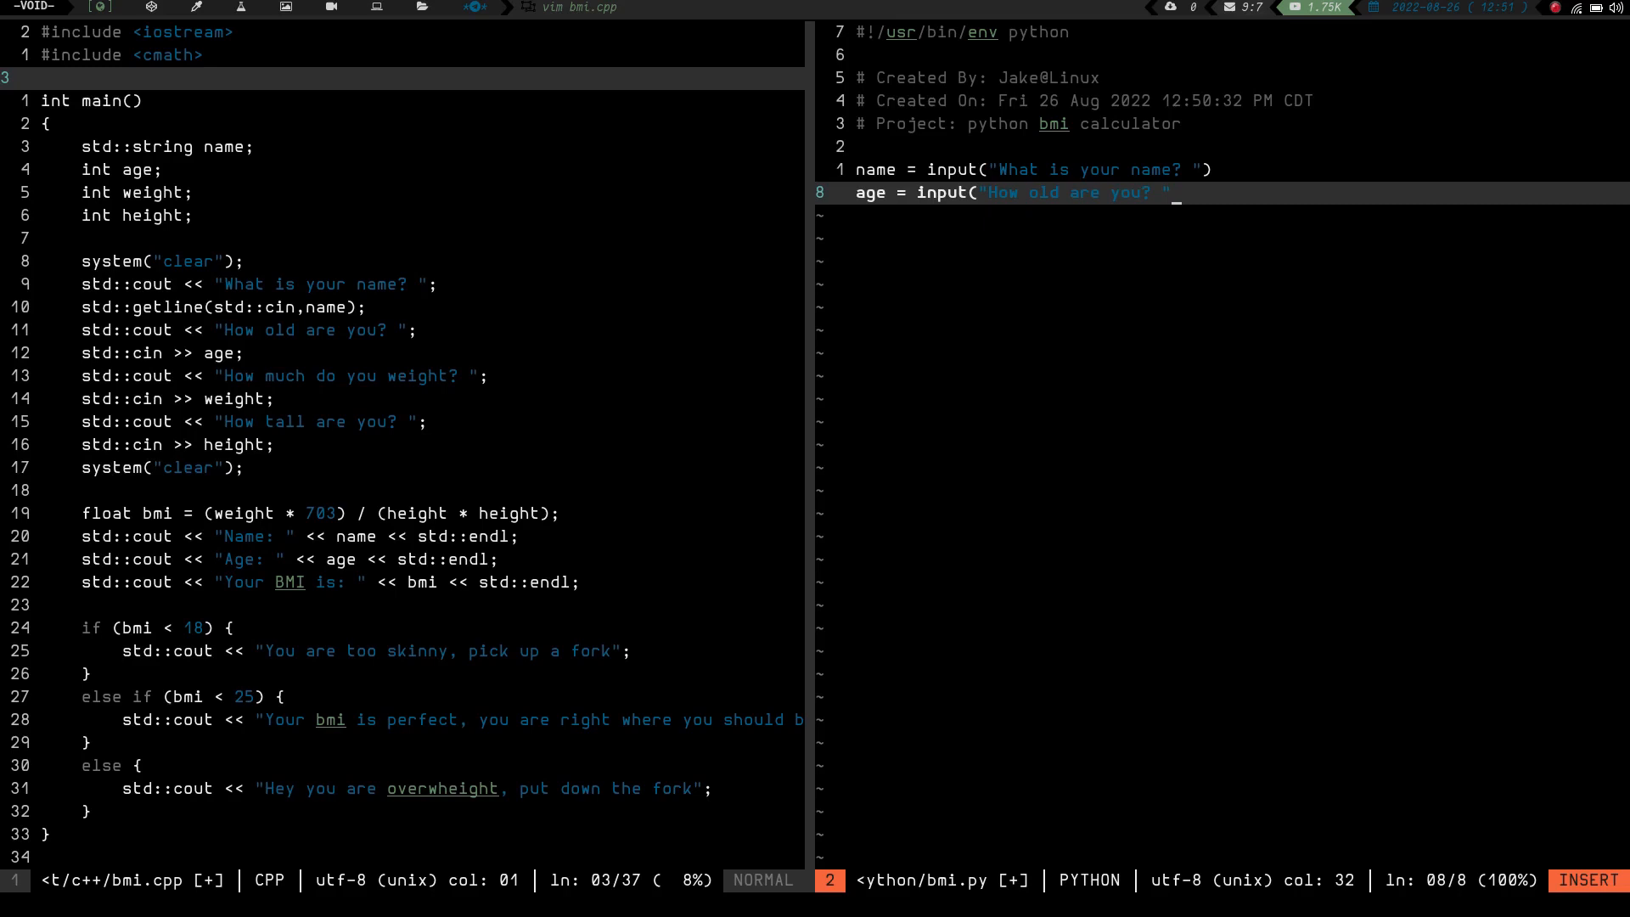
mouse_move(1088, 331)
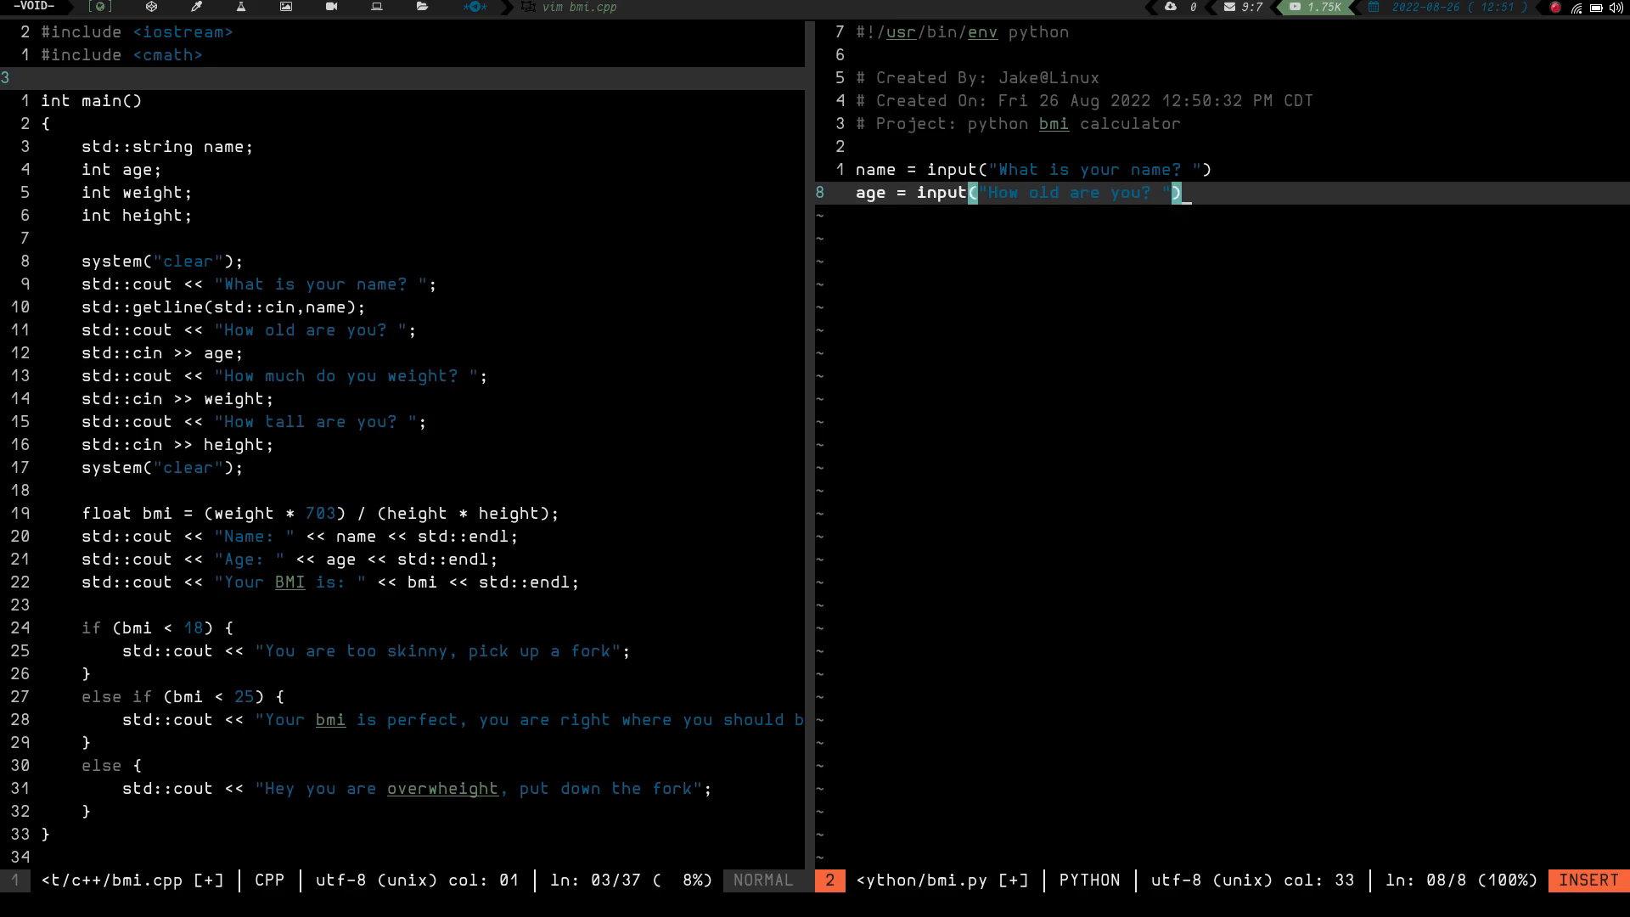
mouse_move(713, 233)
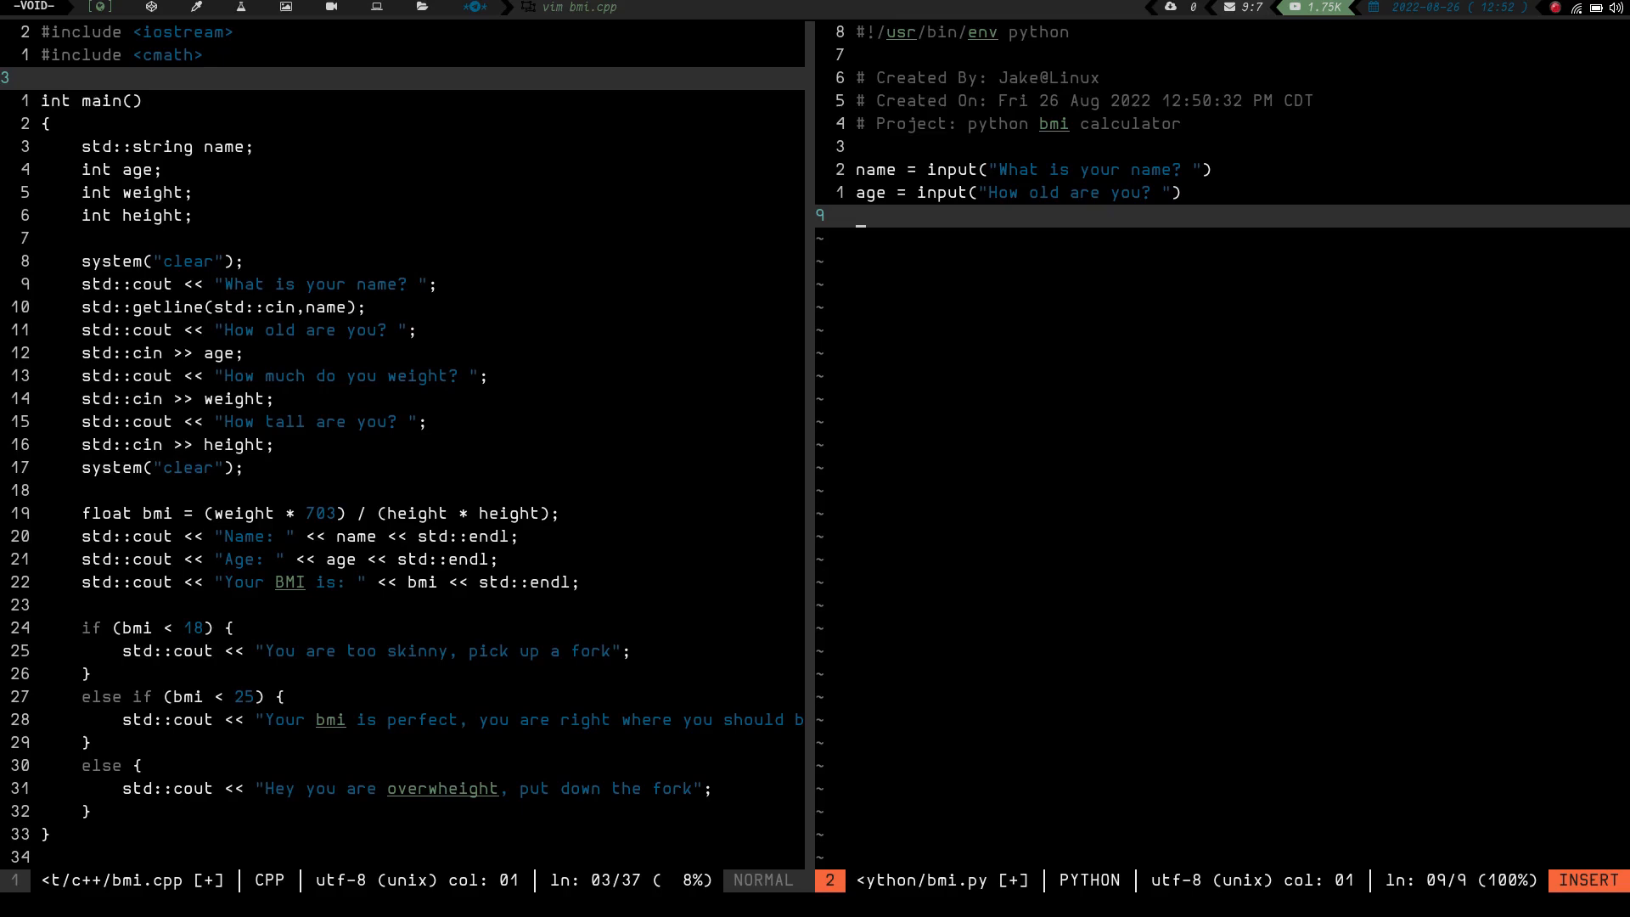
Convert age to an integer with age = int(age).
text(age)
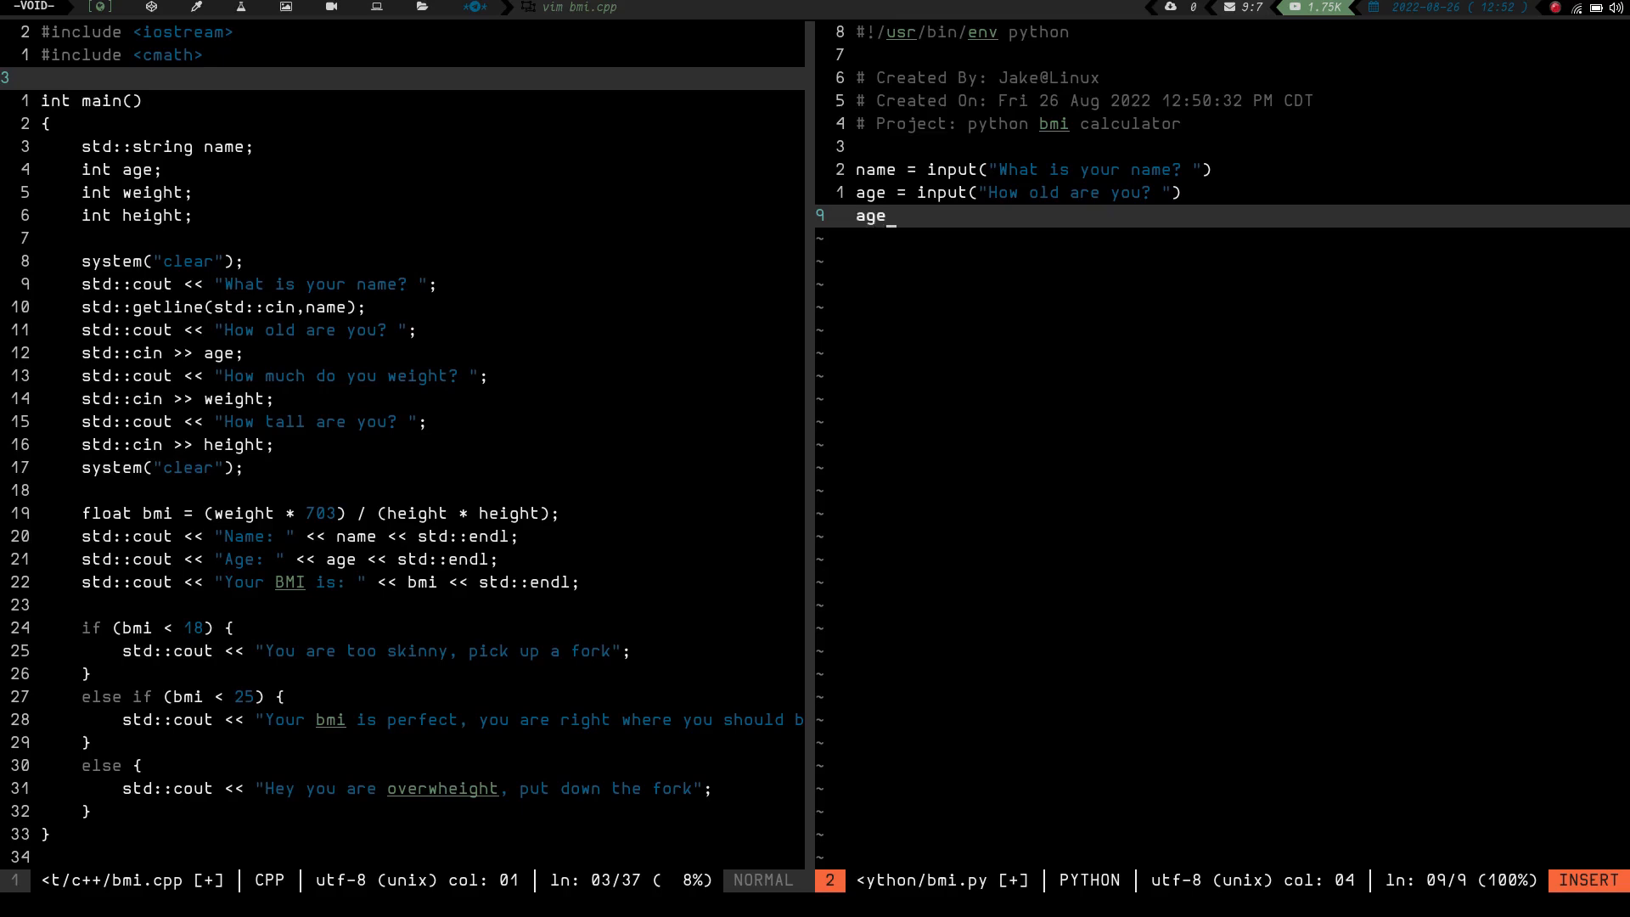
text(= int)
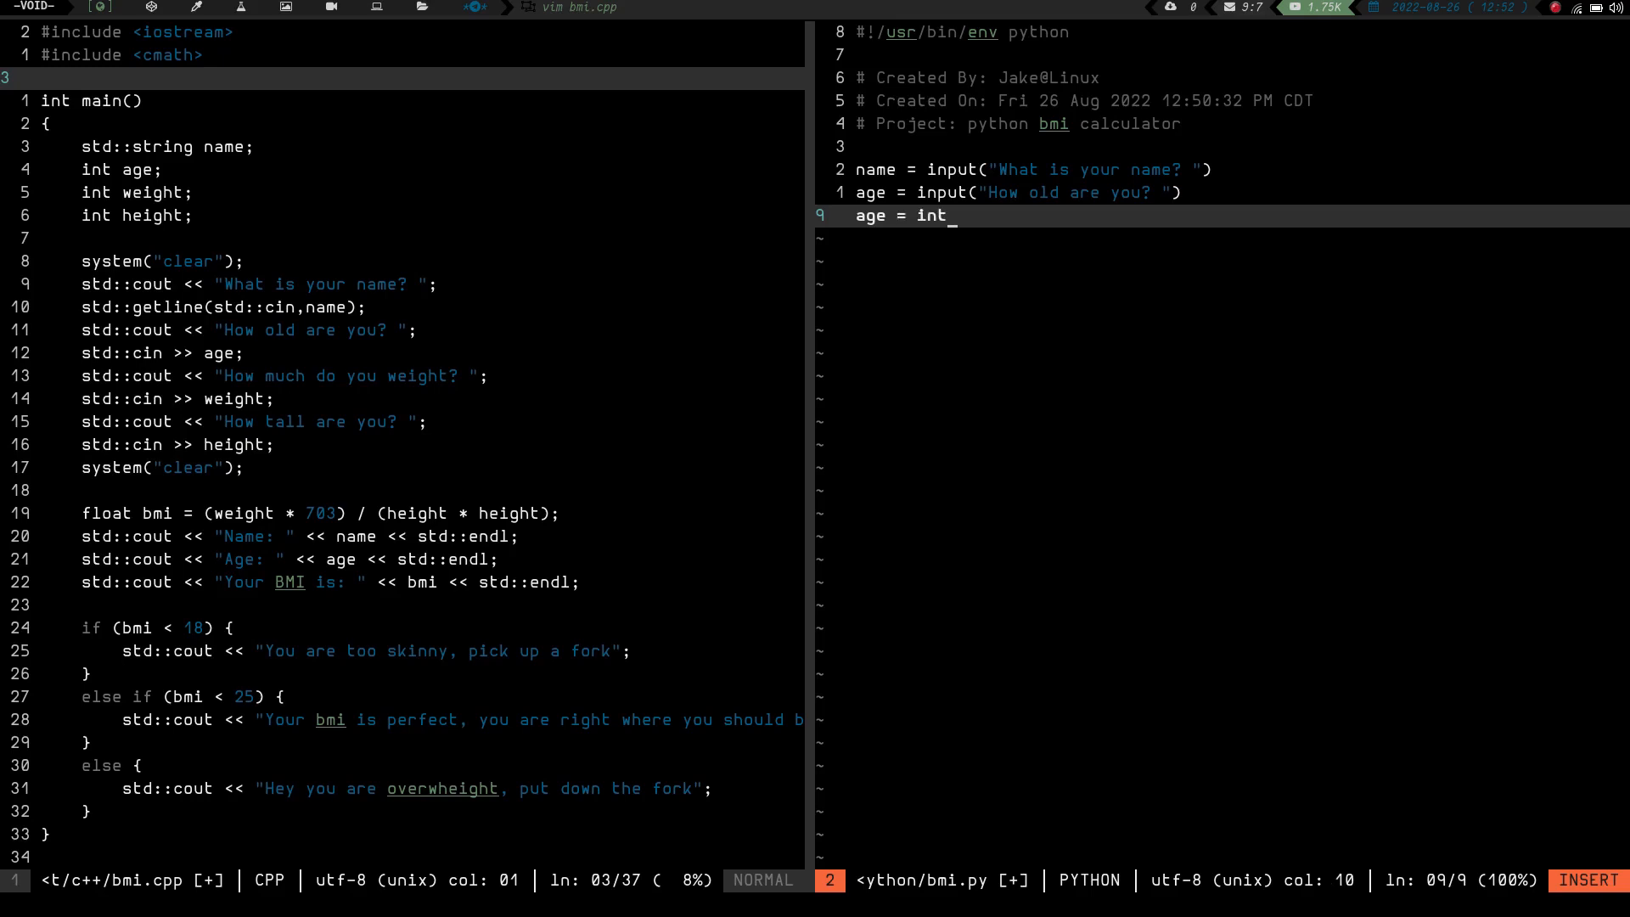
text((age)
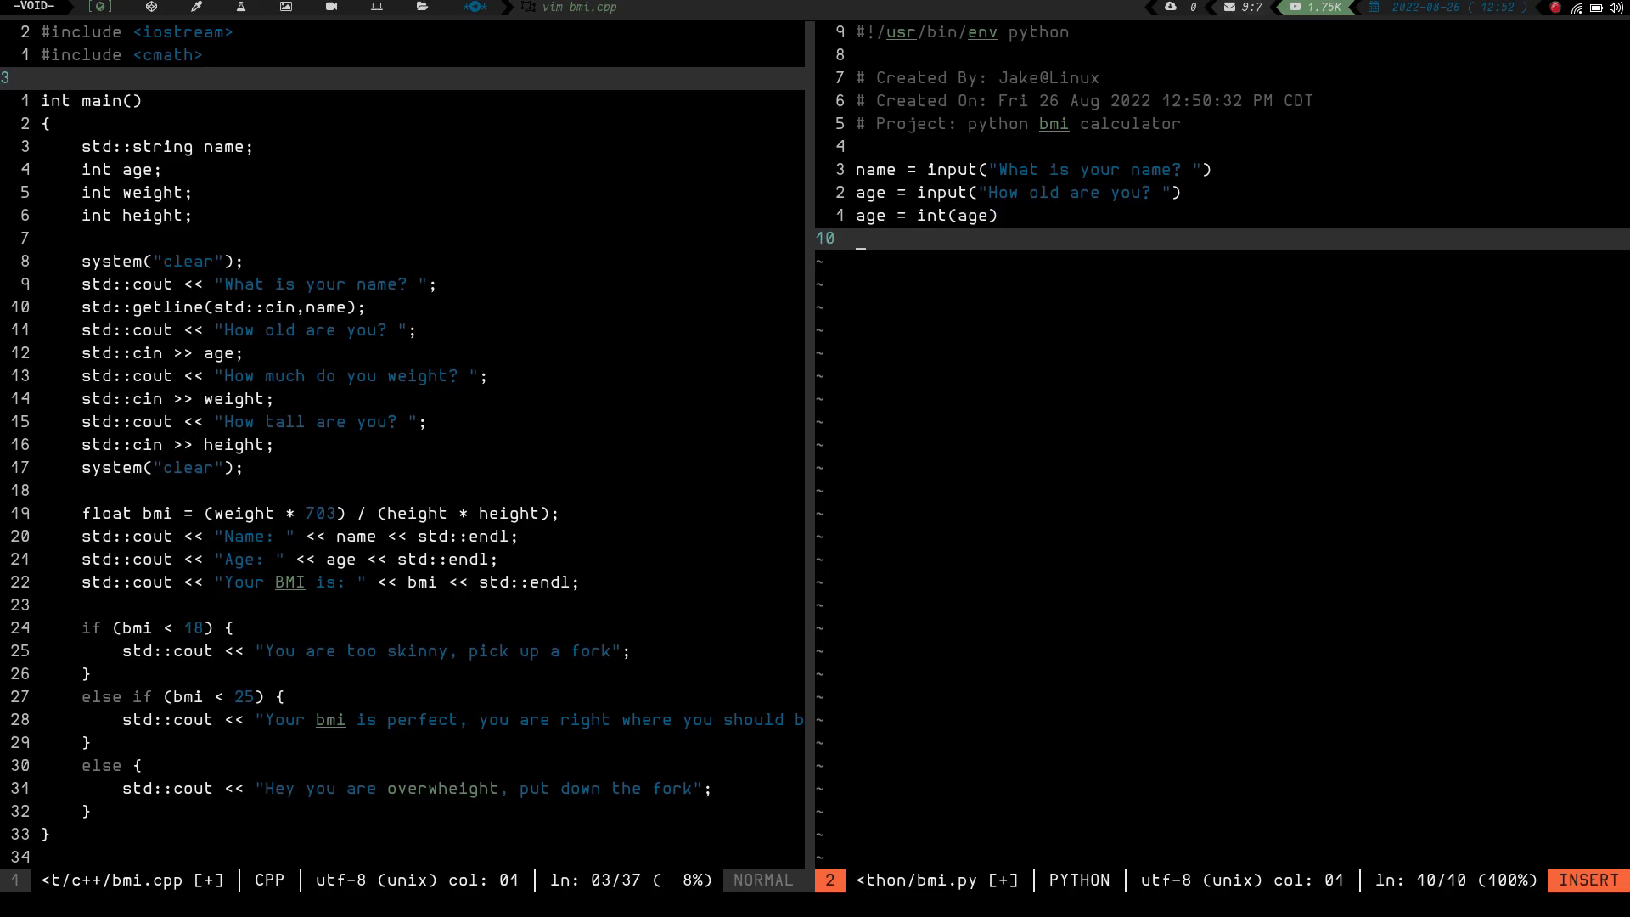
Add height = input("How tall are you in inches?") to read the user's height.
text(height)
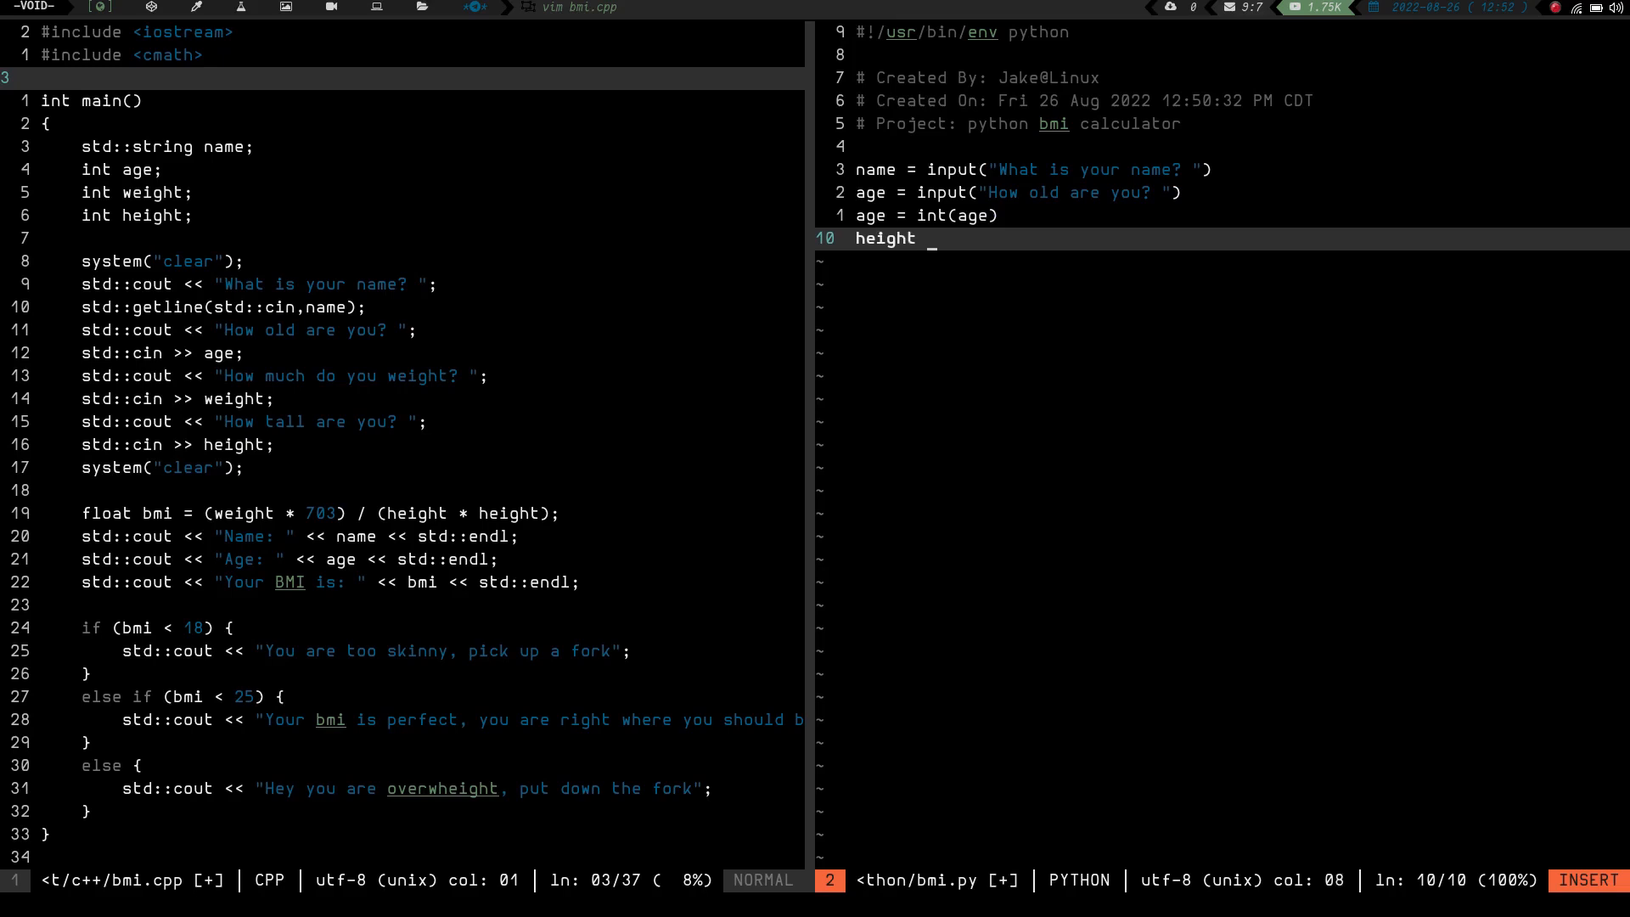
text(= inpu)
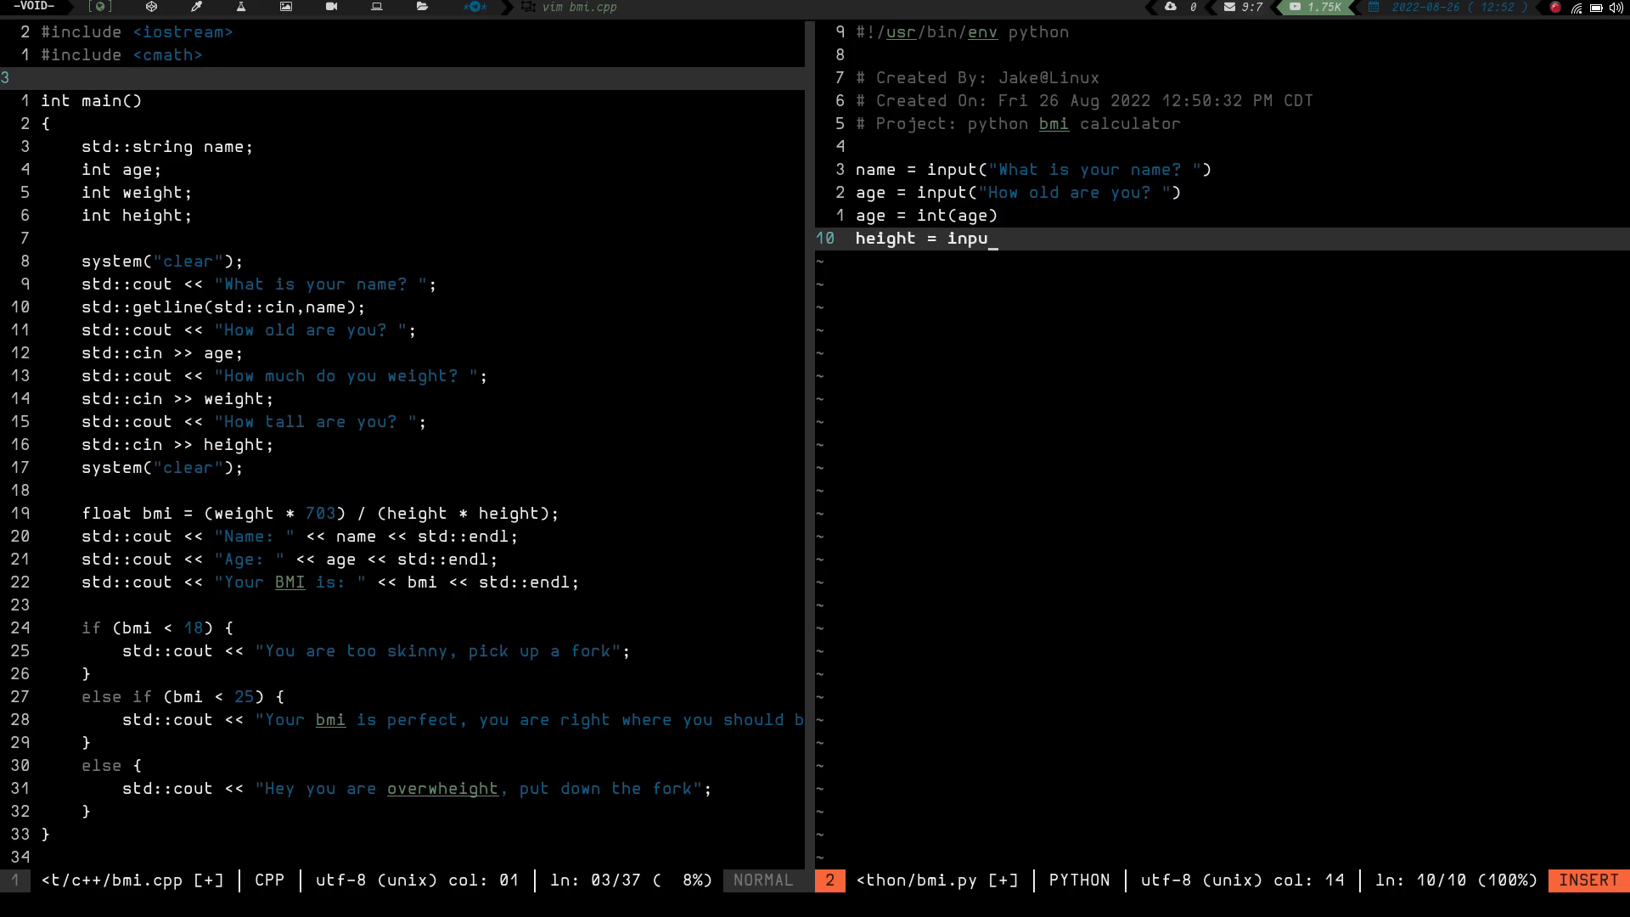
text(t("How tall are you in inc)
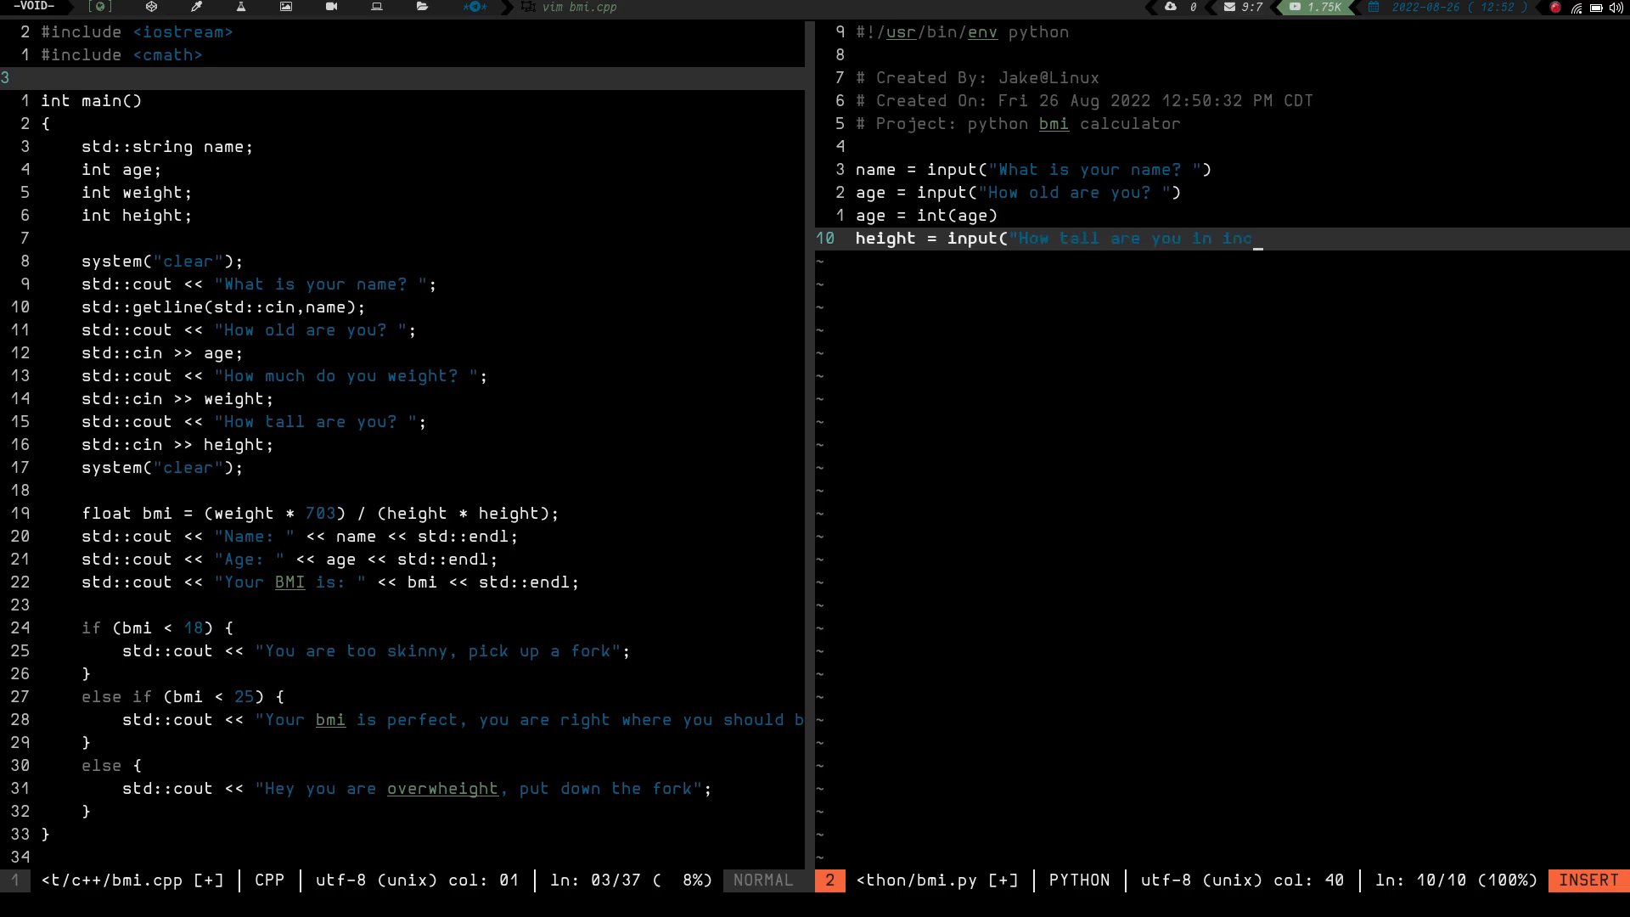
text(hes?)
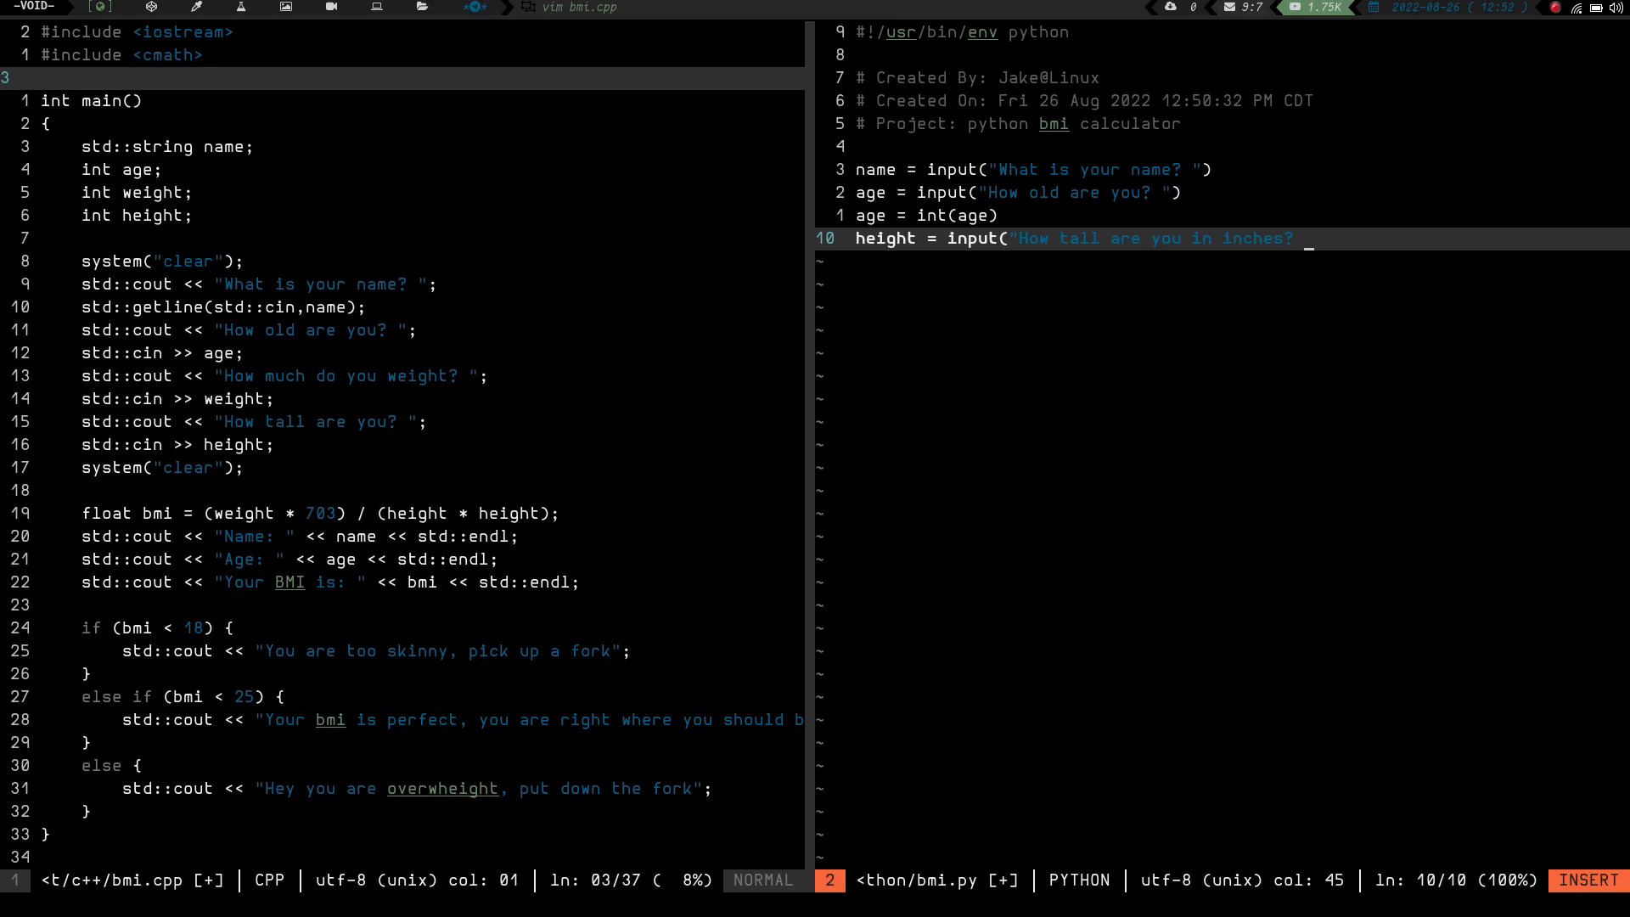
text("))
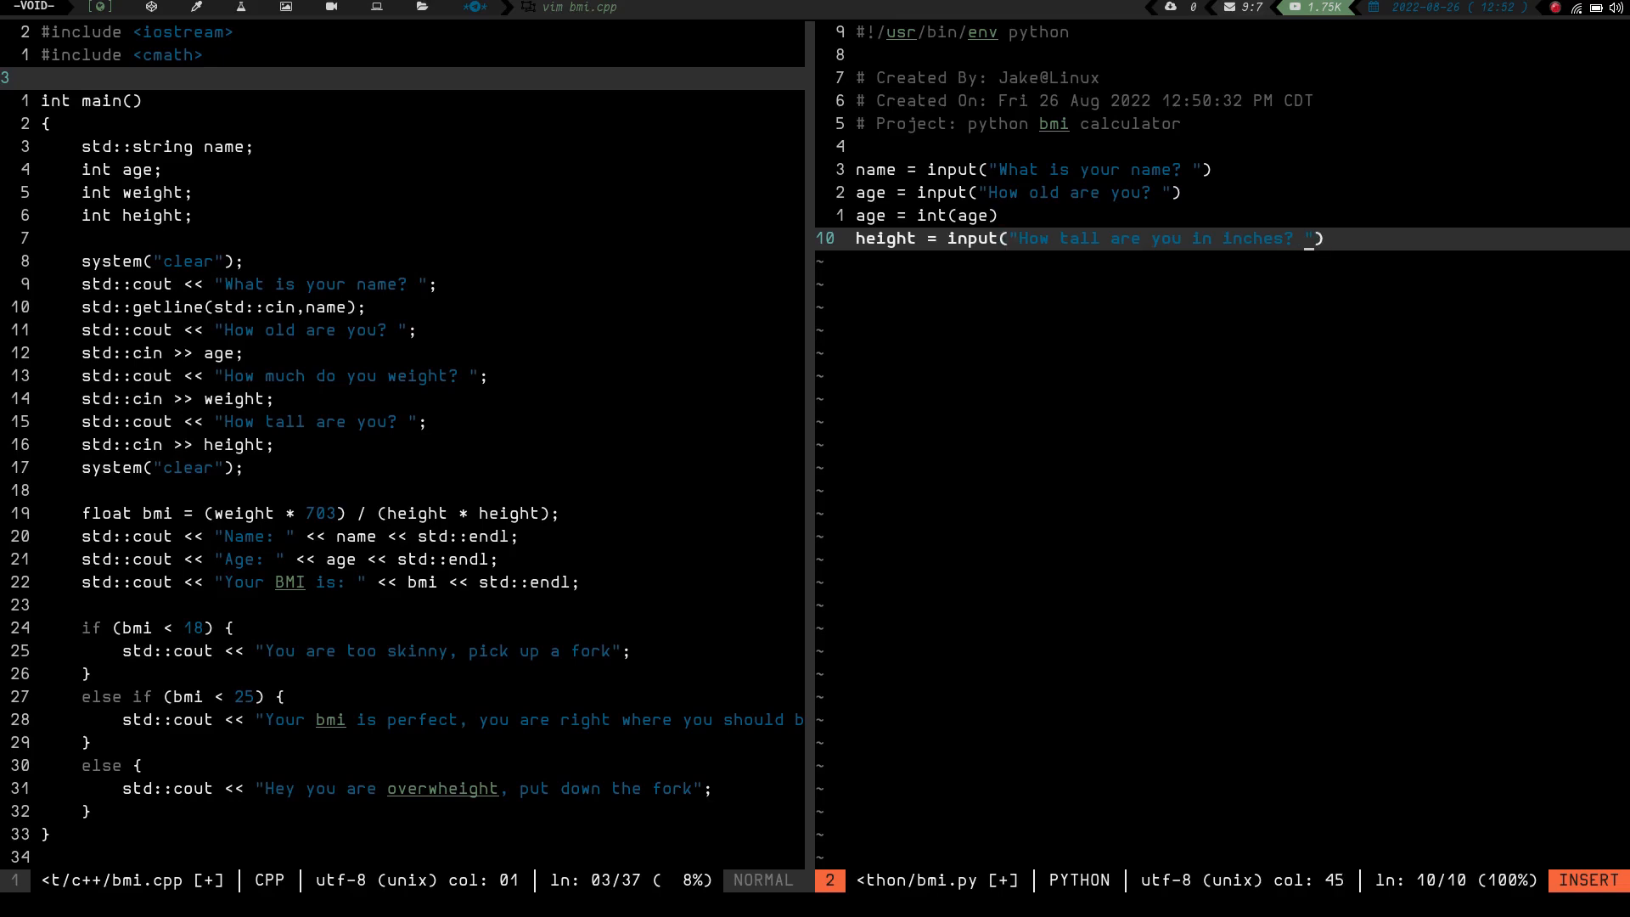
text(\n)
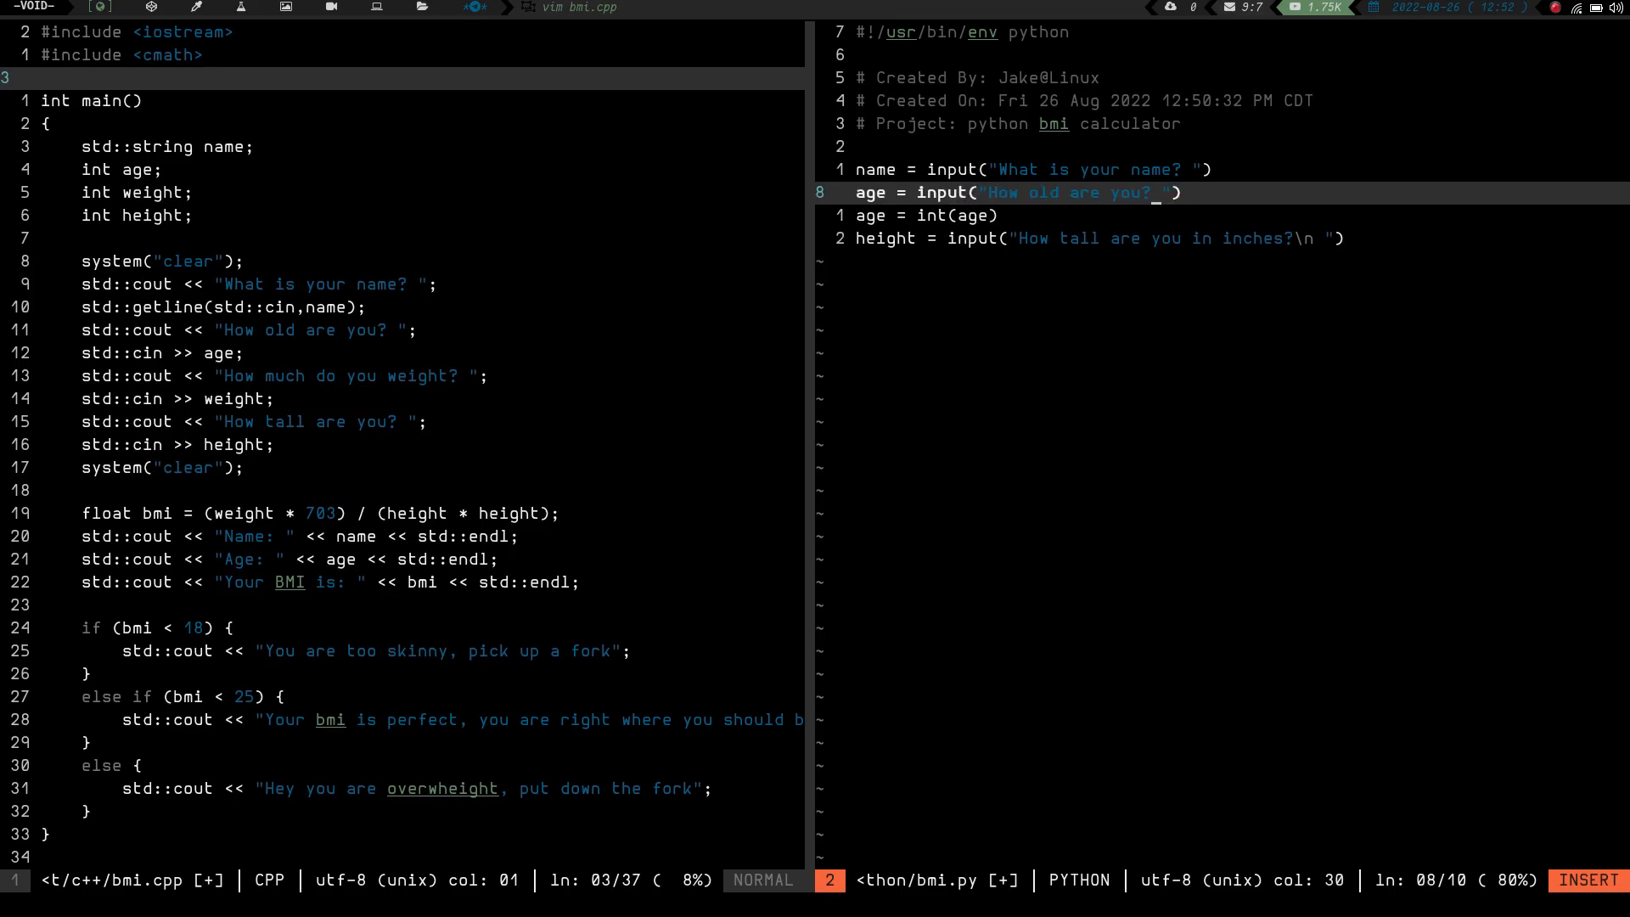
Add newlines to the prompts and convert height with height = int(height).
text(\n)
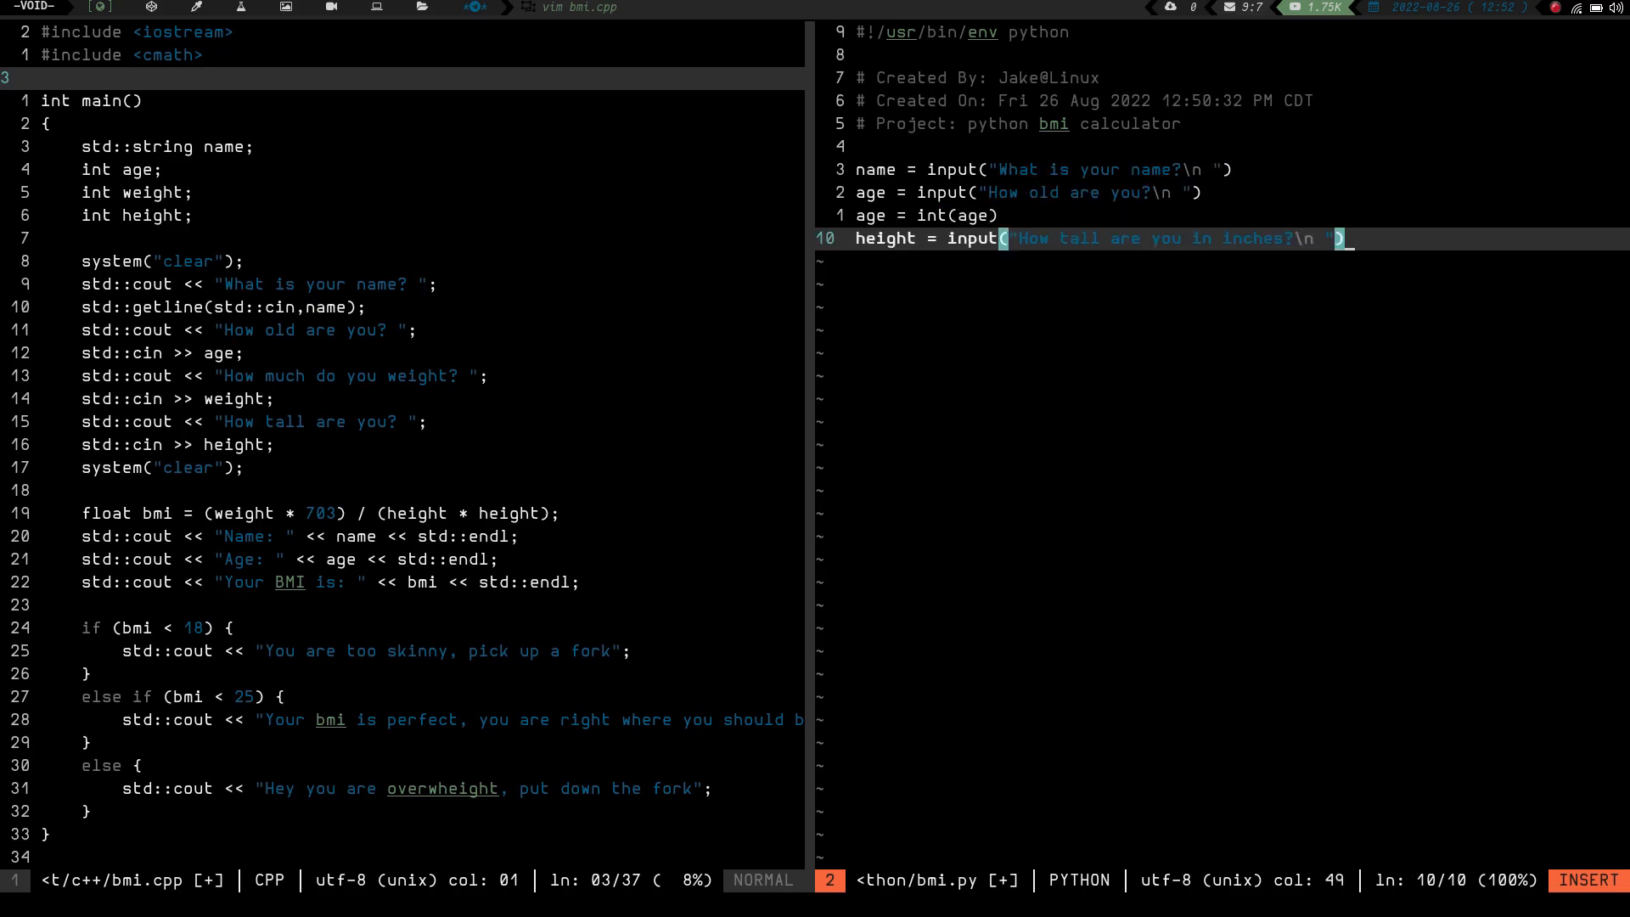
text(he)
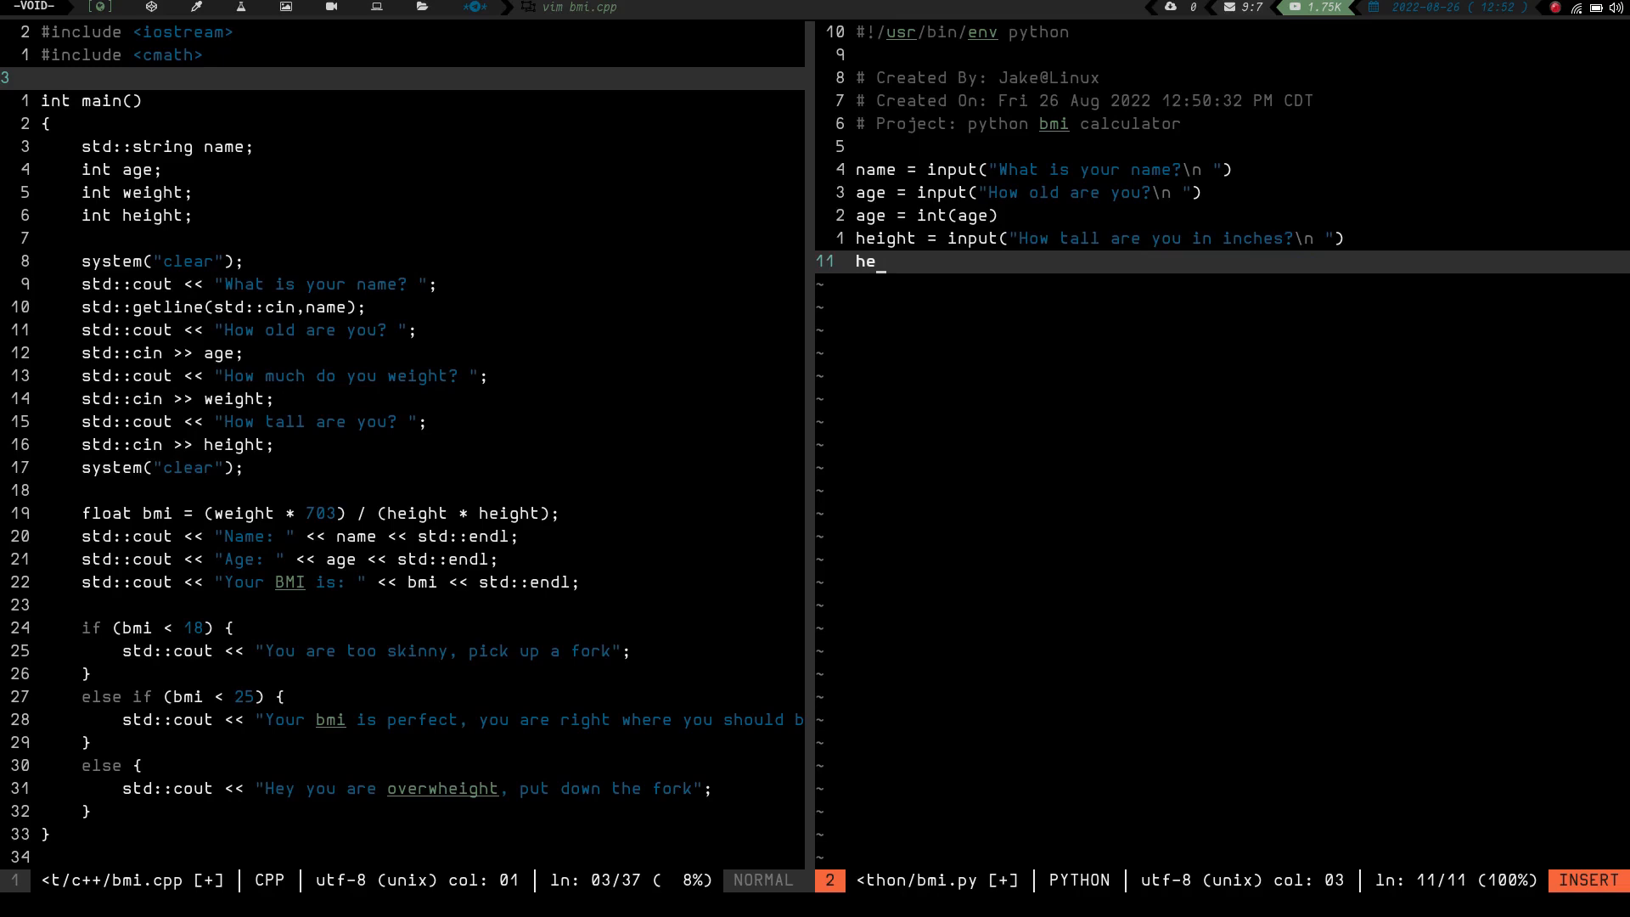
text(ight = in)
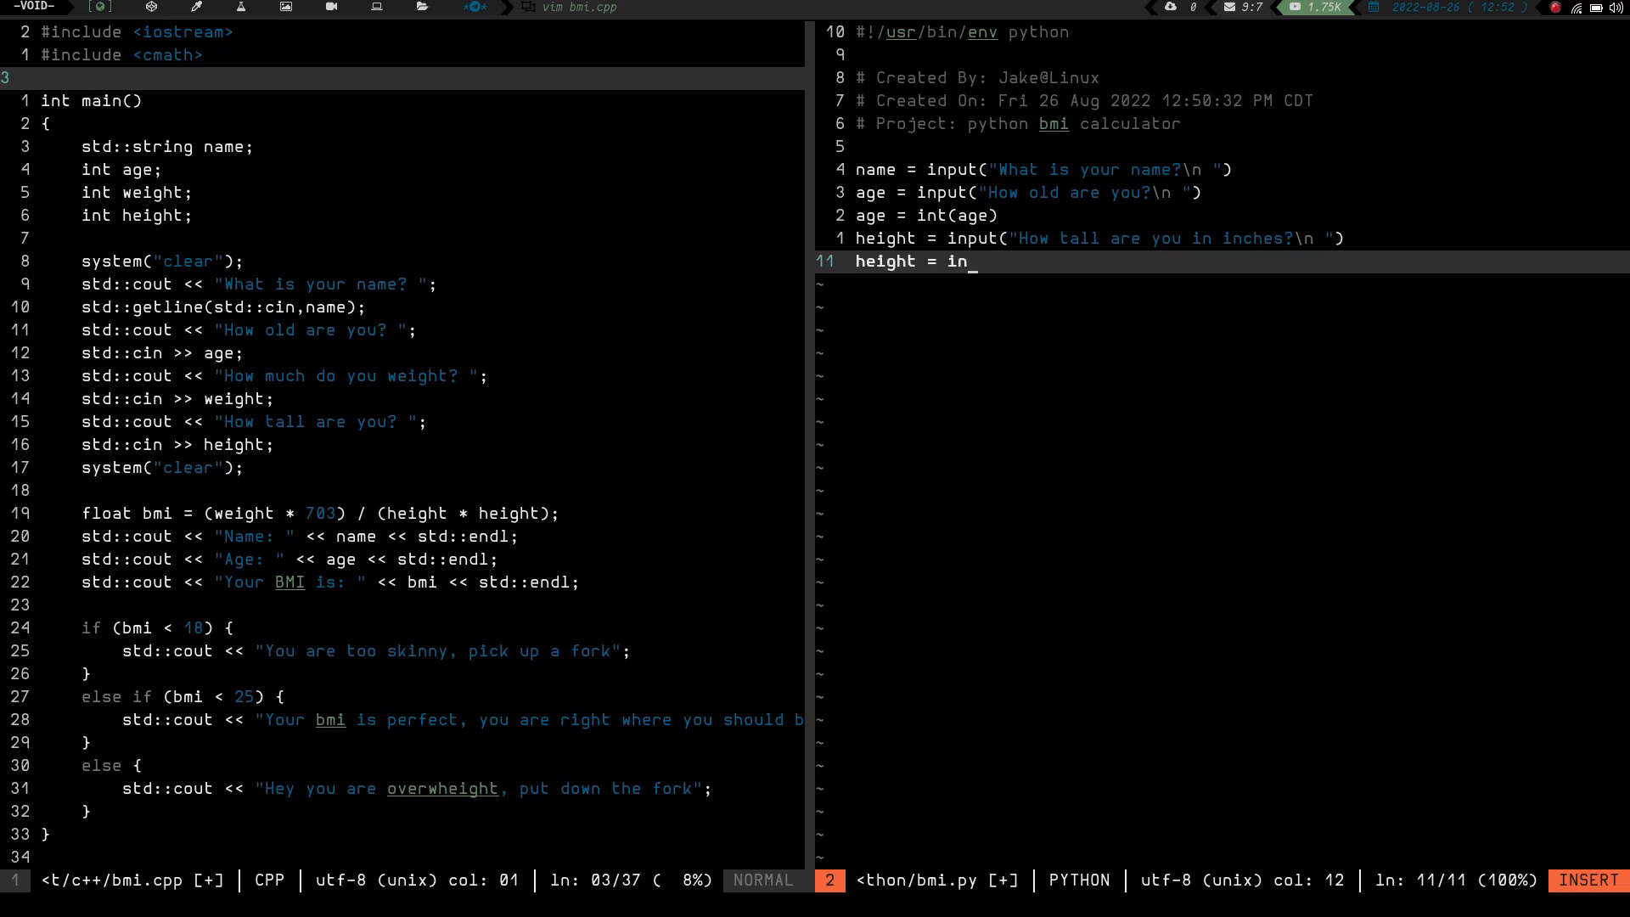
text(t(height)
text(weight =)
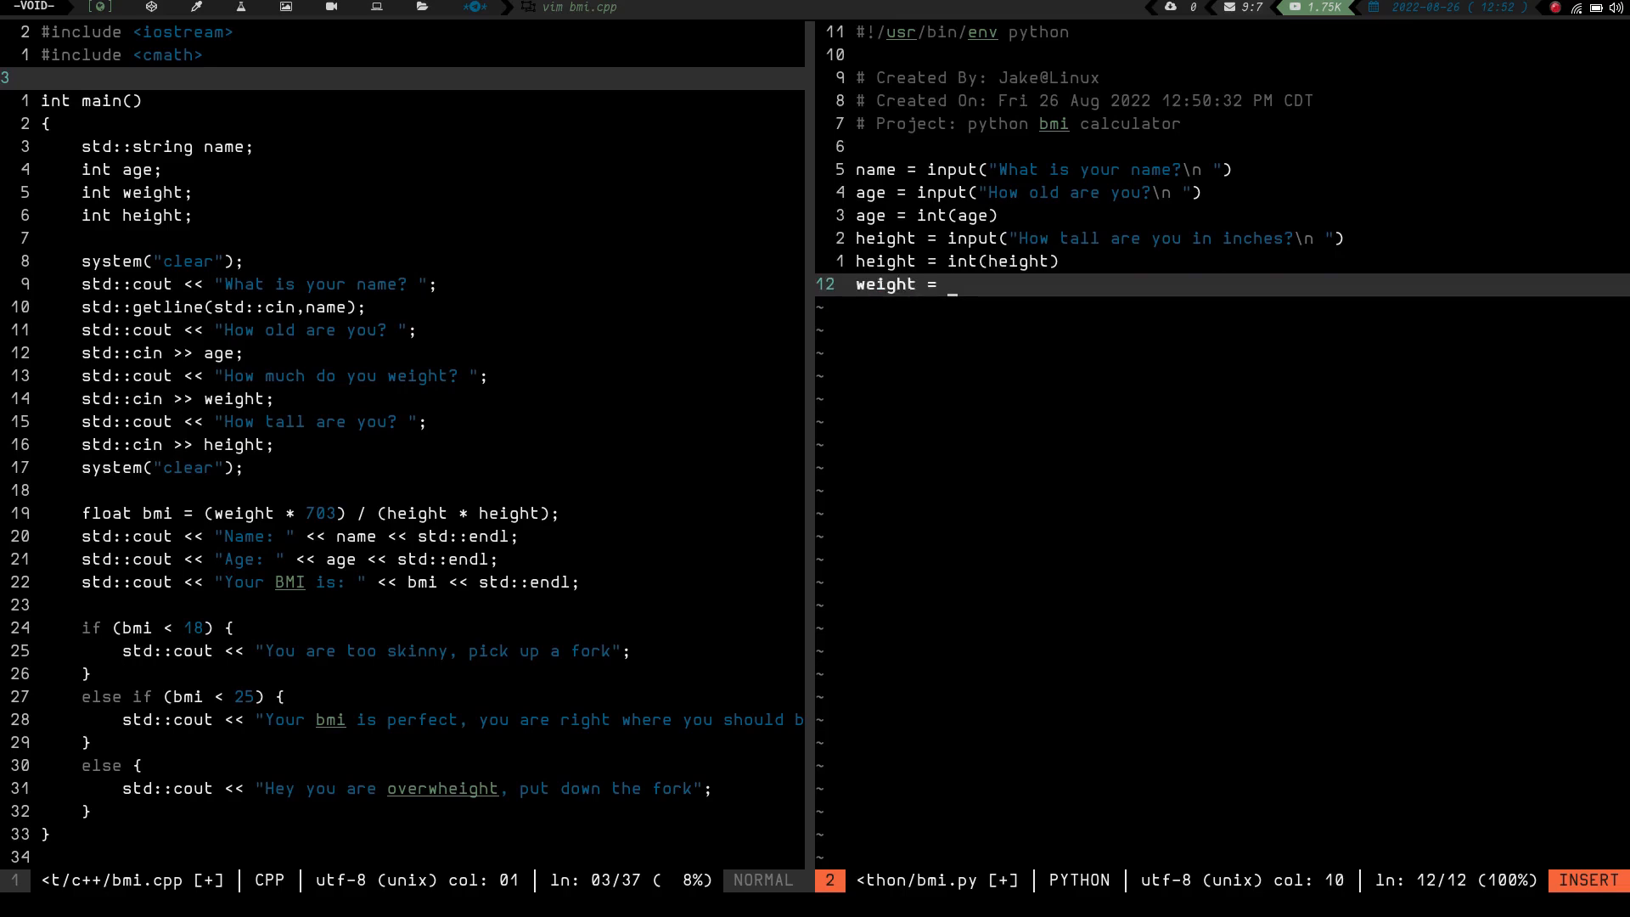
Read weight with input("How much do you weigh?\n ") and convert it with weight = int(weight).
text(i)
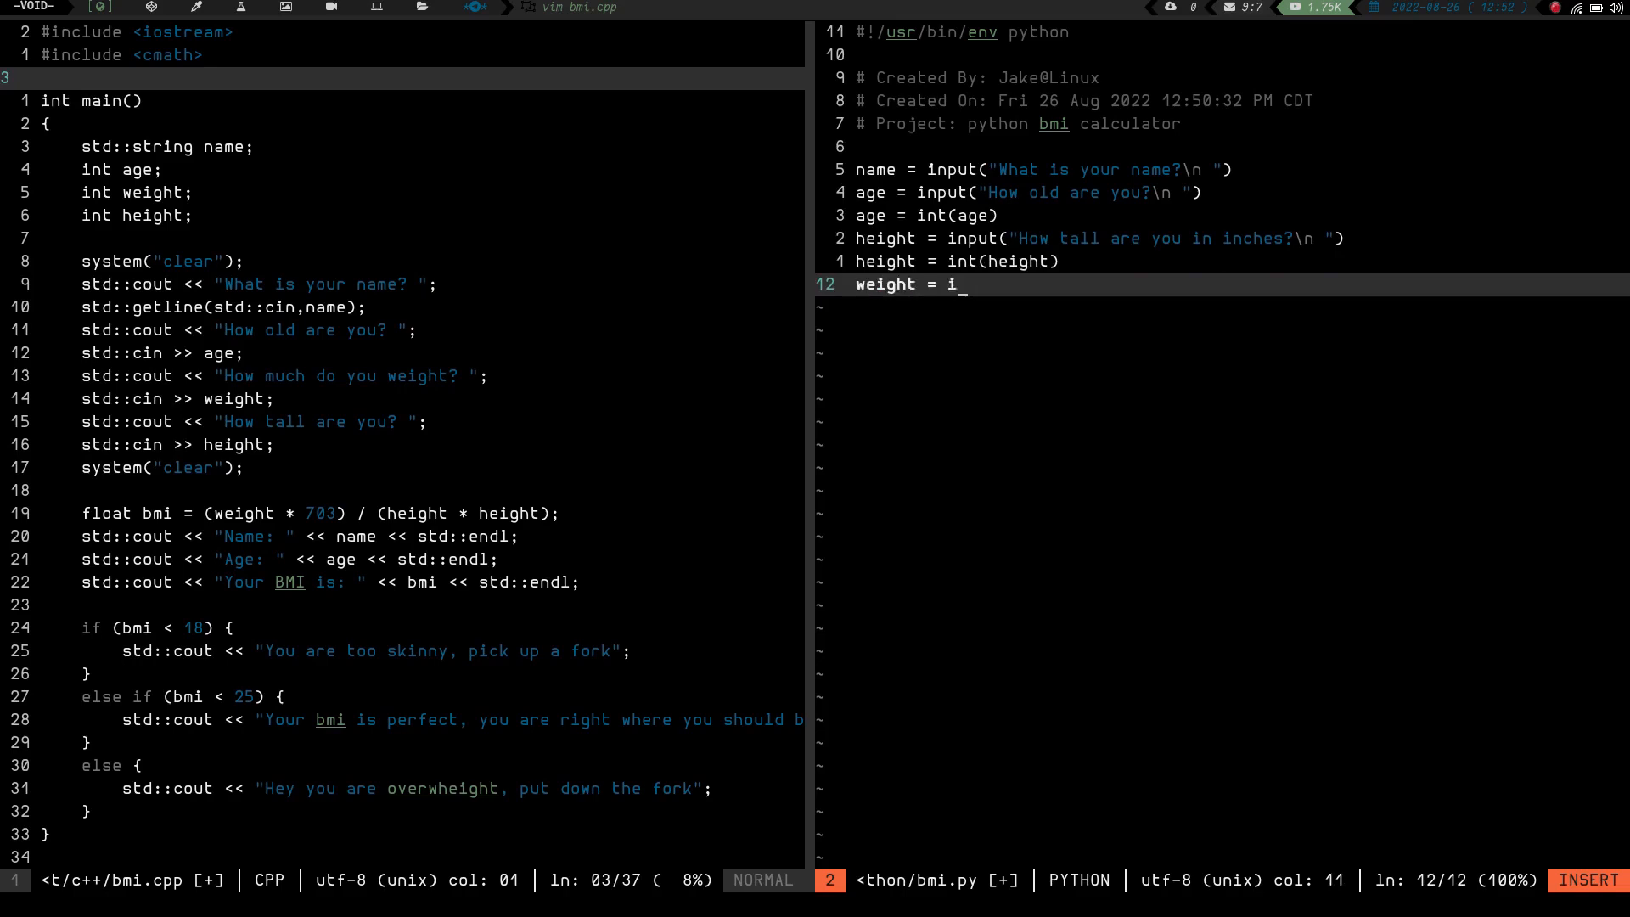
text(nput("How much do you wei)
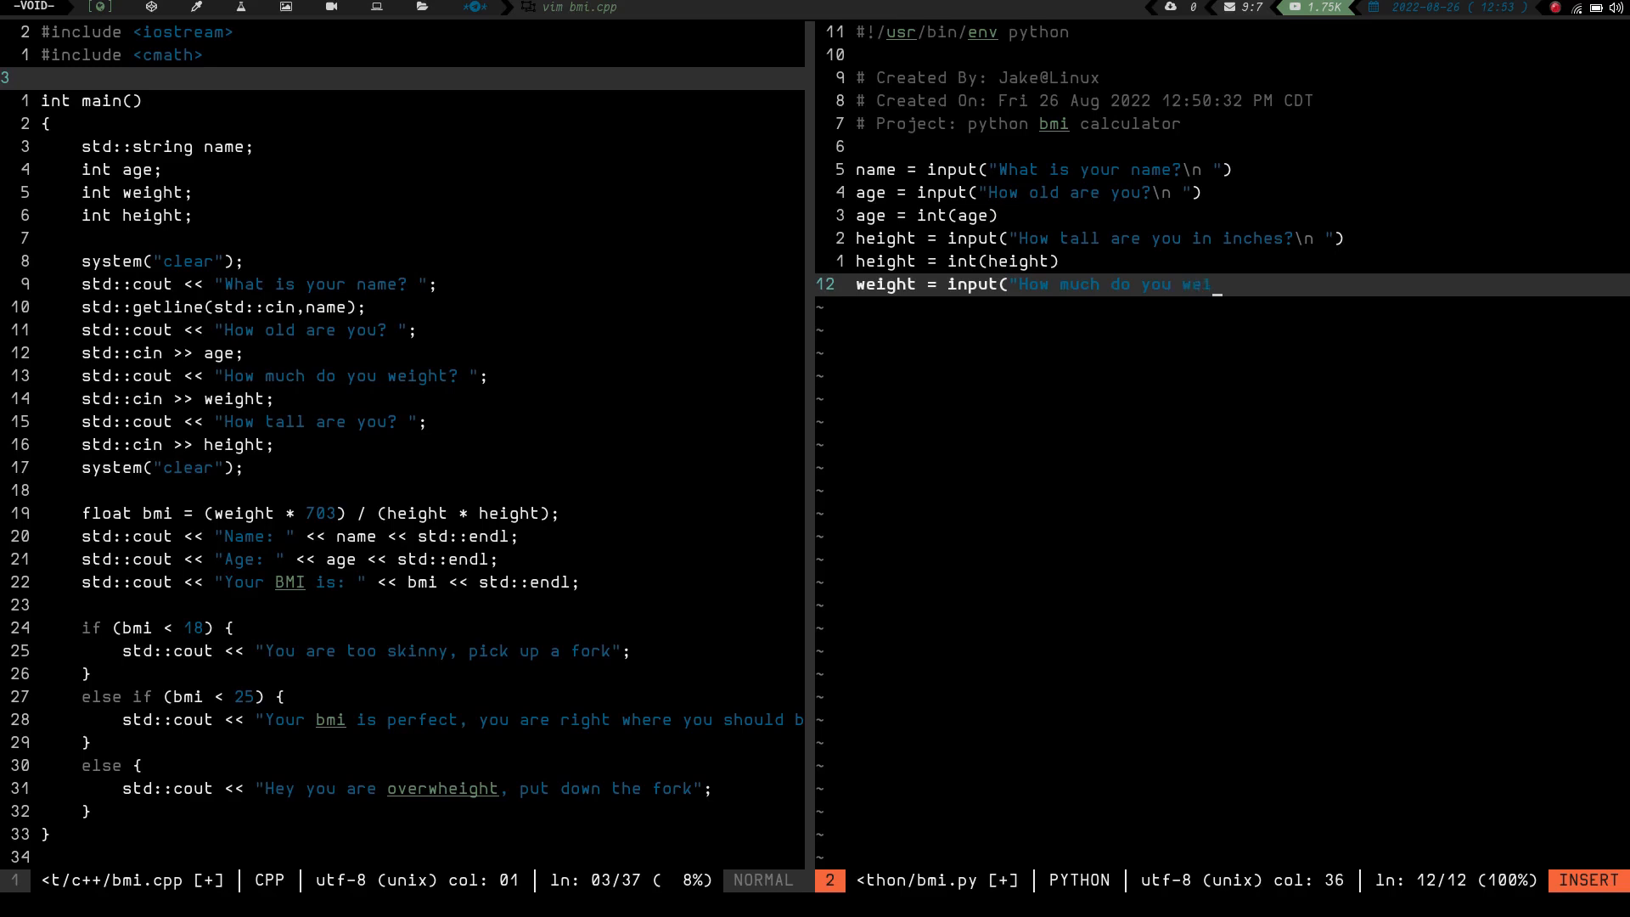
text(gh?)
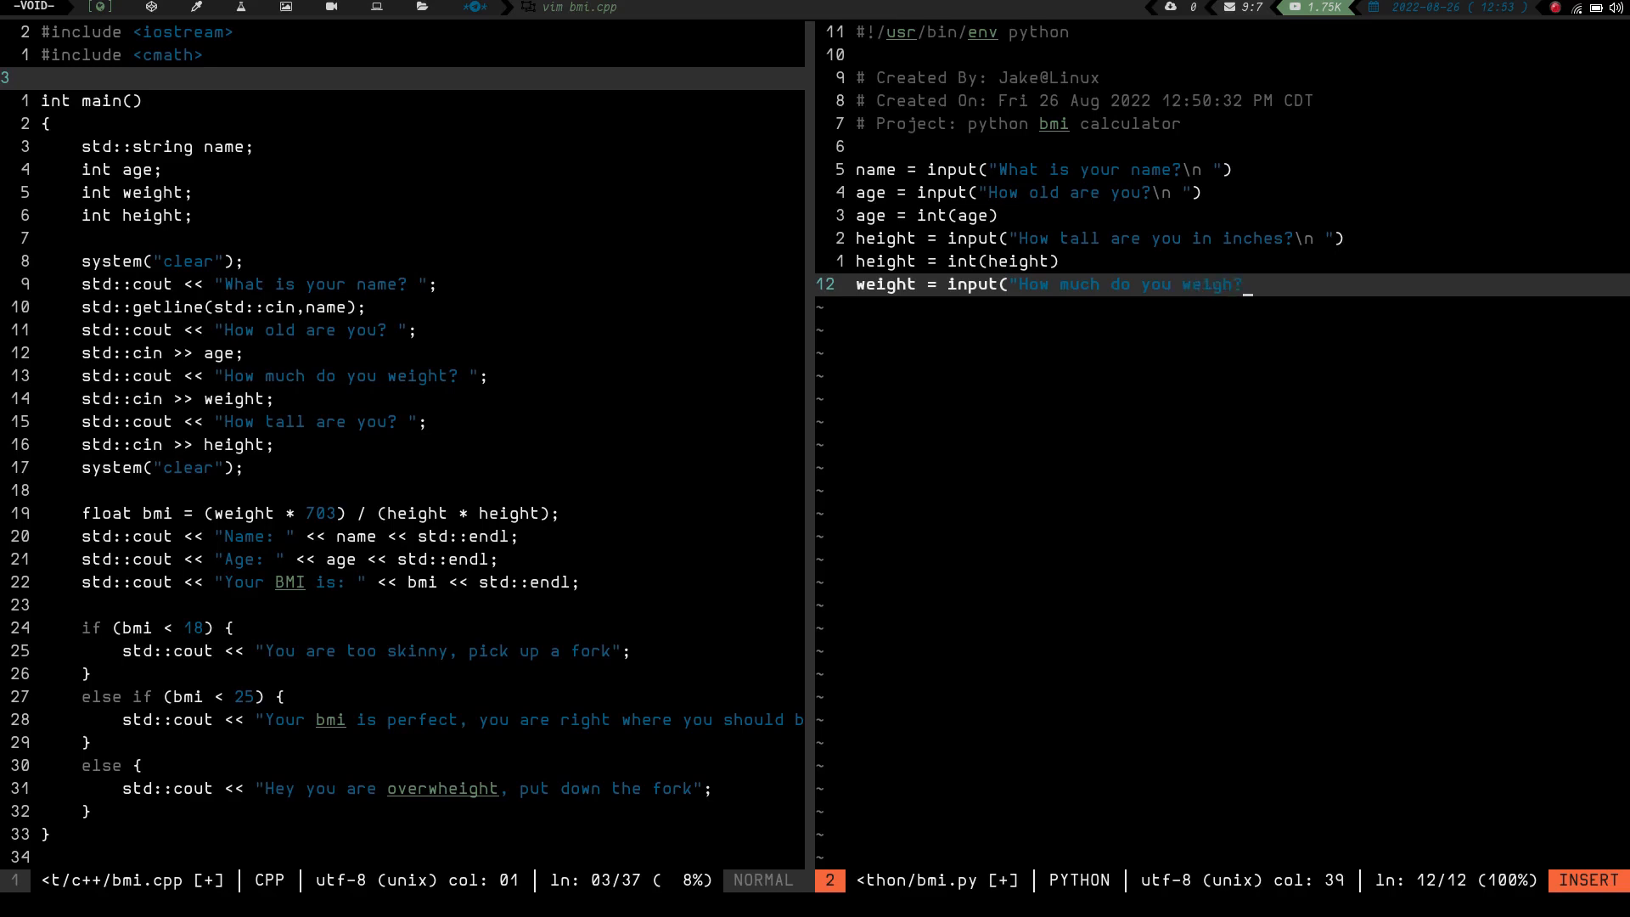
text(\n)
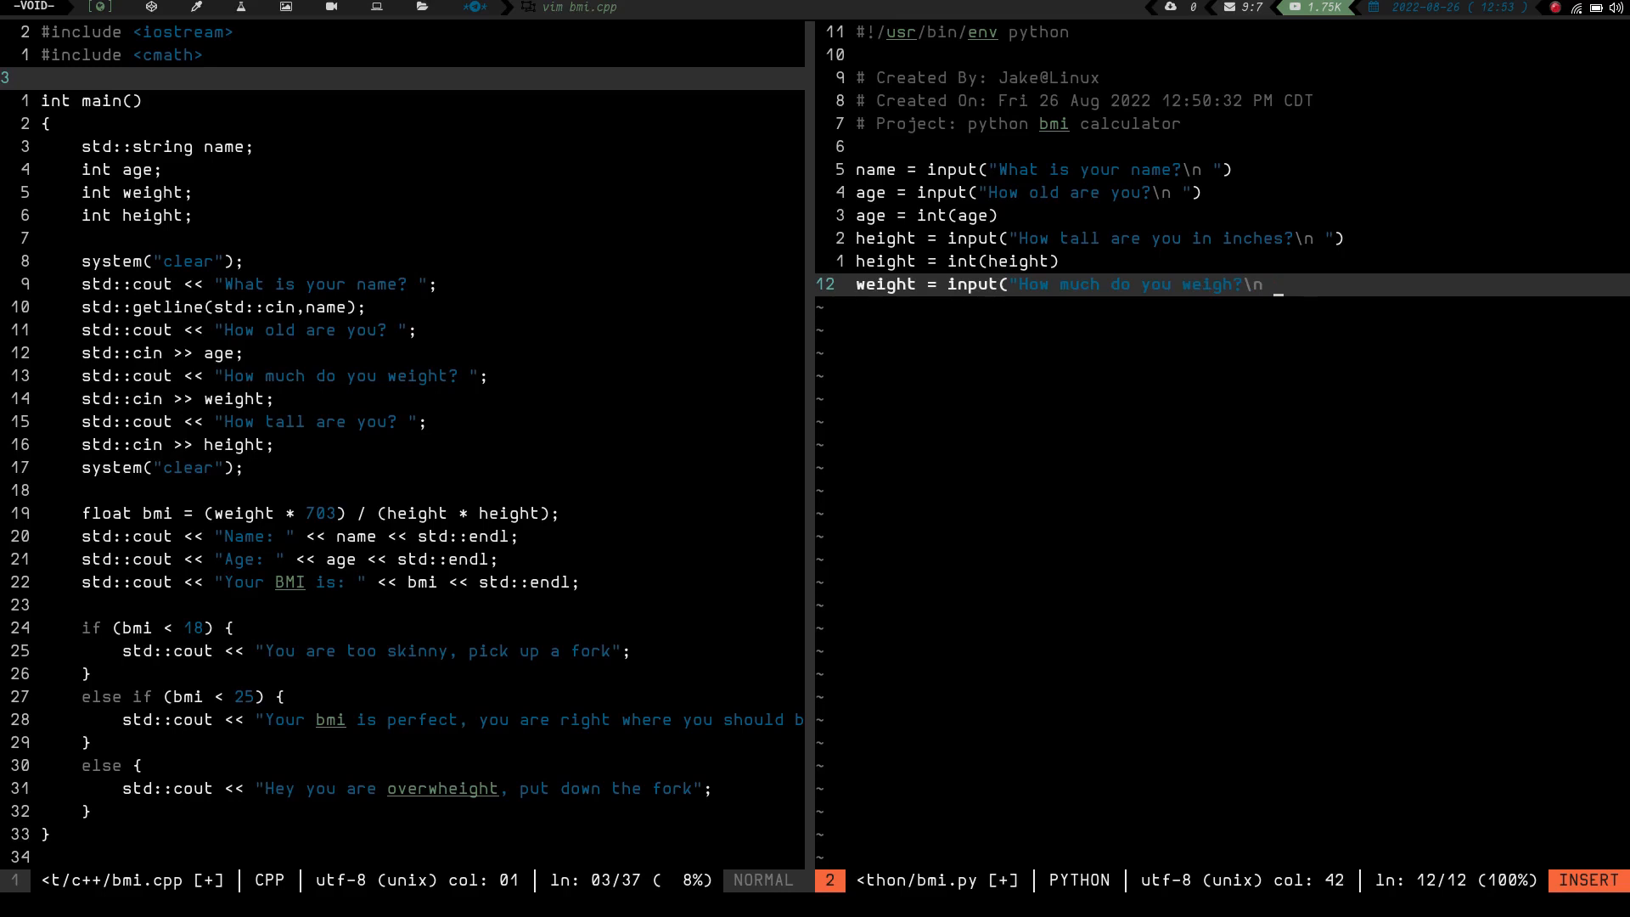
text("))
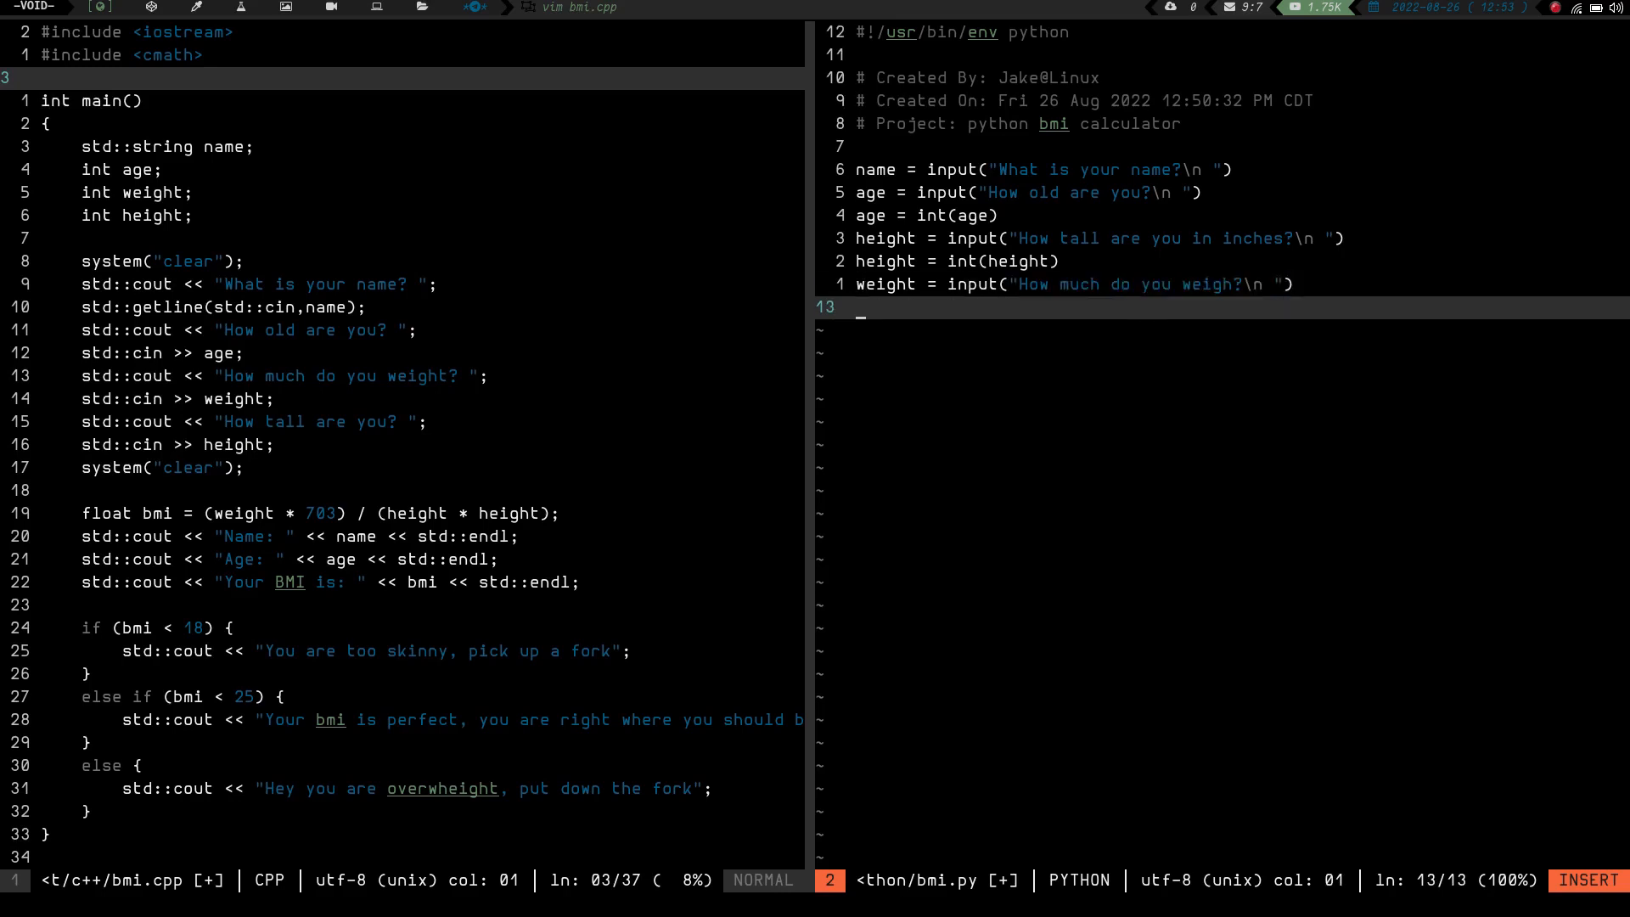
text(wei)
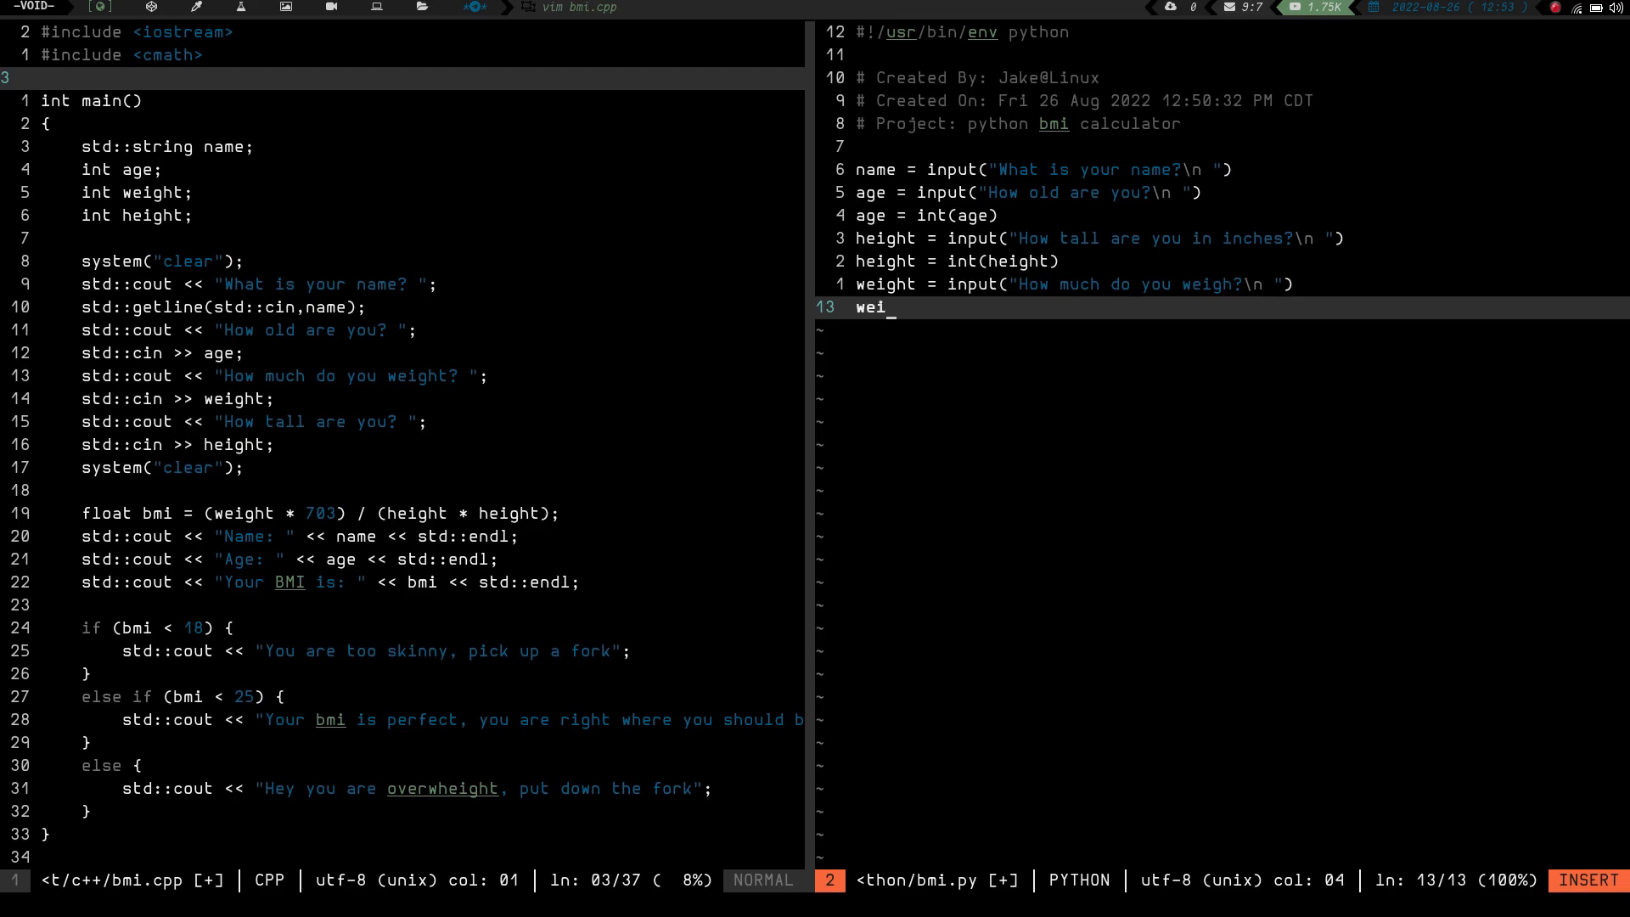
text(ght =)
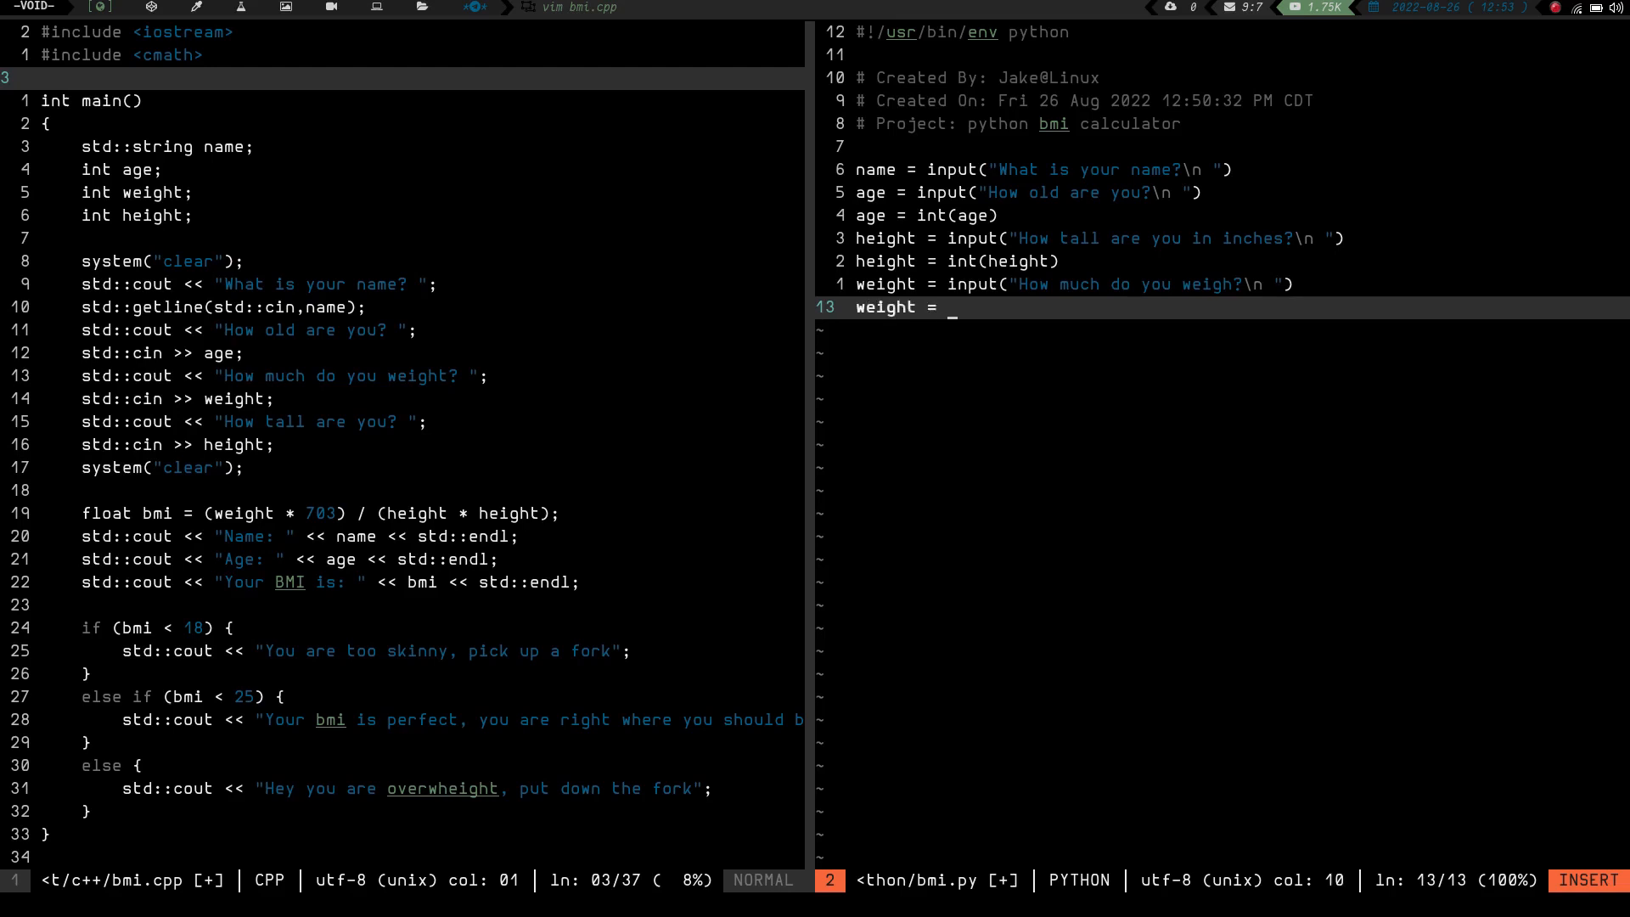
text(int()
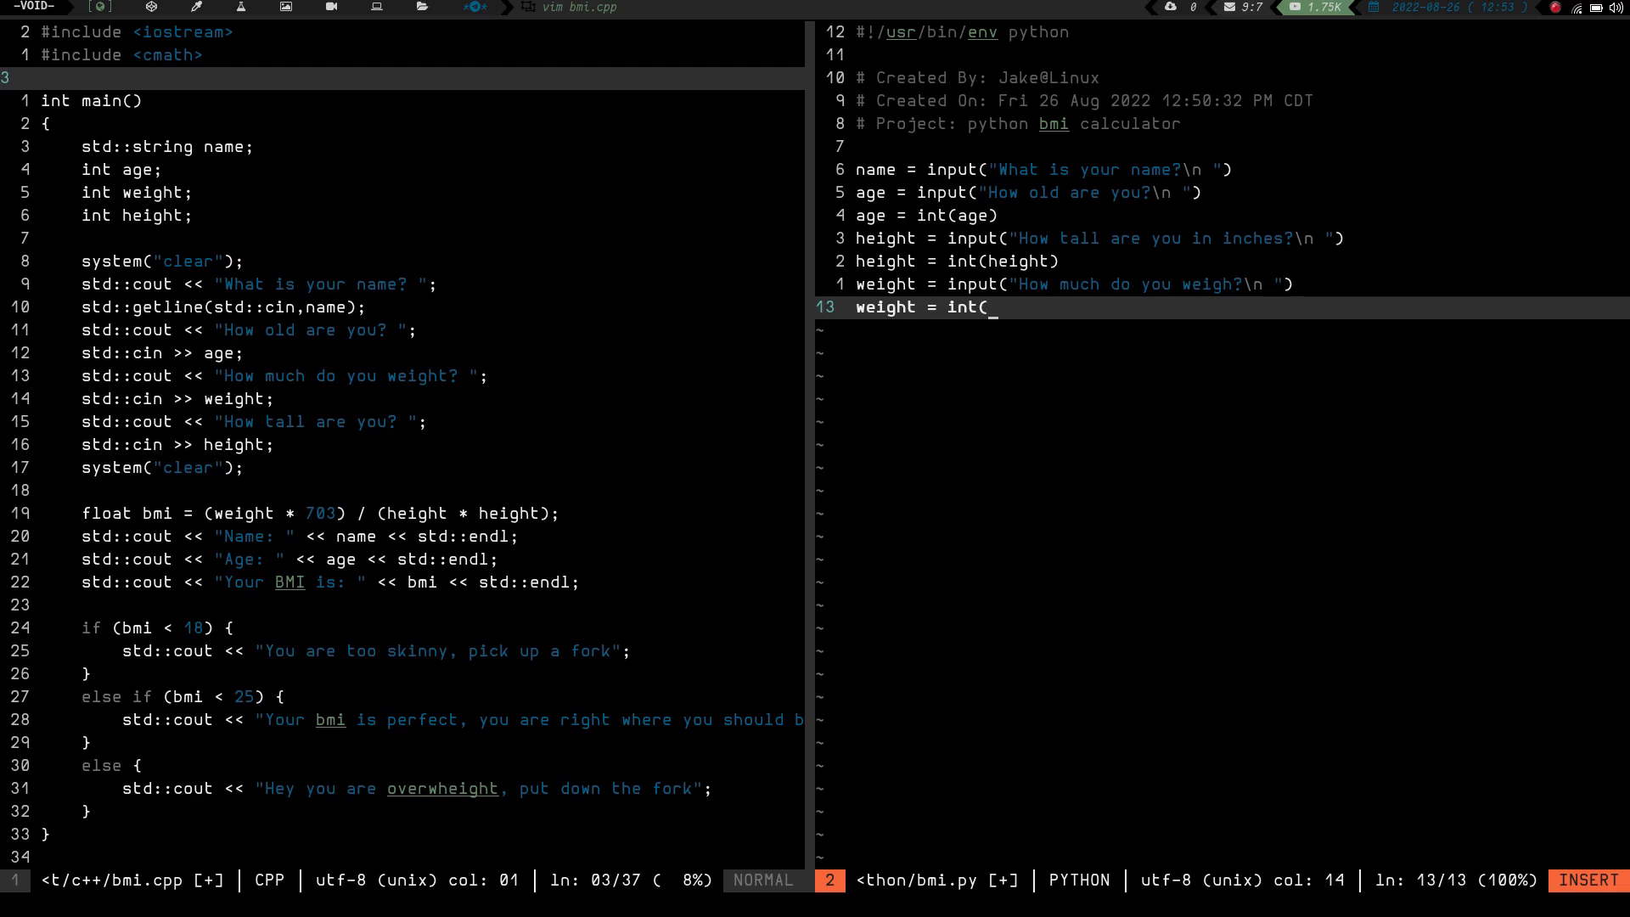
text(weight)
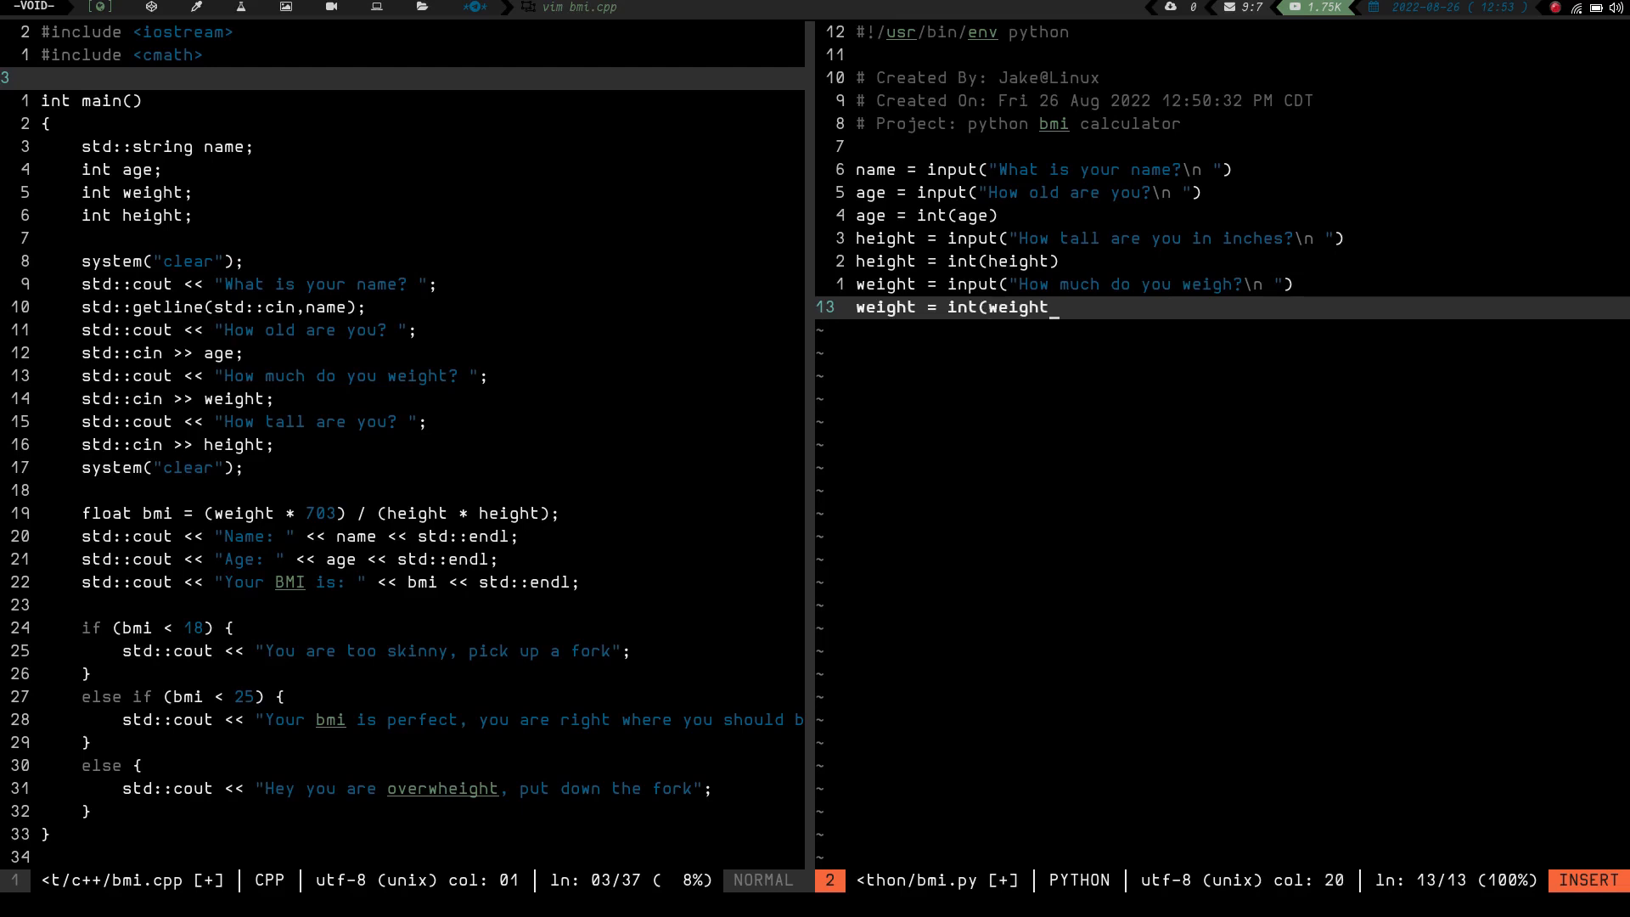
text())
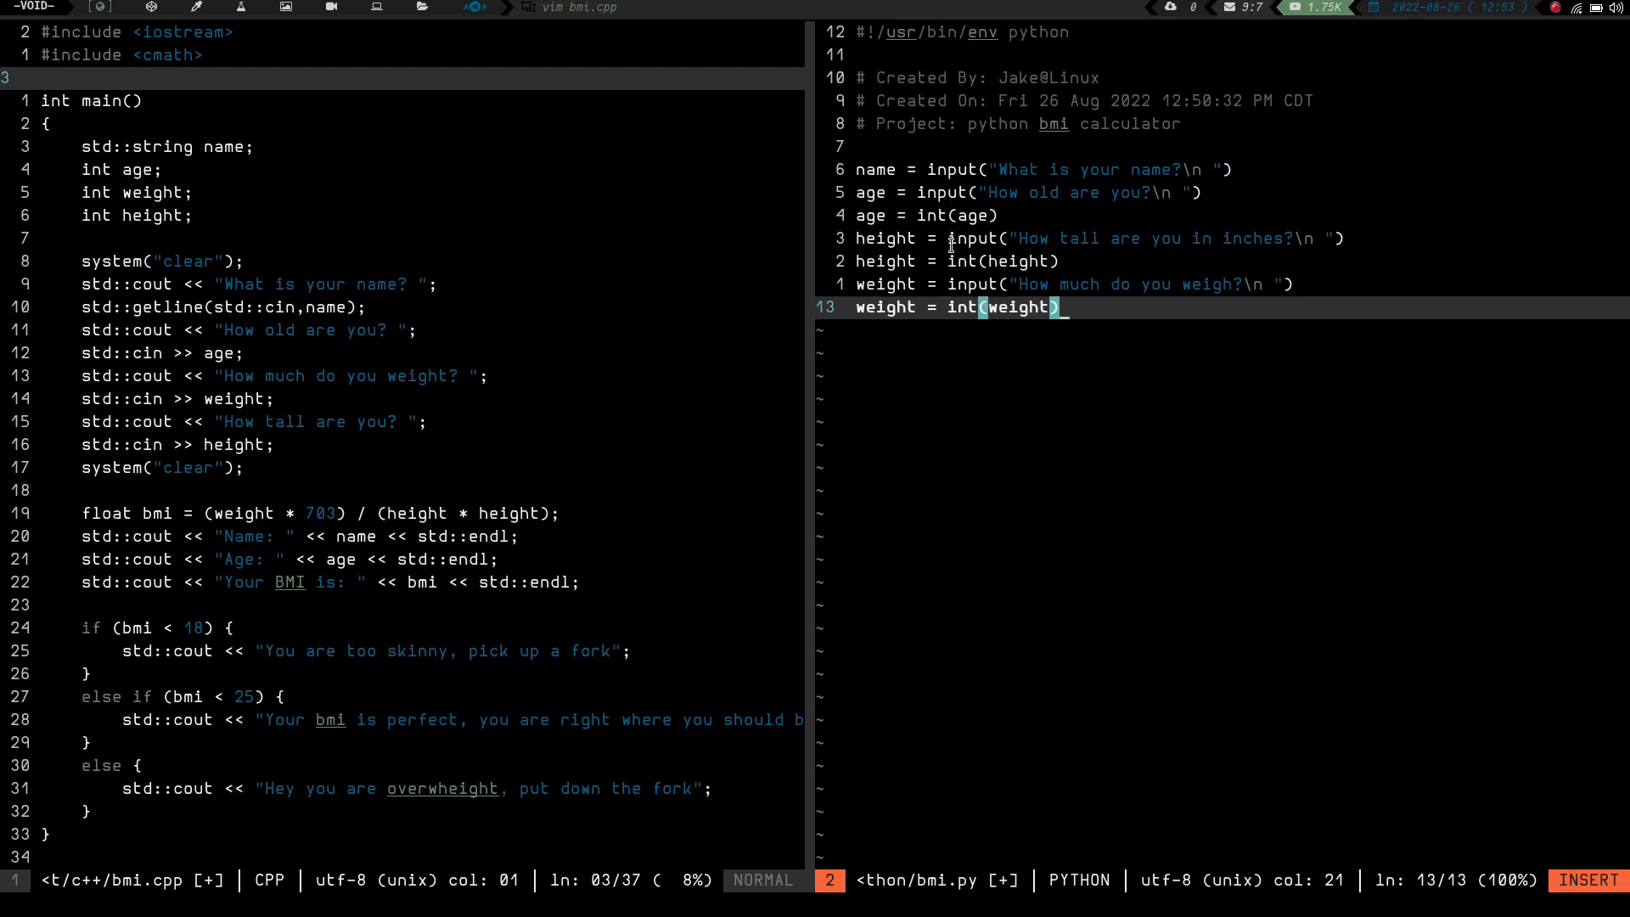
mouse_move(1152, 344)
text(bmi =)
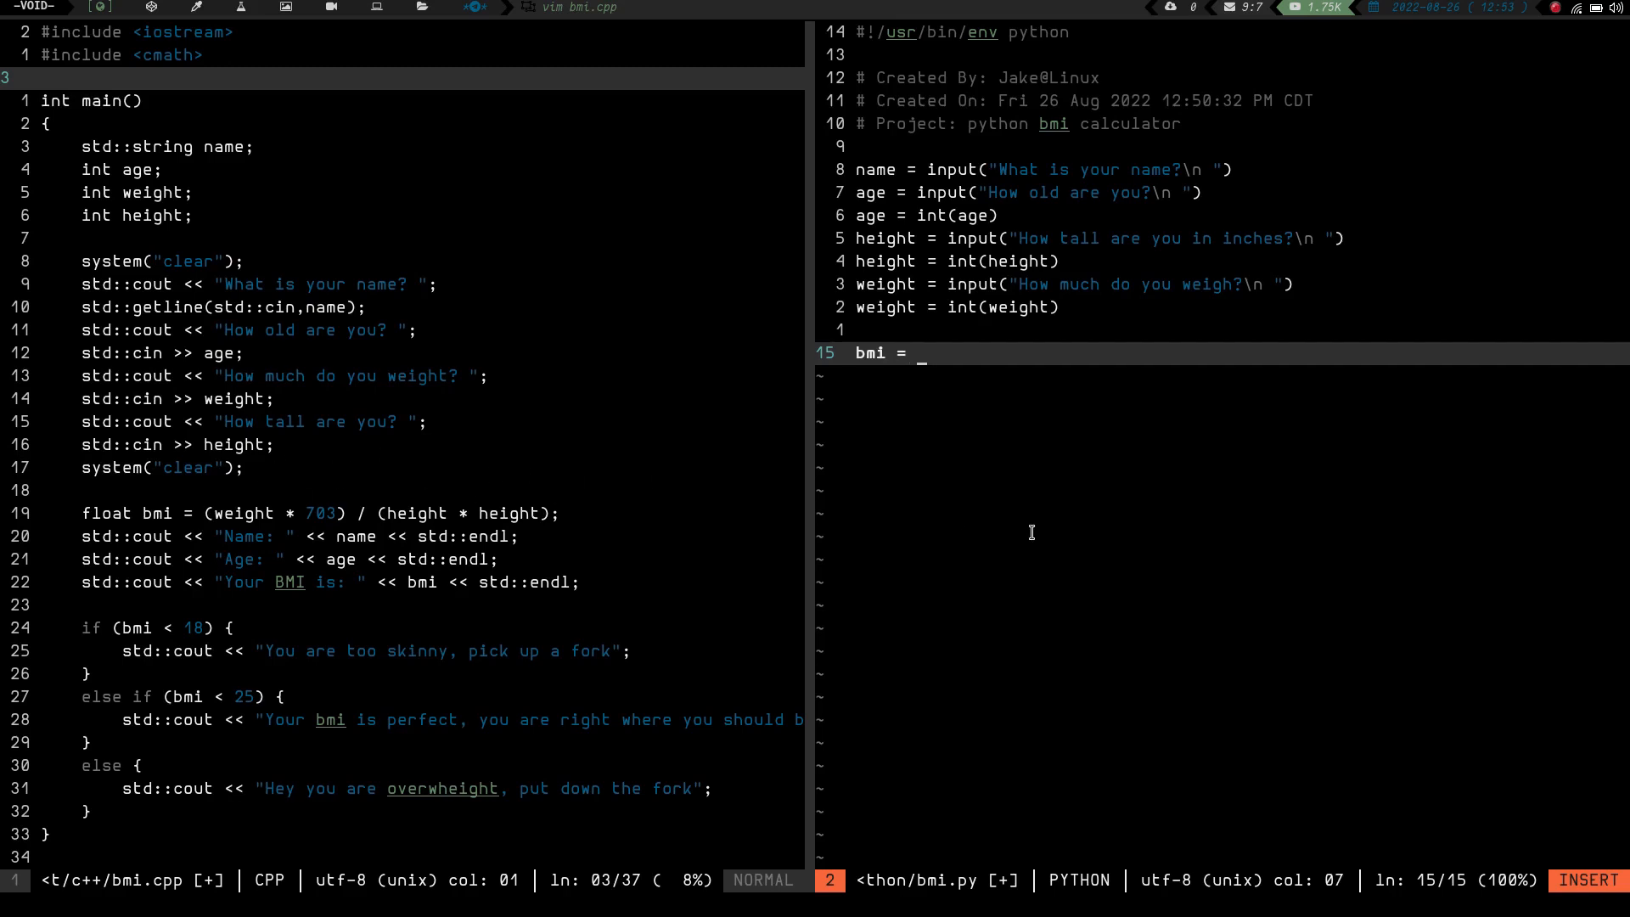
Compute bmi as (weight * 703) / (height * height).
text((weight)
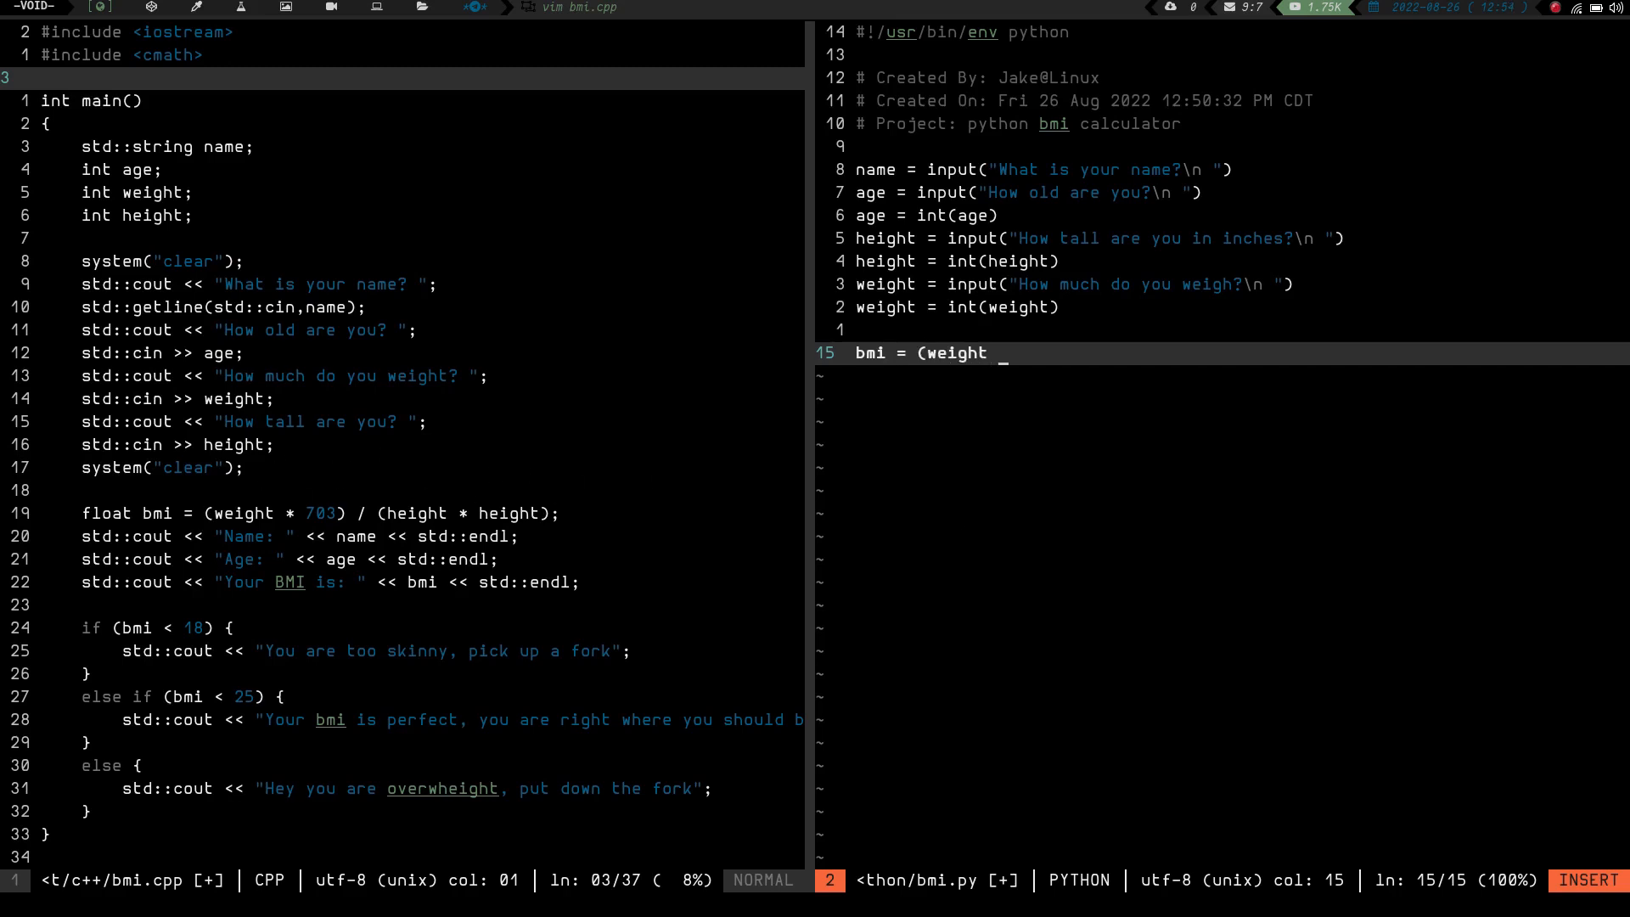
text(*)
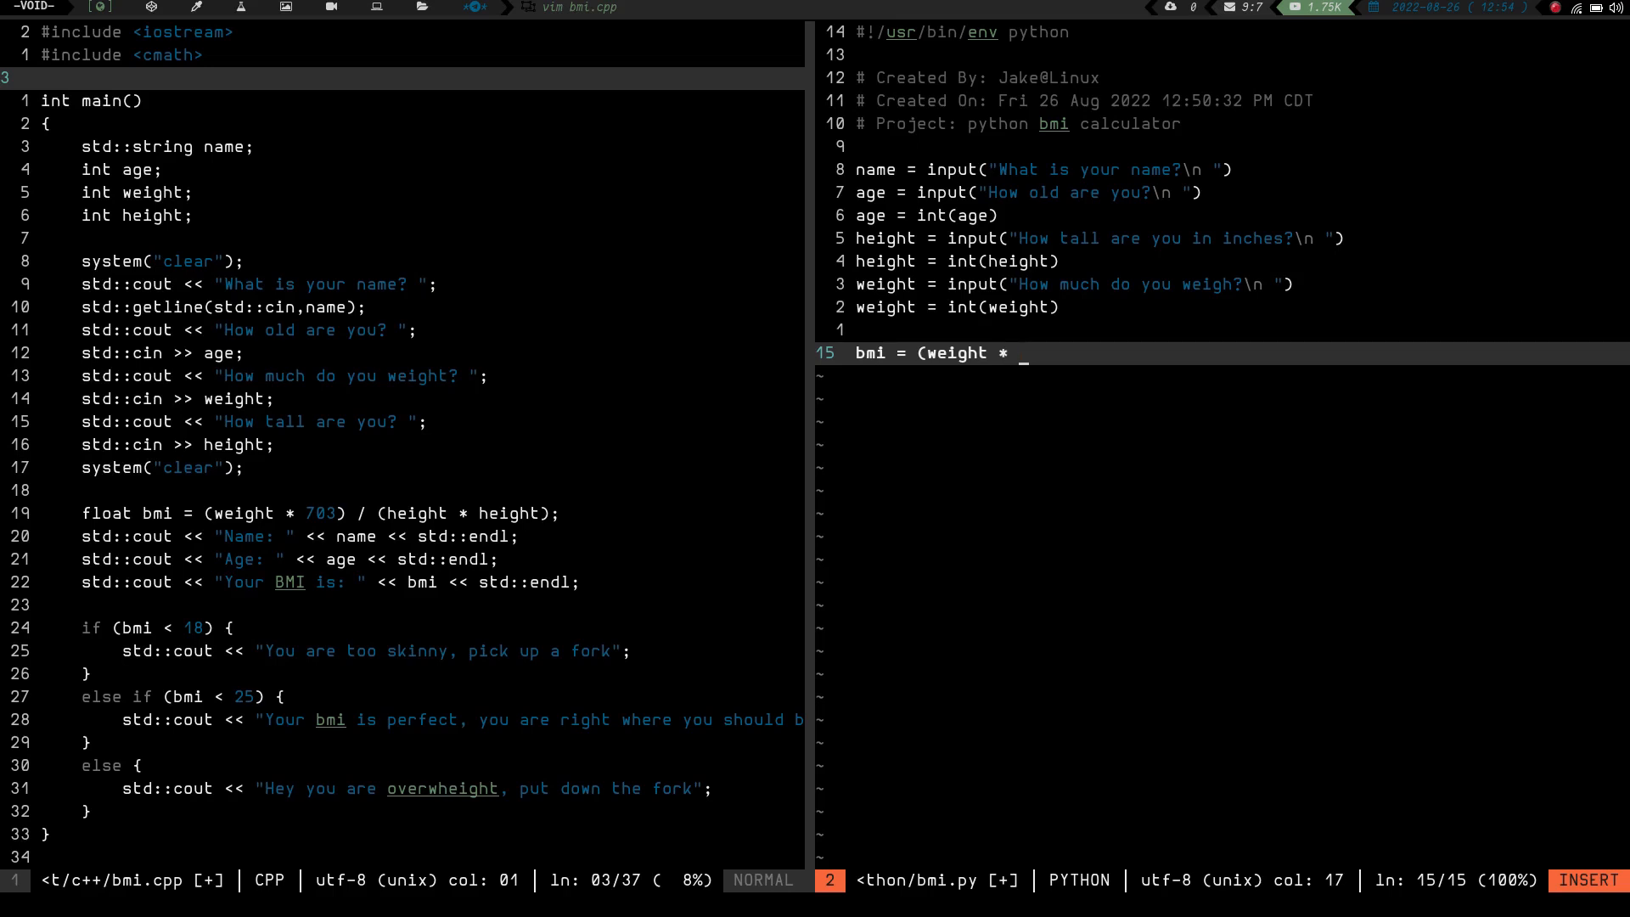
text(703)
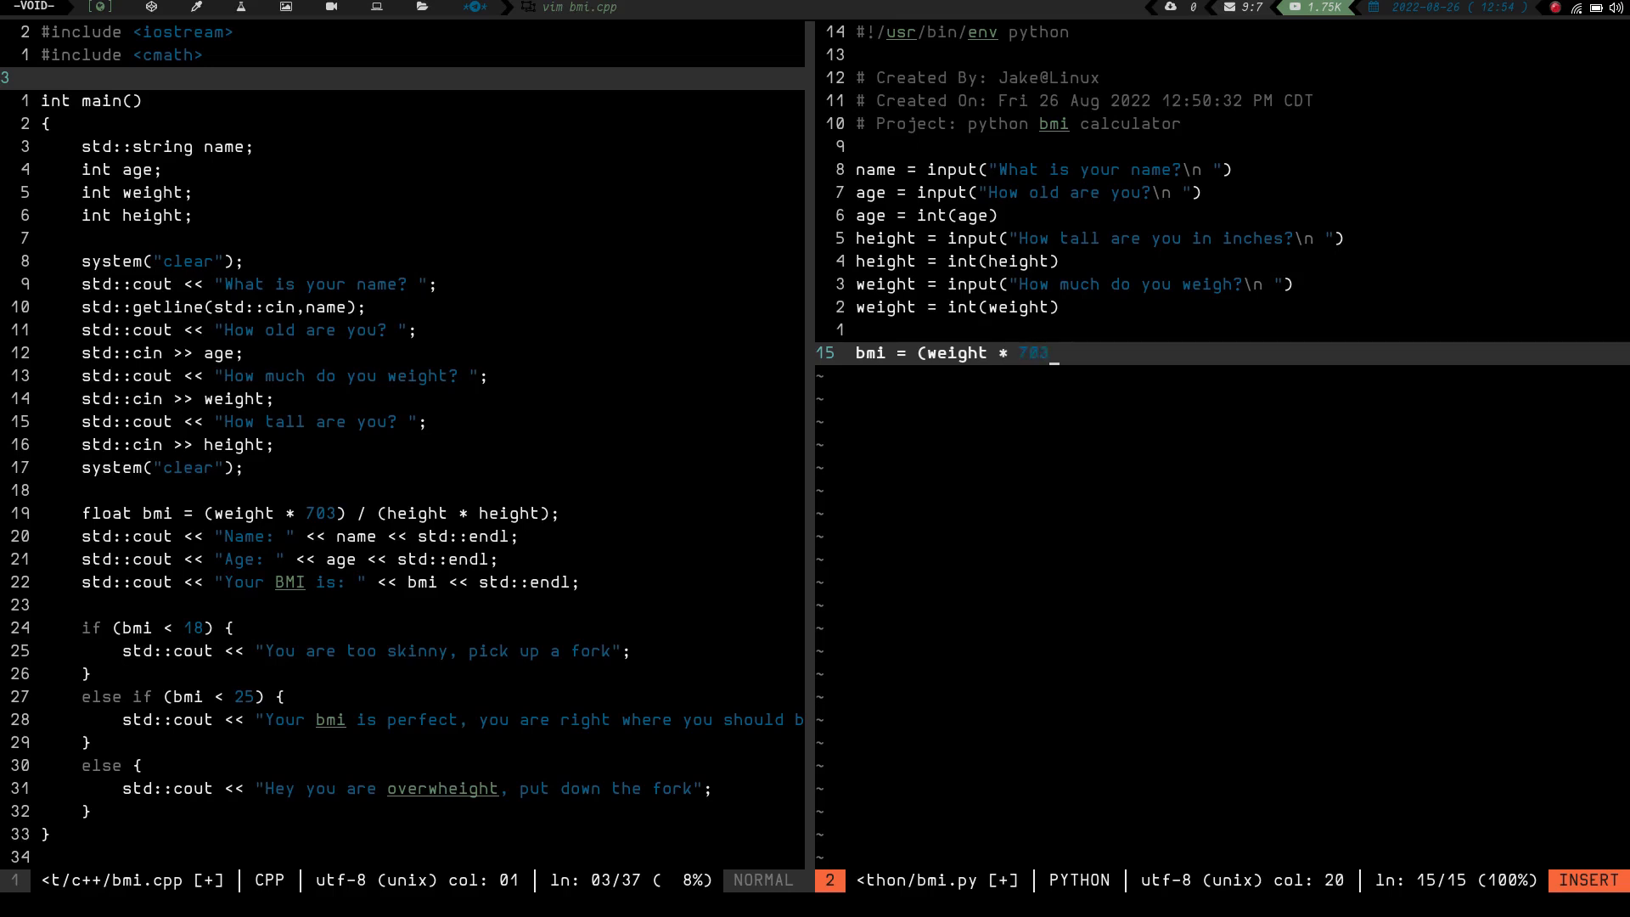
text() /)
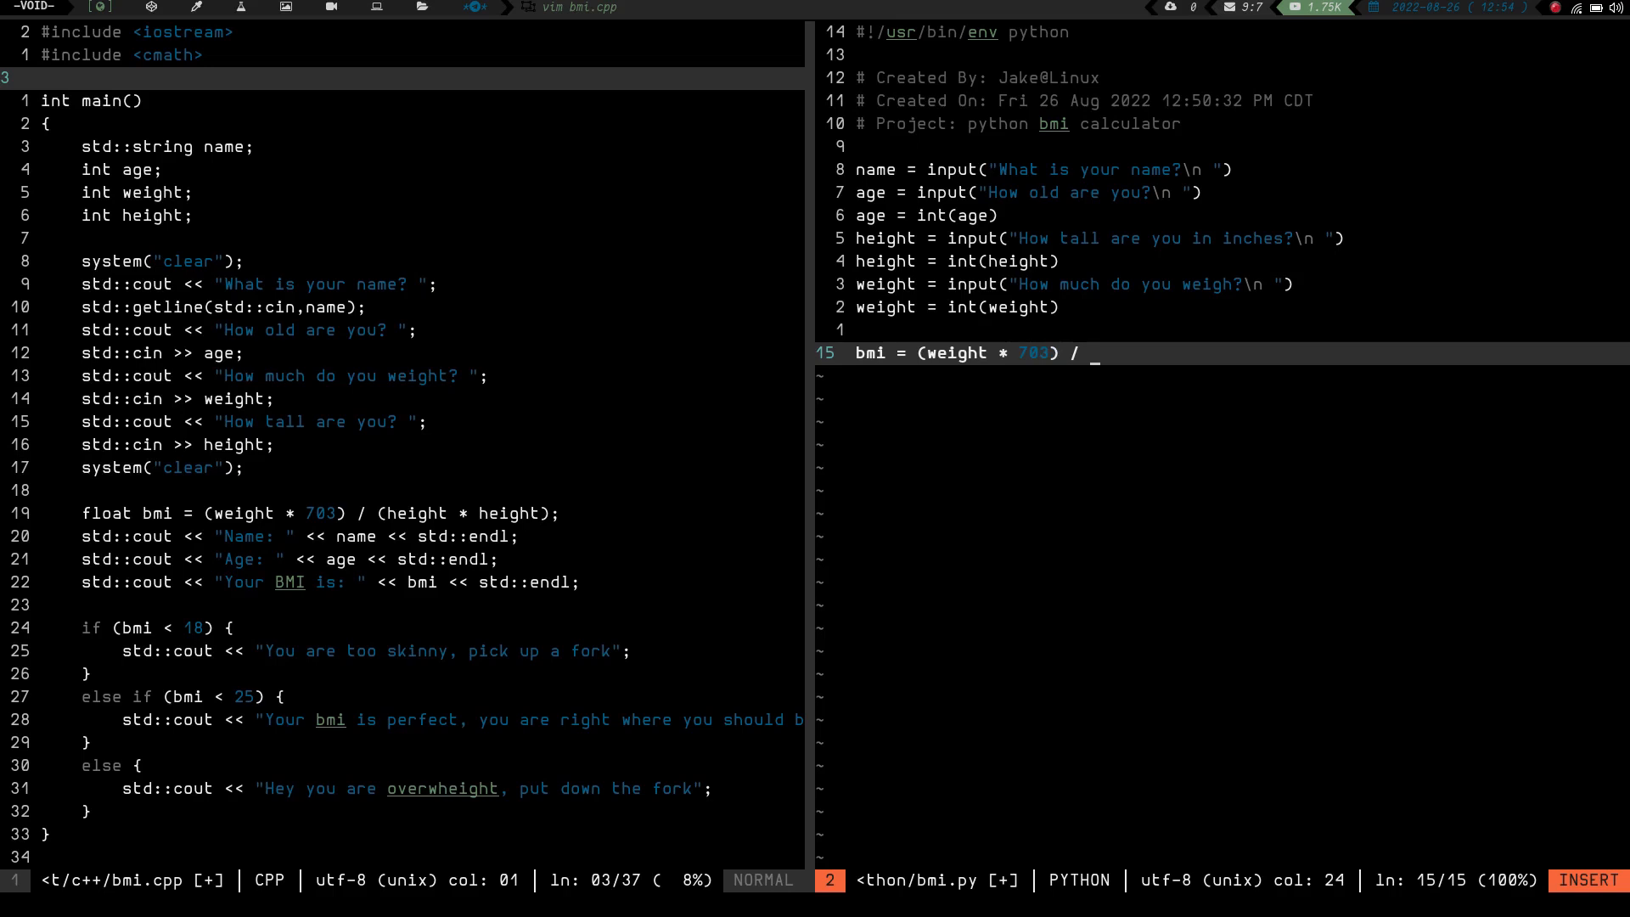
text((height)
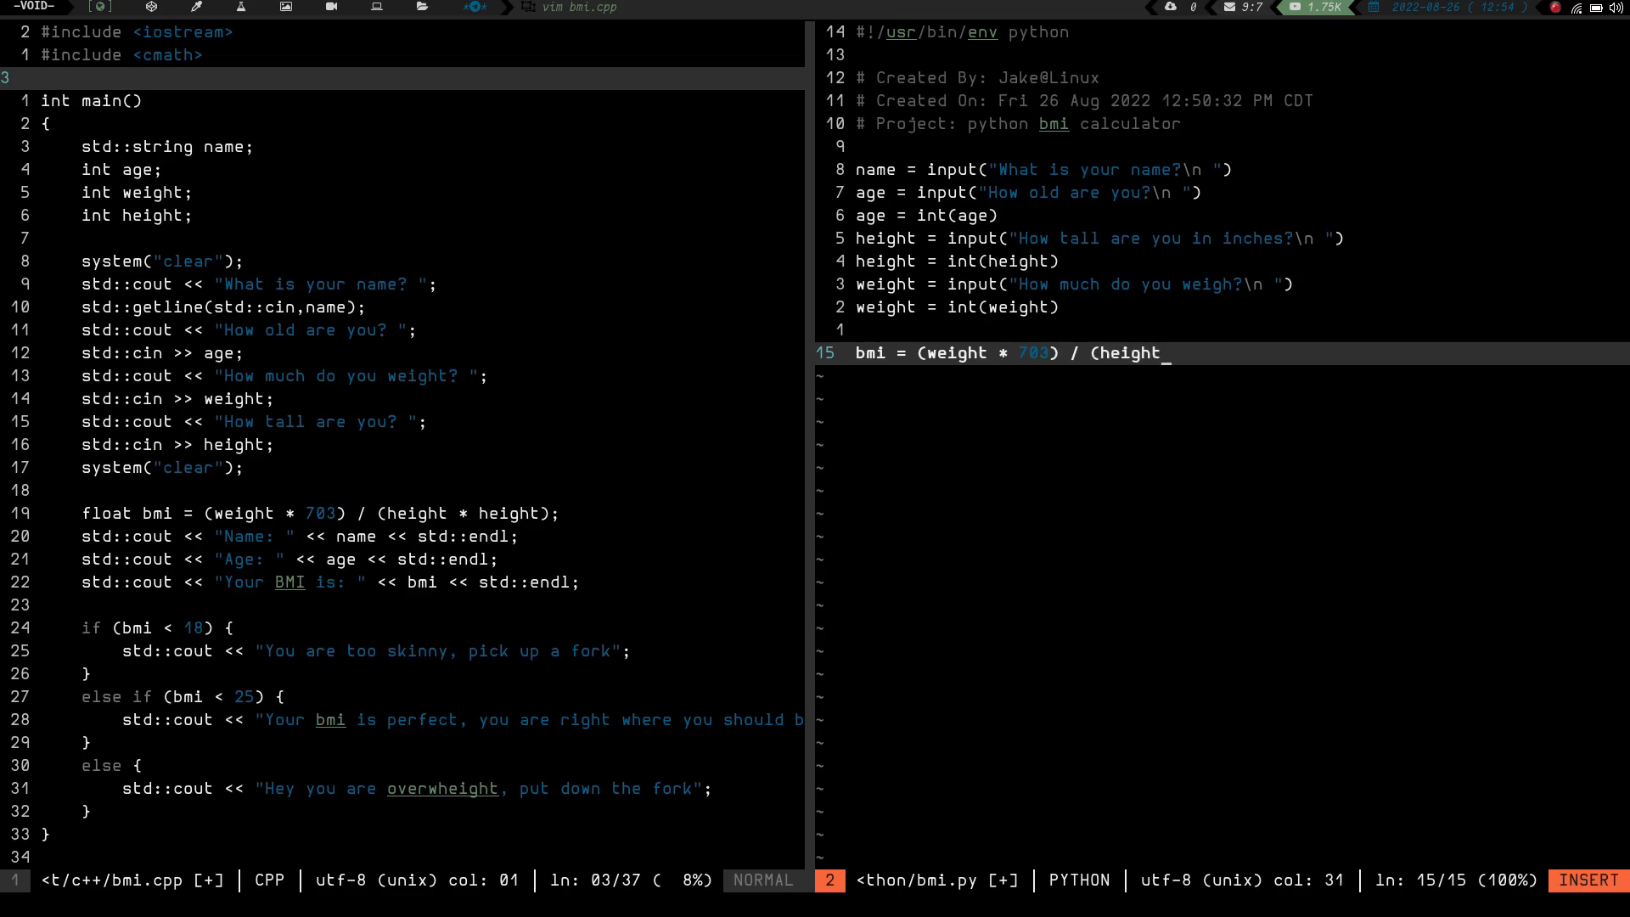
text(*)
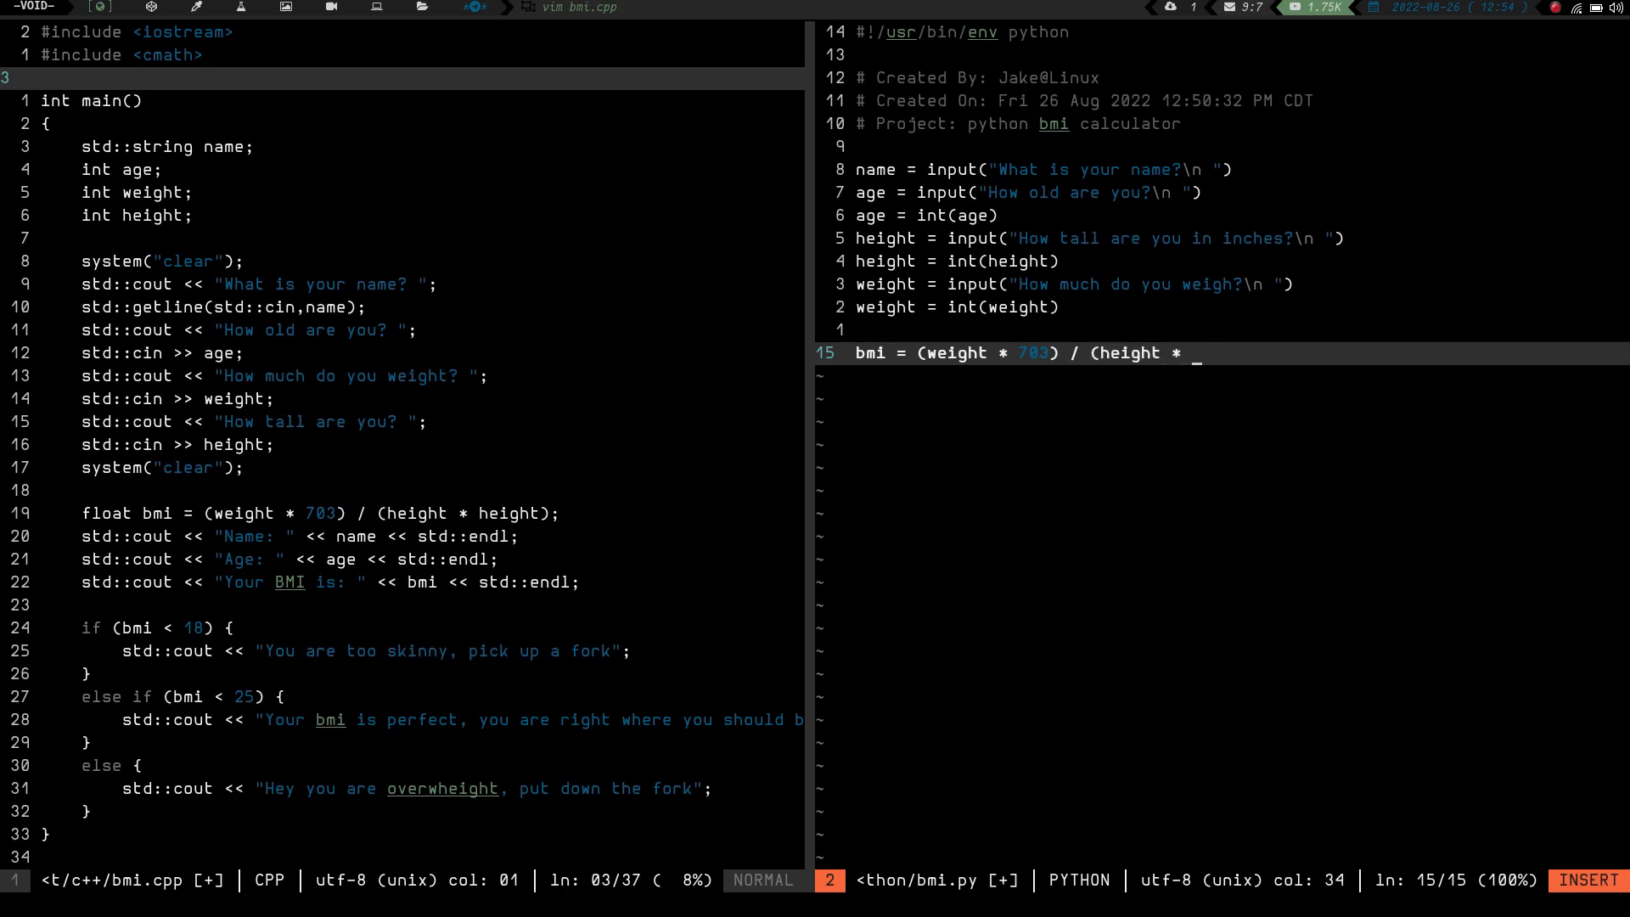
text(height))
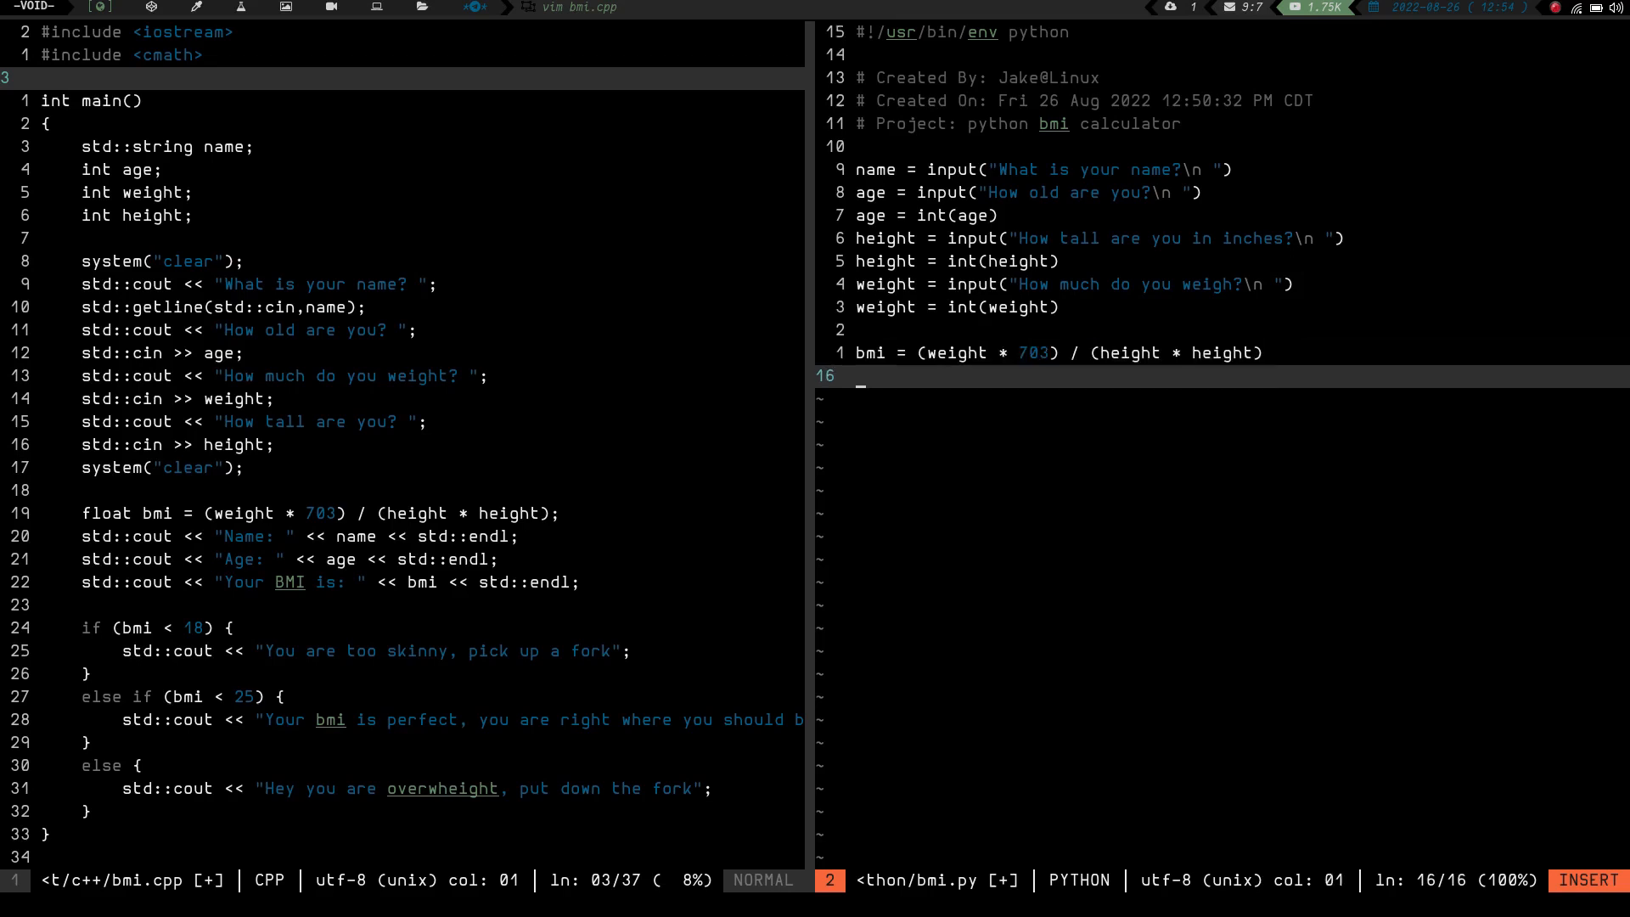
Convert the result with bmi = float(bmi).
text(bmi =)
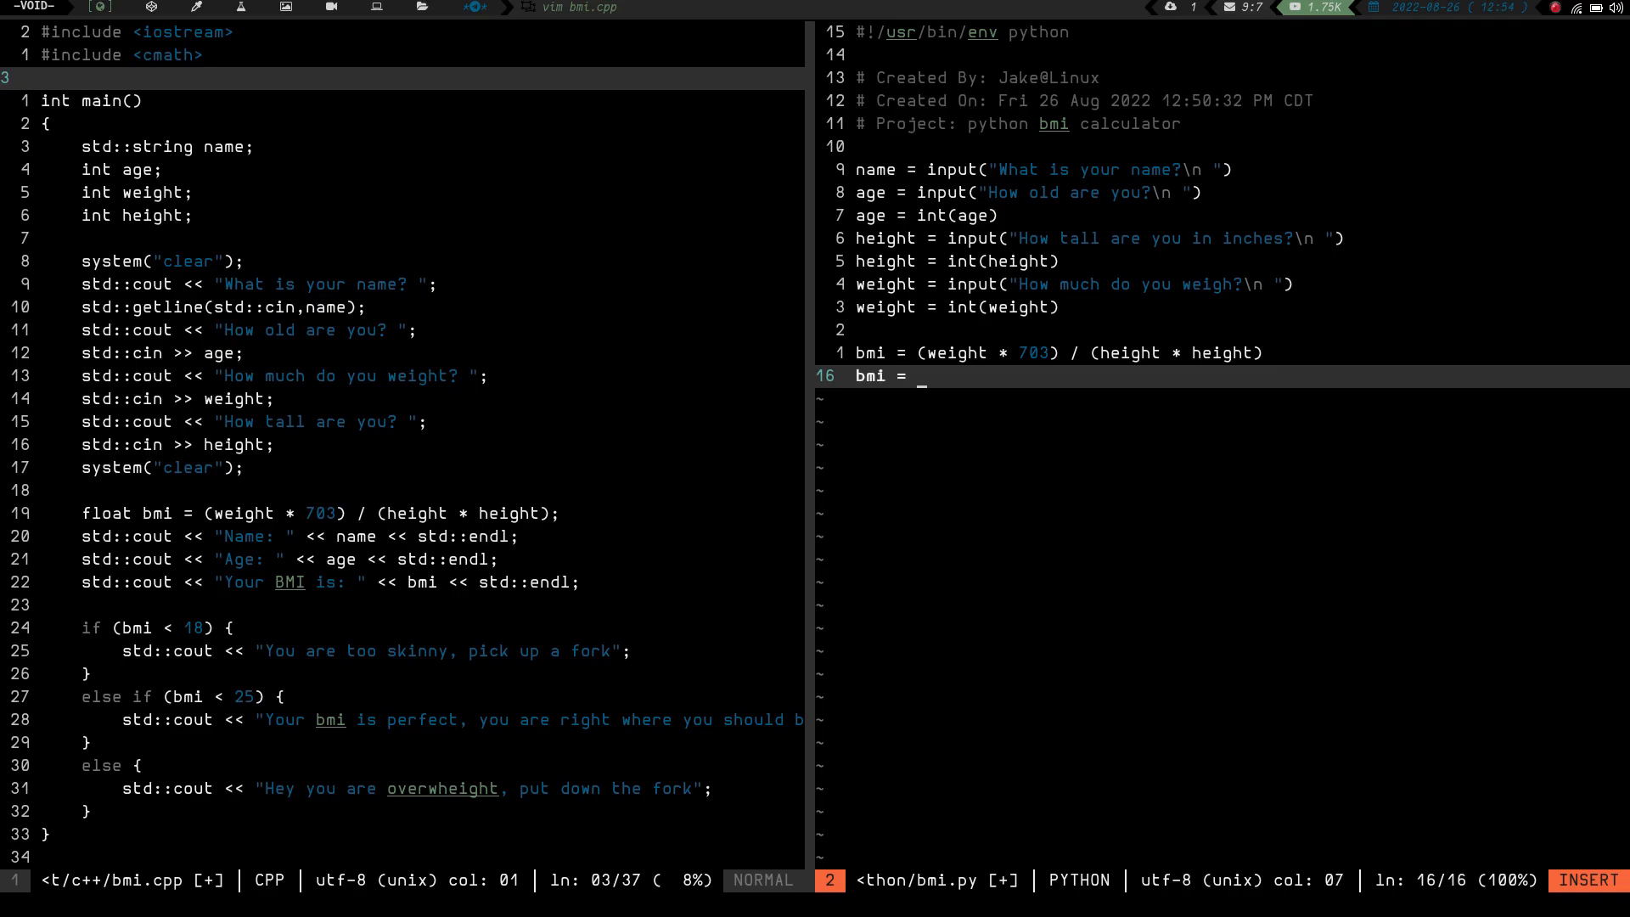
text(float(bmi)
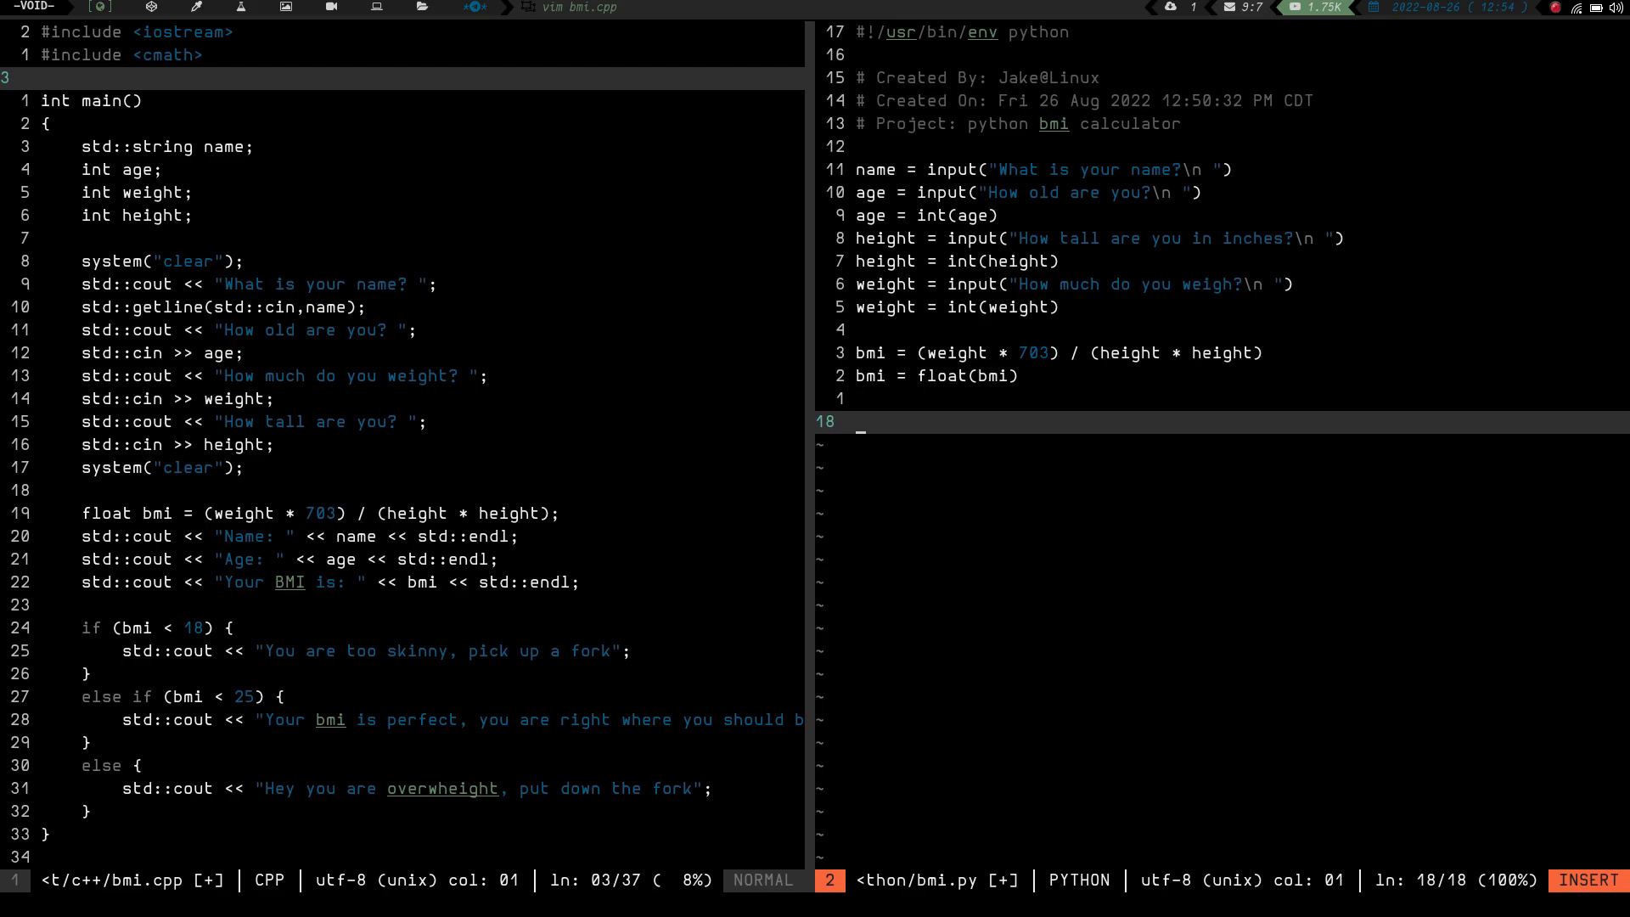
Print "Hello", name, "you are", age, "your bmi is", bmi on one line.
text(print)
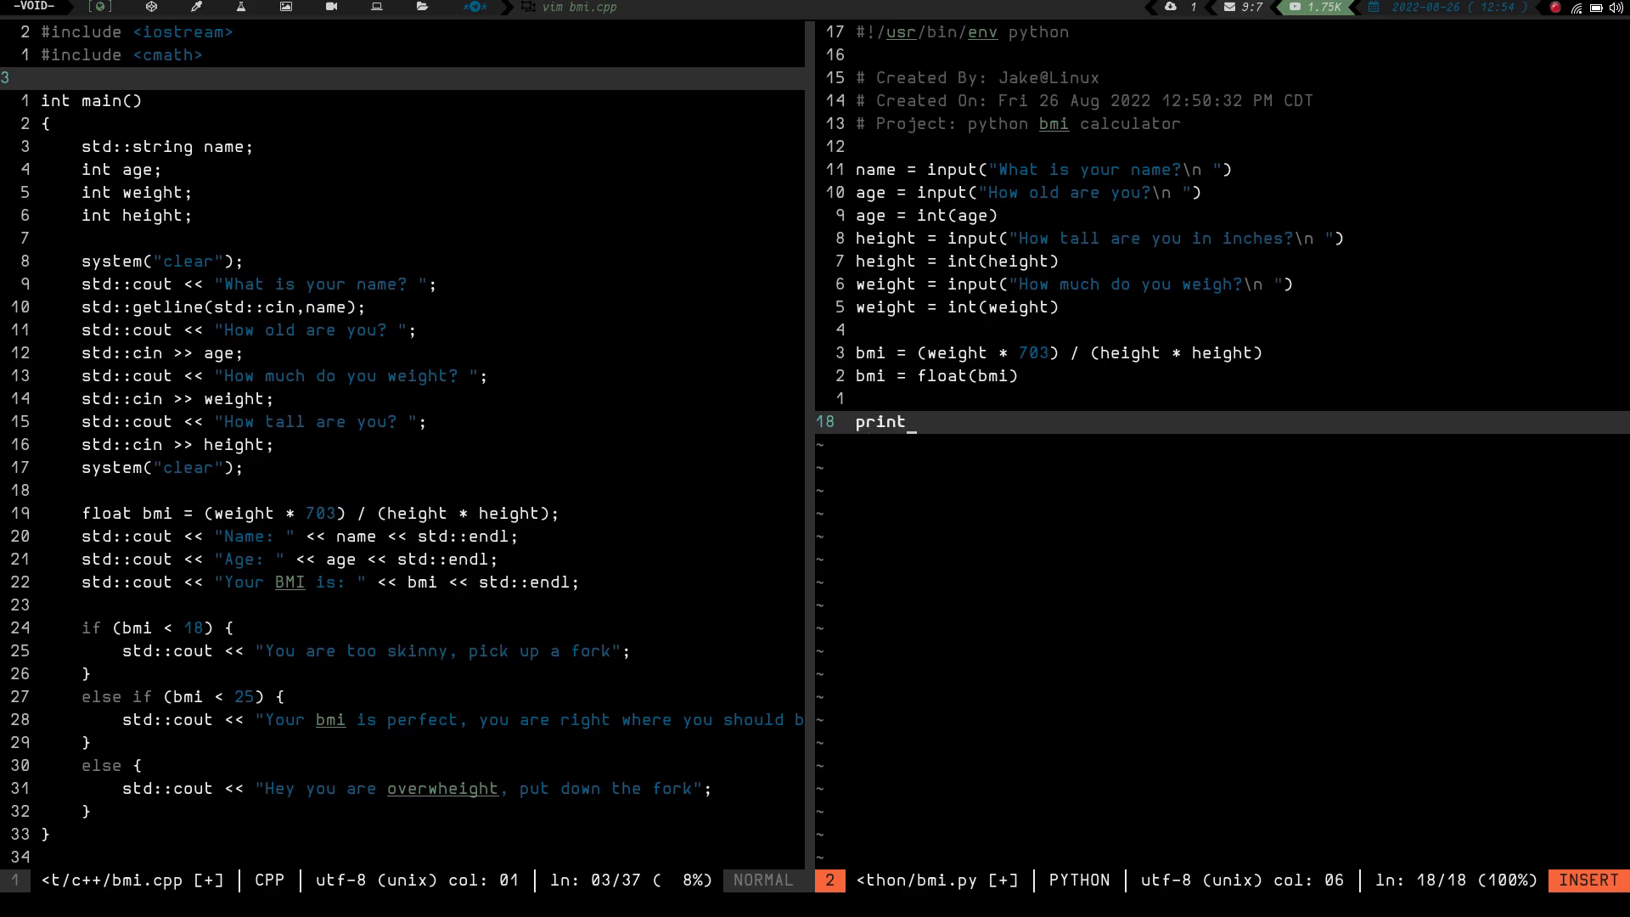
text(()
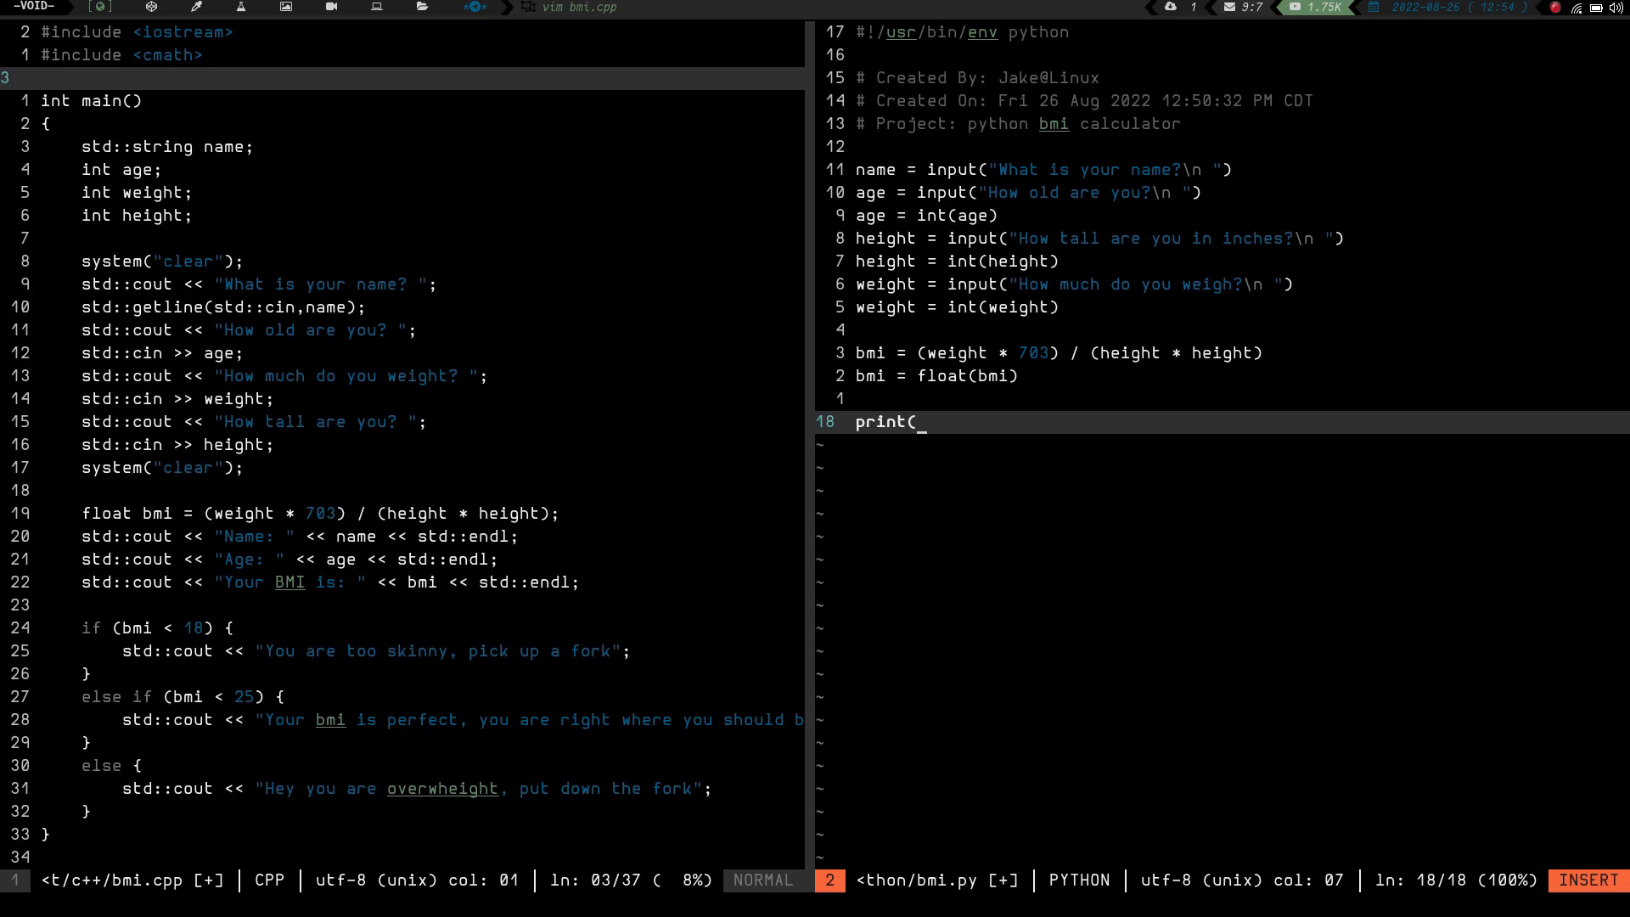
text("Hei)
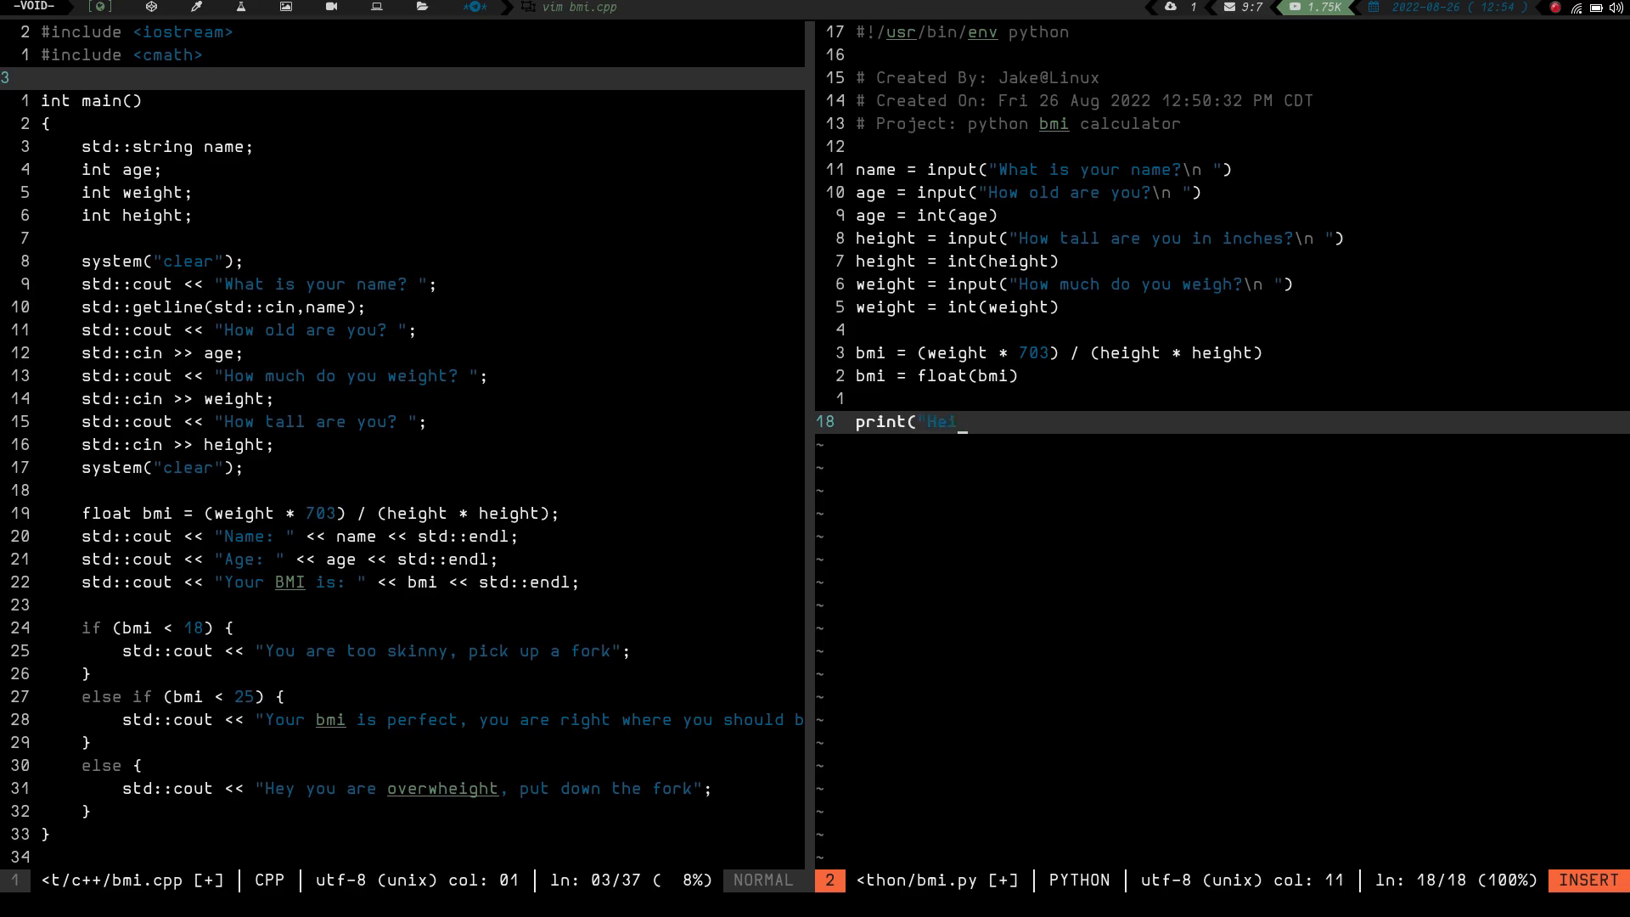
text(llo)
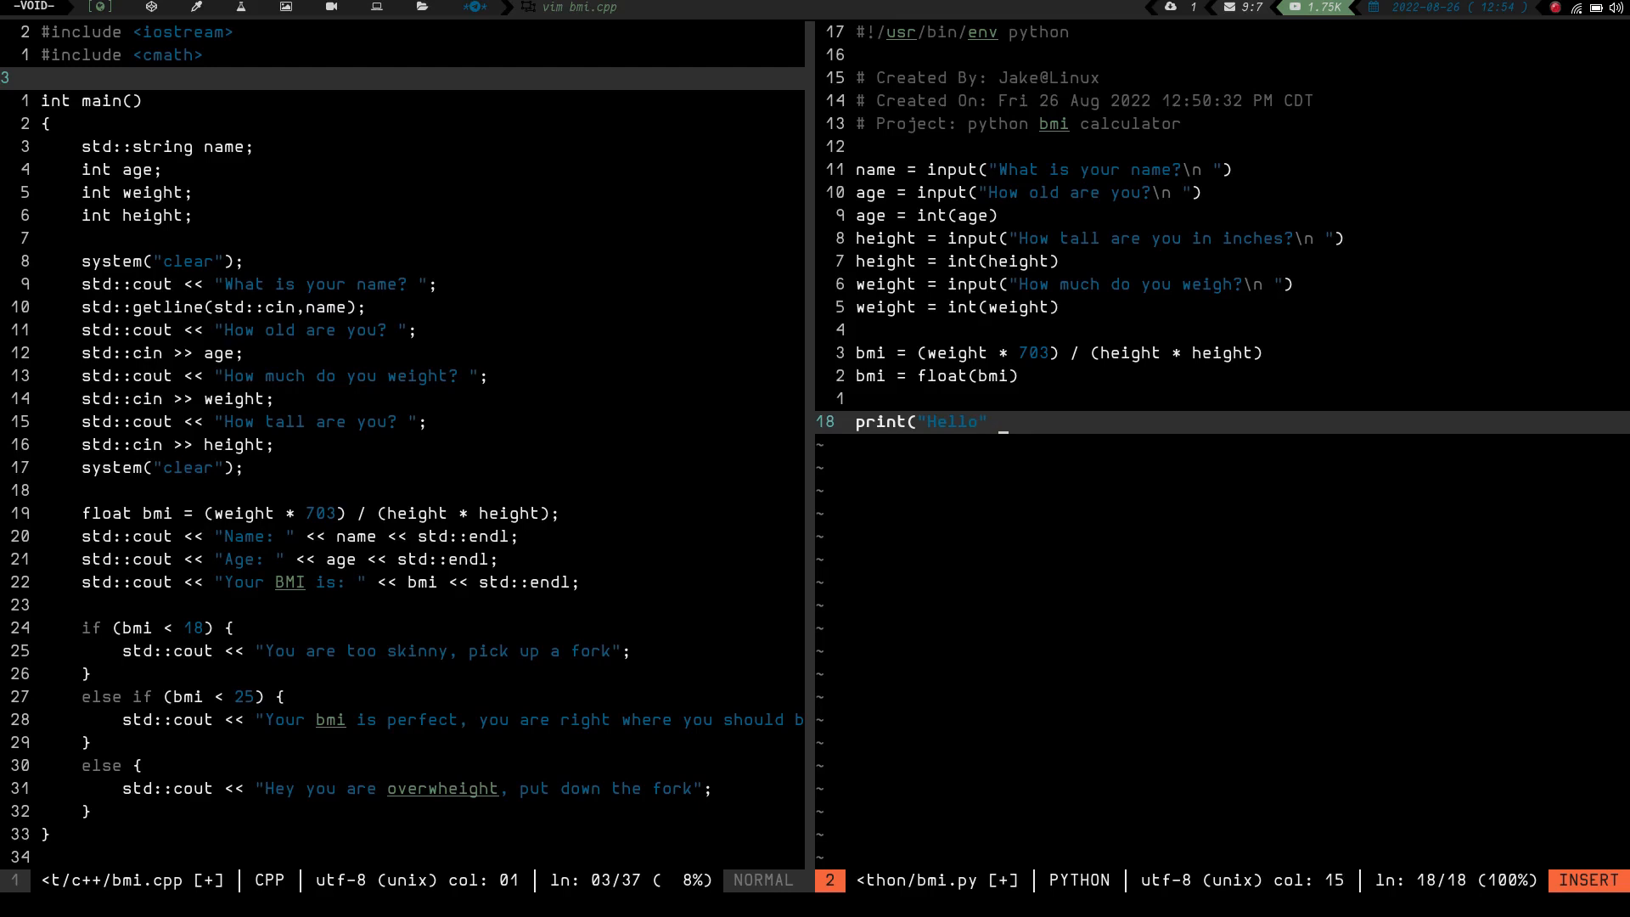
text(name)
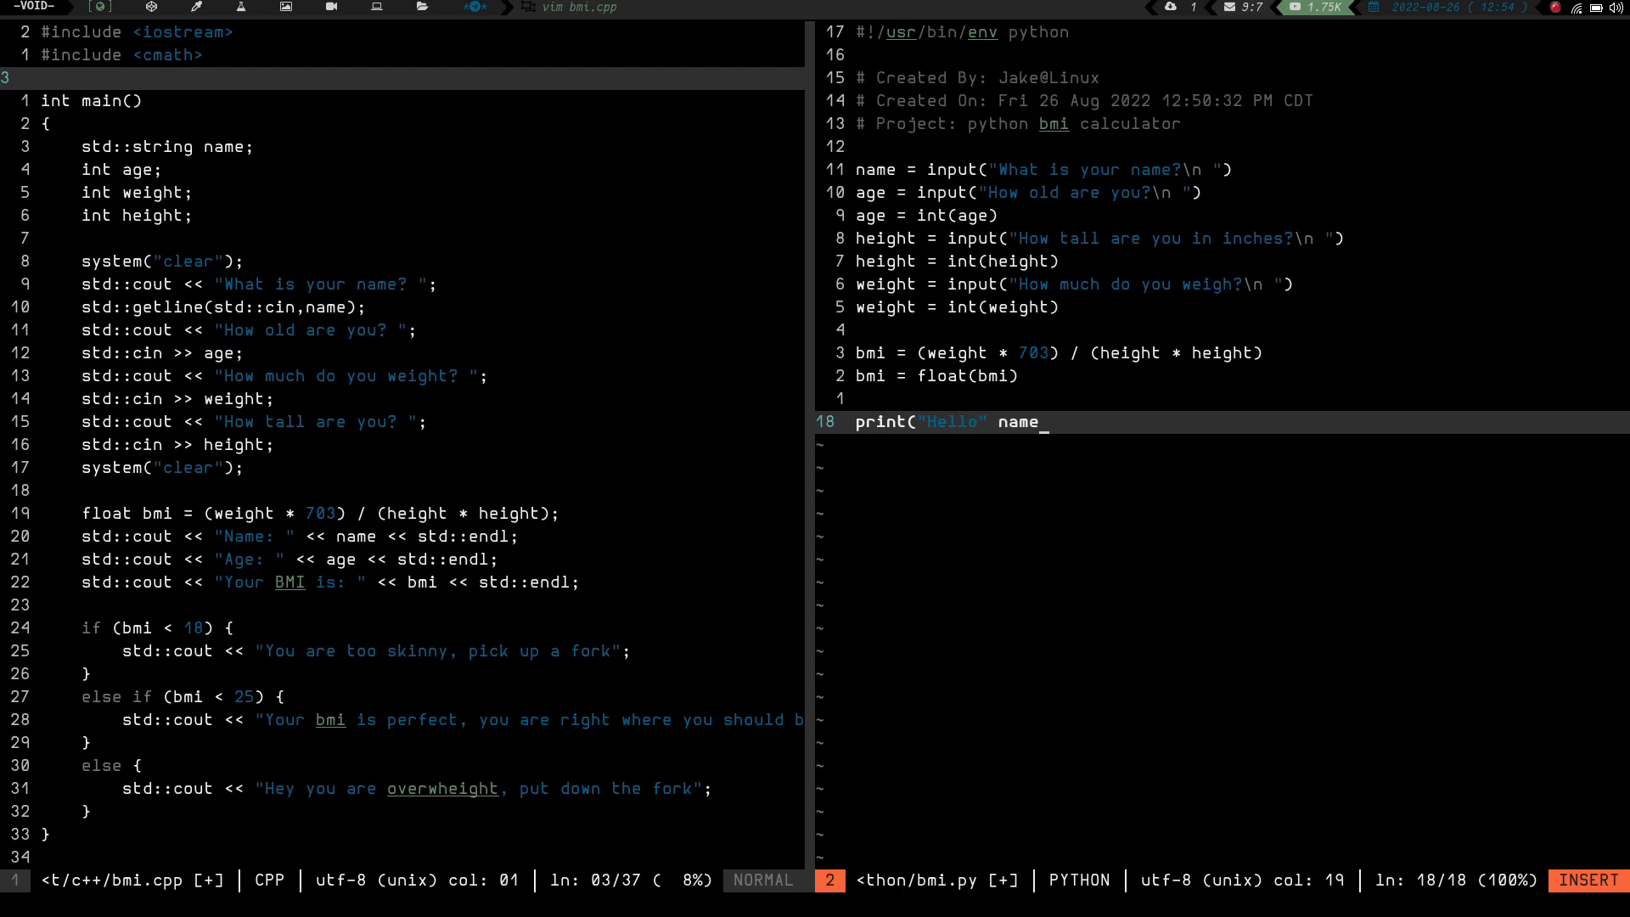
text(,)
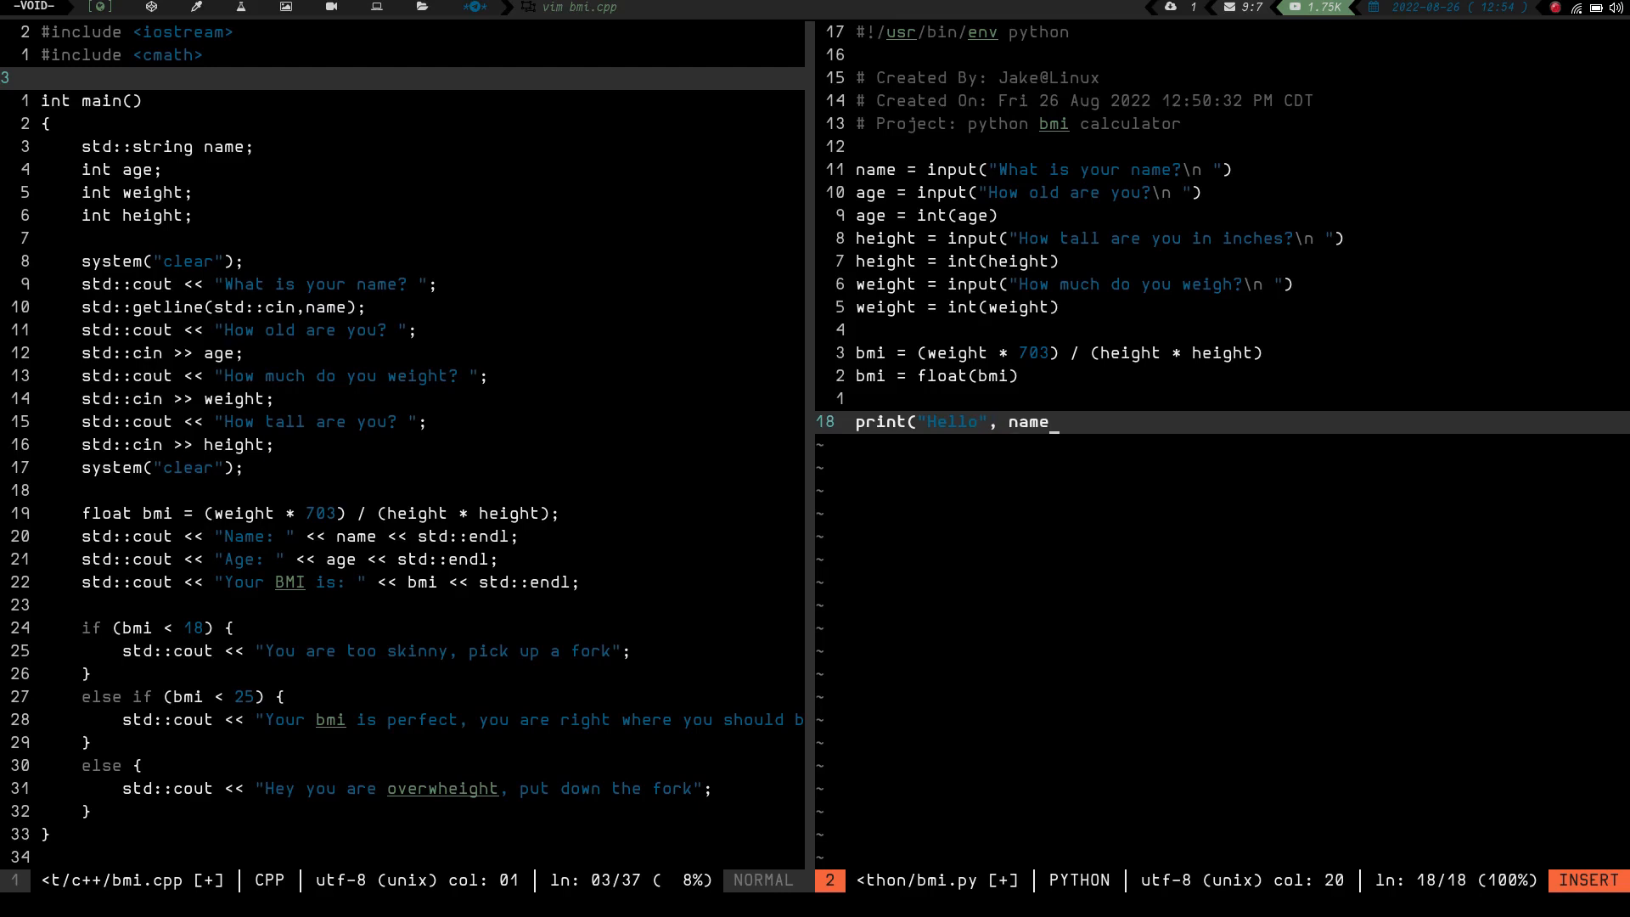
text(,)
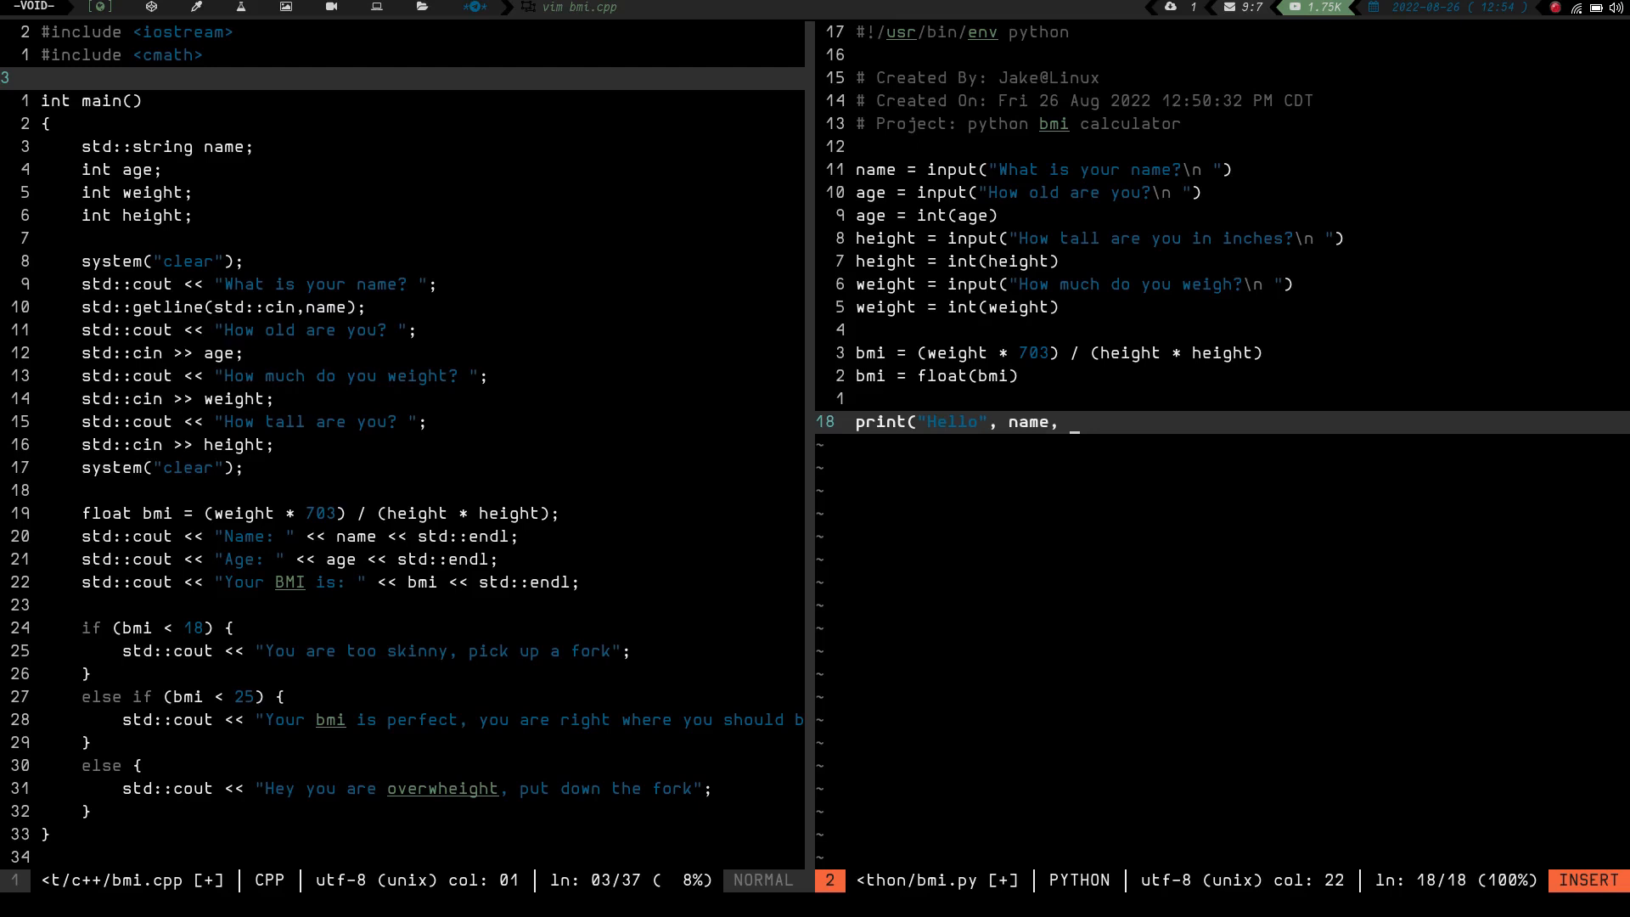
text("your)
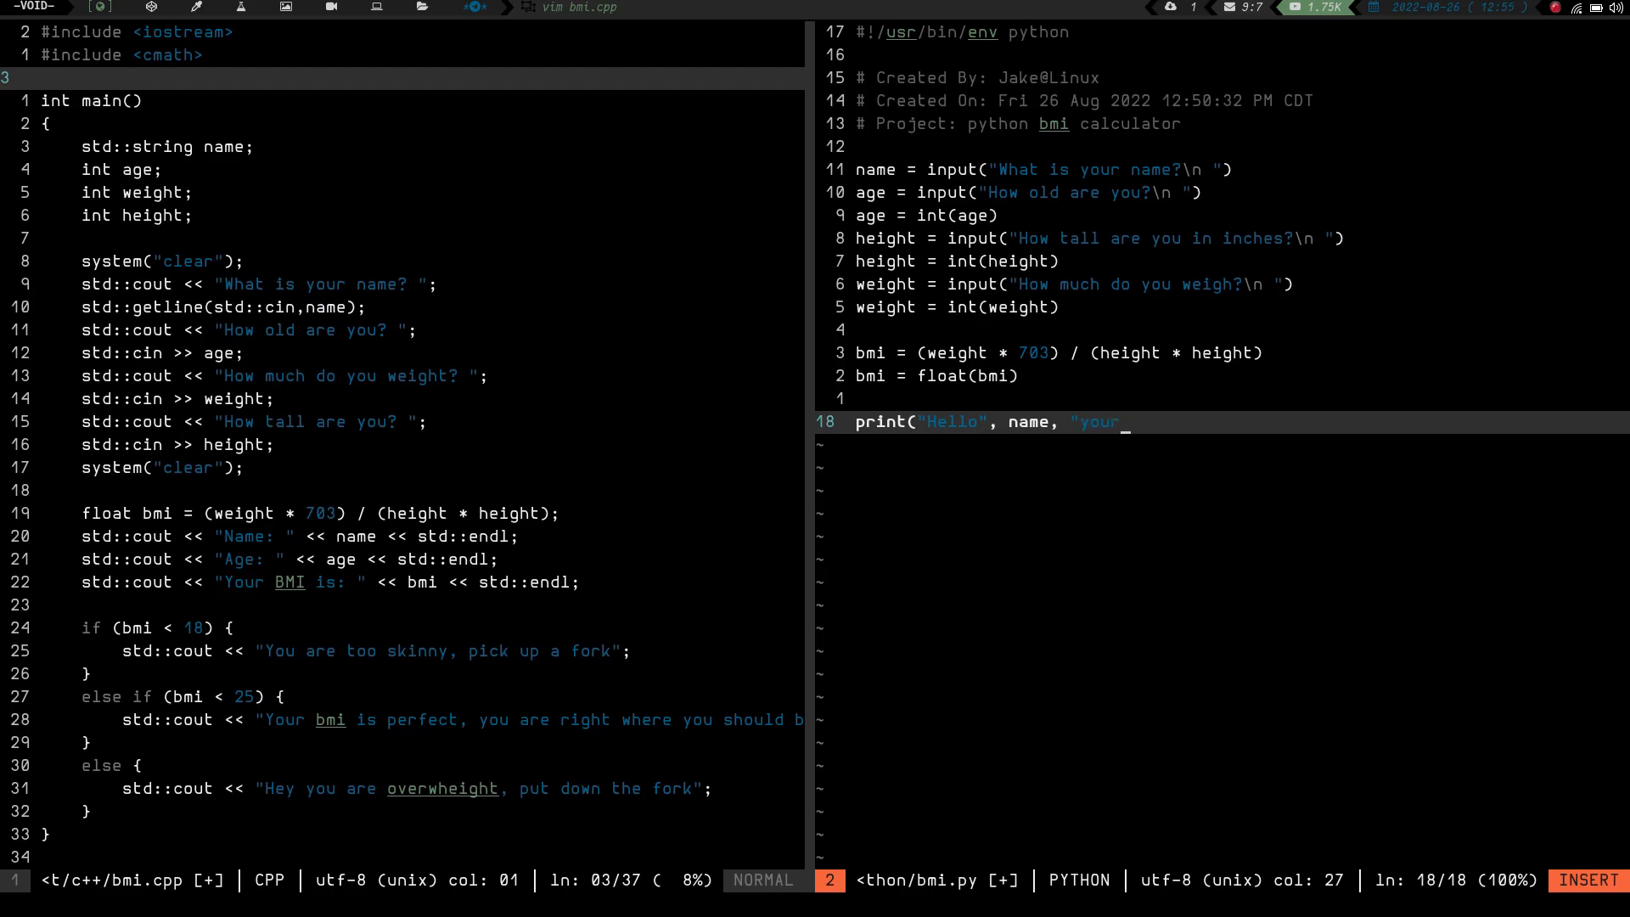
text(, b)
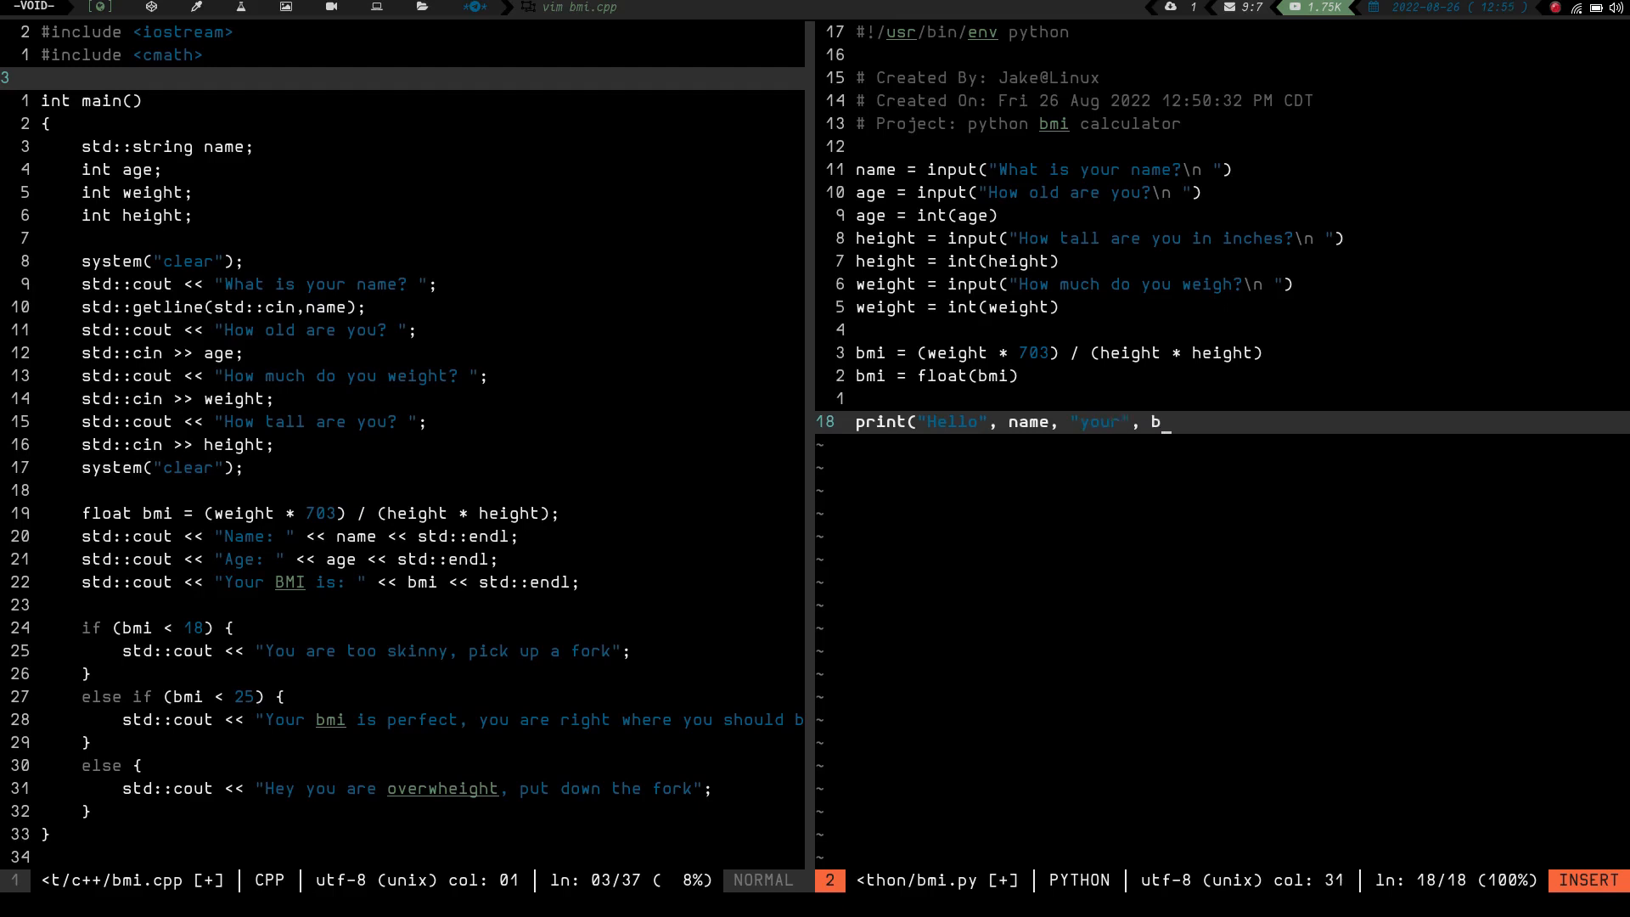
text(mi is)
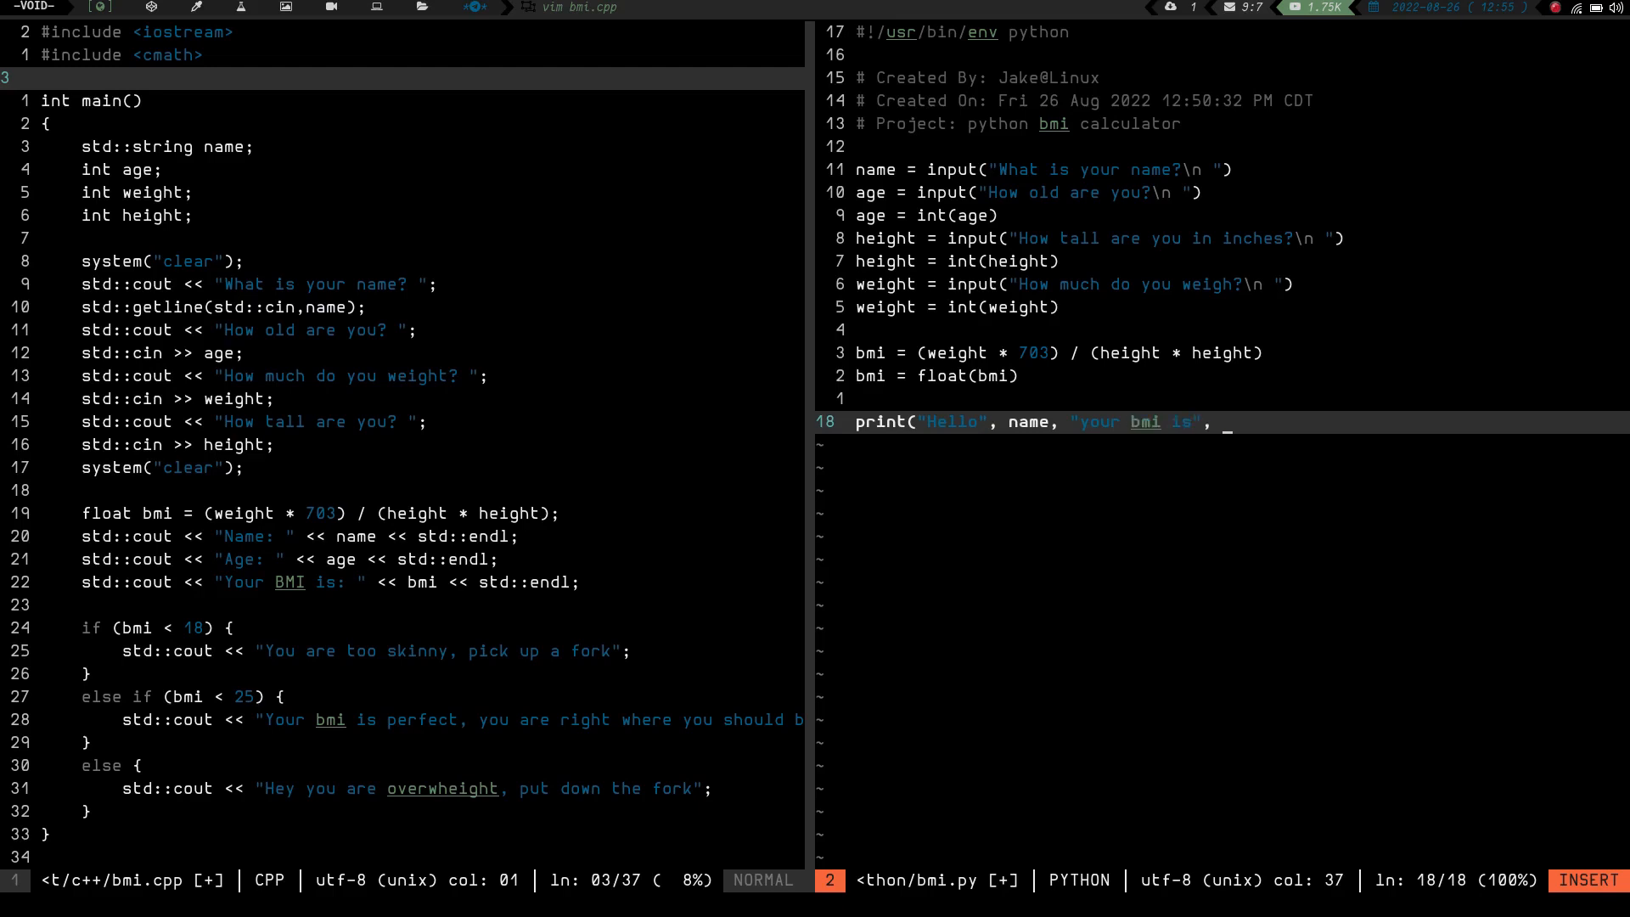
text(bmi)
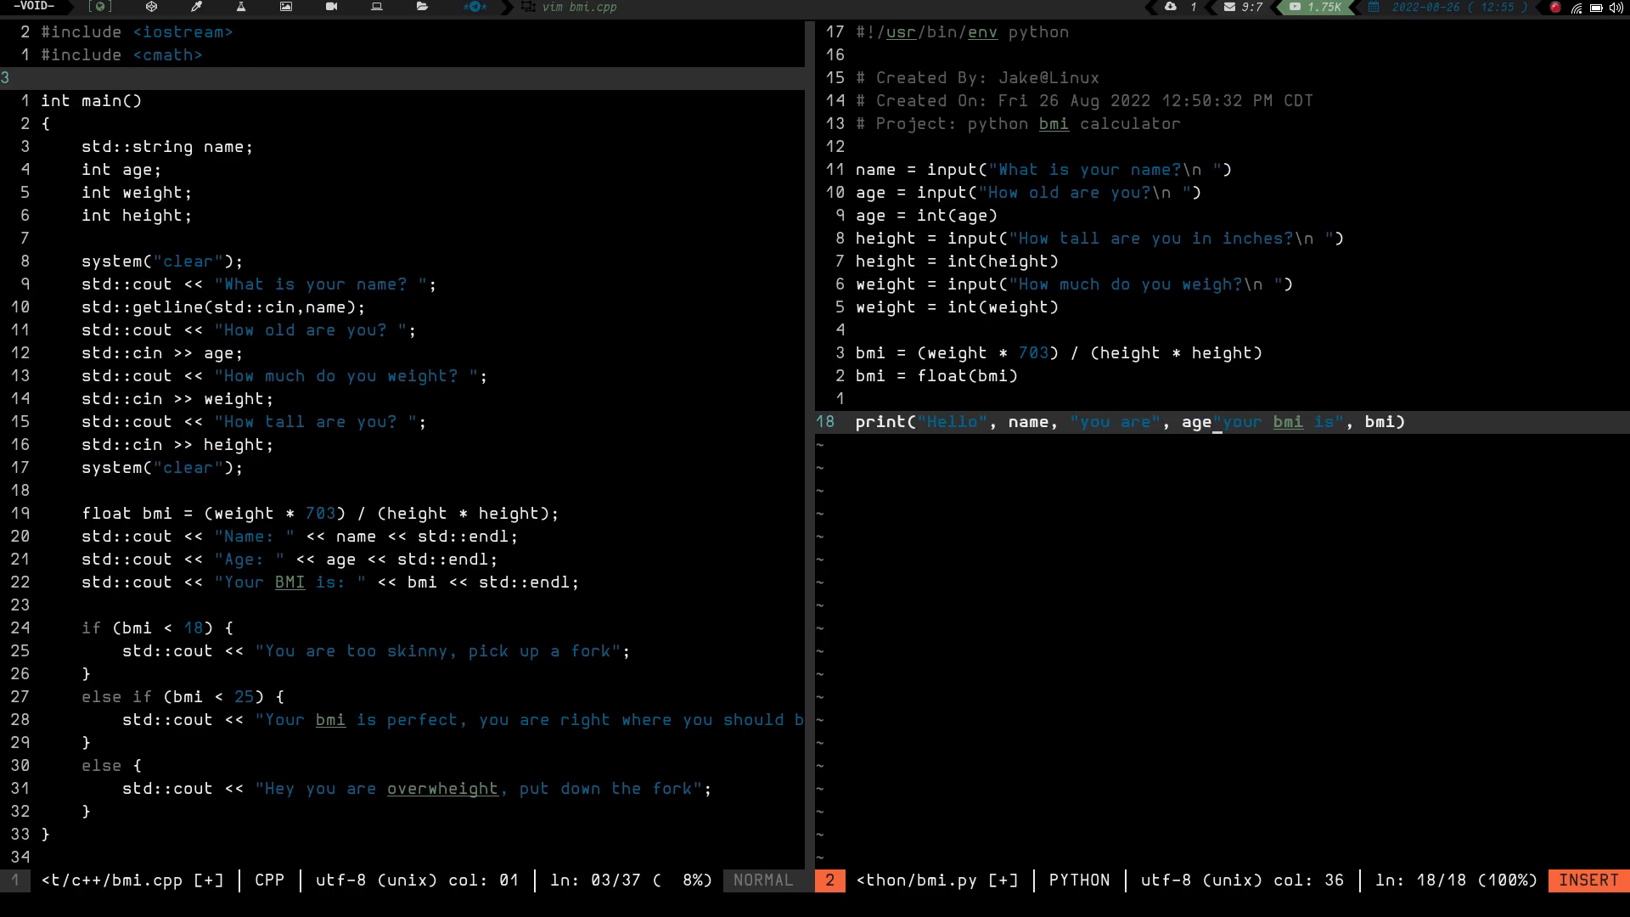
text(,)
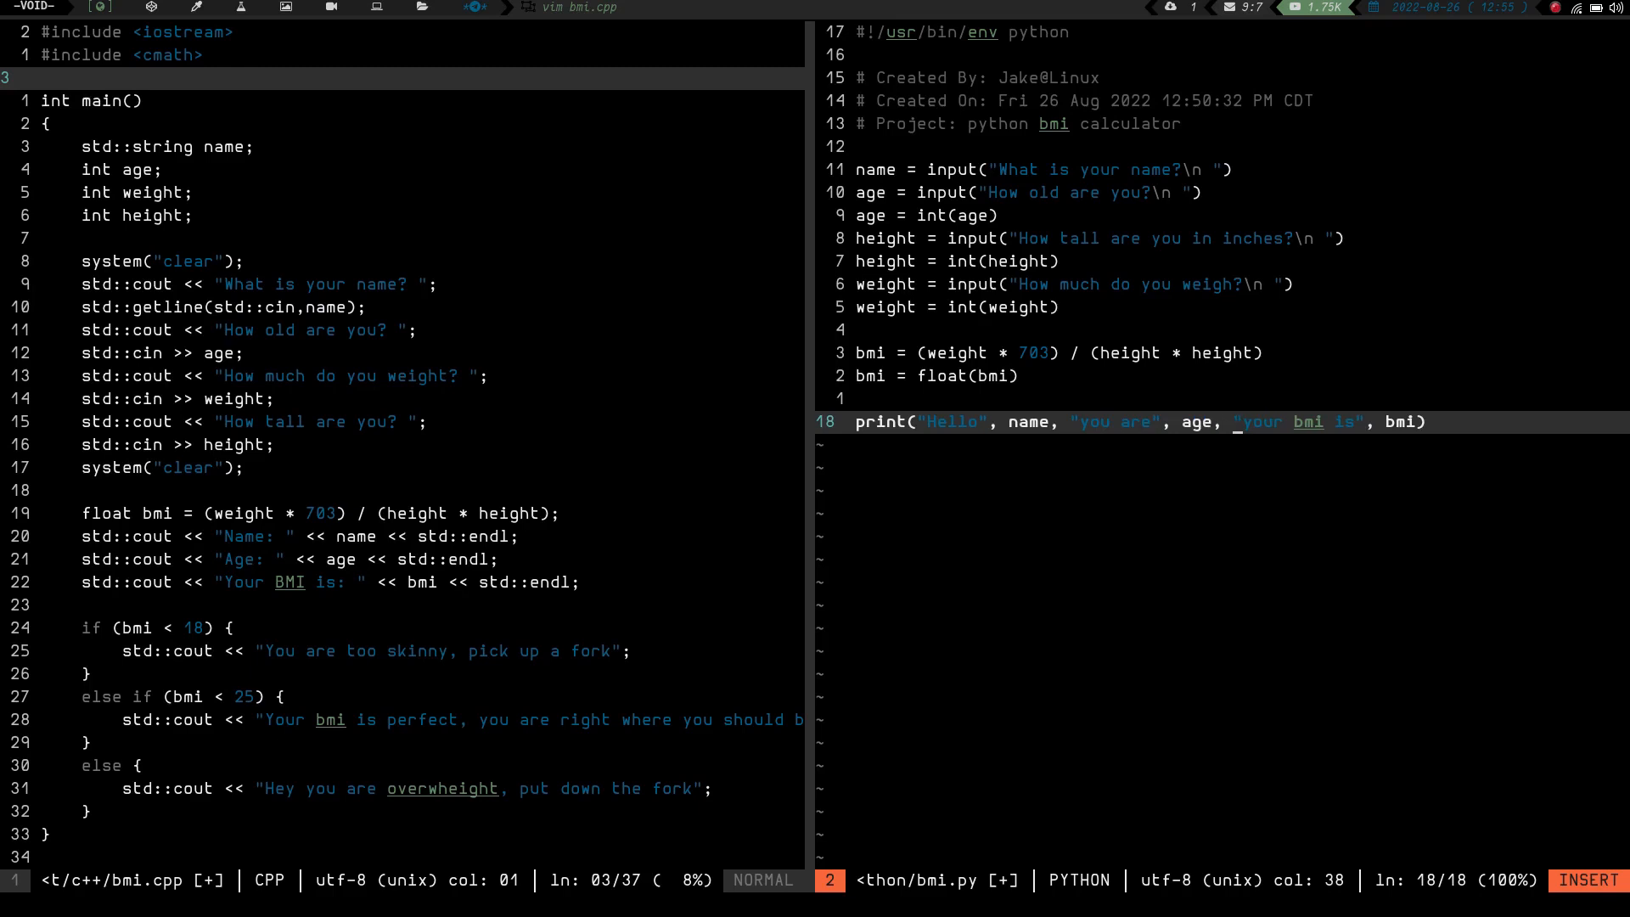
mouse_move(1076, 423)
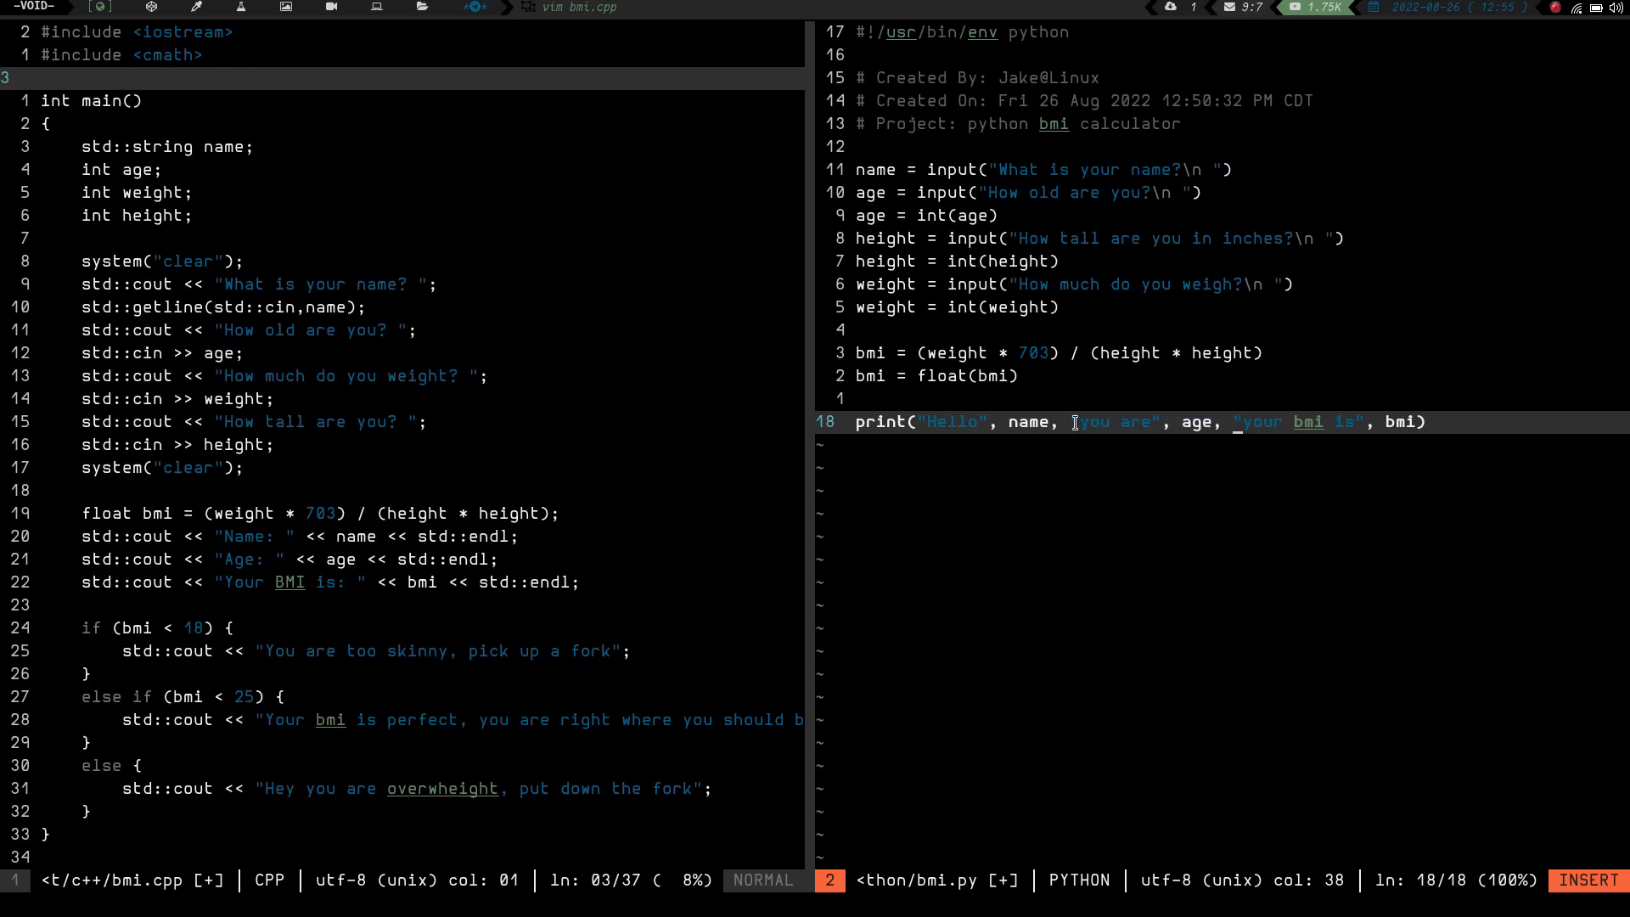
mouse_move(1190, 441)
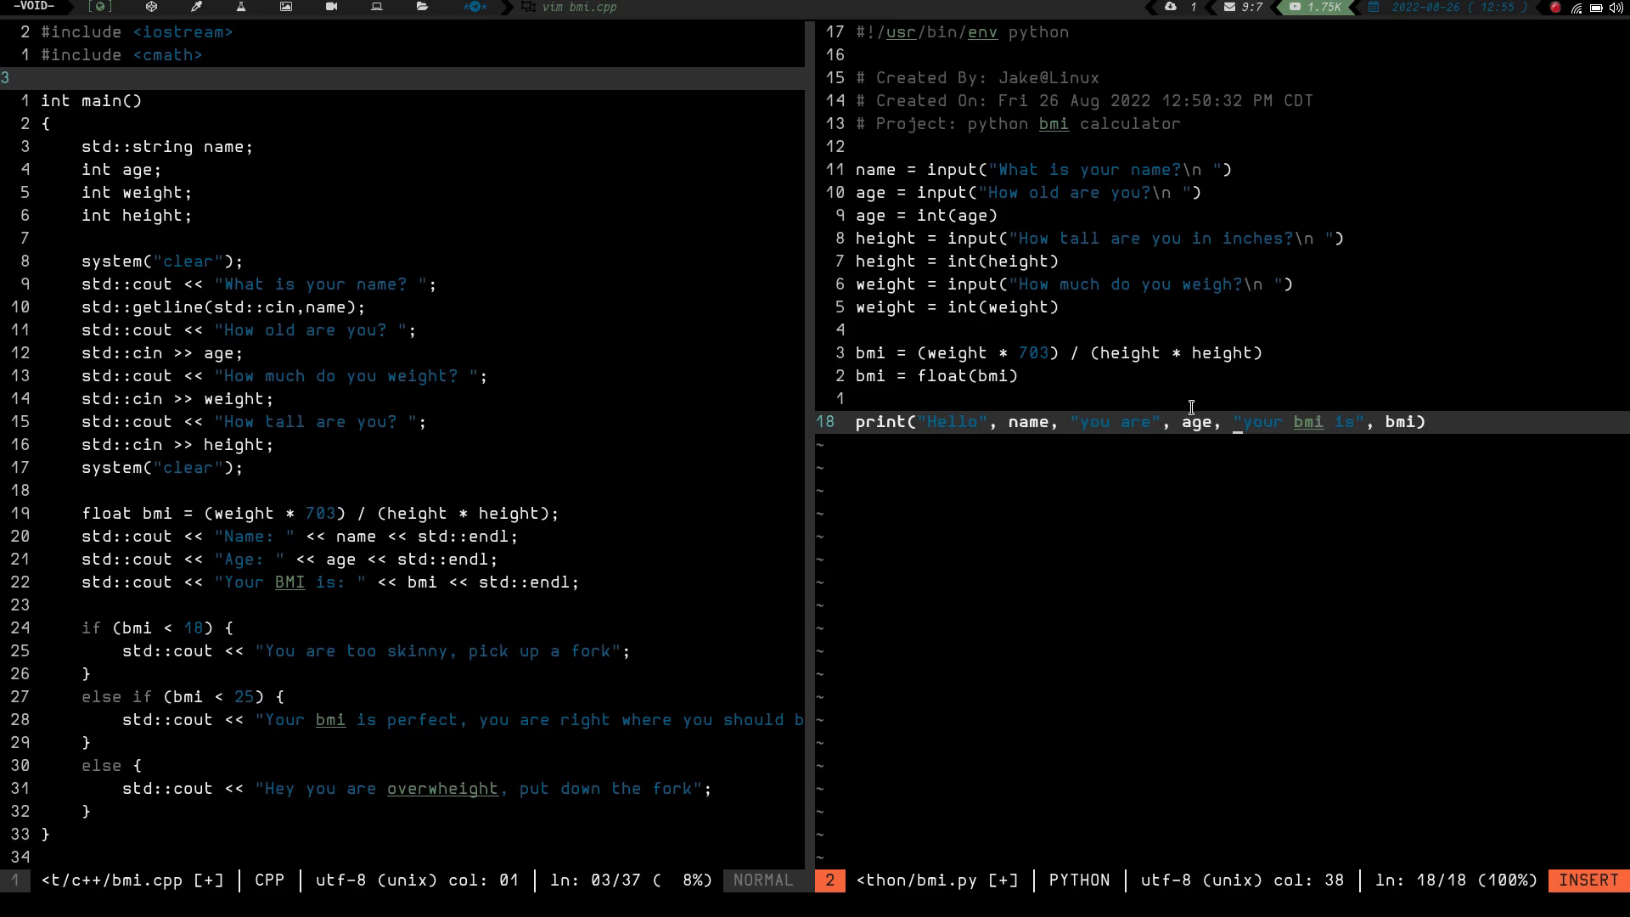
mouse_move(1202, 421)
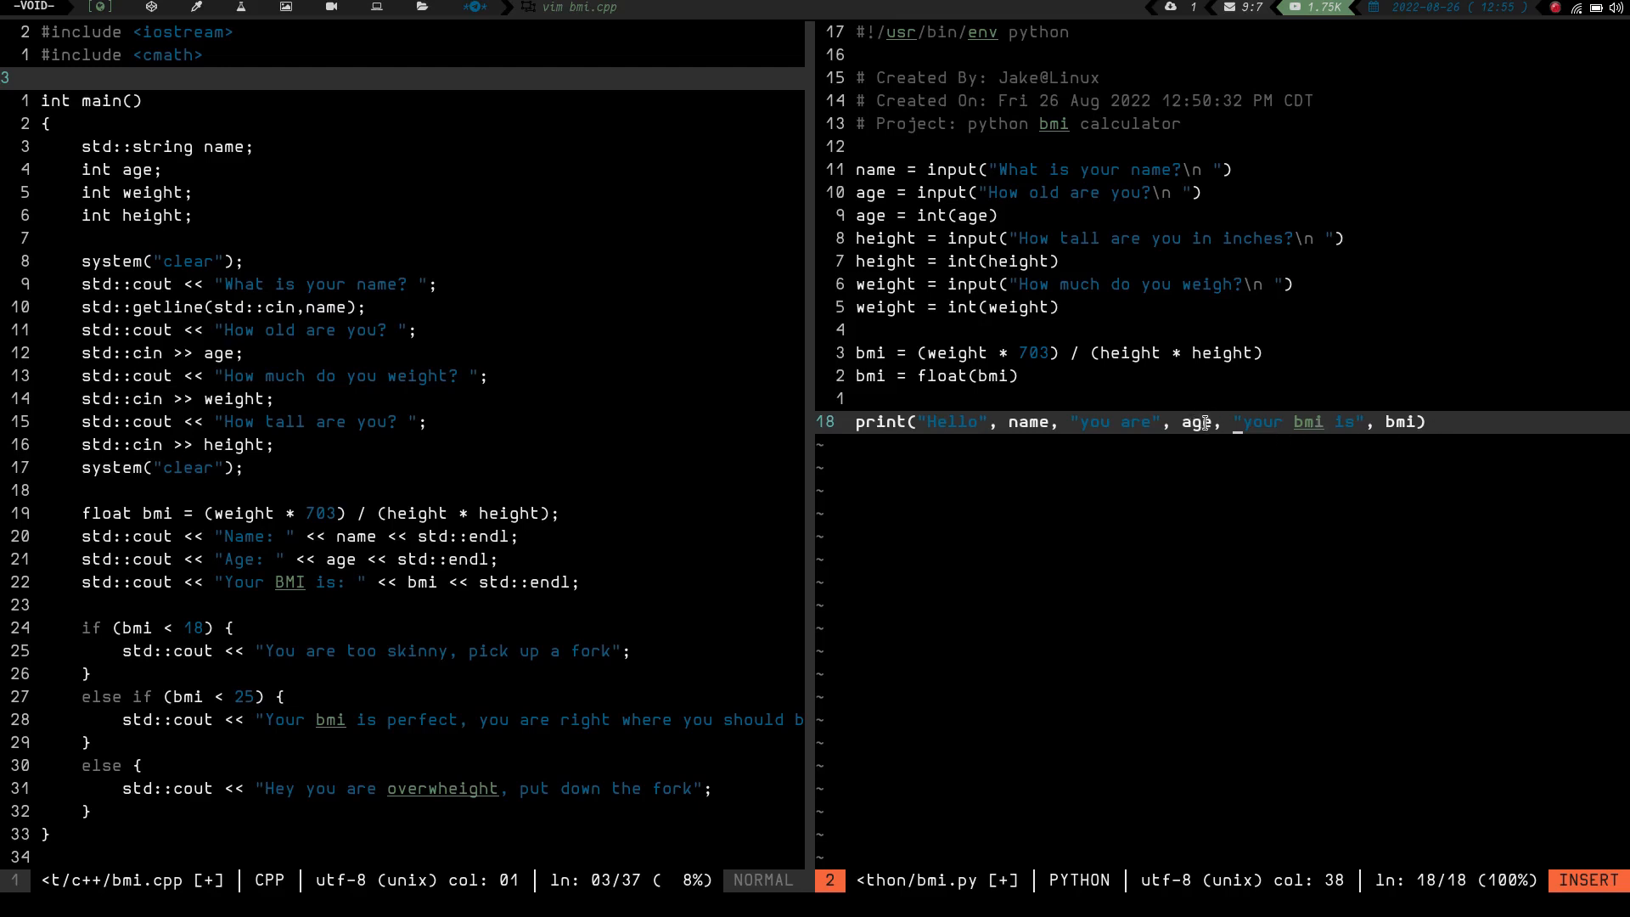
mouse_move(1441, 423)
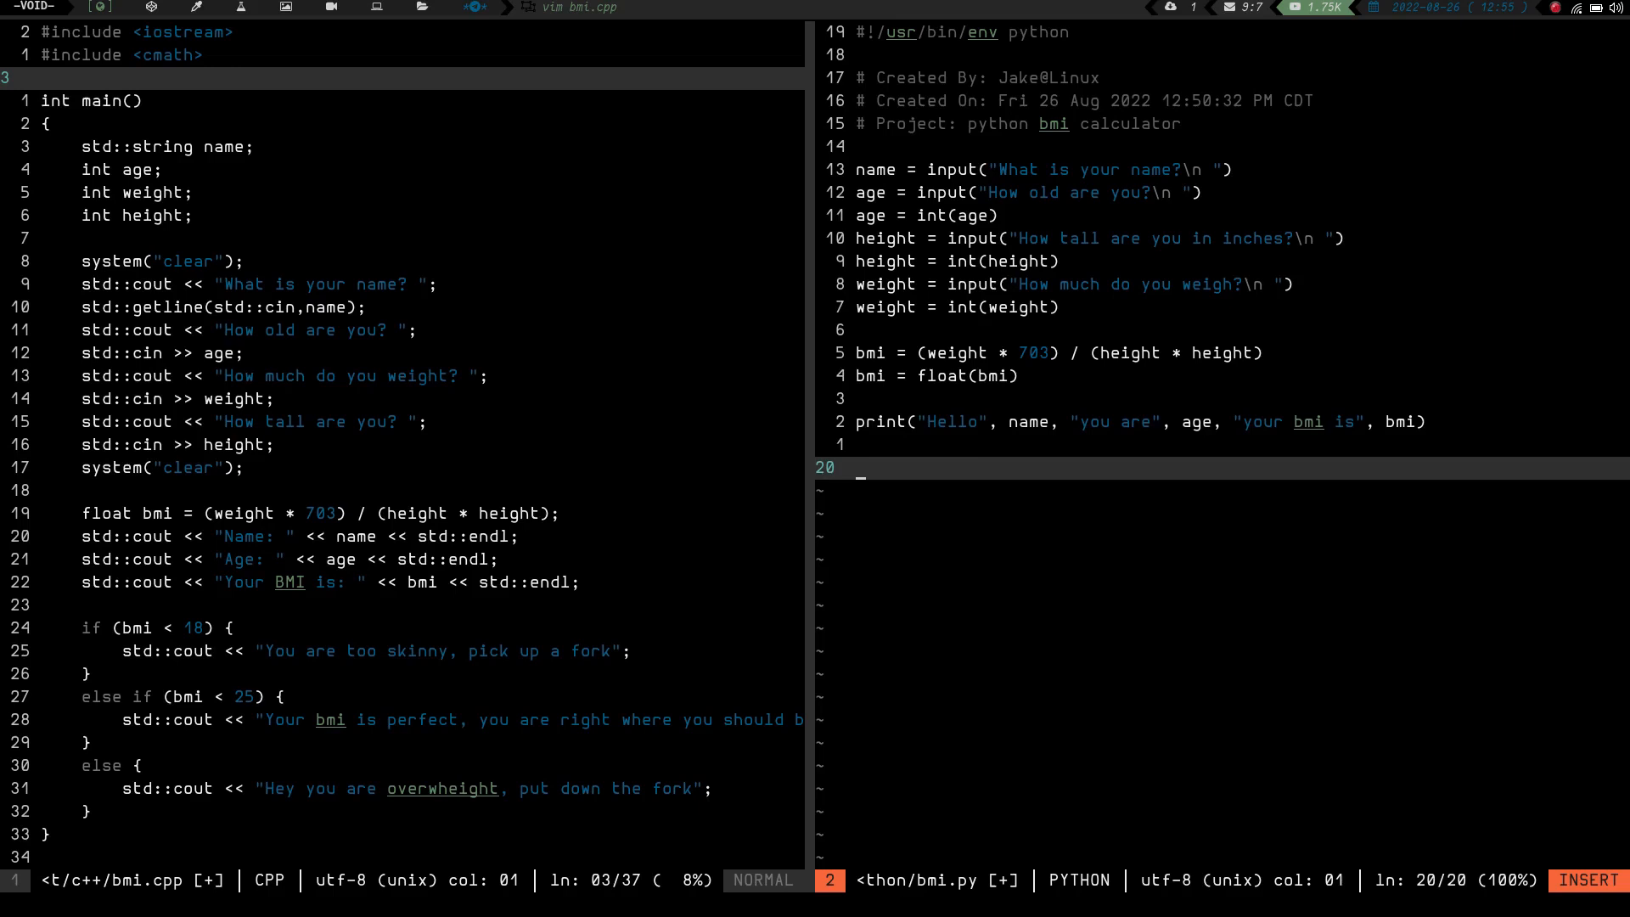
Start an if branch testing whether bmi is under 18.
text(if bmi)
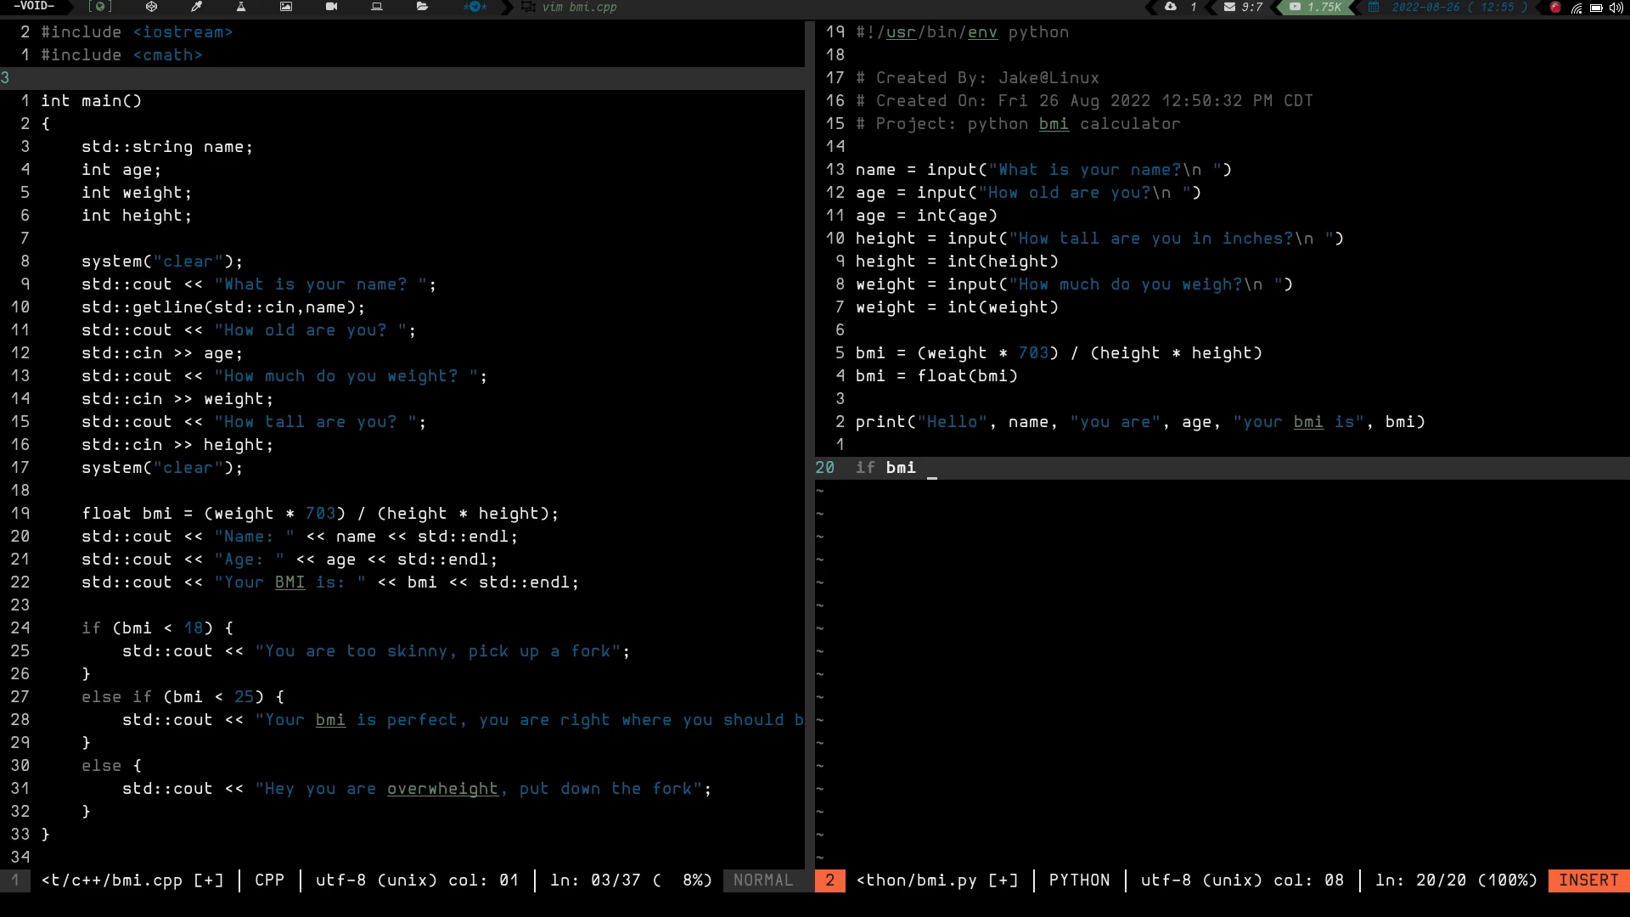
text(<)
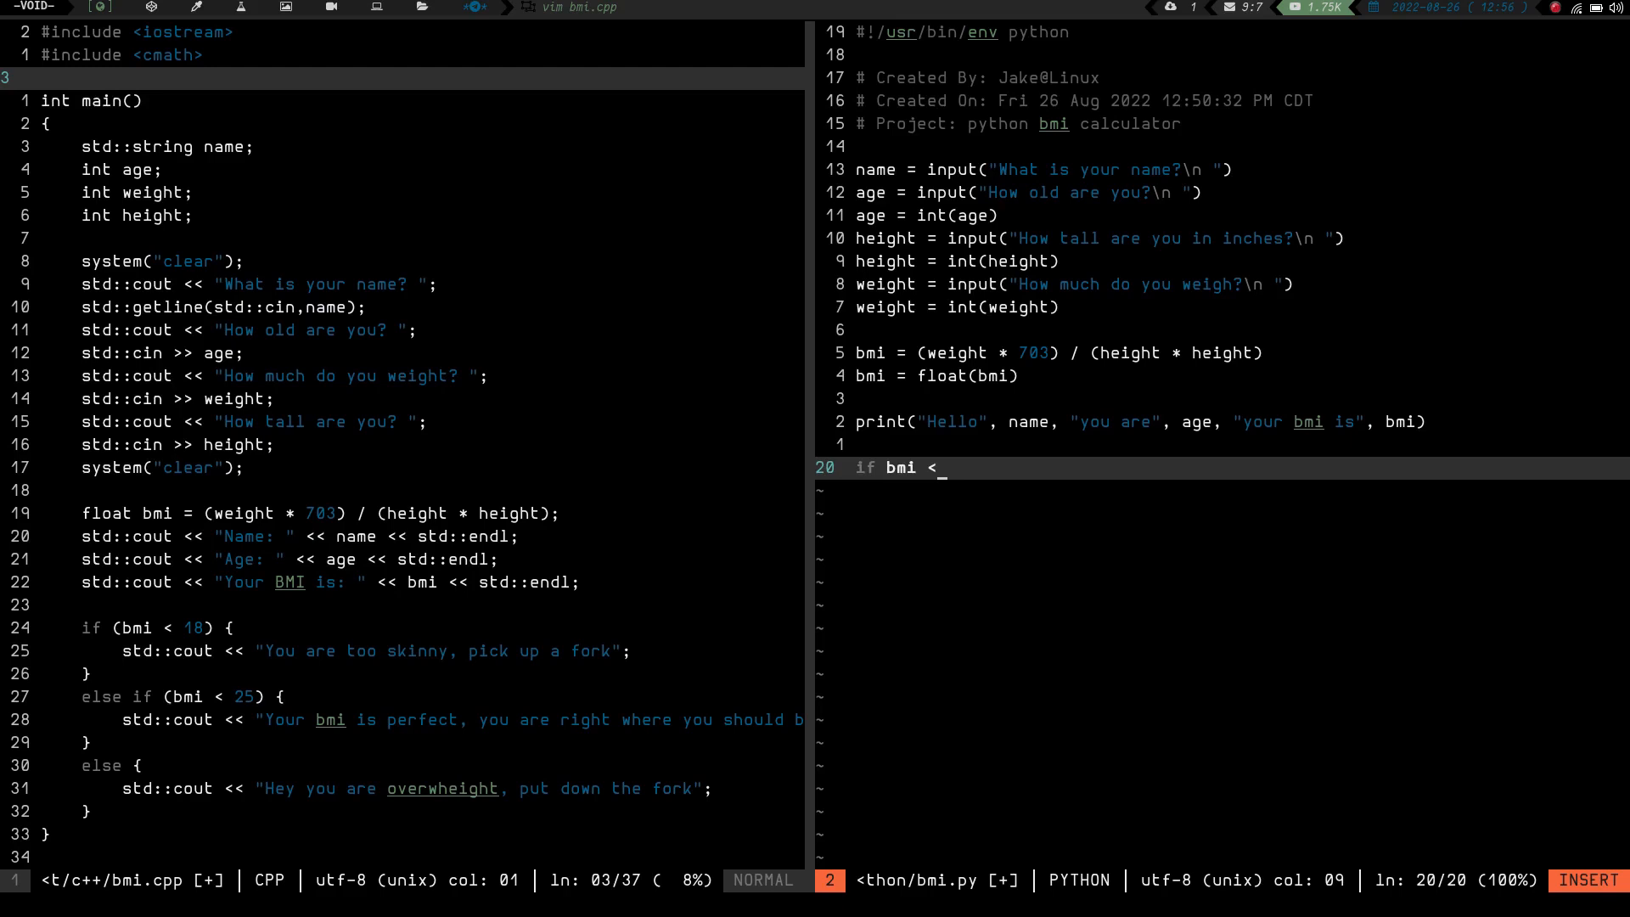
text(=)
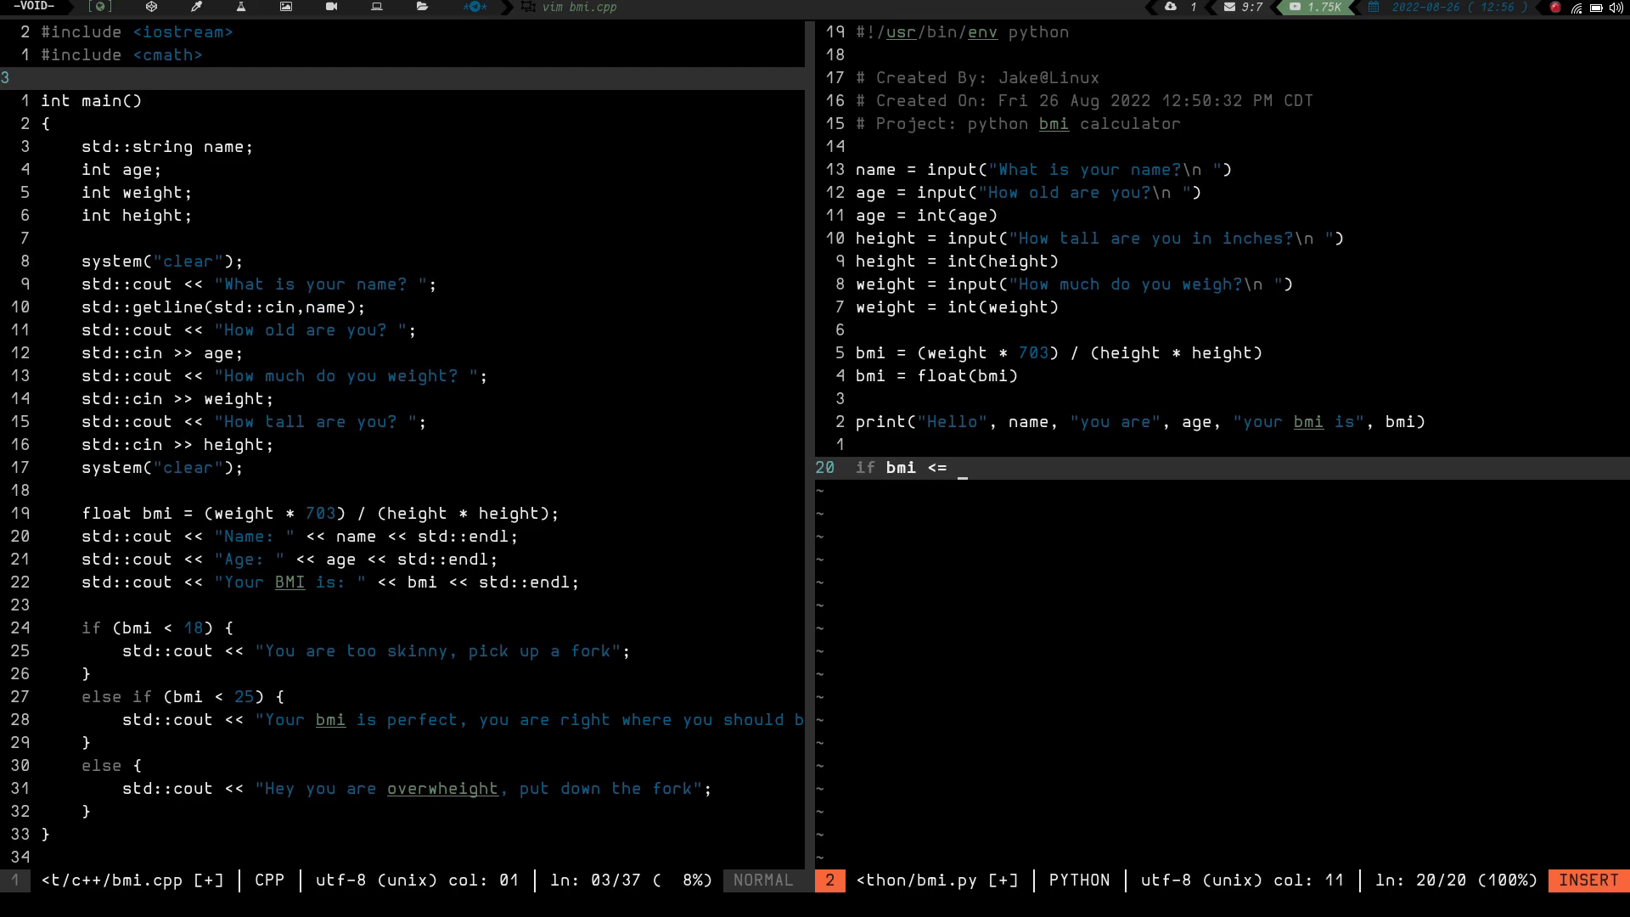
text(18)
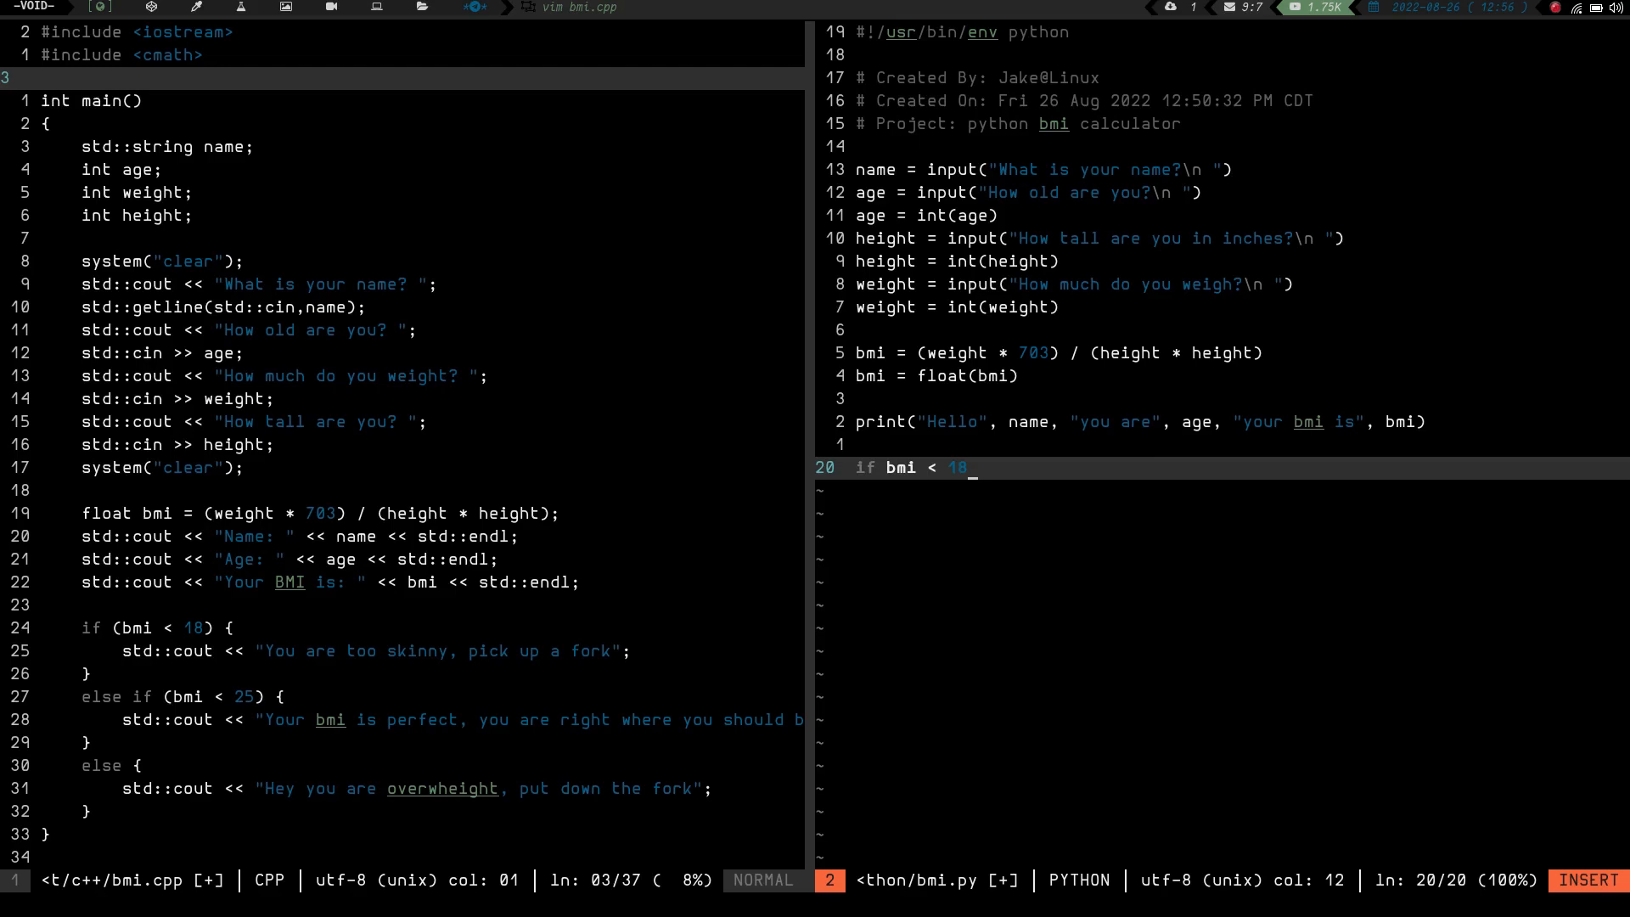
text(:)
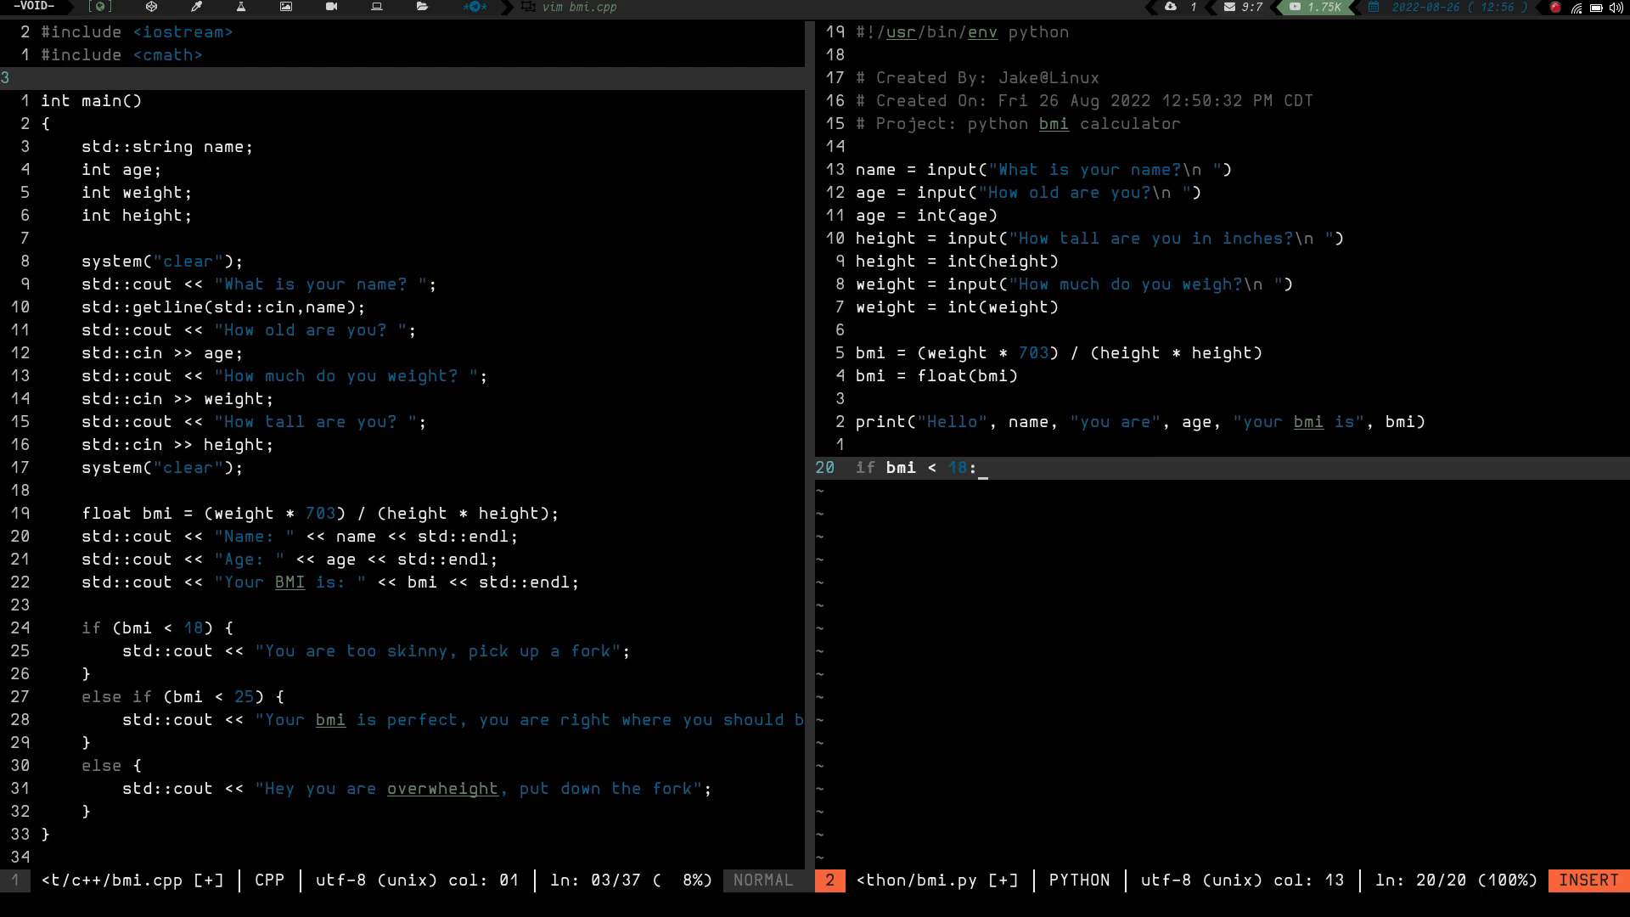
key(Enter)
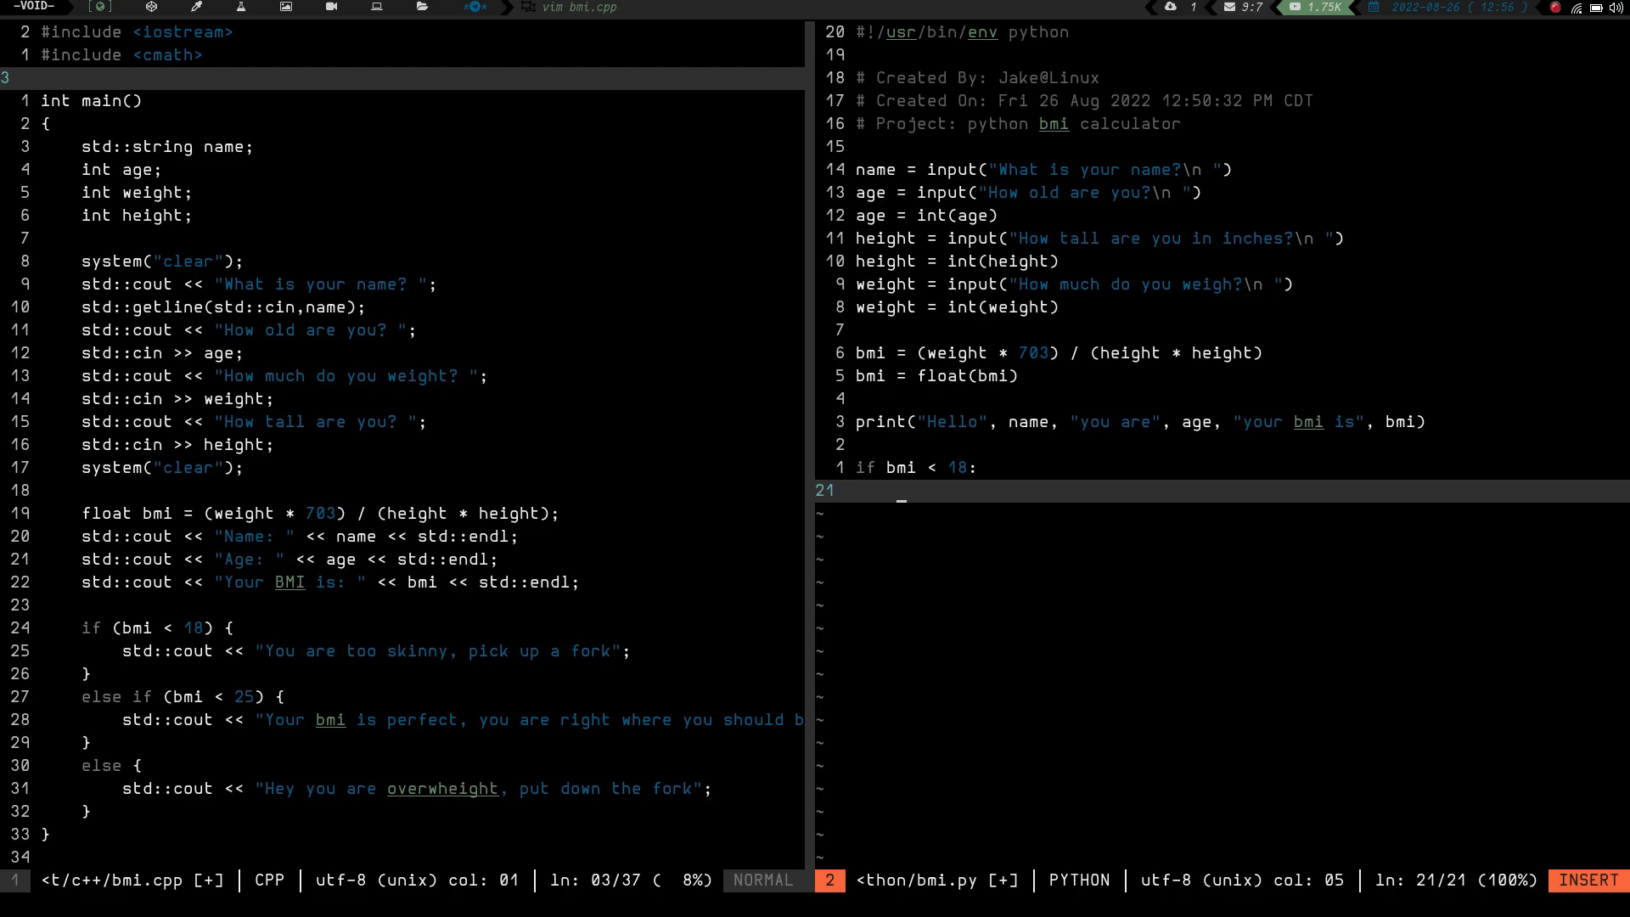
Print "you are too skinny, please pick up a fork" inside that branch.
text(print)
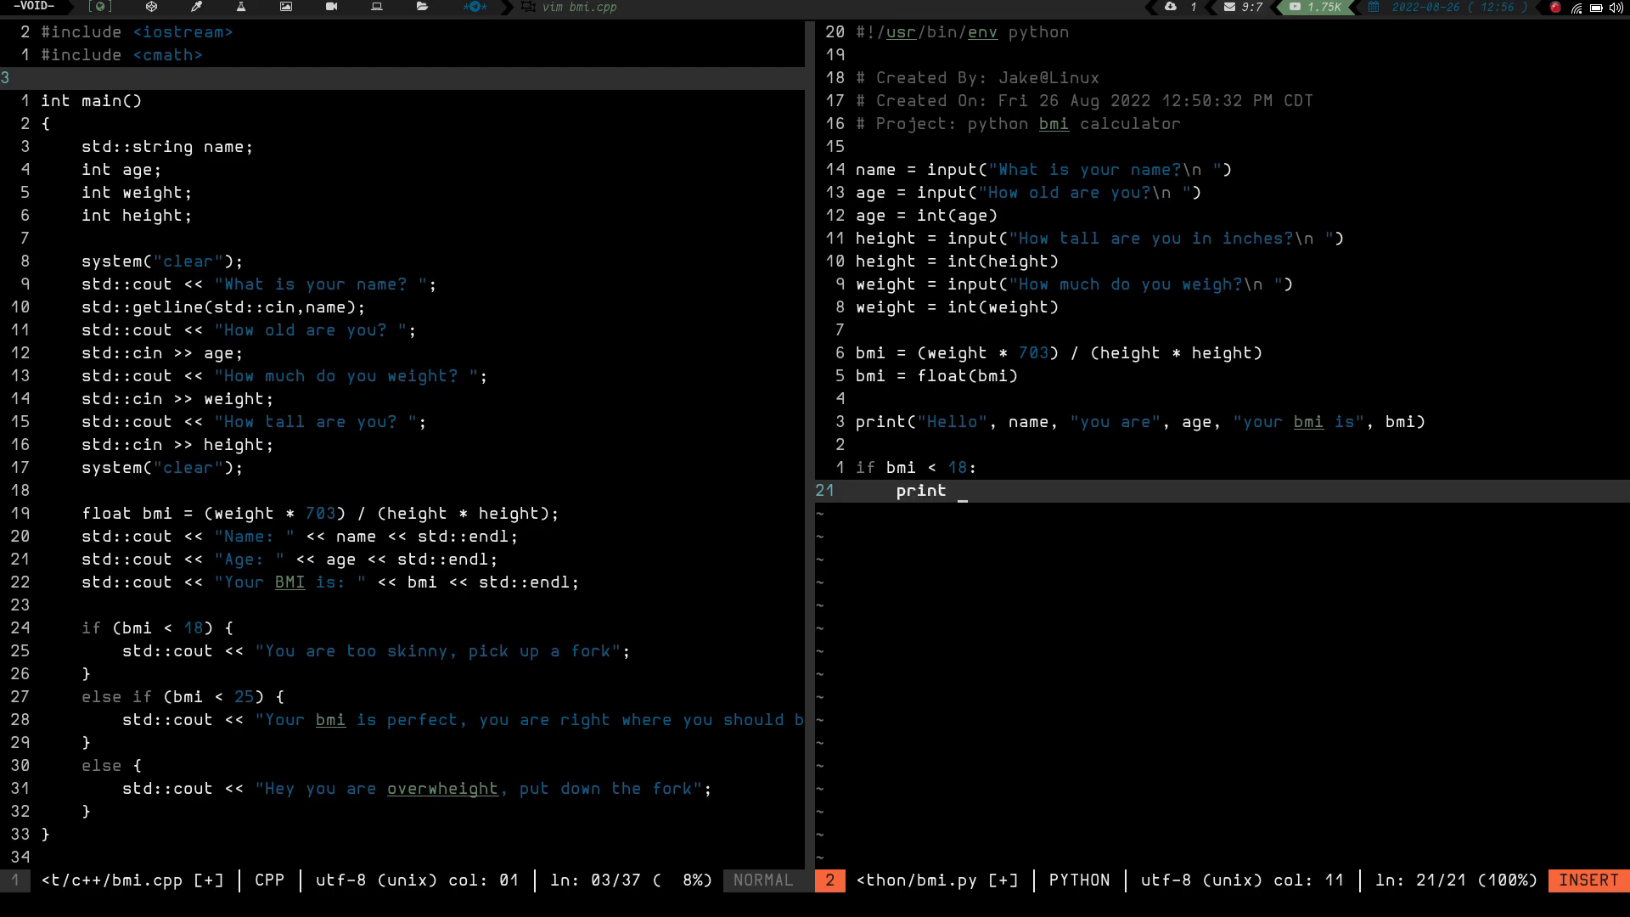
text(()
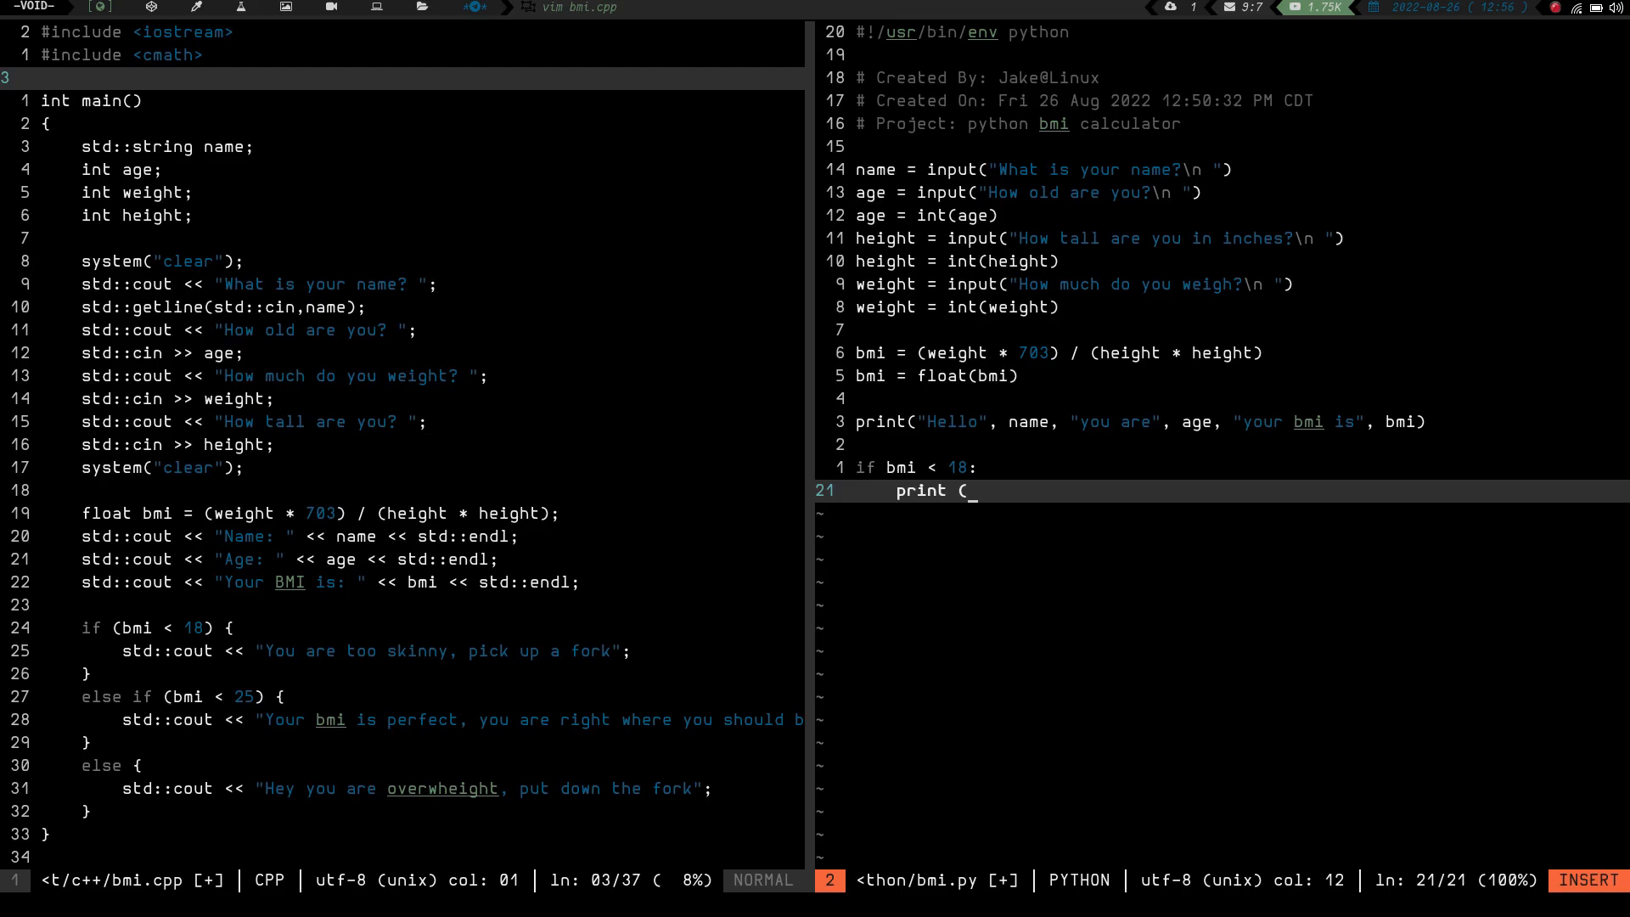
key(backspace)
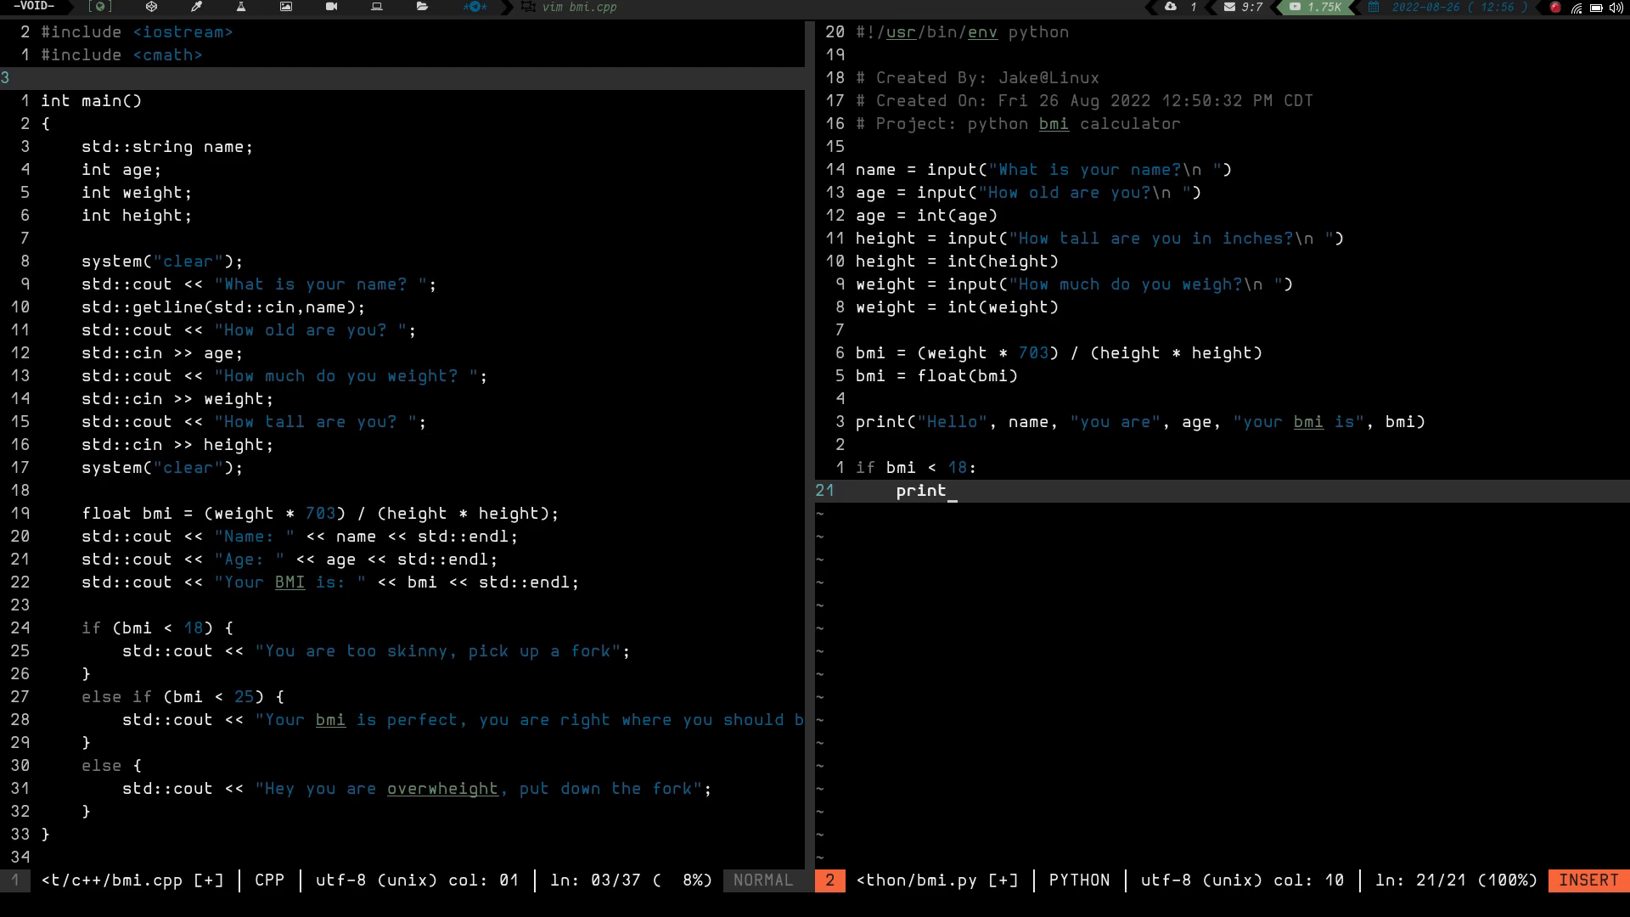
text(()
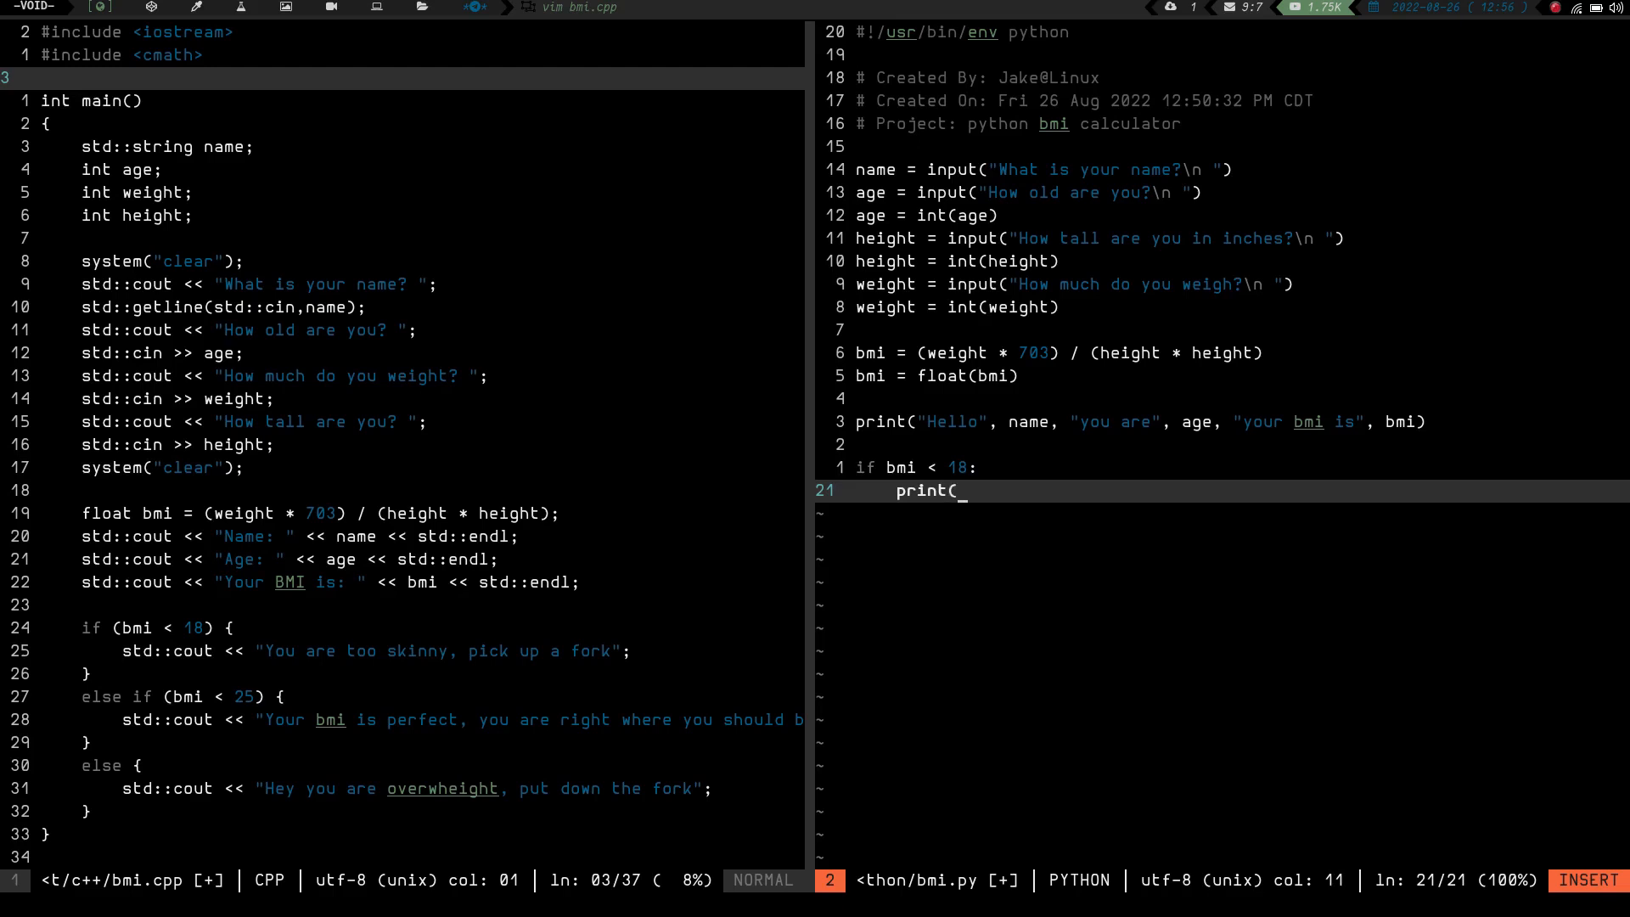
text(")
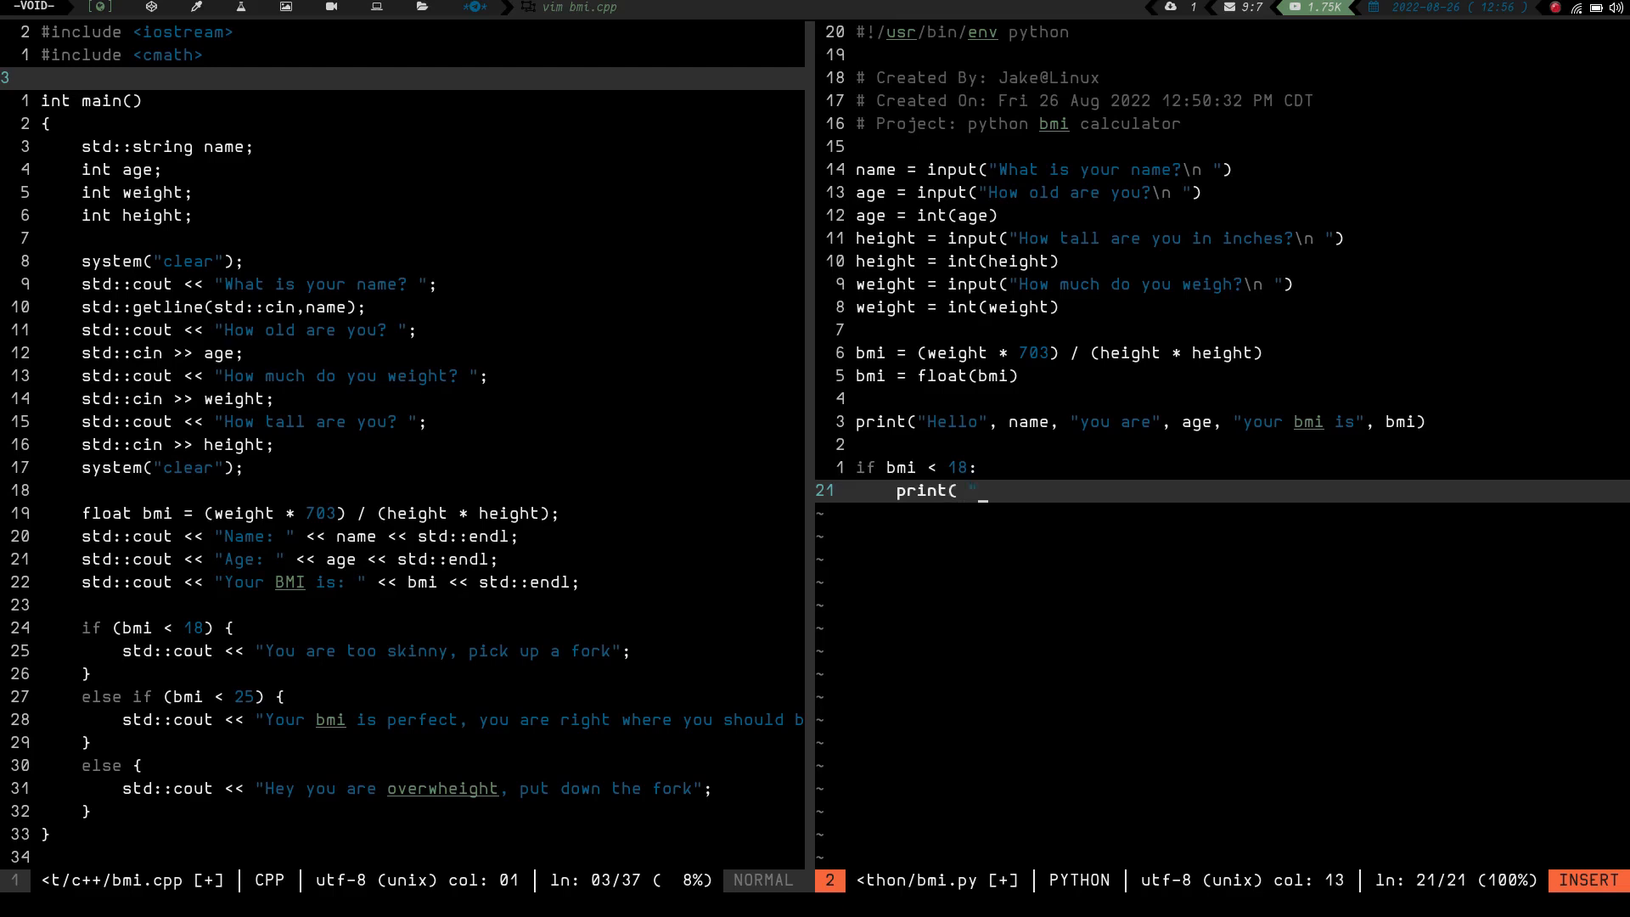
text(you)
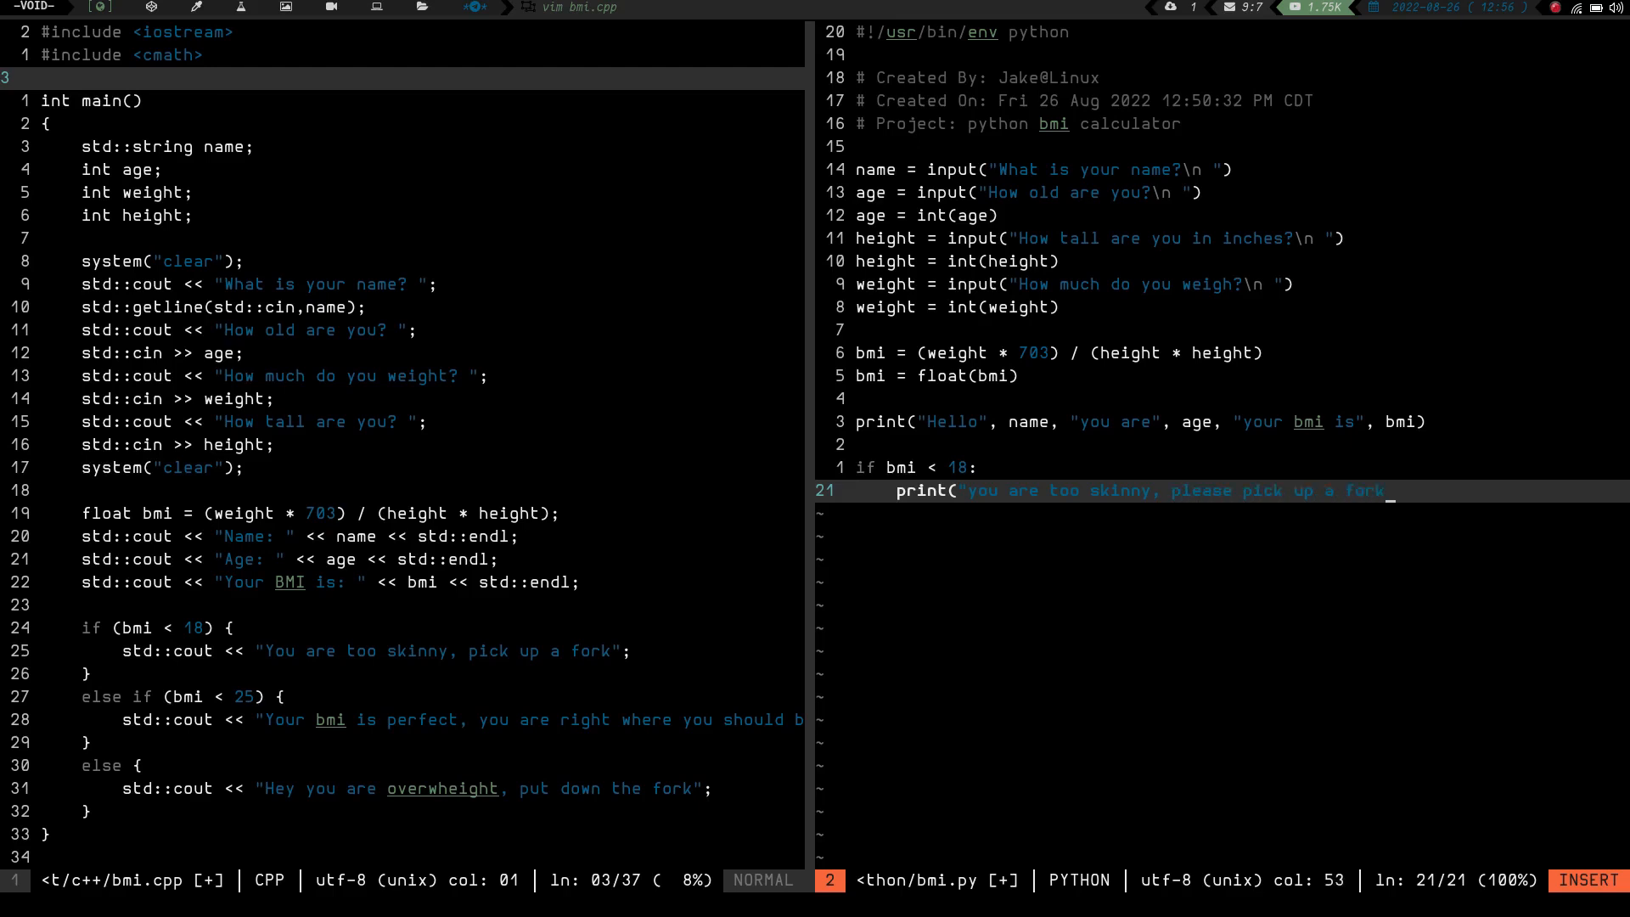
text("))
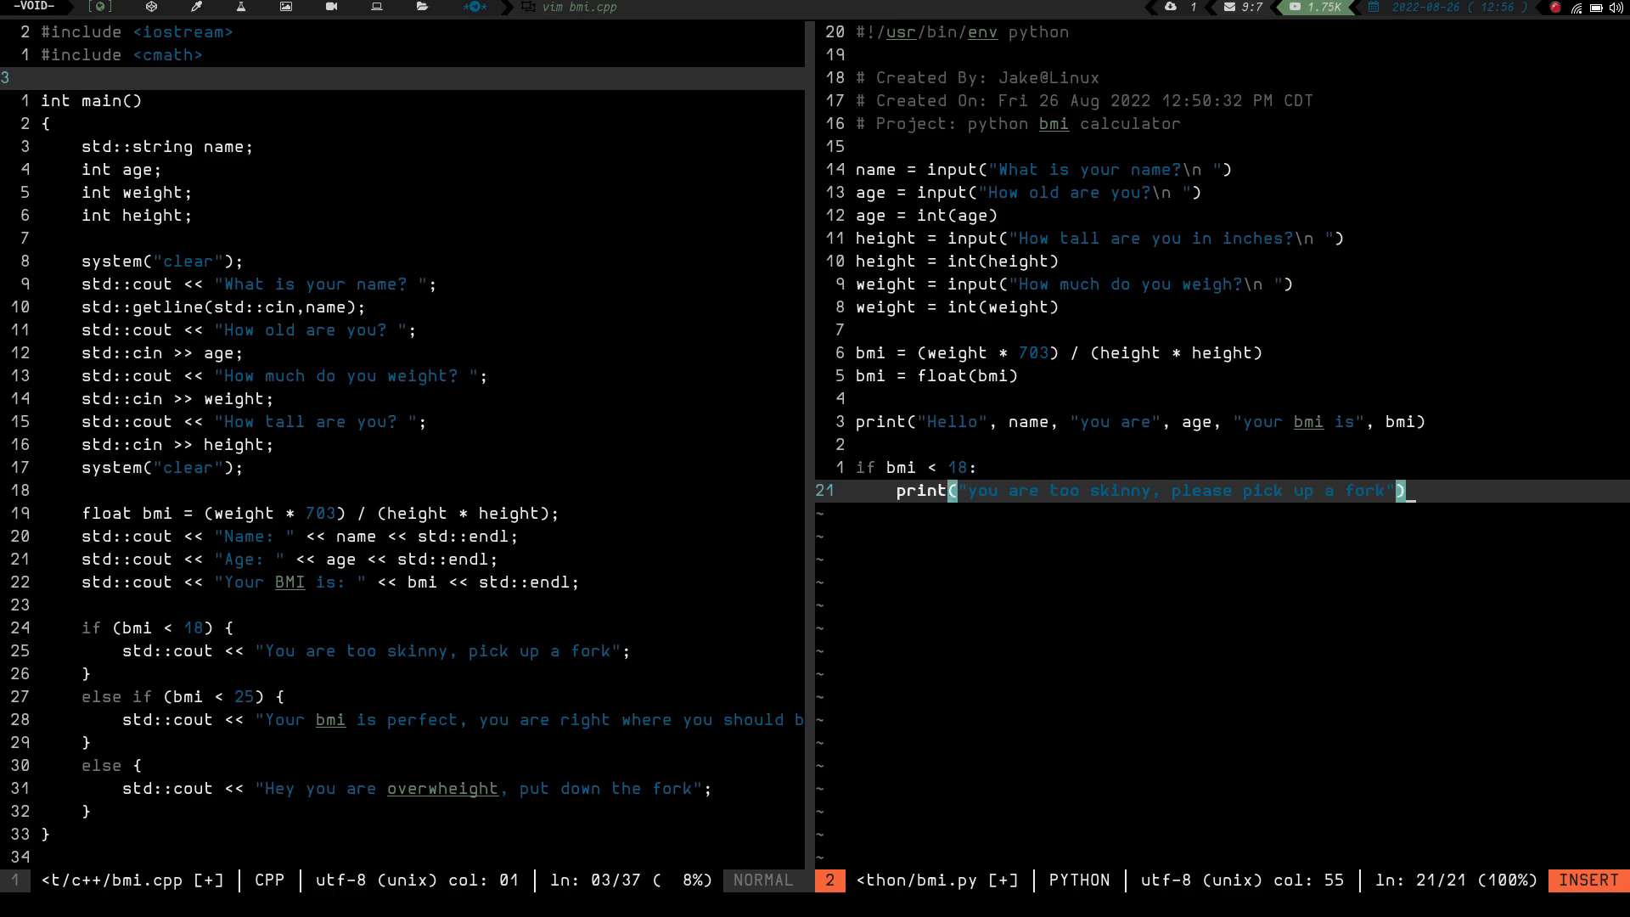
text(elif)
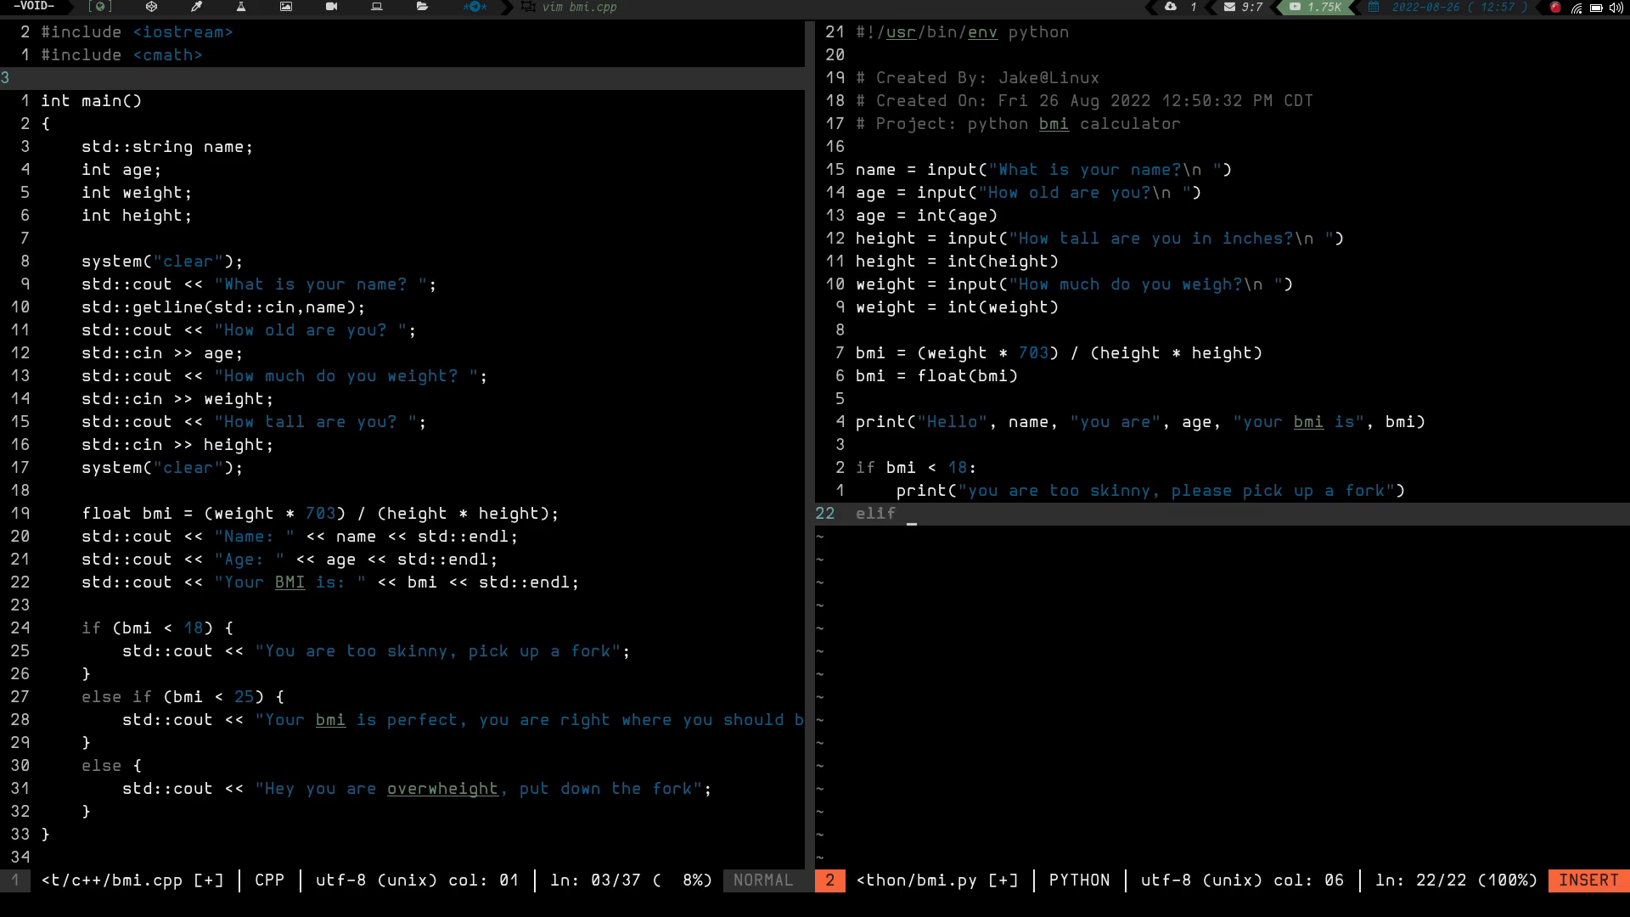
Add elif bmi < 25: printing "you are the picture of body mass perfection".
text(bmi)
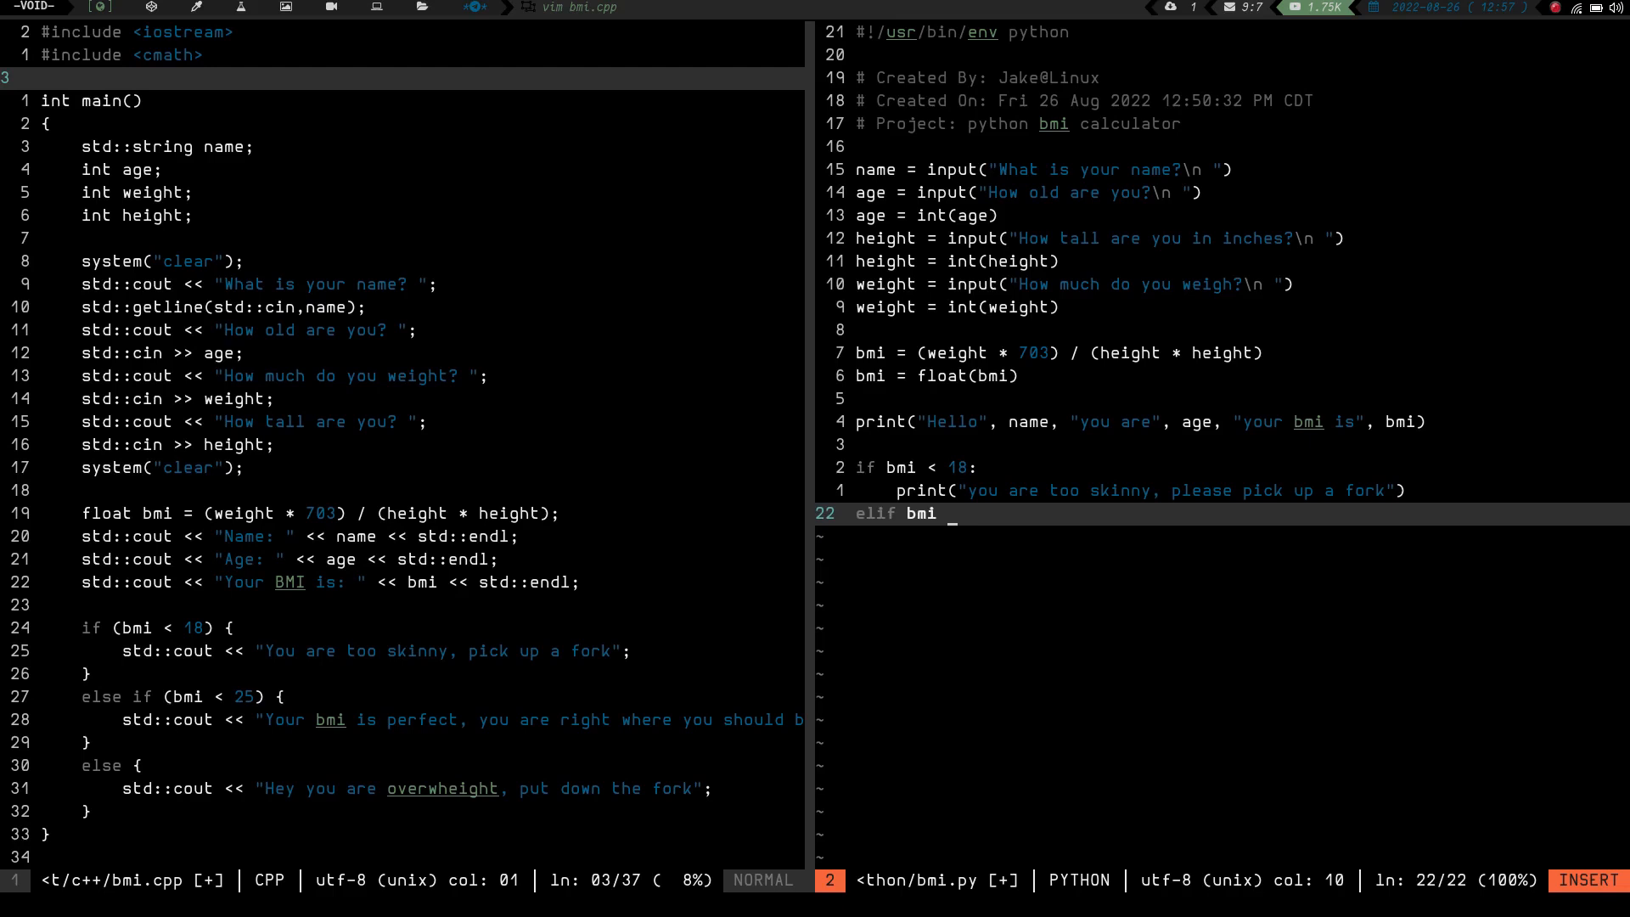
text(<)
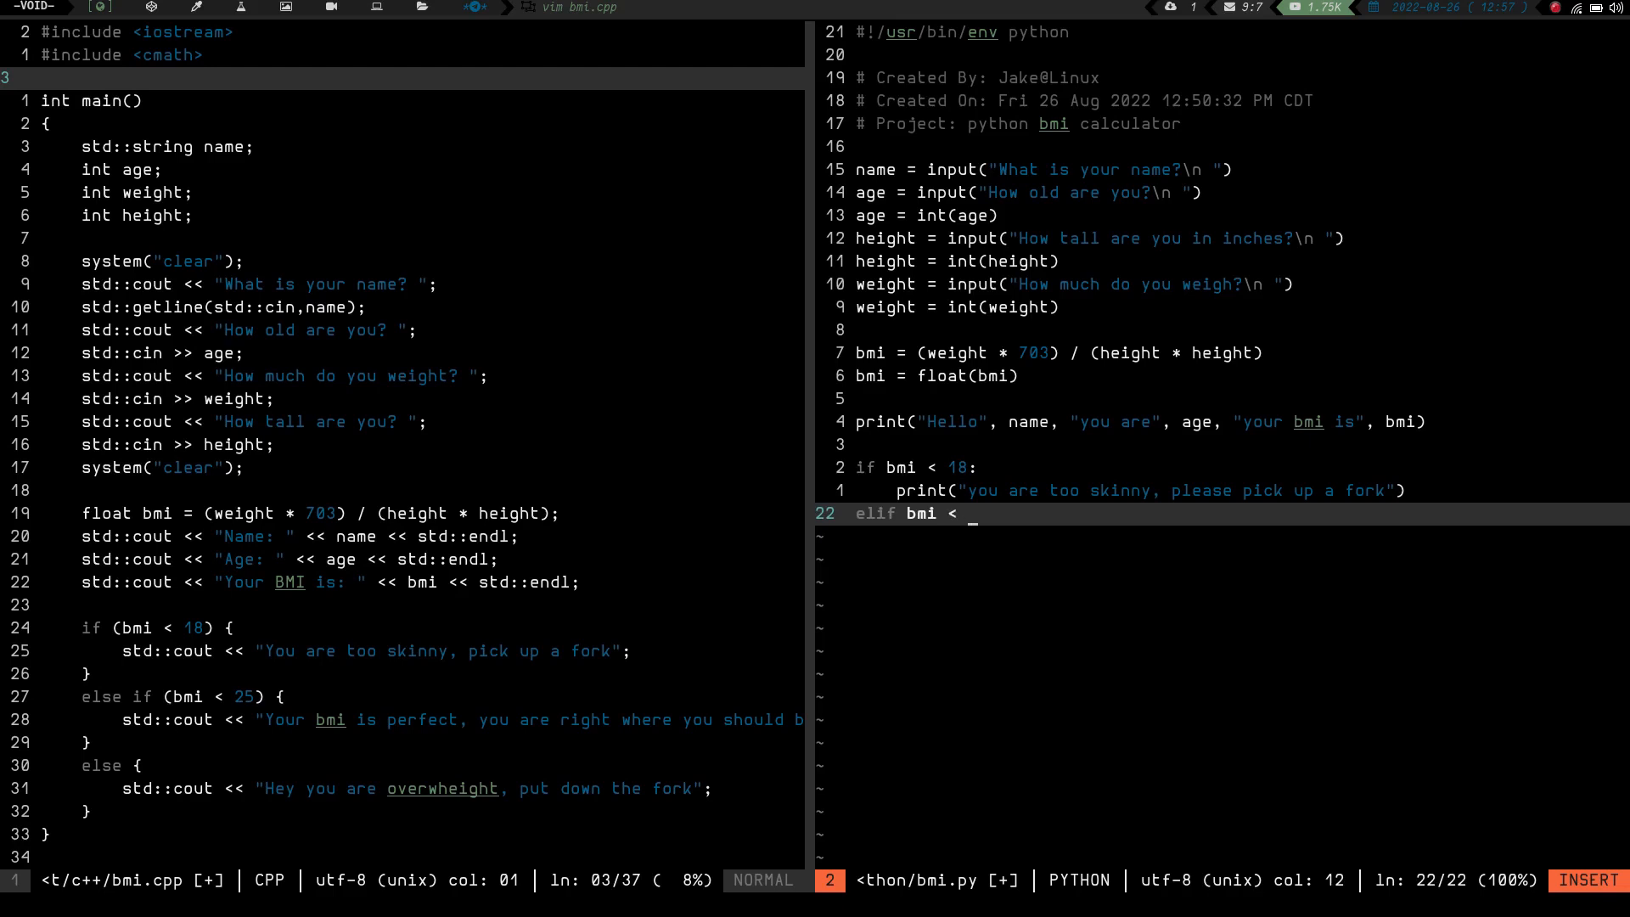
text(25:)
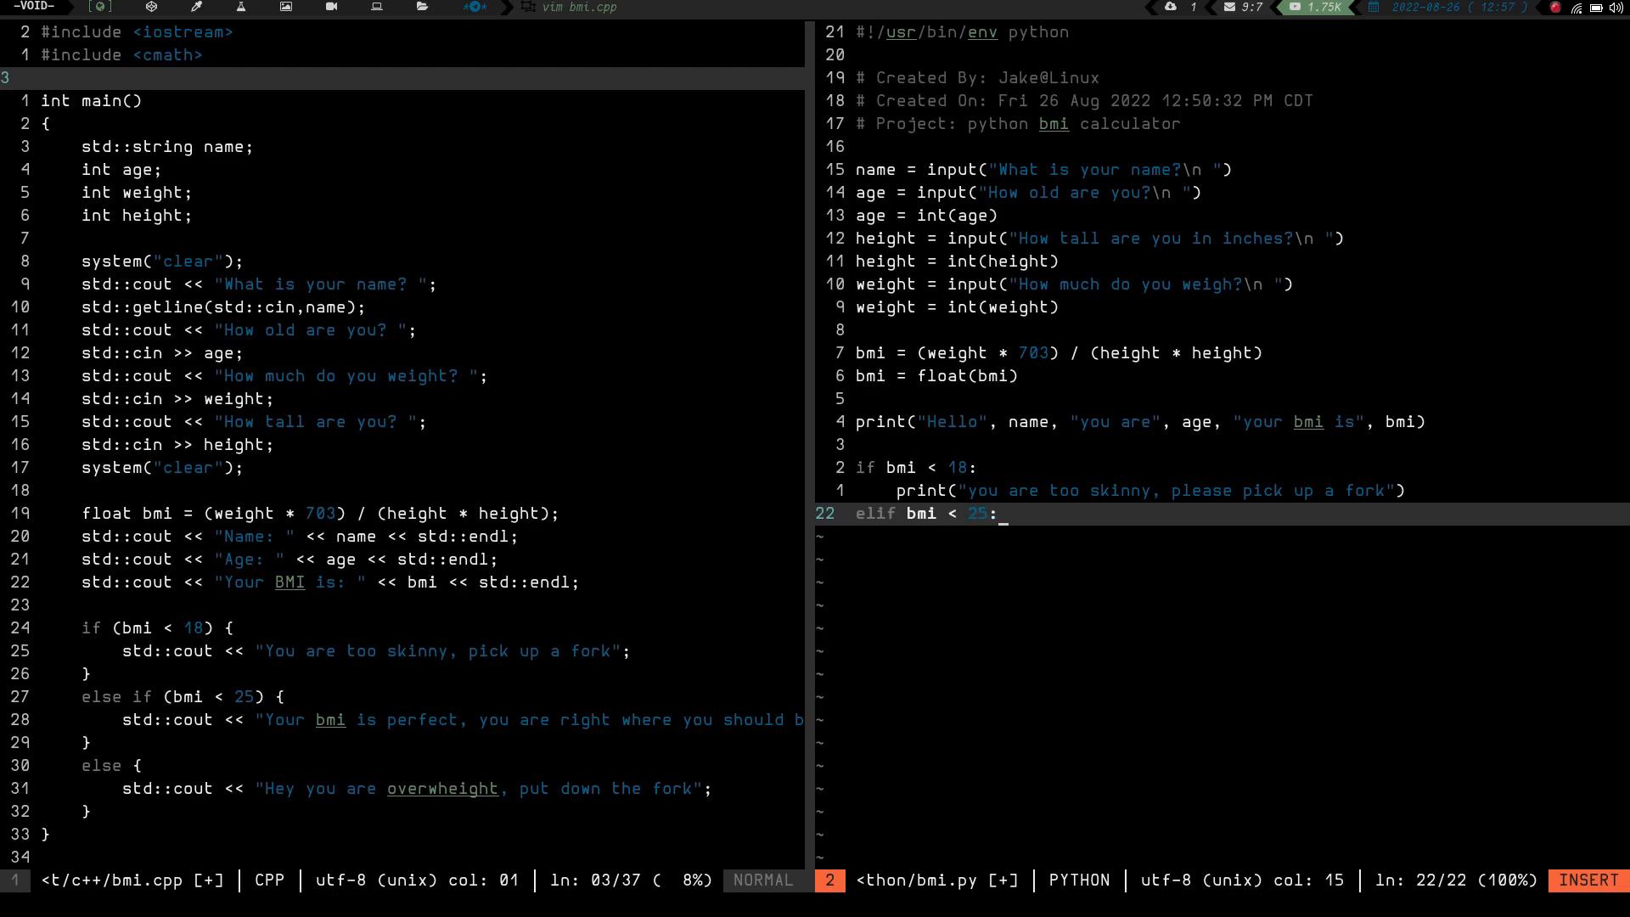
text(print)
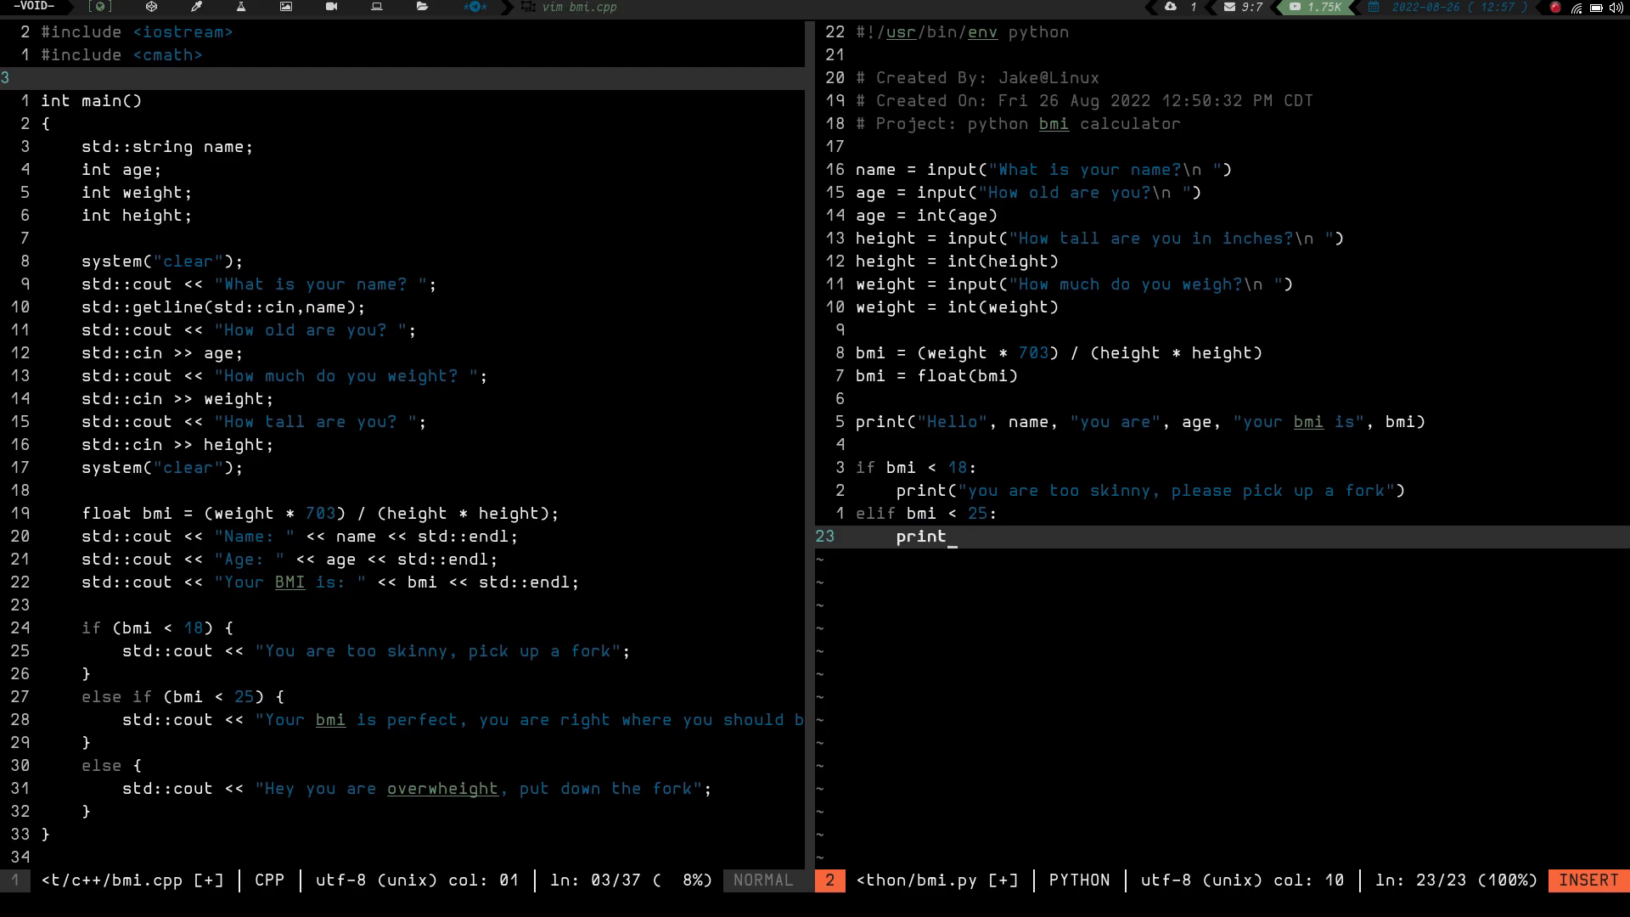
text((")
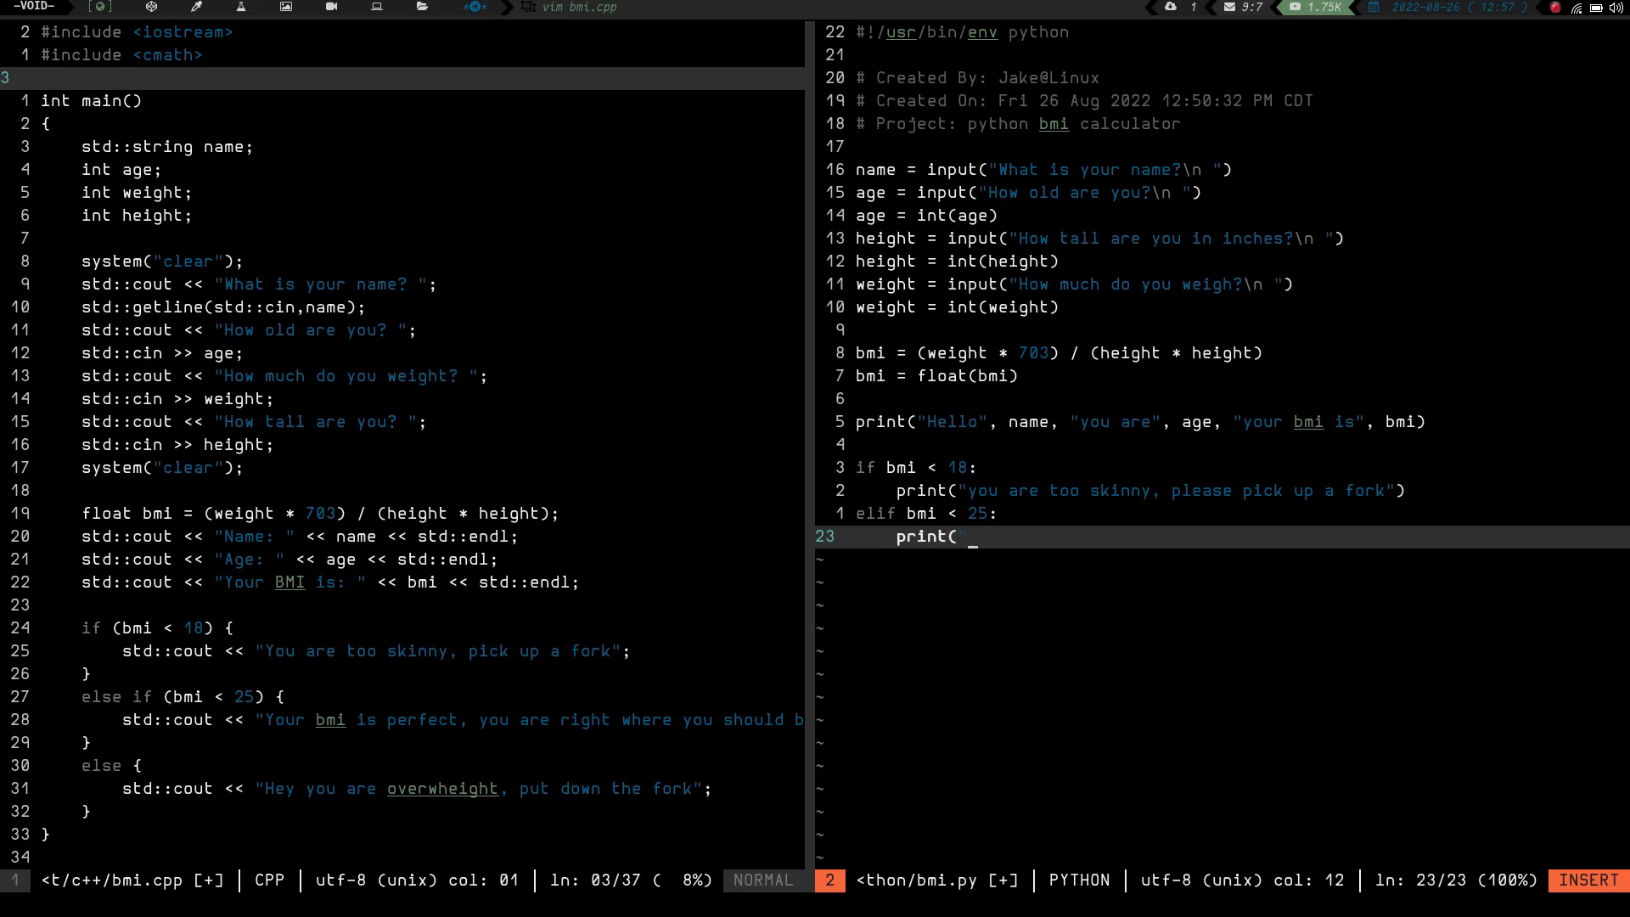
text(you)
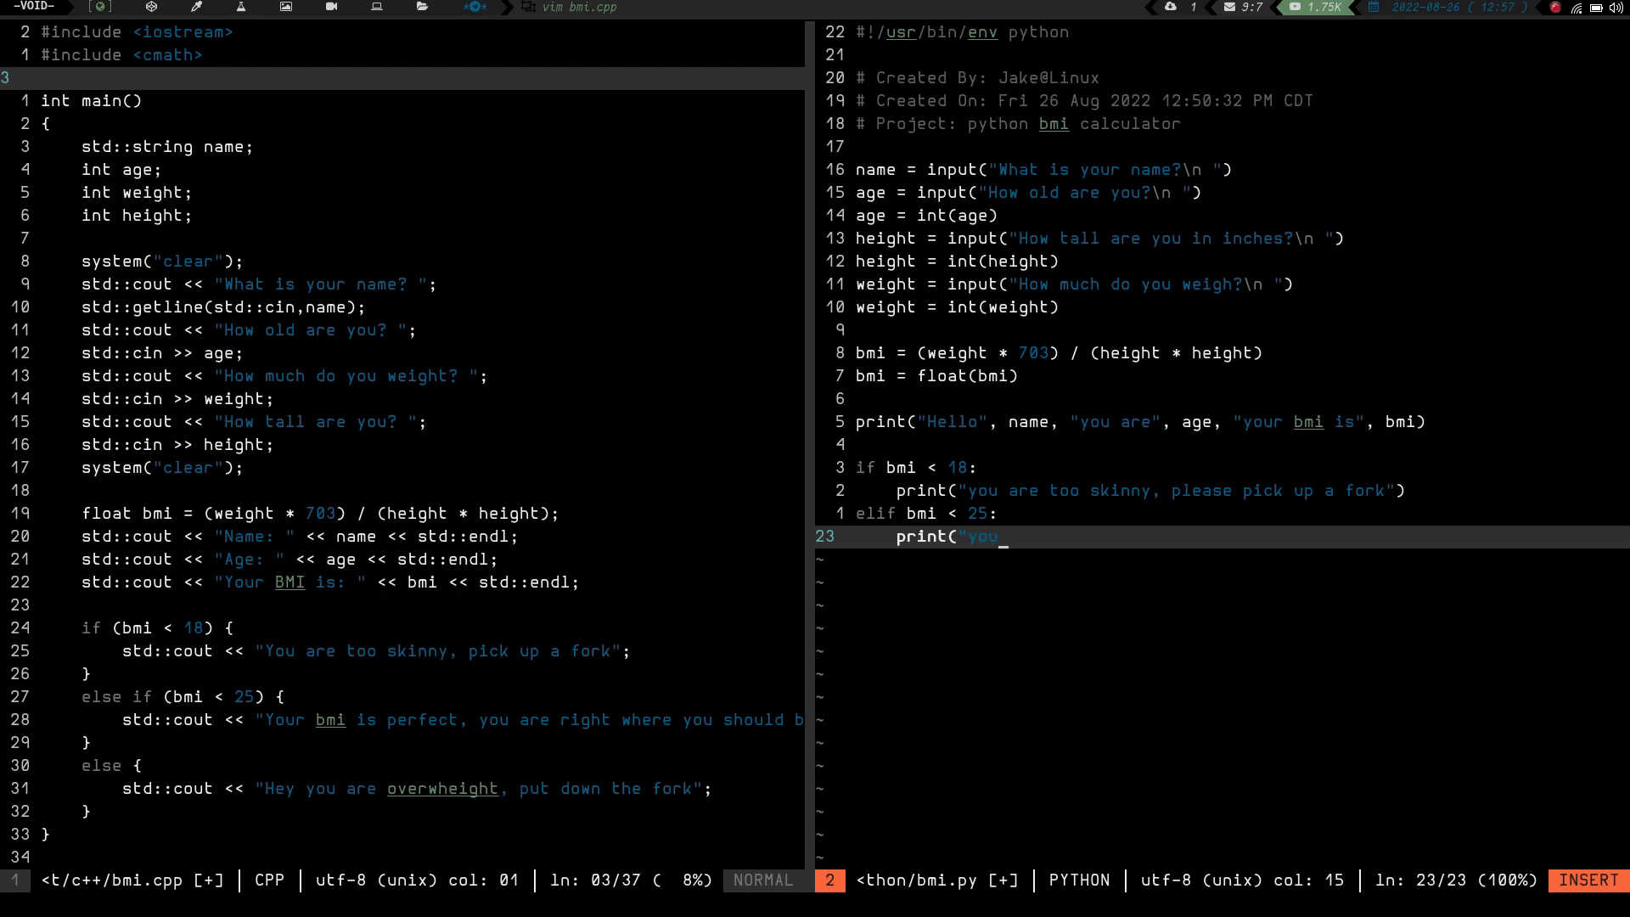
text(are the picture of body mass)
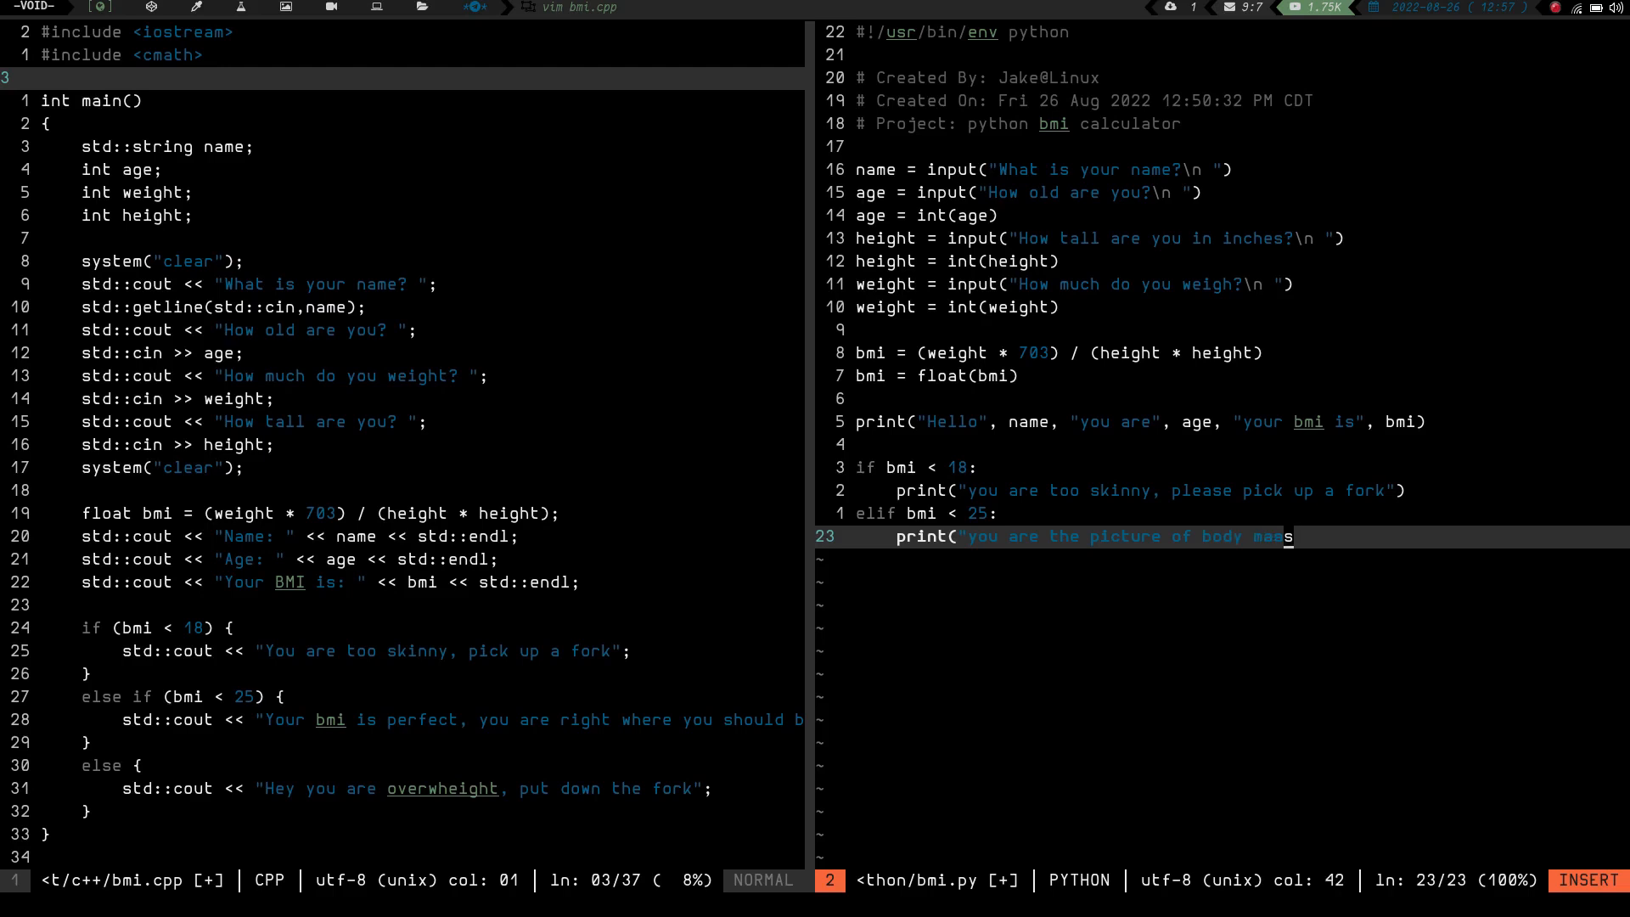
text(pe)
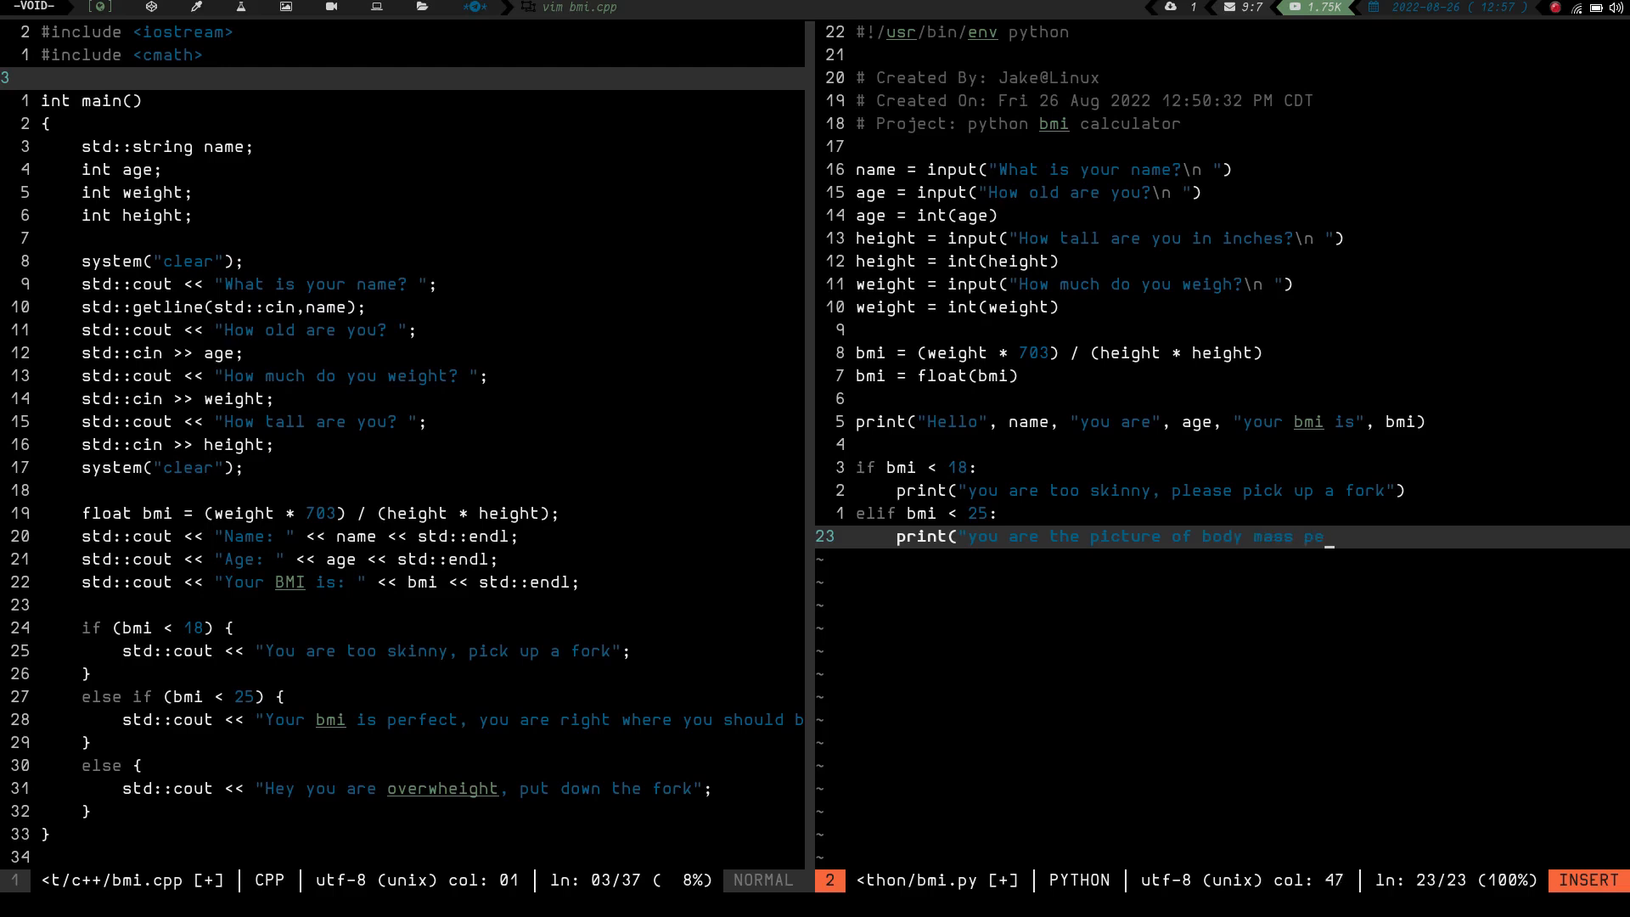
text(rfection)
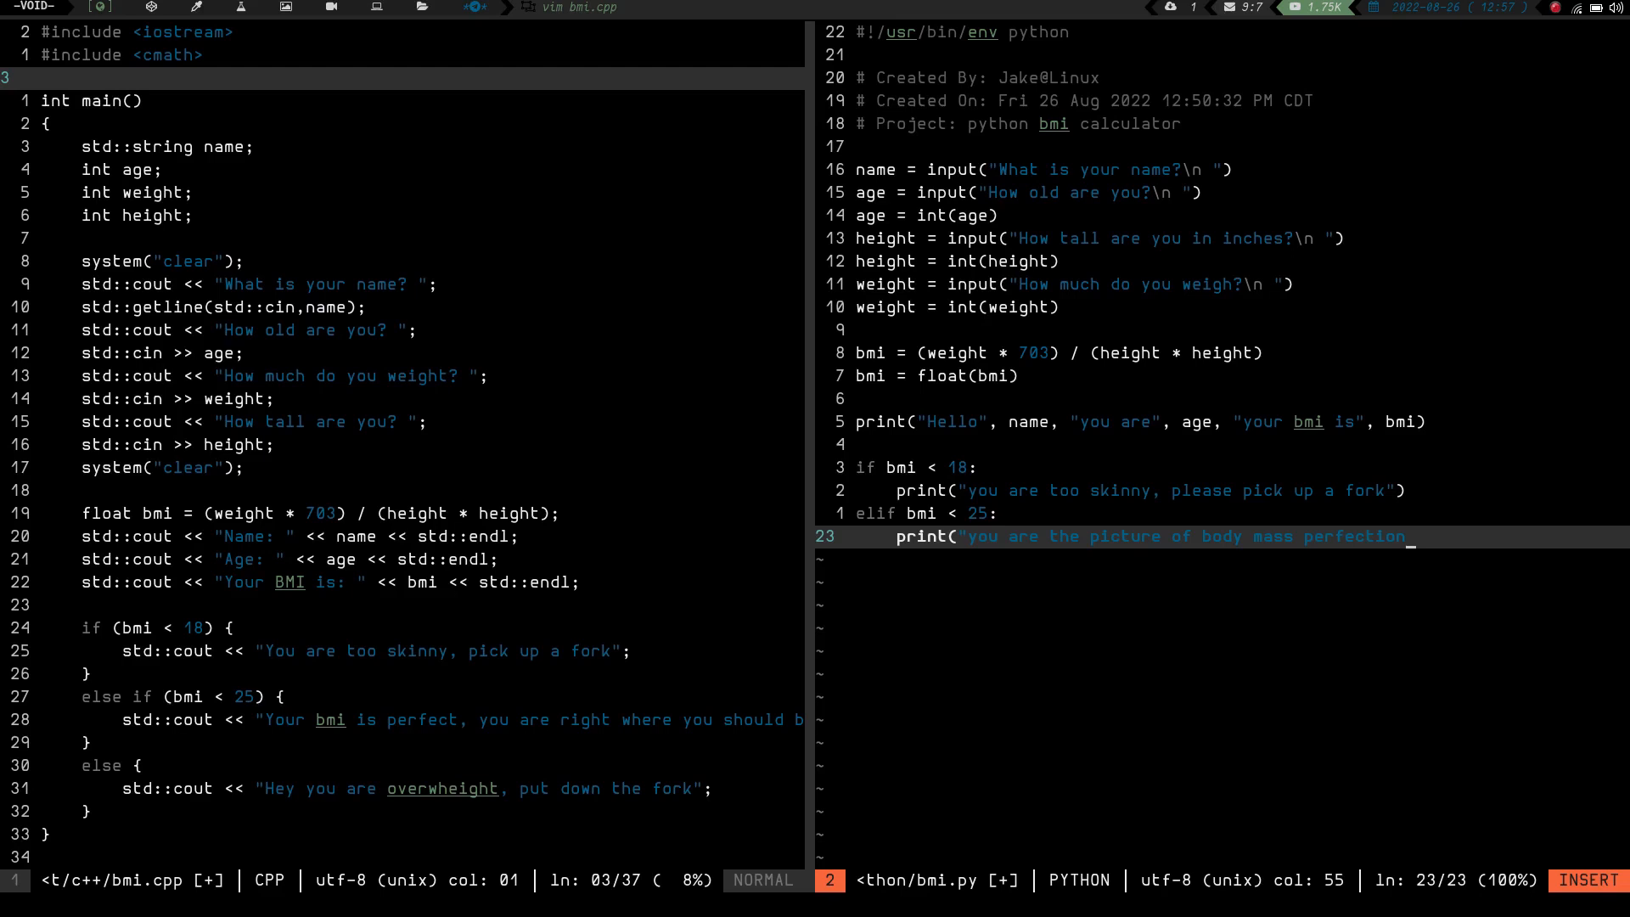
text("))
text(else:)
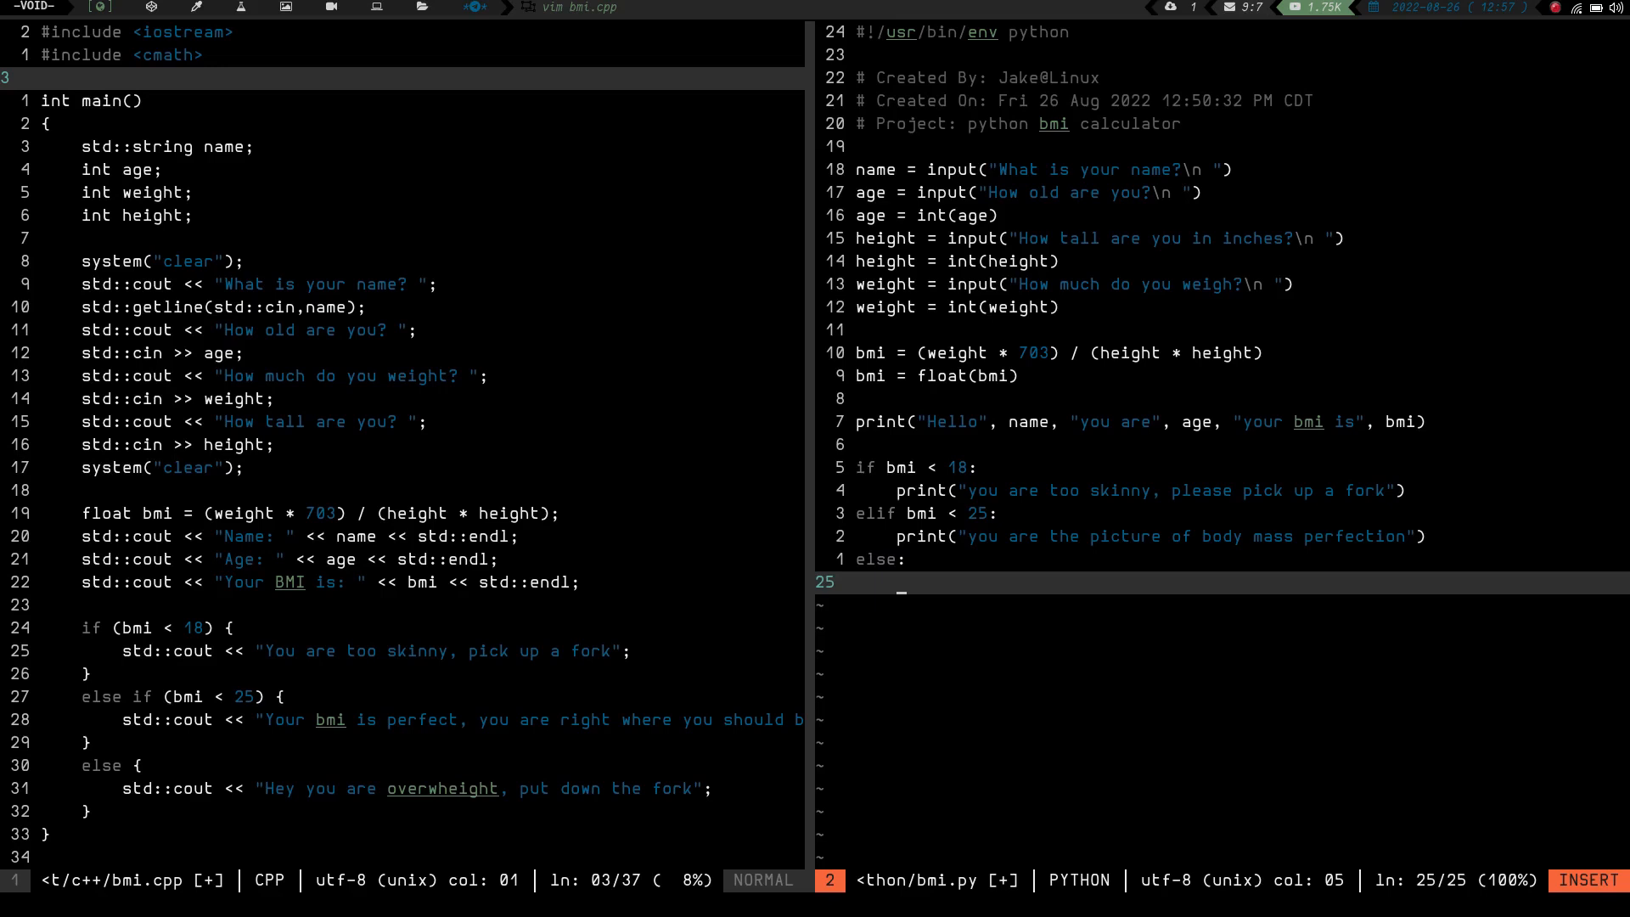
Print "you are overweight, please put down the fork and step away from the table" under else.
text(print)
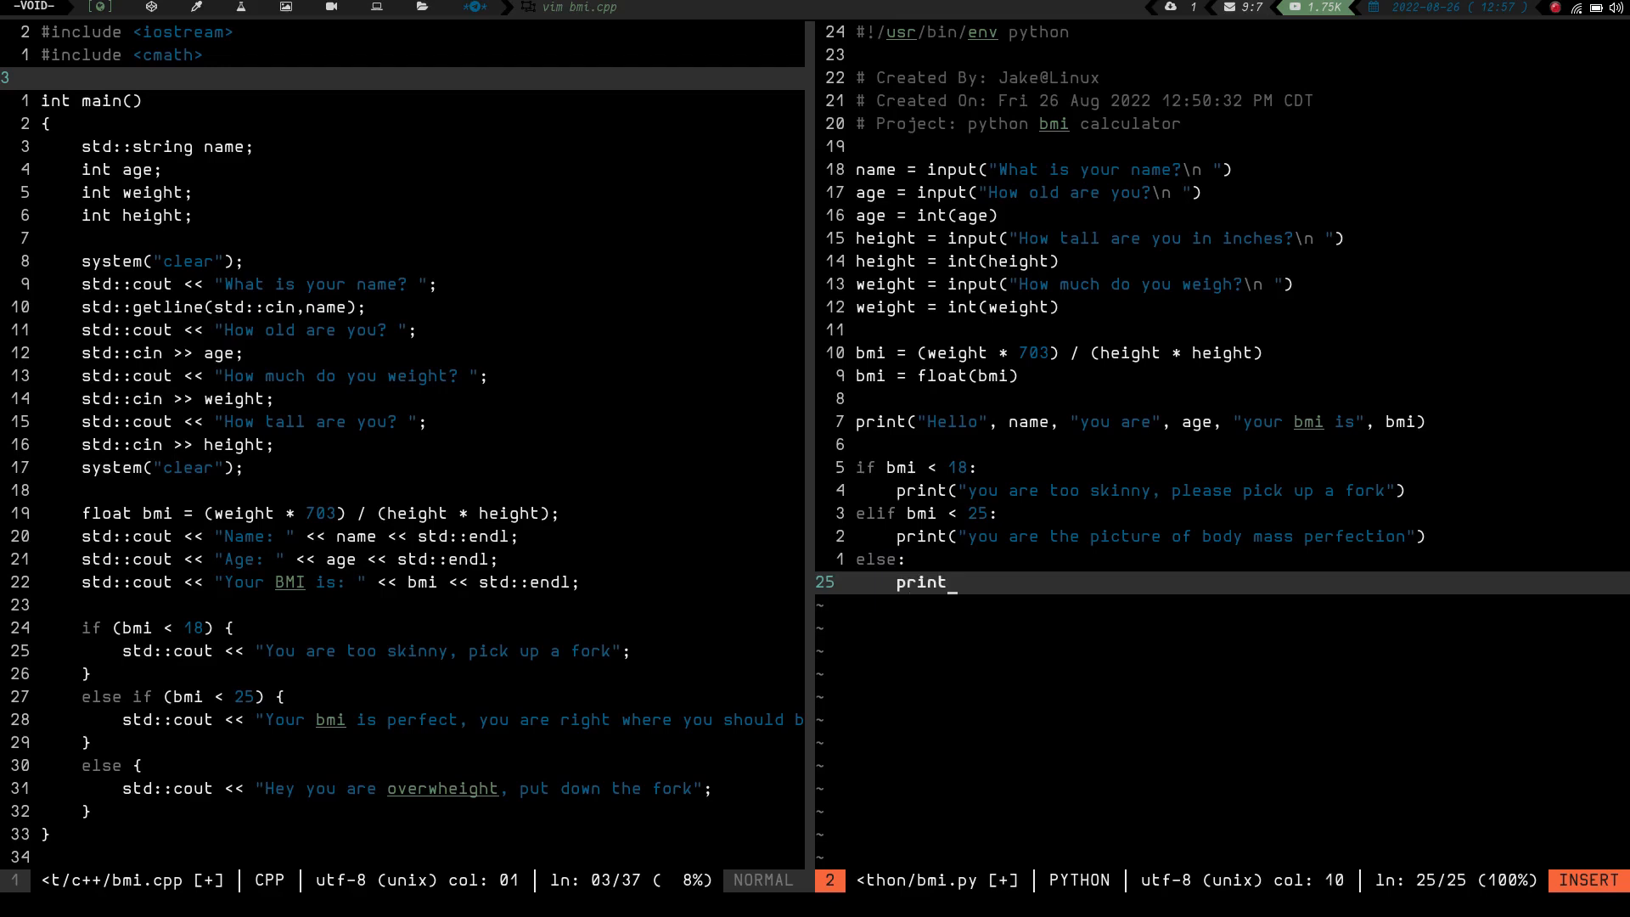
text(("you are)
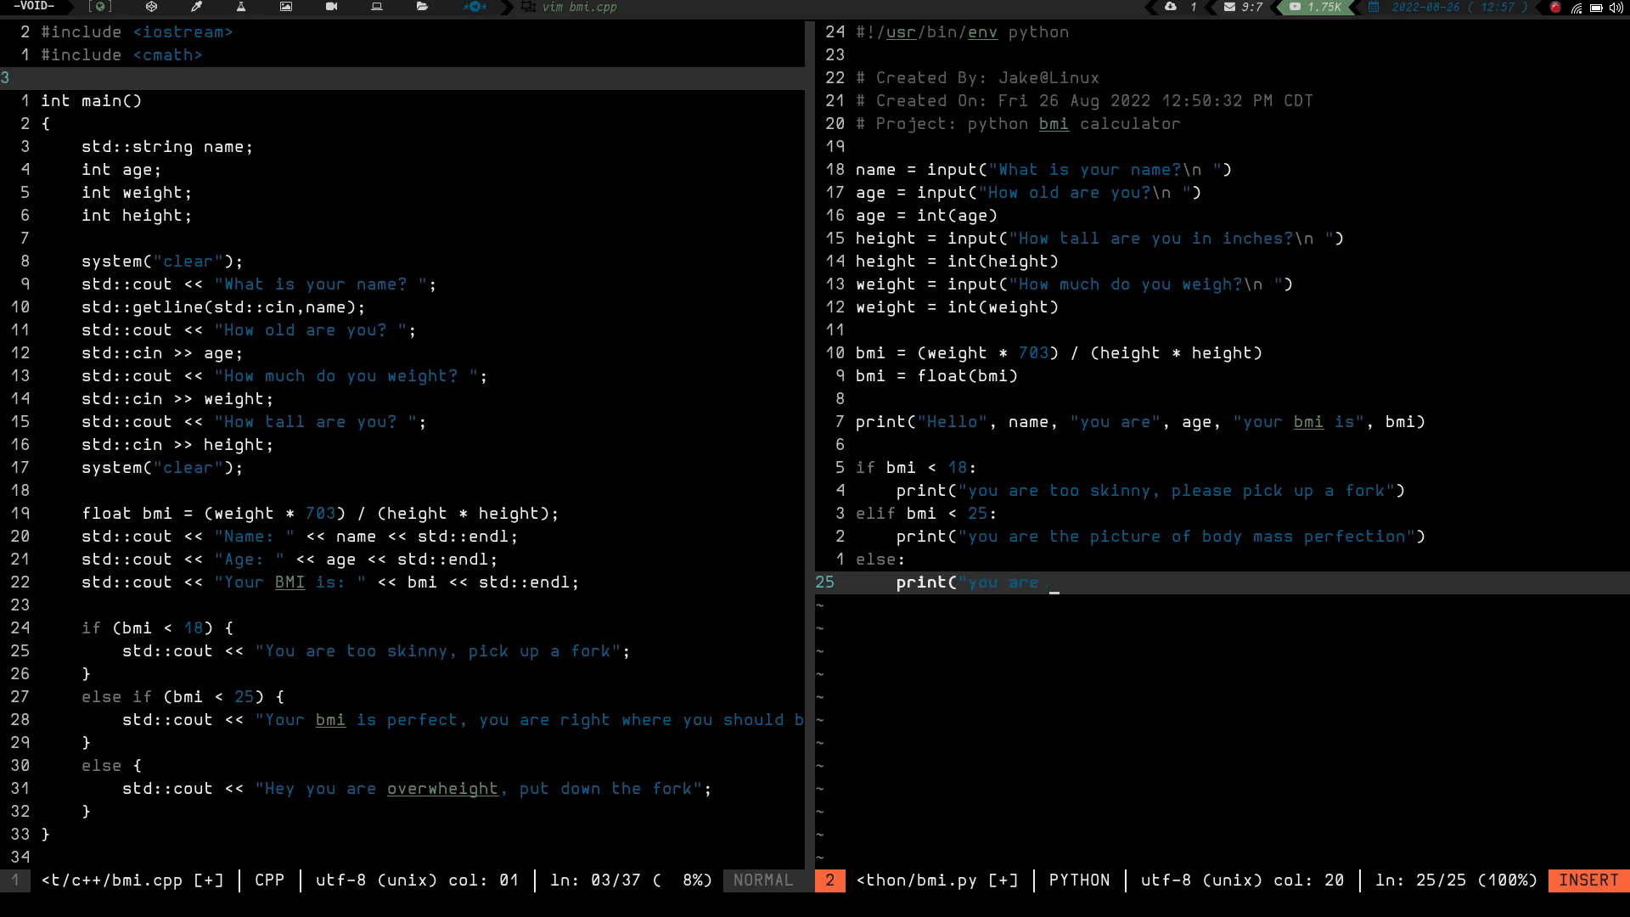
text(overweight)
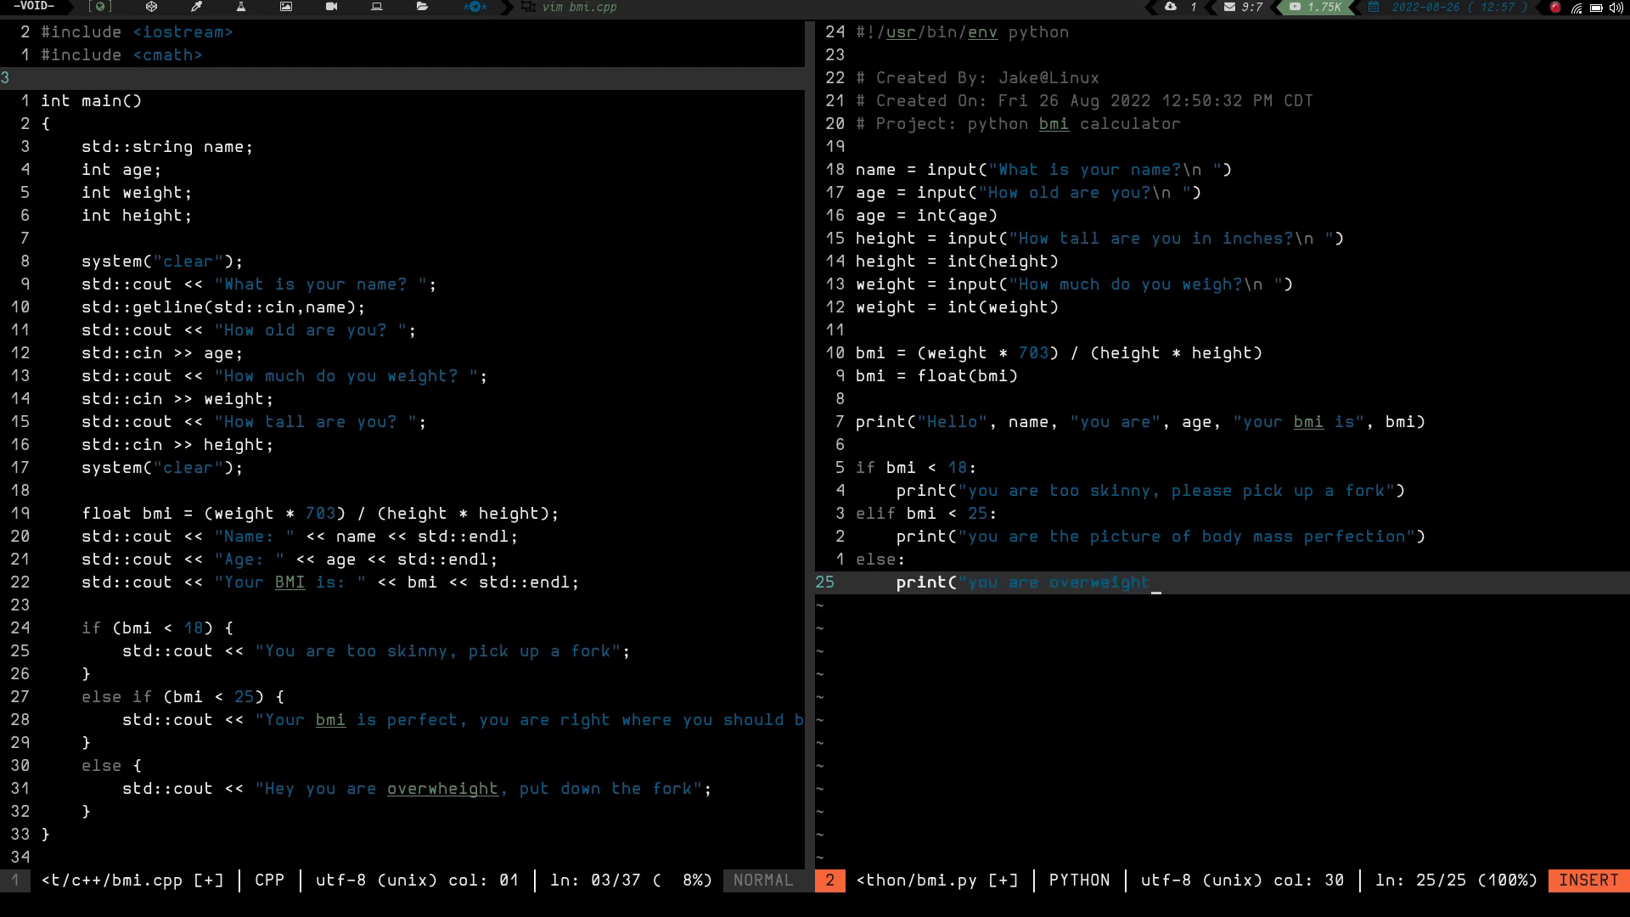
text(, please put down the fork)
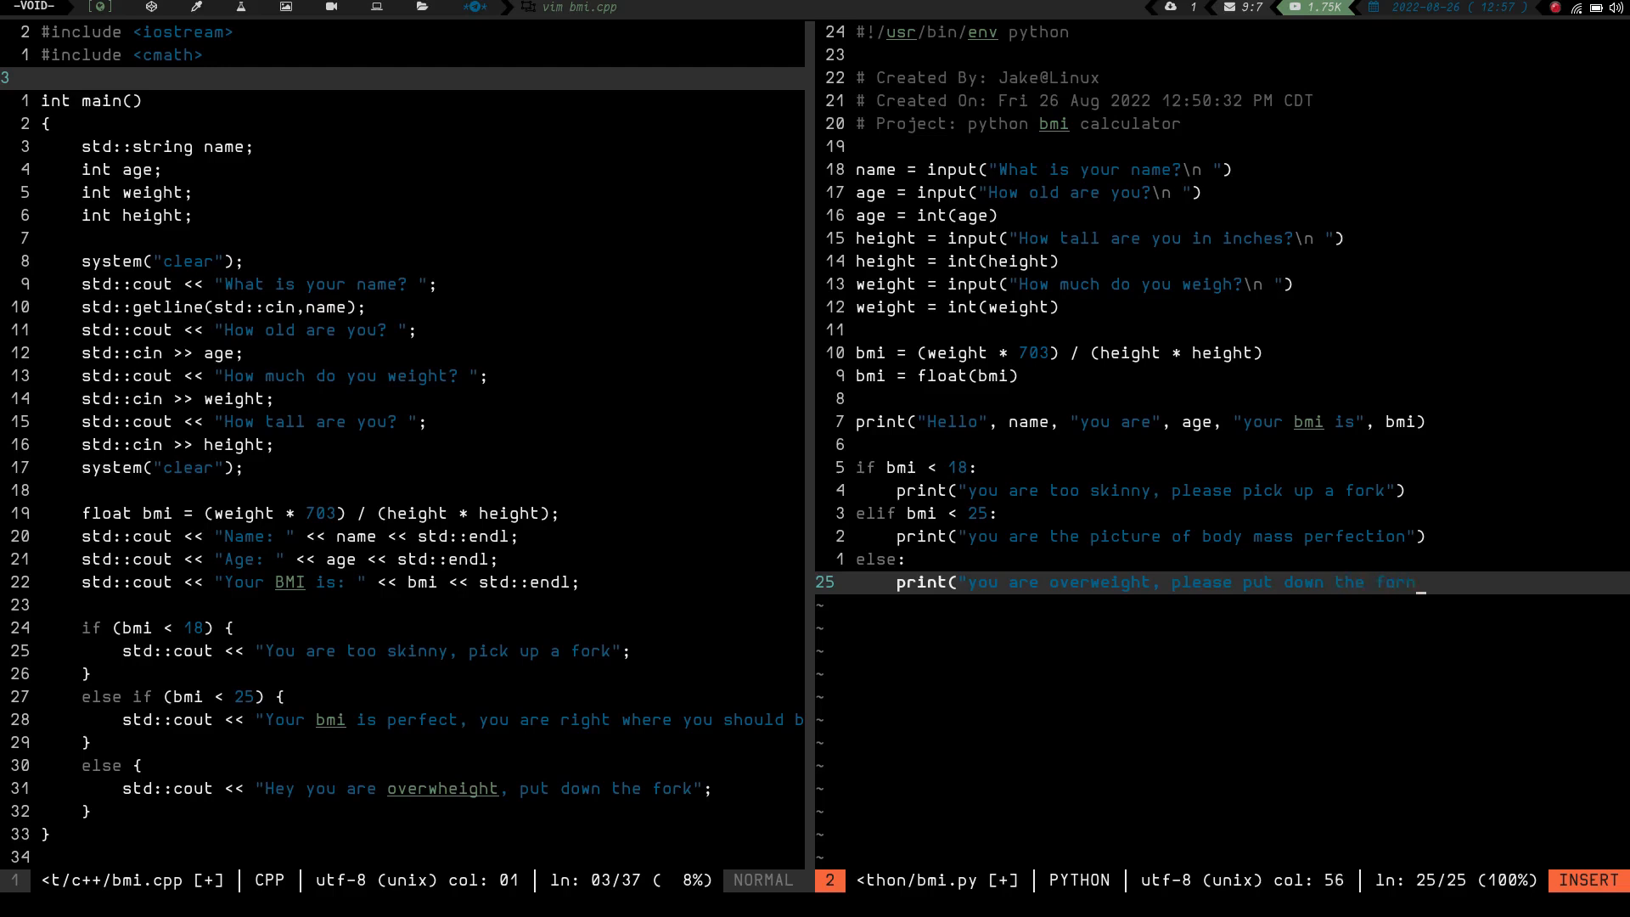
text(and step away from the)
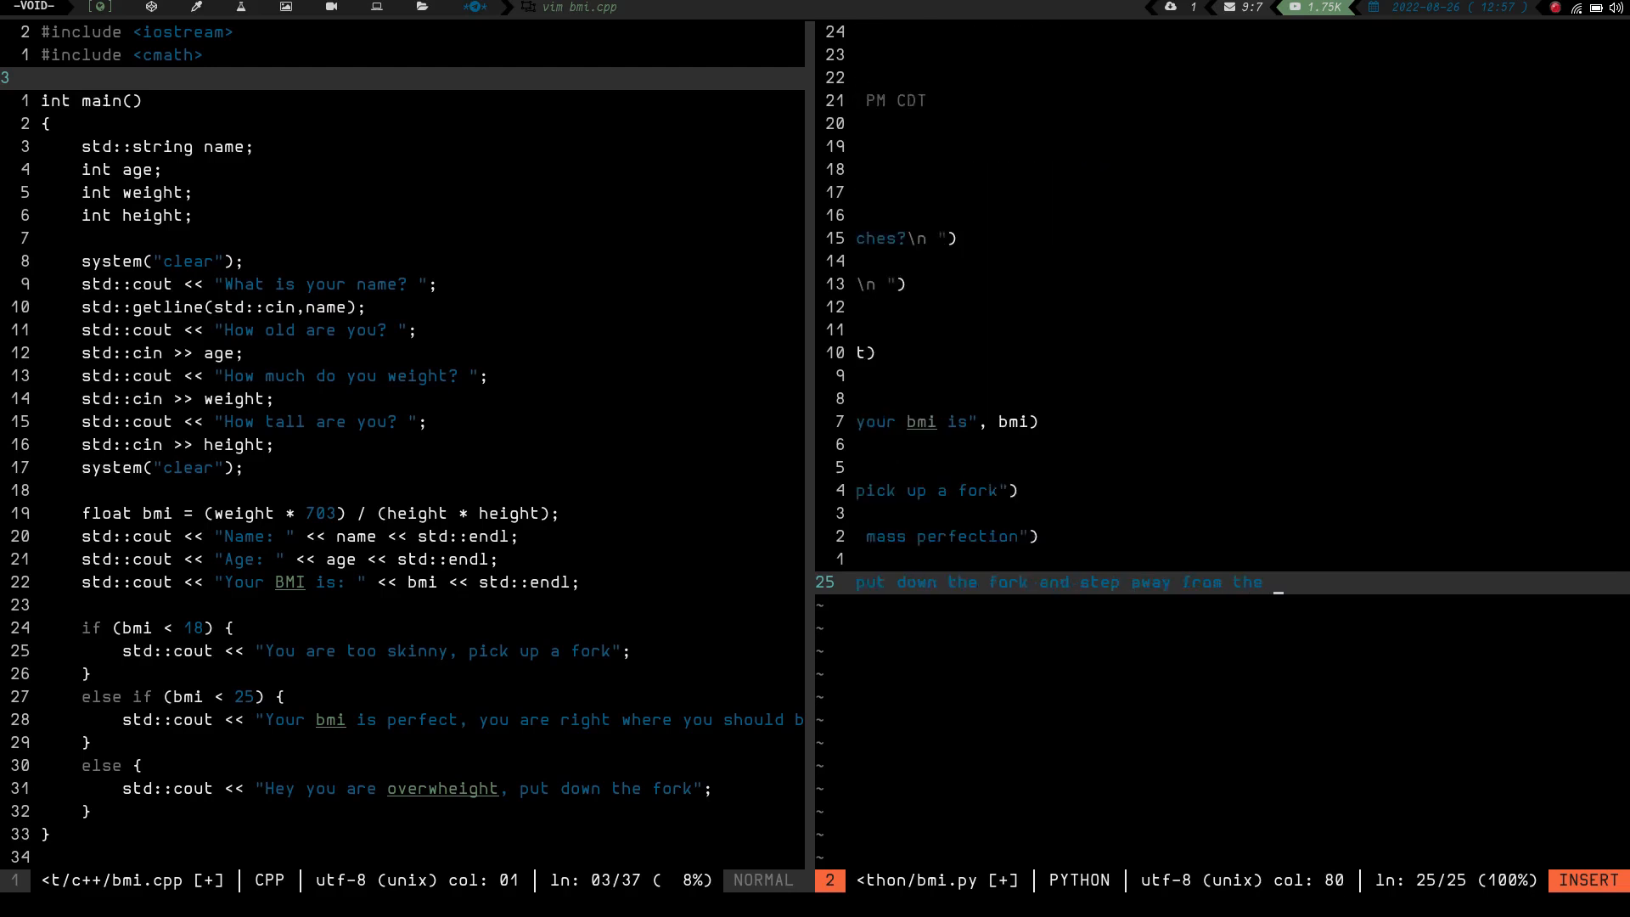
text(tabe)
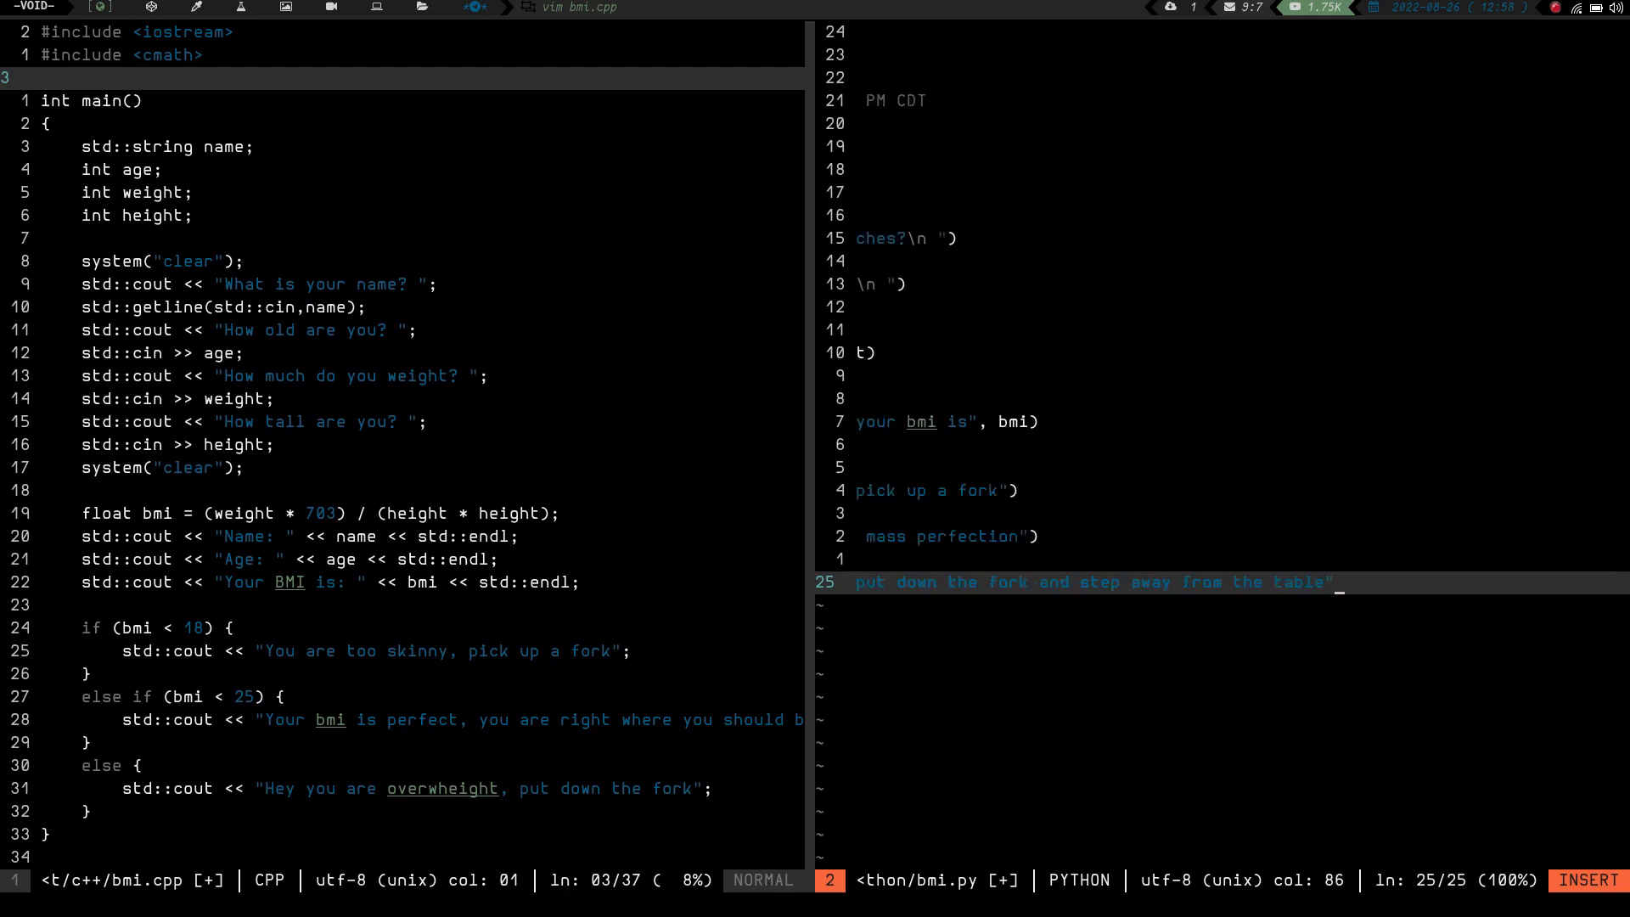
text())
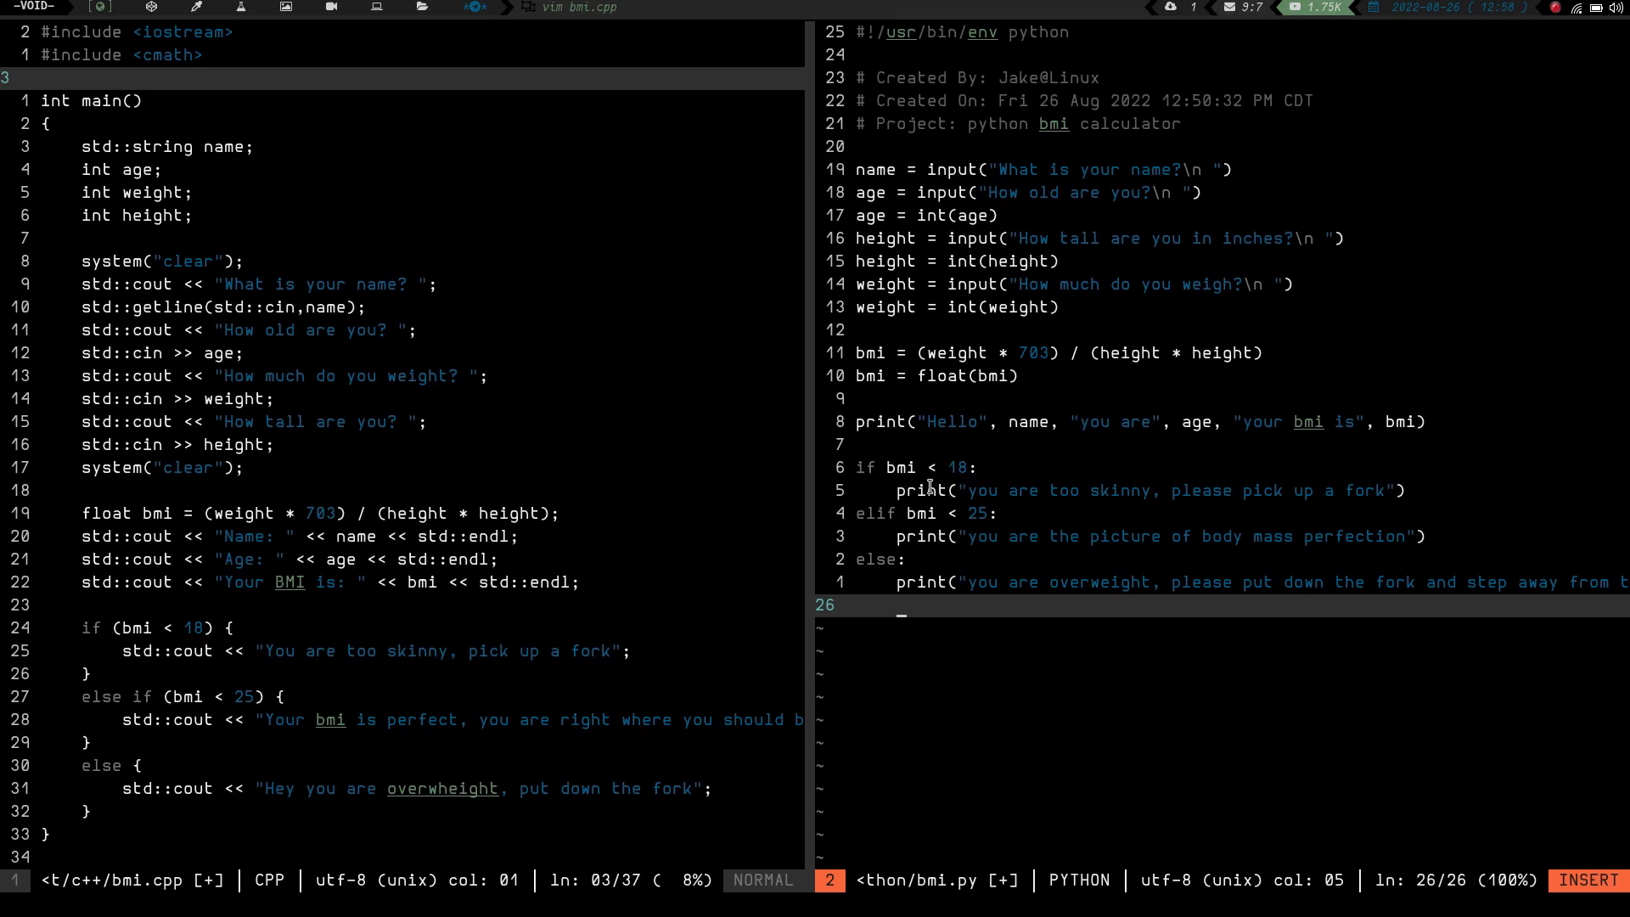
mouse_move(1100, 504)
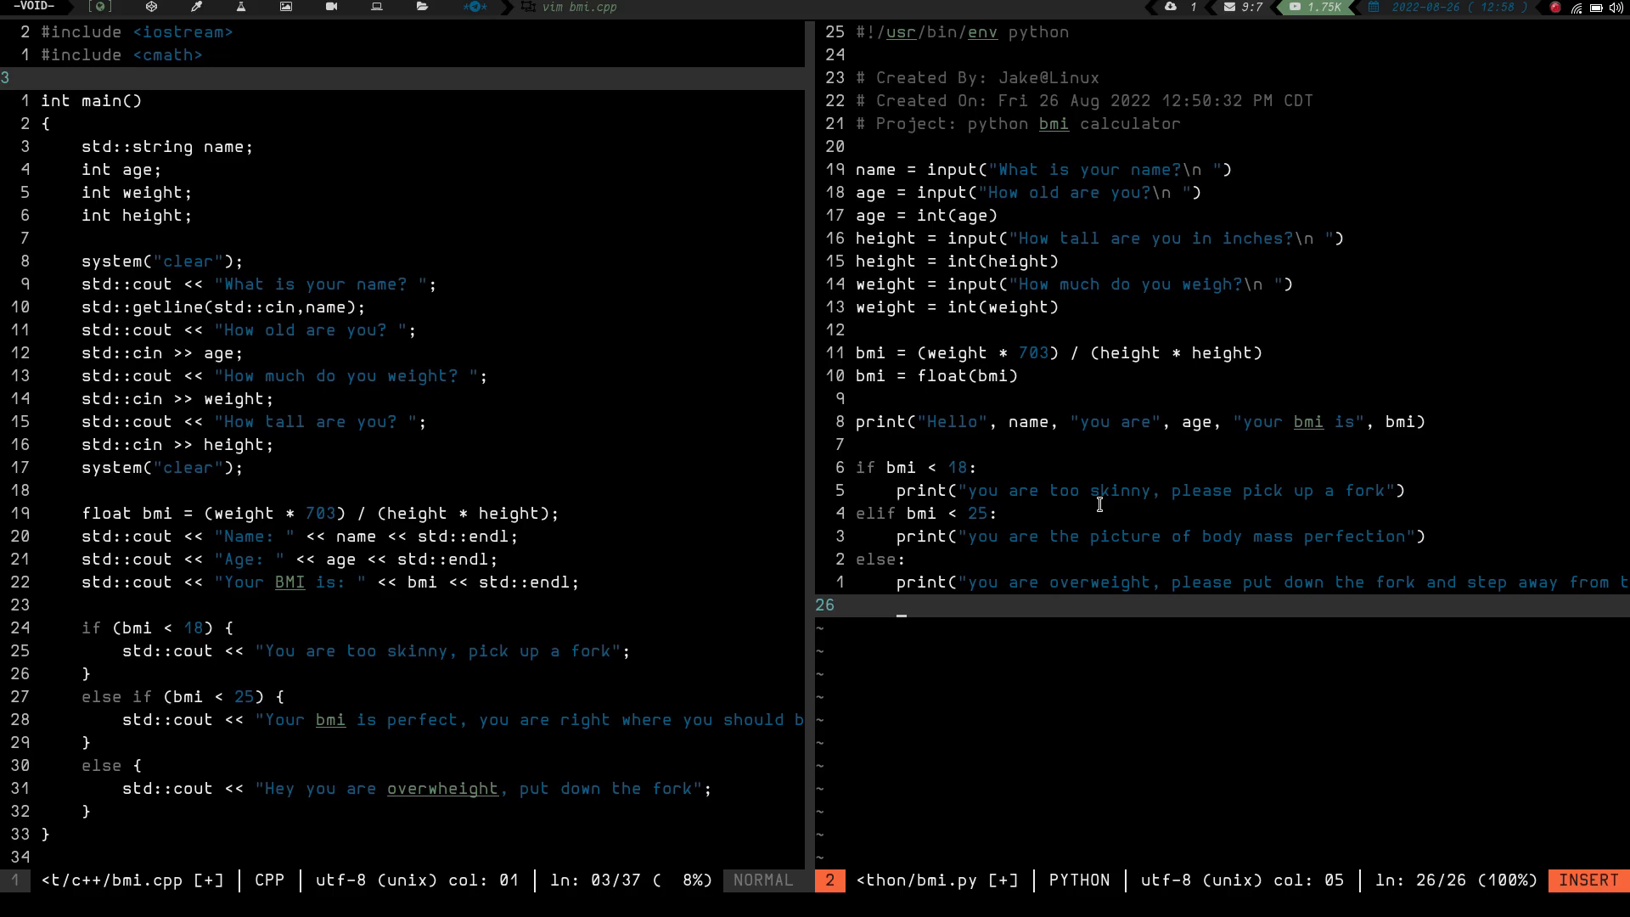
Save and close bmi.py with :wq, leaving bmi.cpp open.
key(Escape)
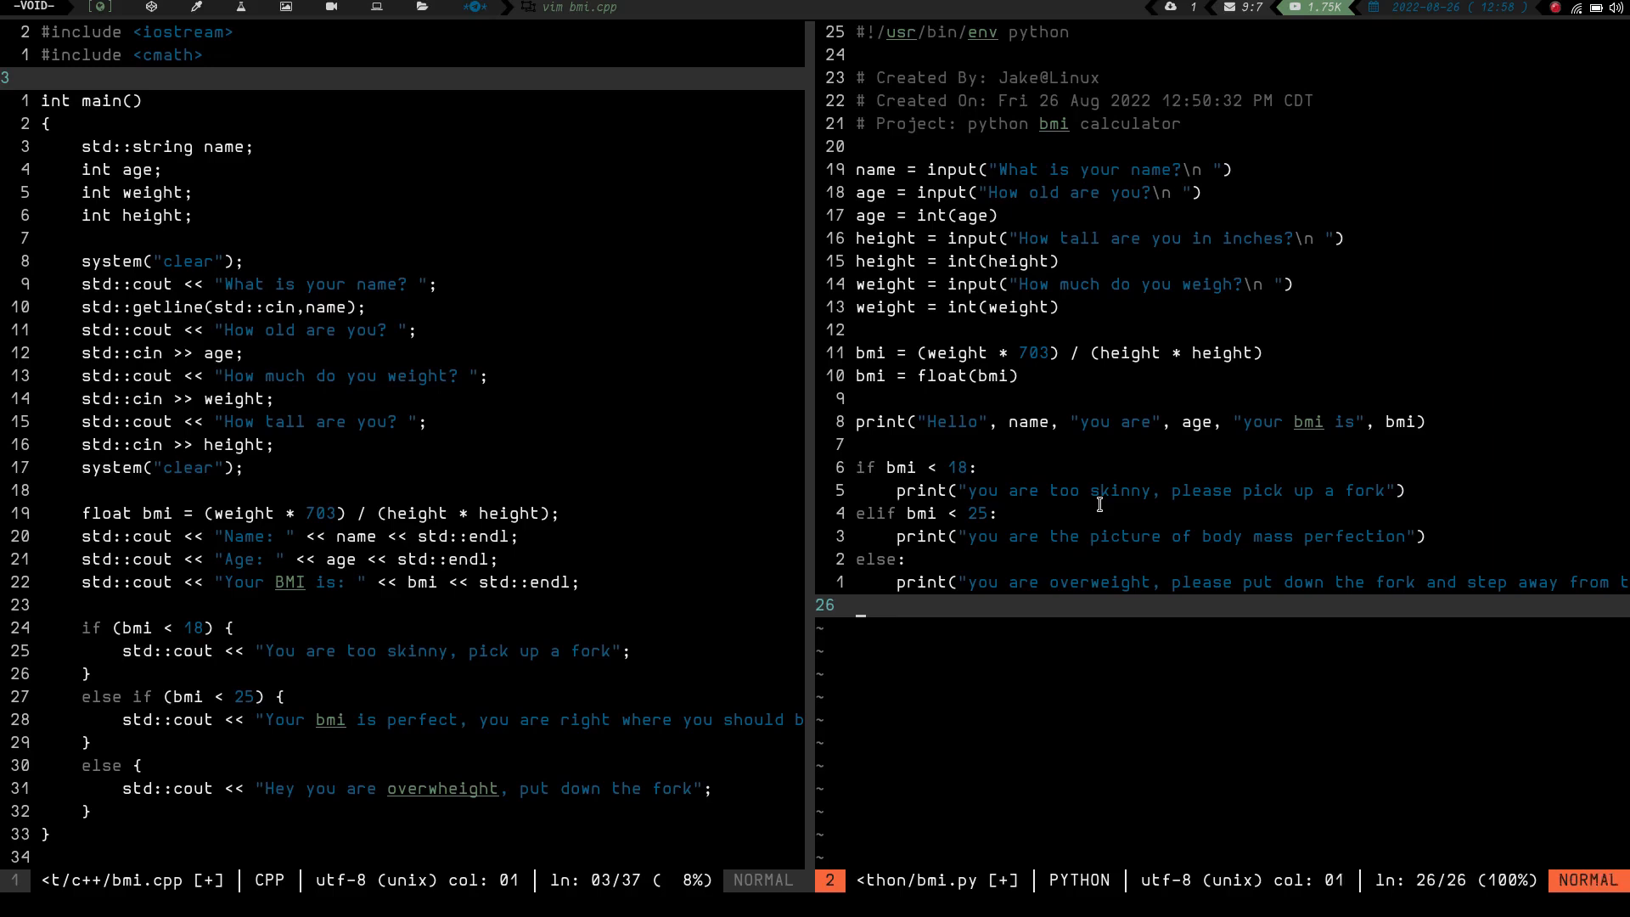
text(:wq)
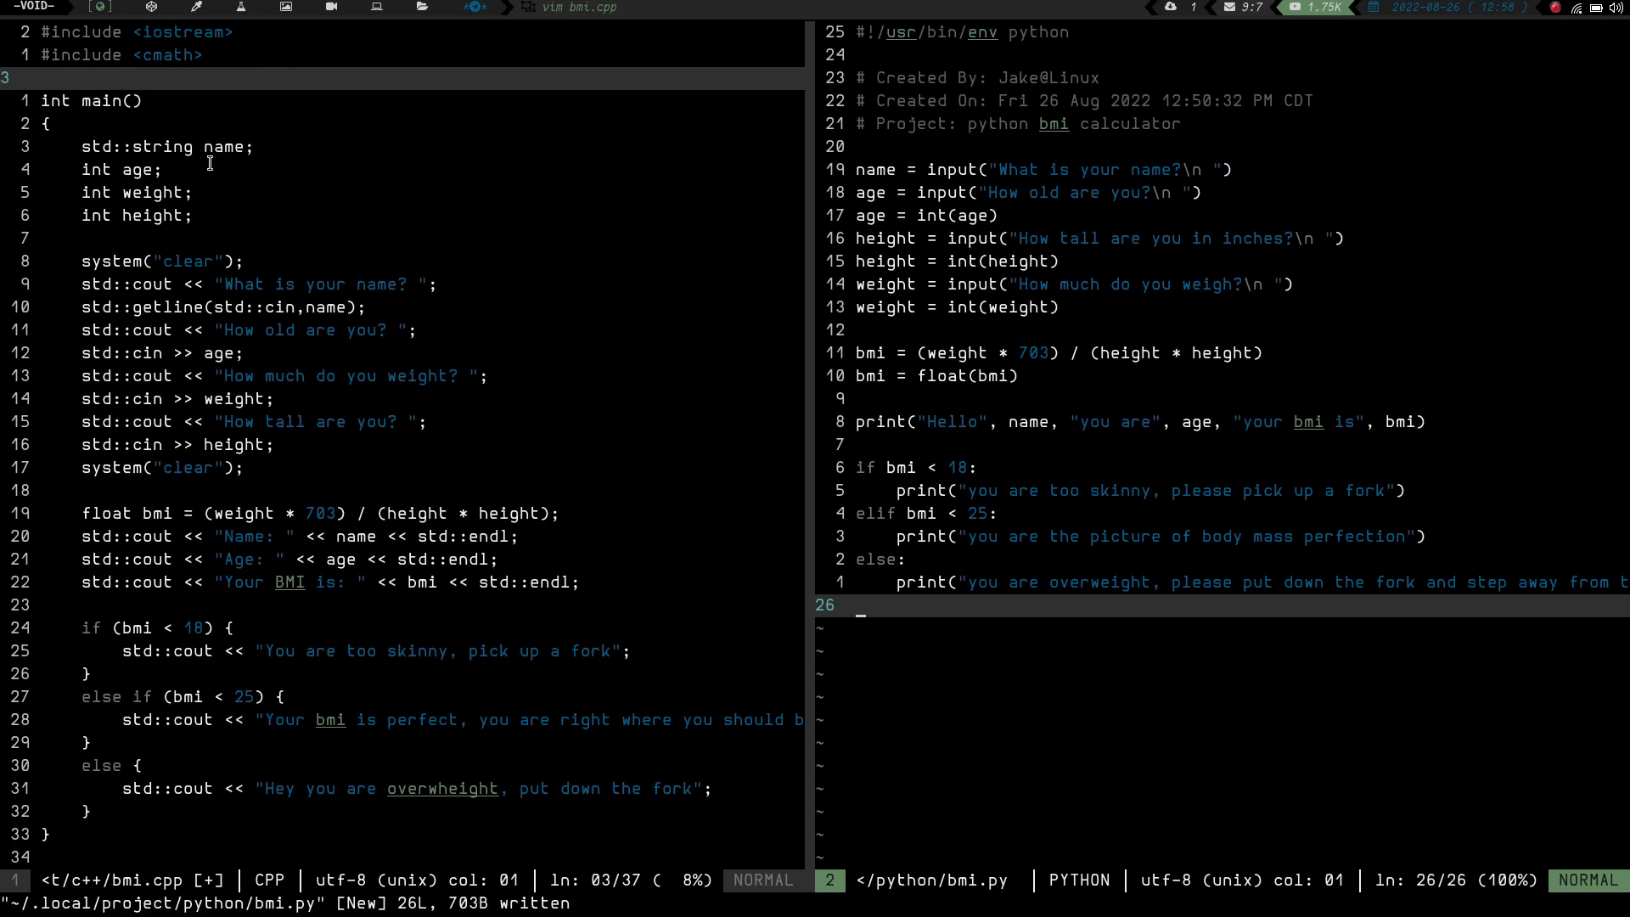
mouse_move(229, 822)
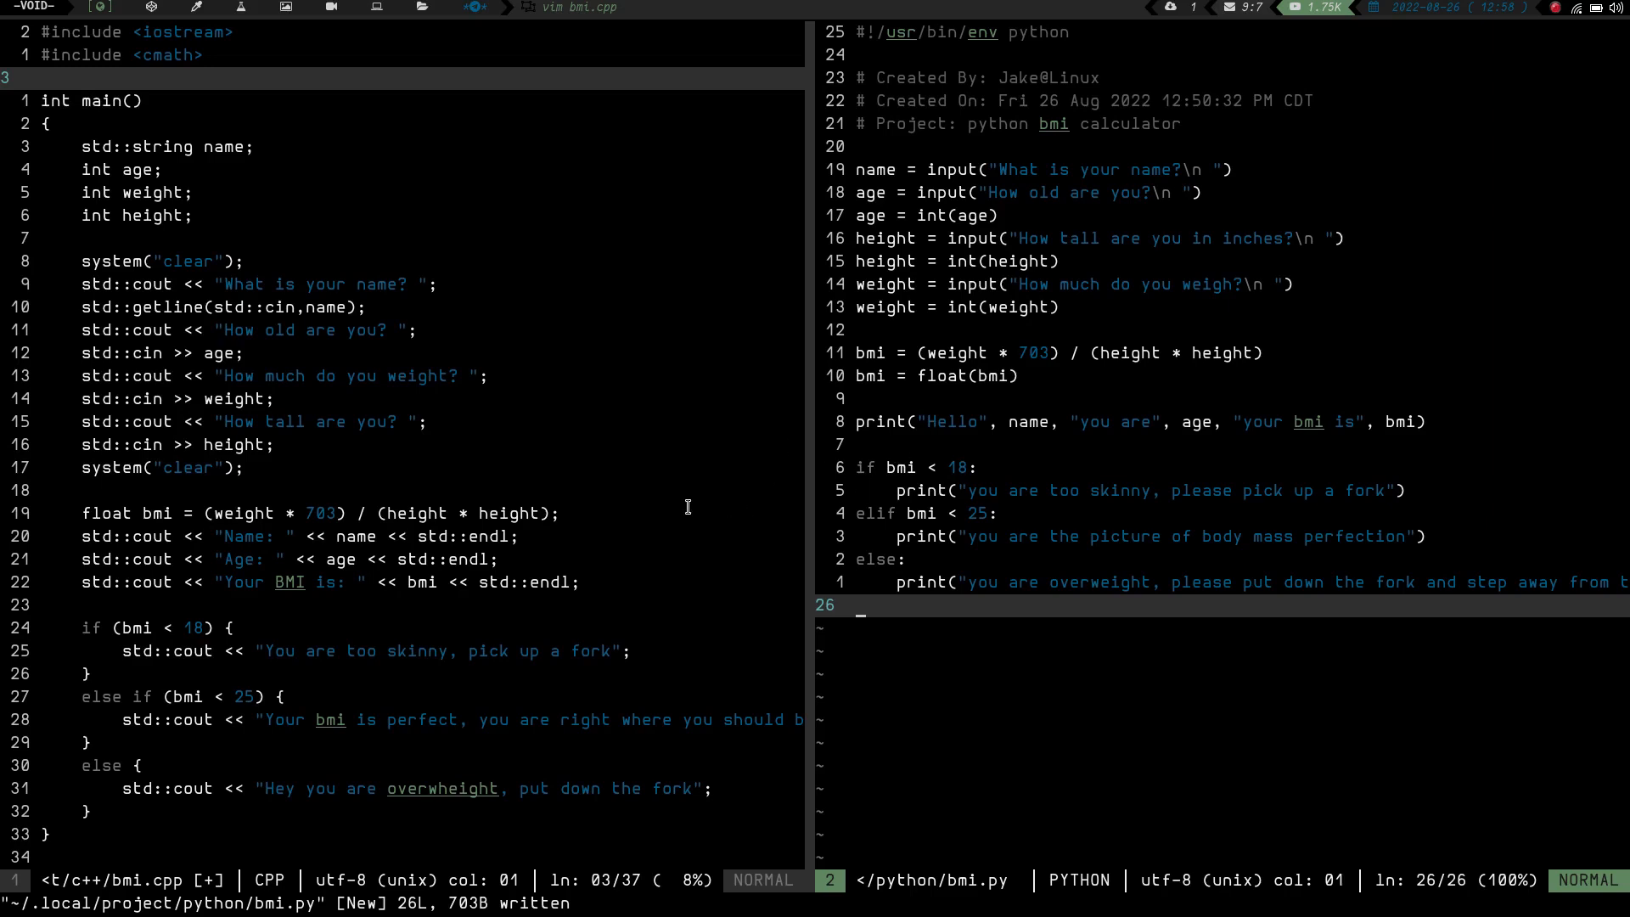
mouse_move(262, 657)
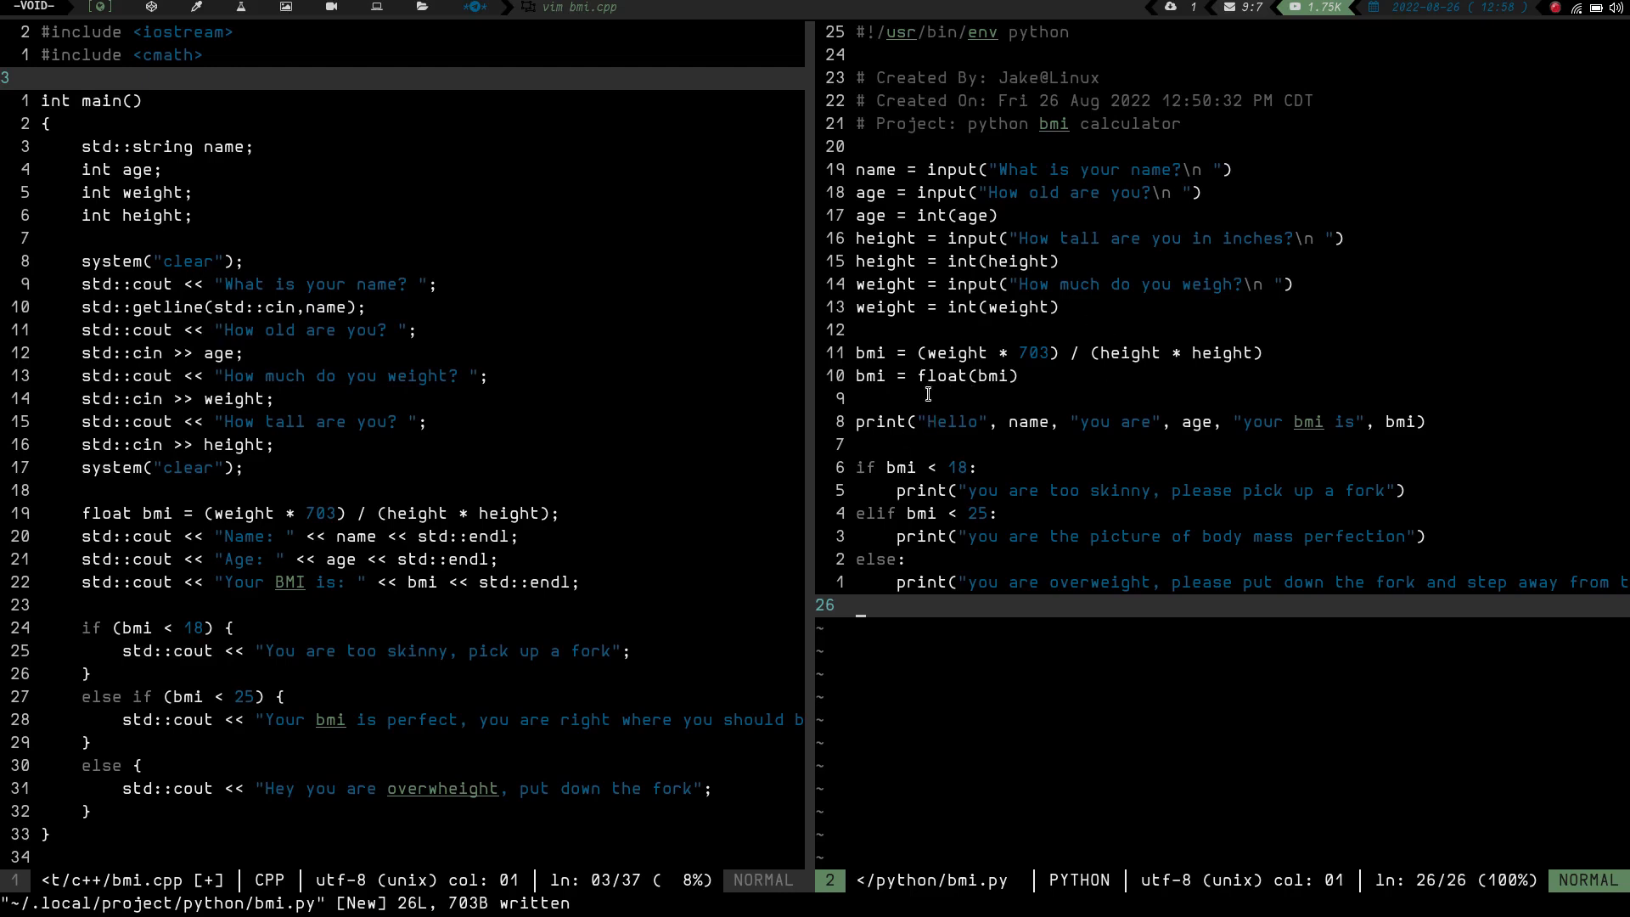
mouse_move(681, 621)
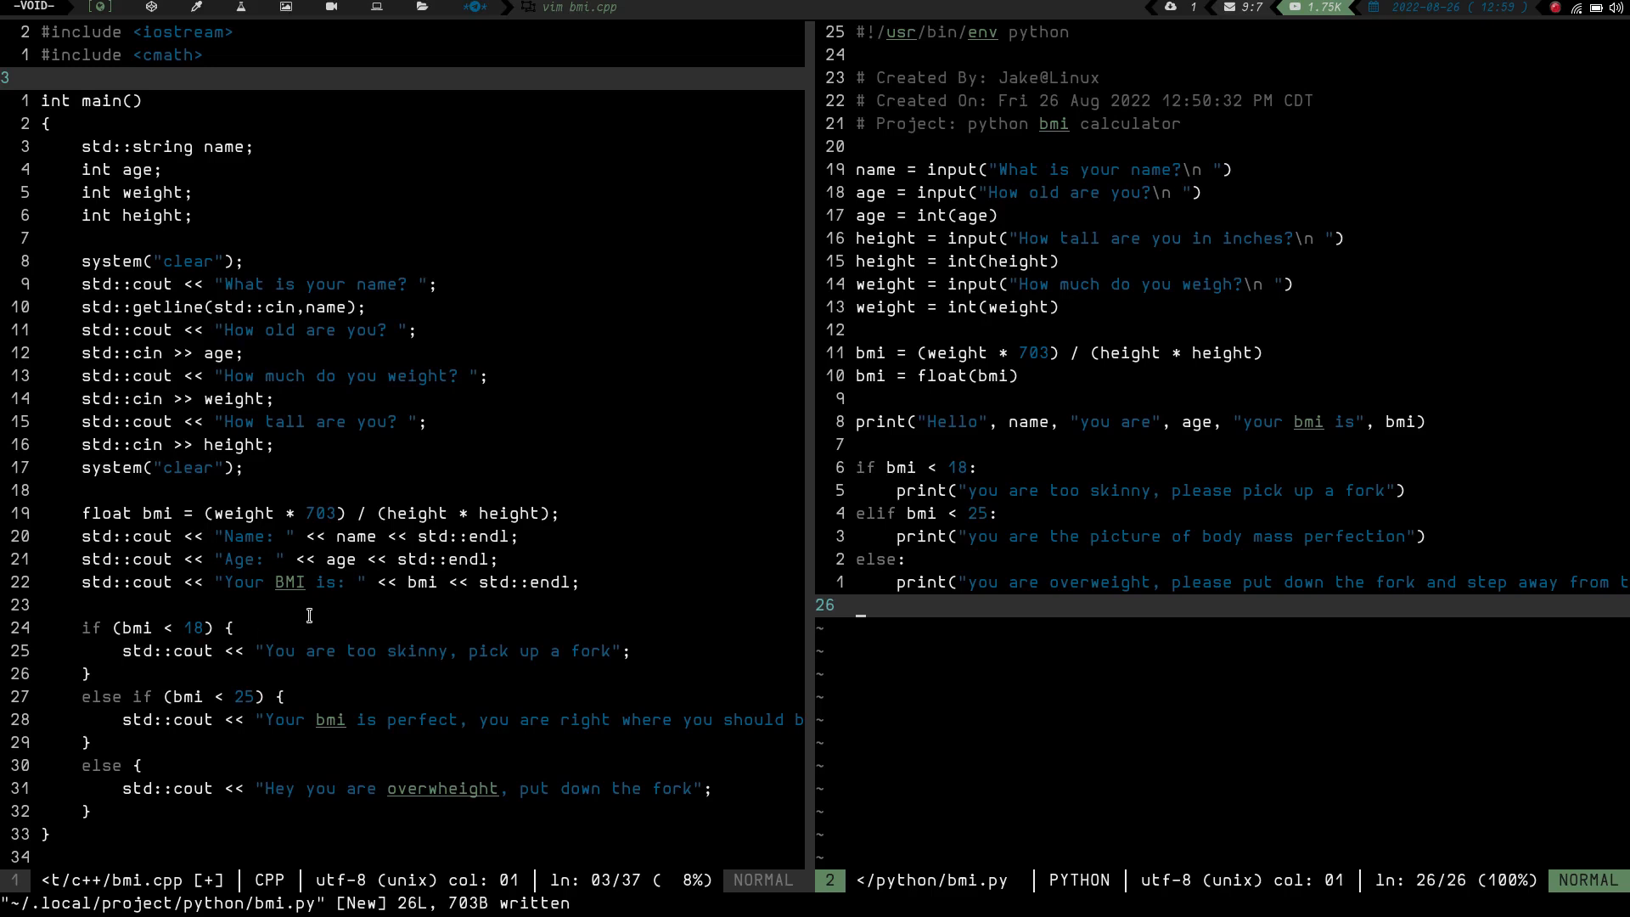
mouse_move(1036, 620)
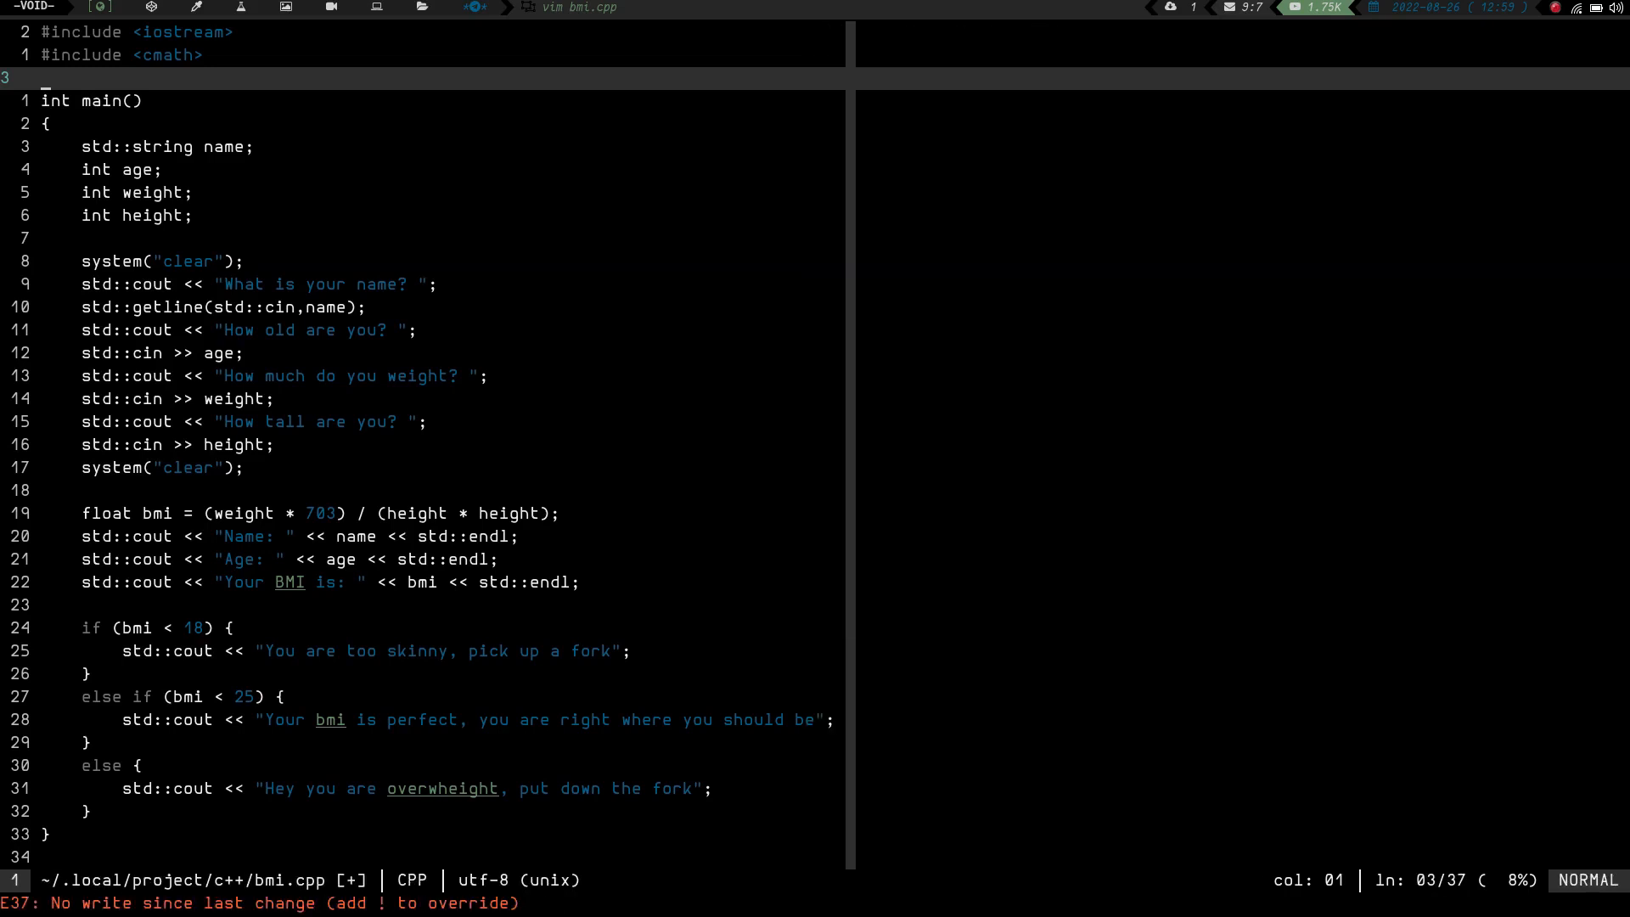
Quit Vim, move into the python folder, chmod +x bmi.py, and list its files.
key(enter)
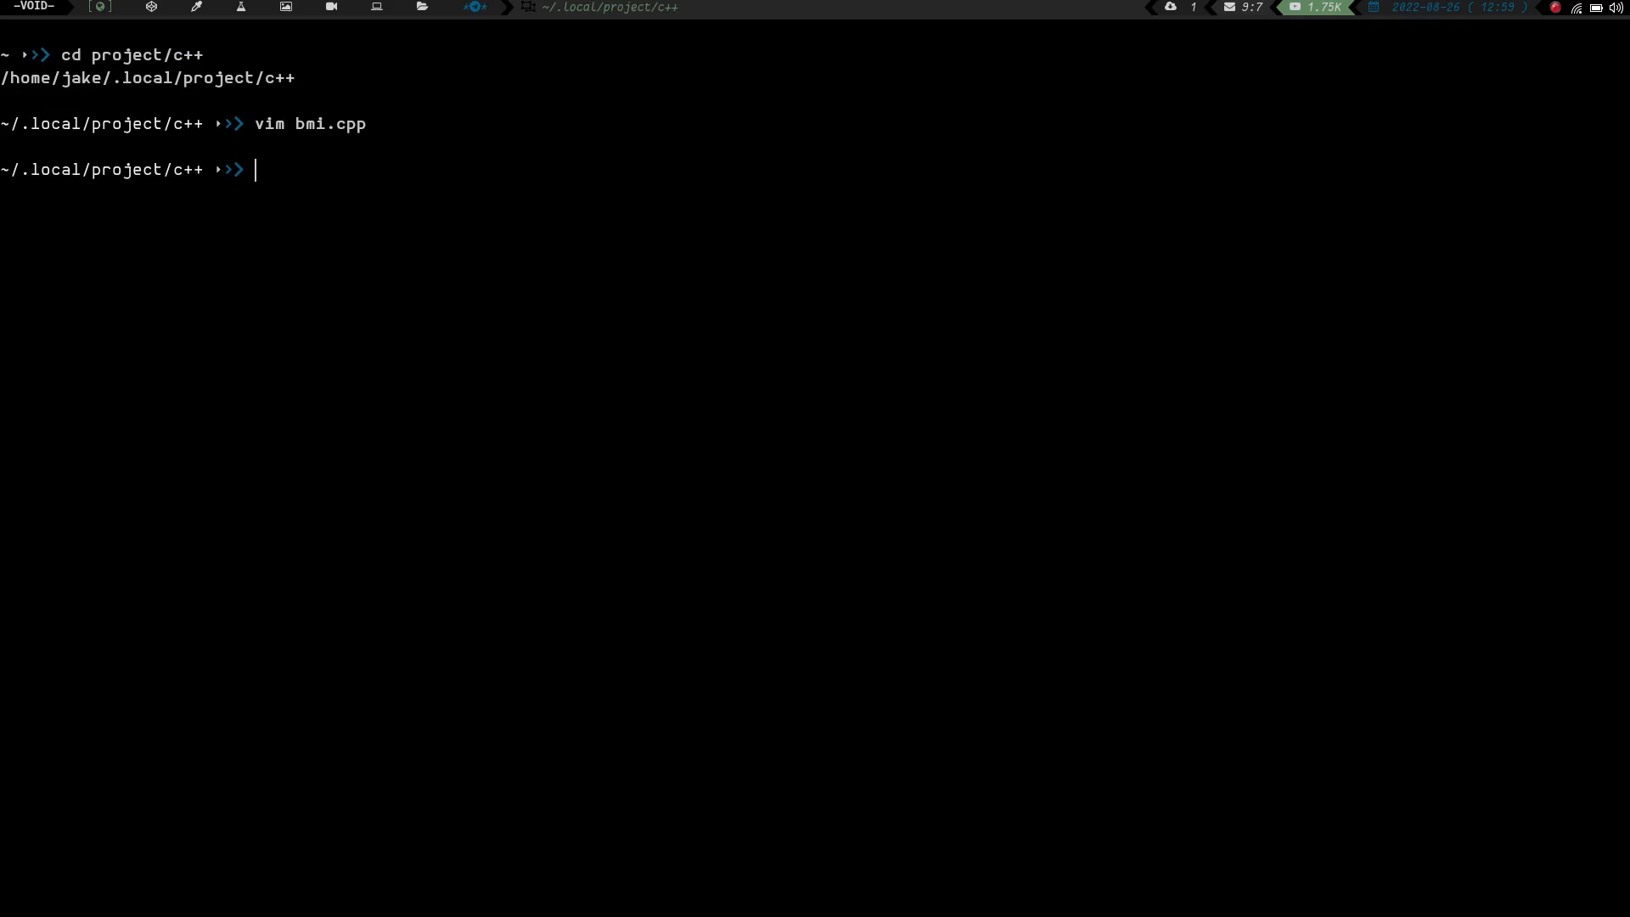
text(cd python)
text(chmod +x)
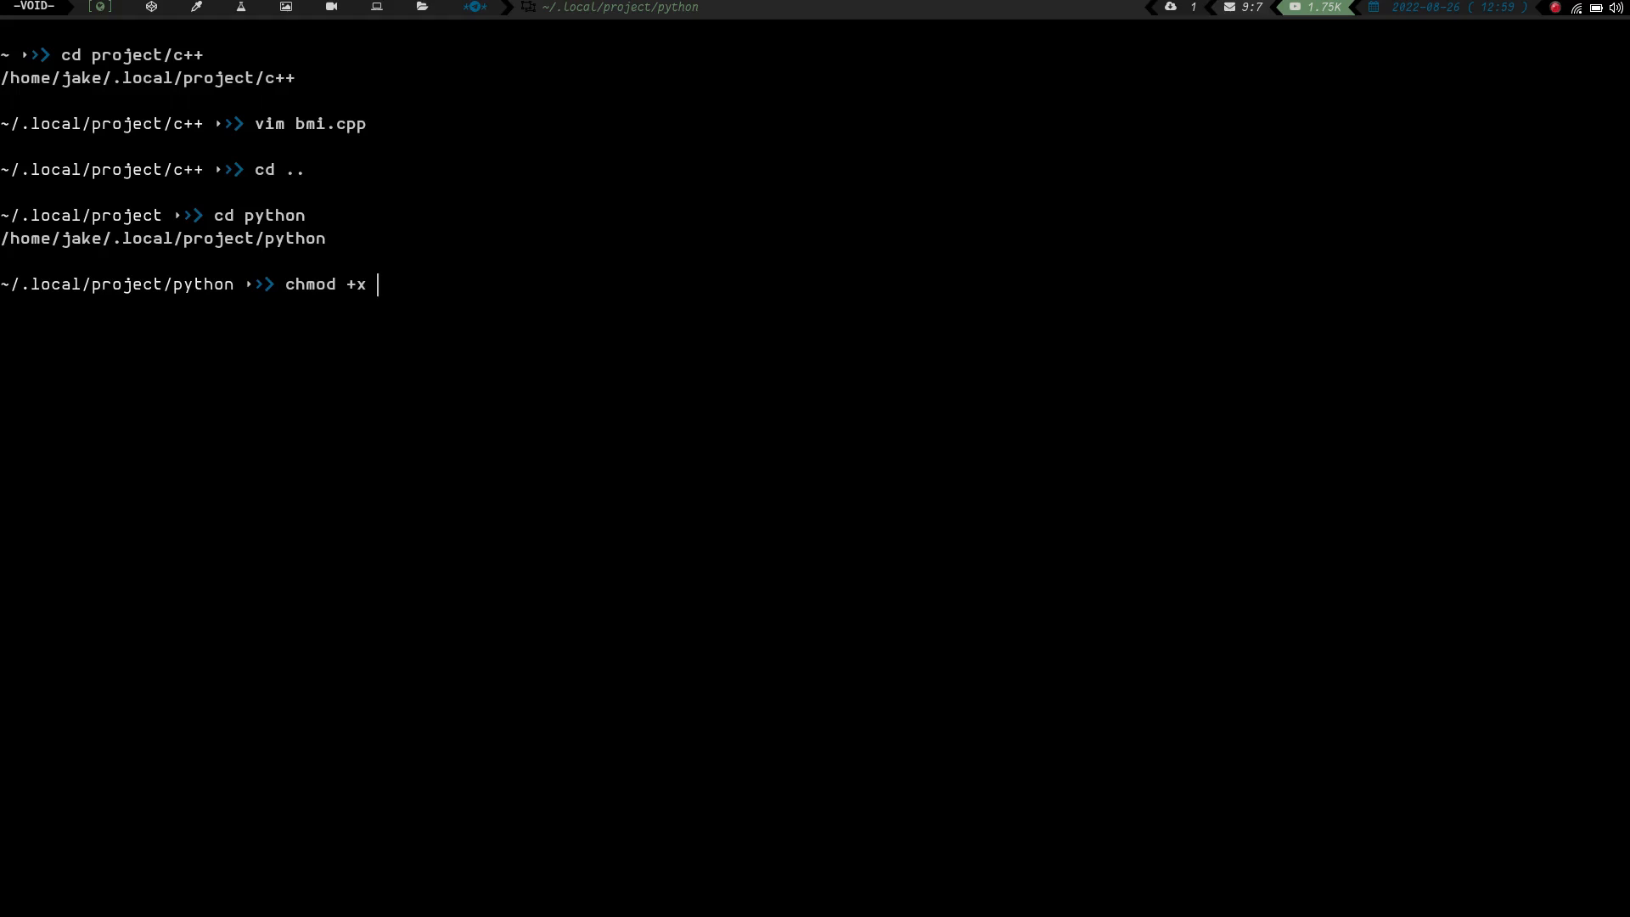
text(bmi.py)
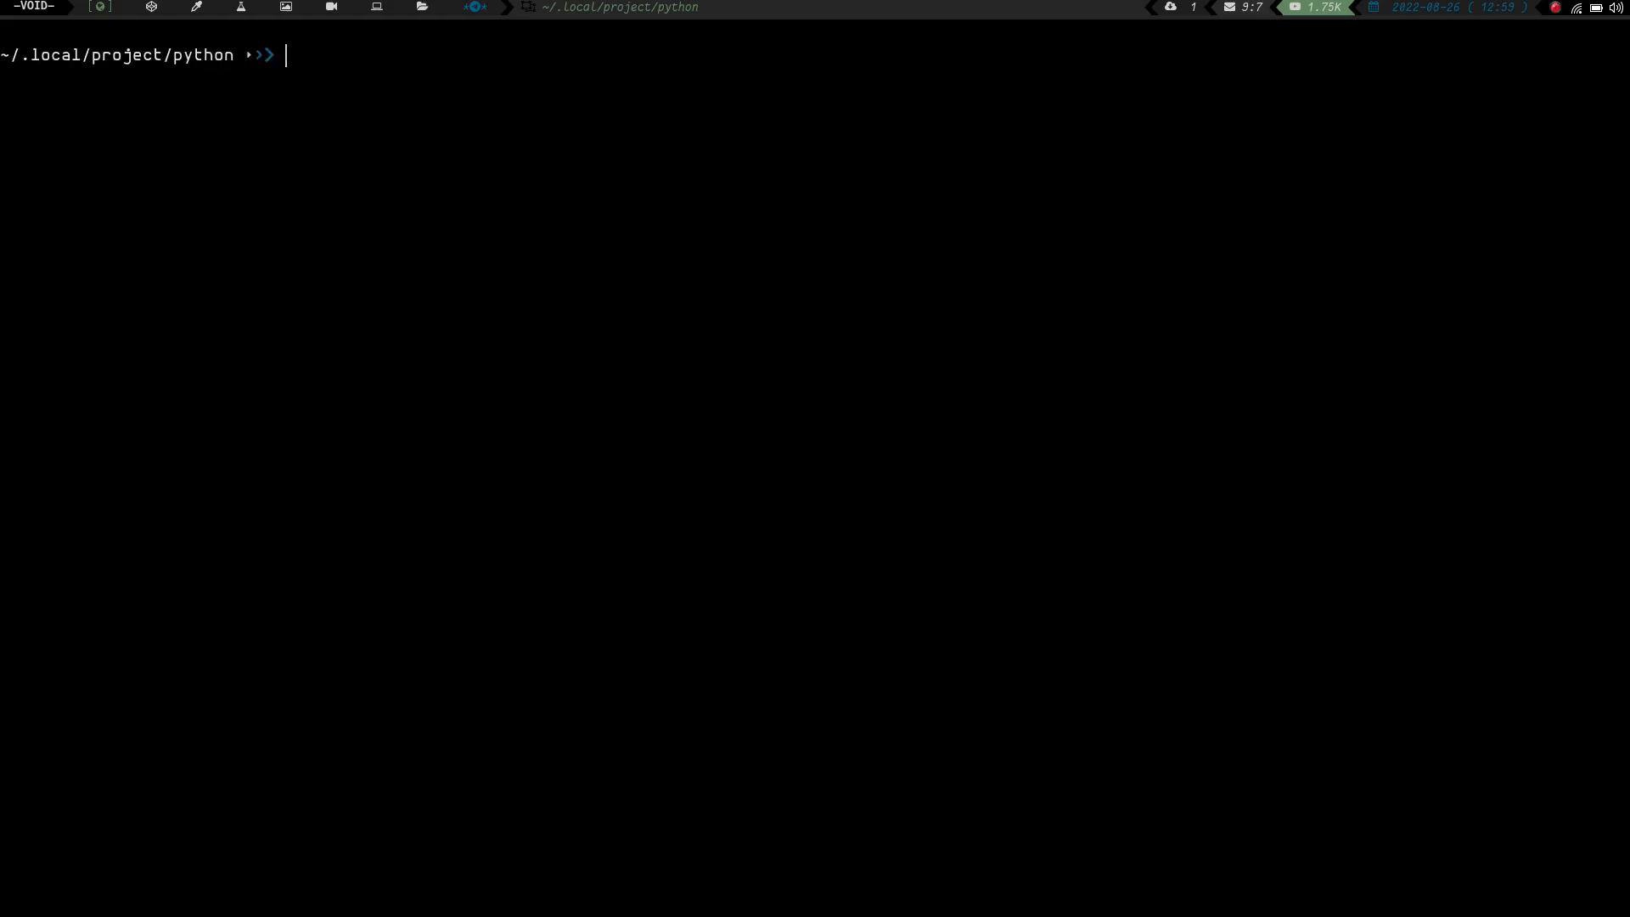
text(ls)
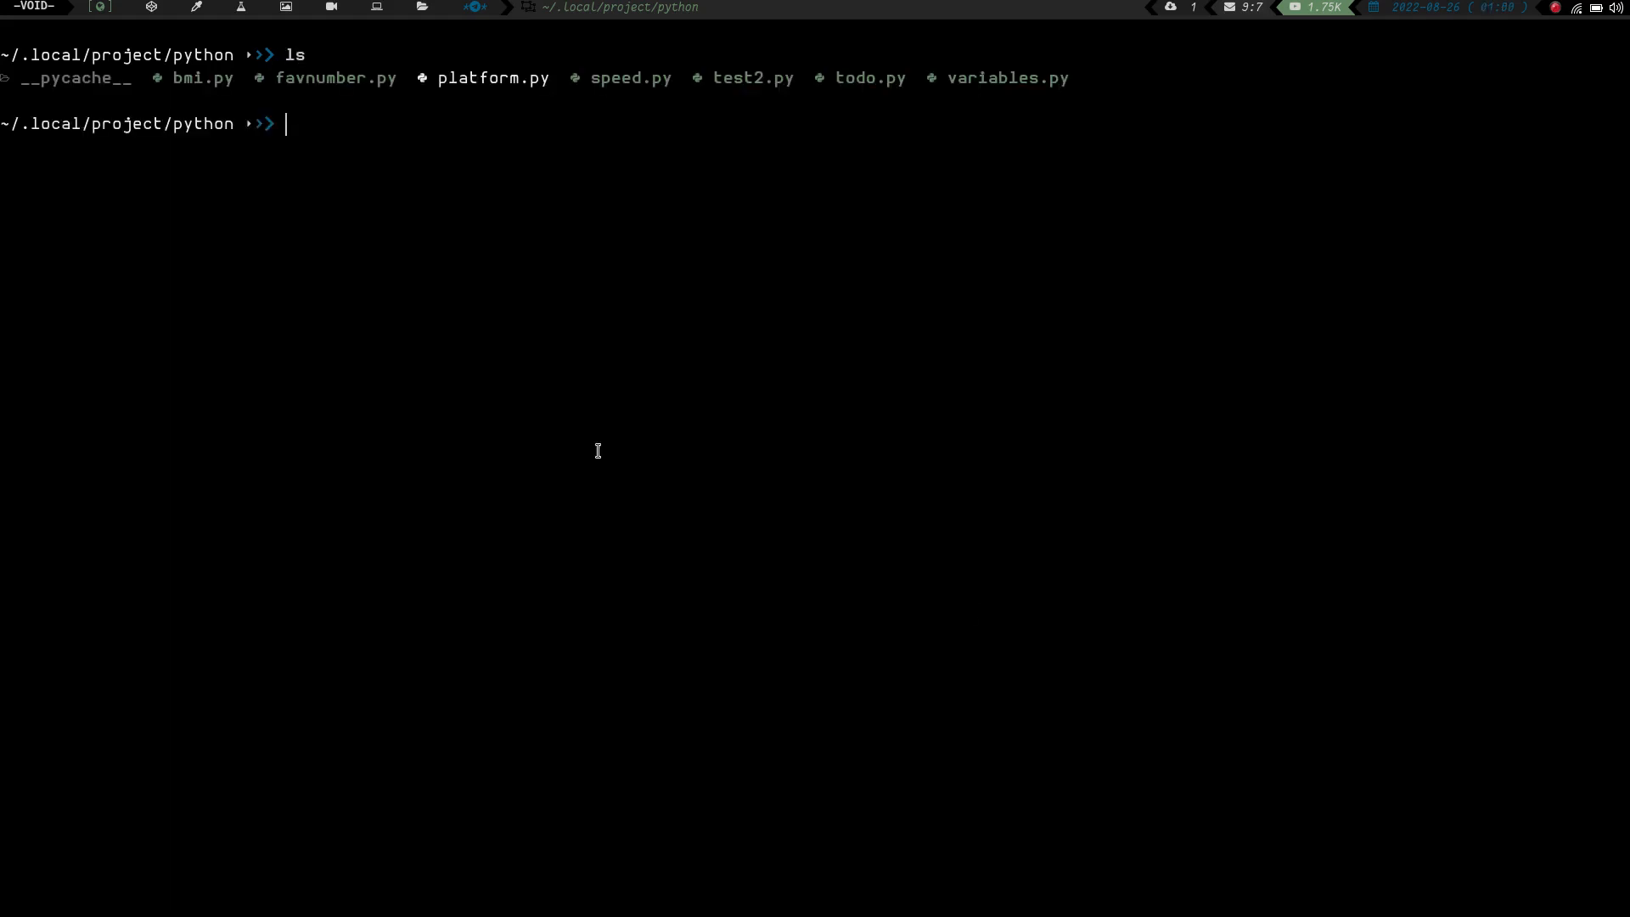
mouse_move(151, 60)
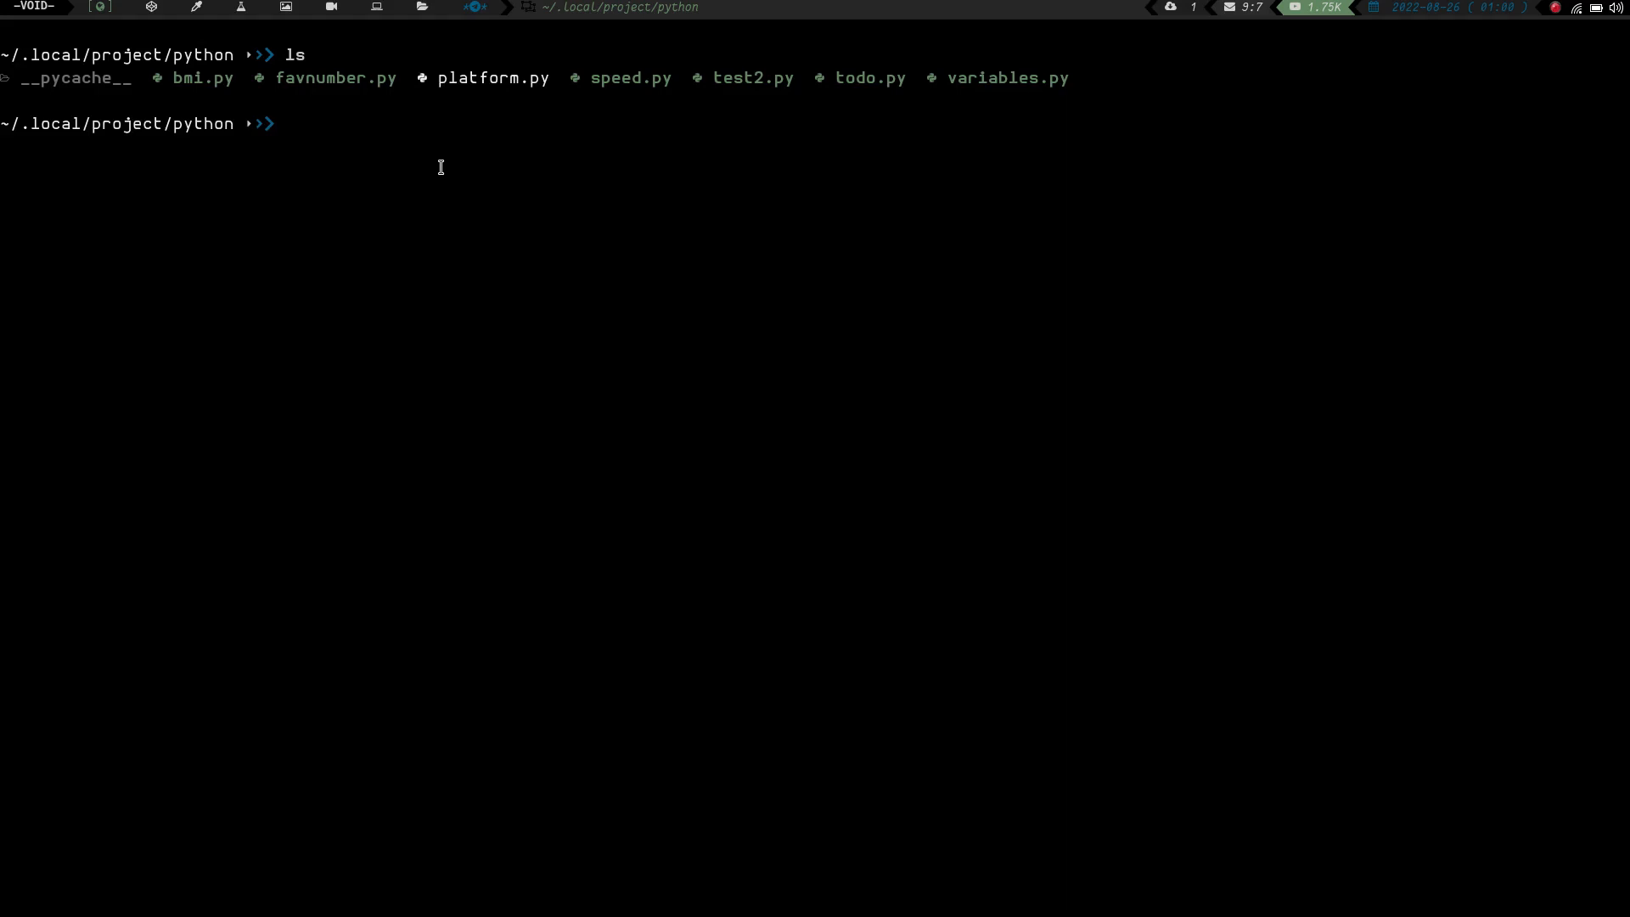
mouse_move(784, 85)
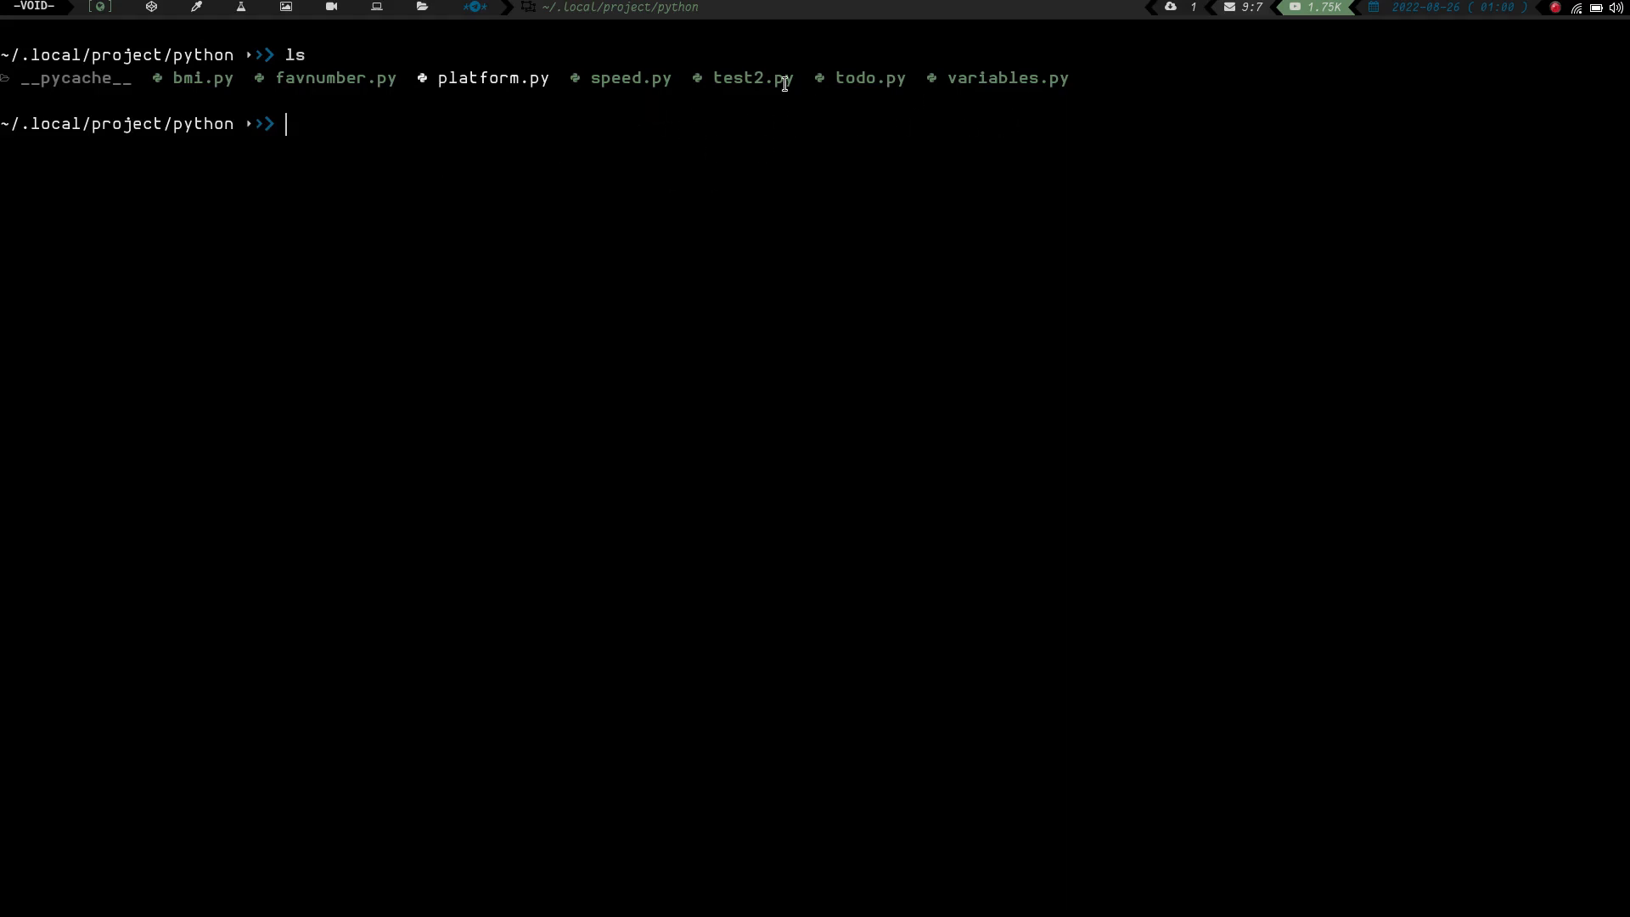
mouse_move(511, 78)
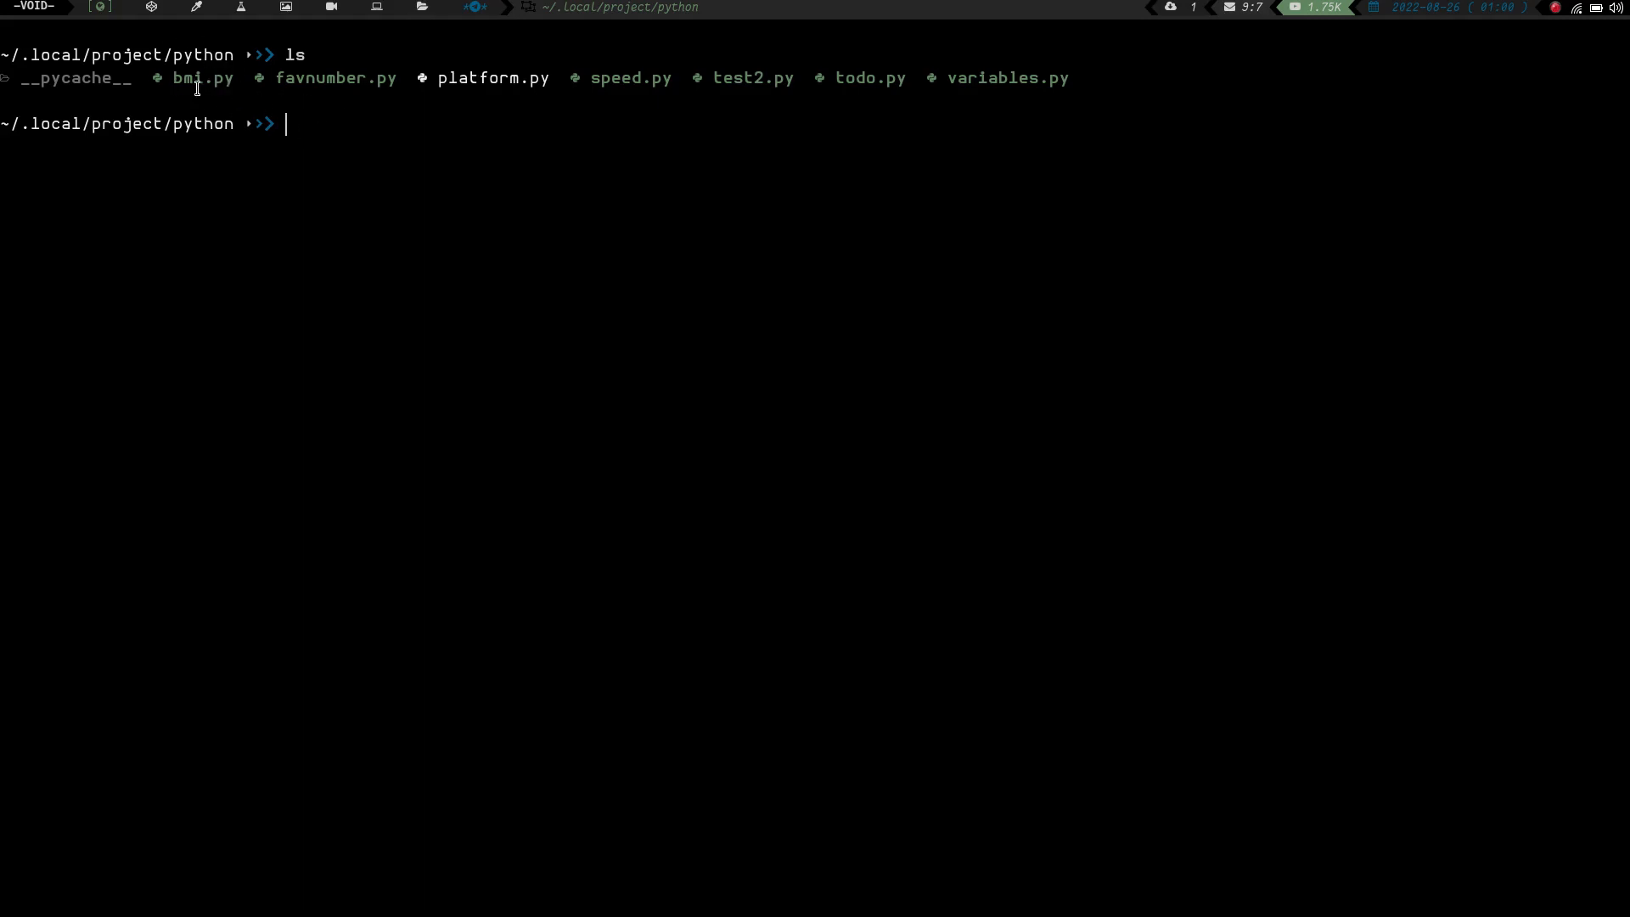
mouse_move(320, 132)
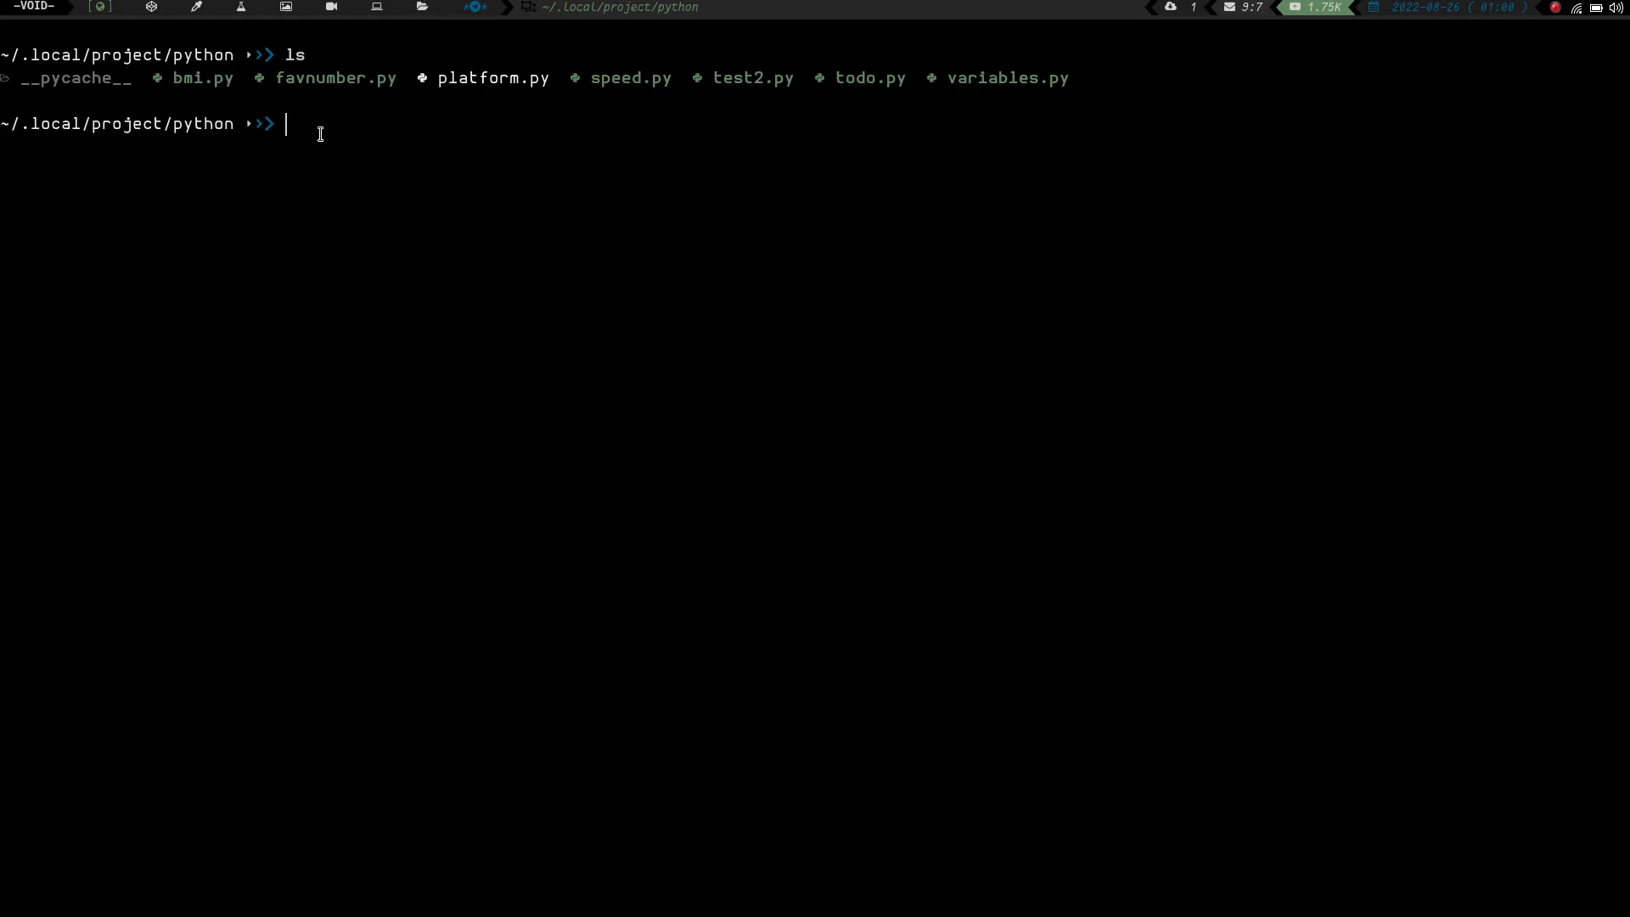
Launch the script with python bmi.py.
text(pyt)
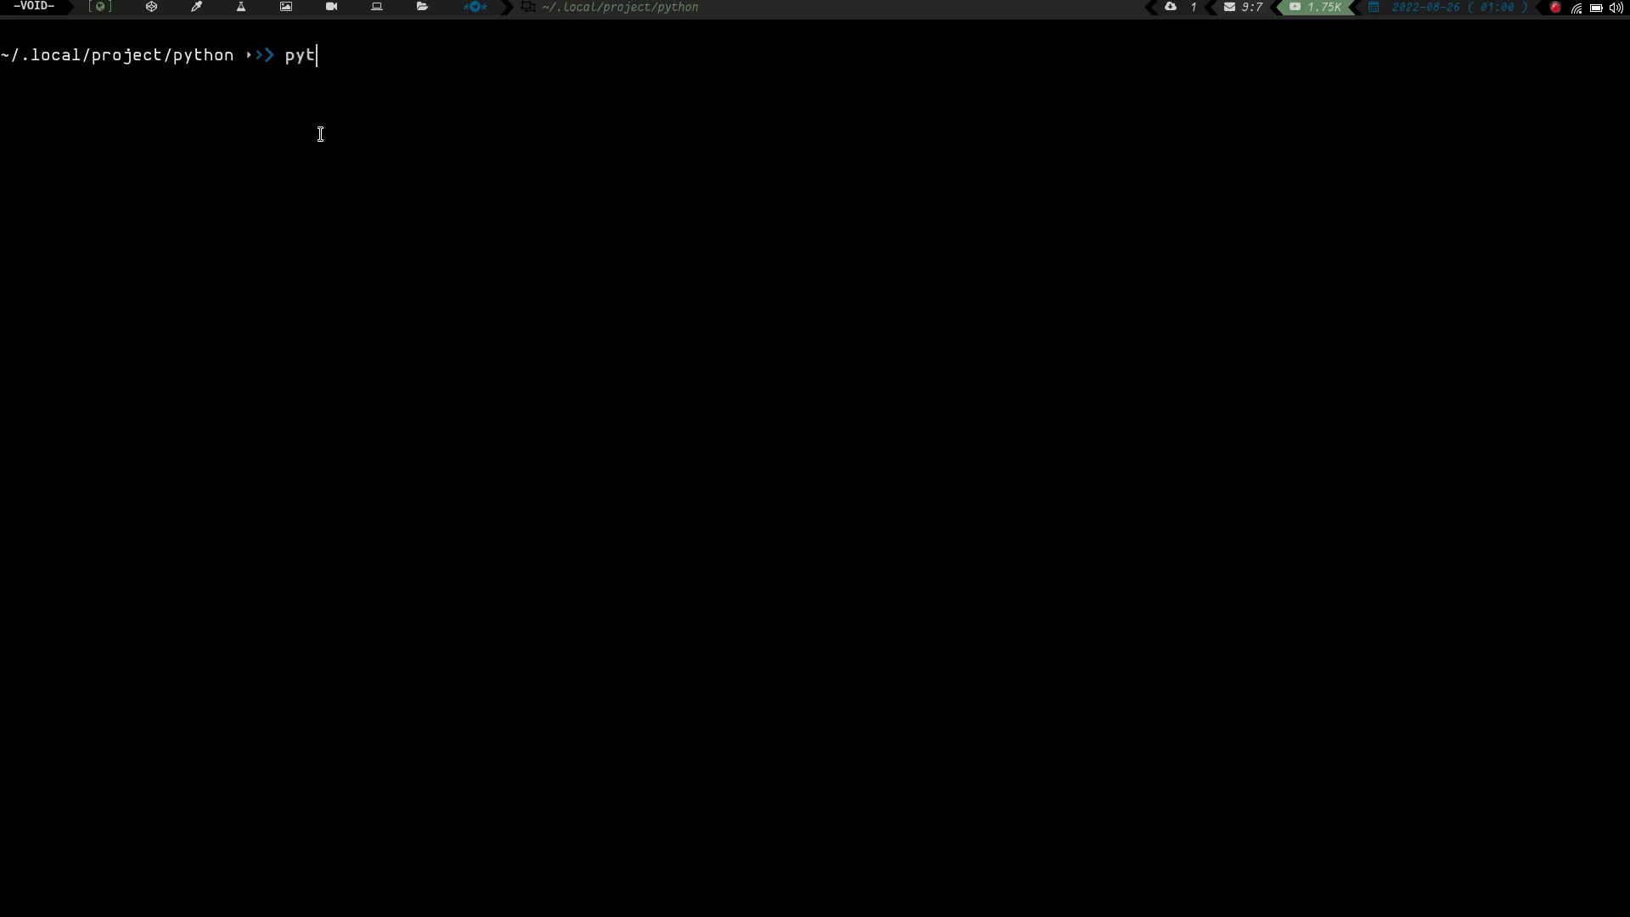
text(hon)
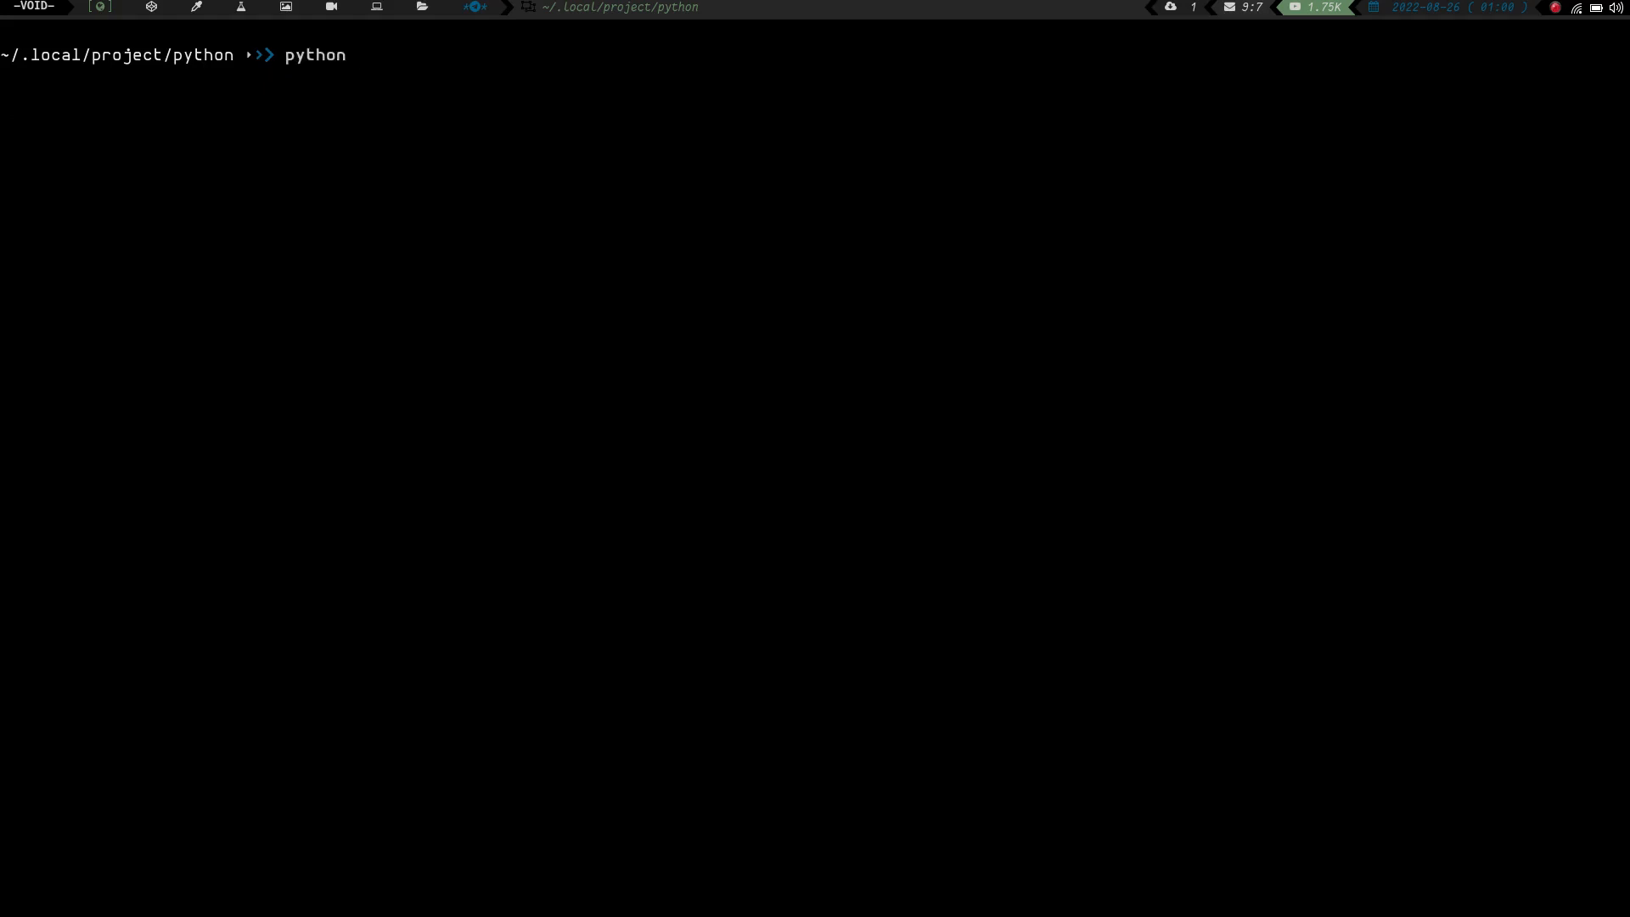
text(bmi)
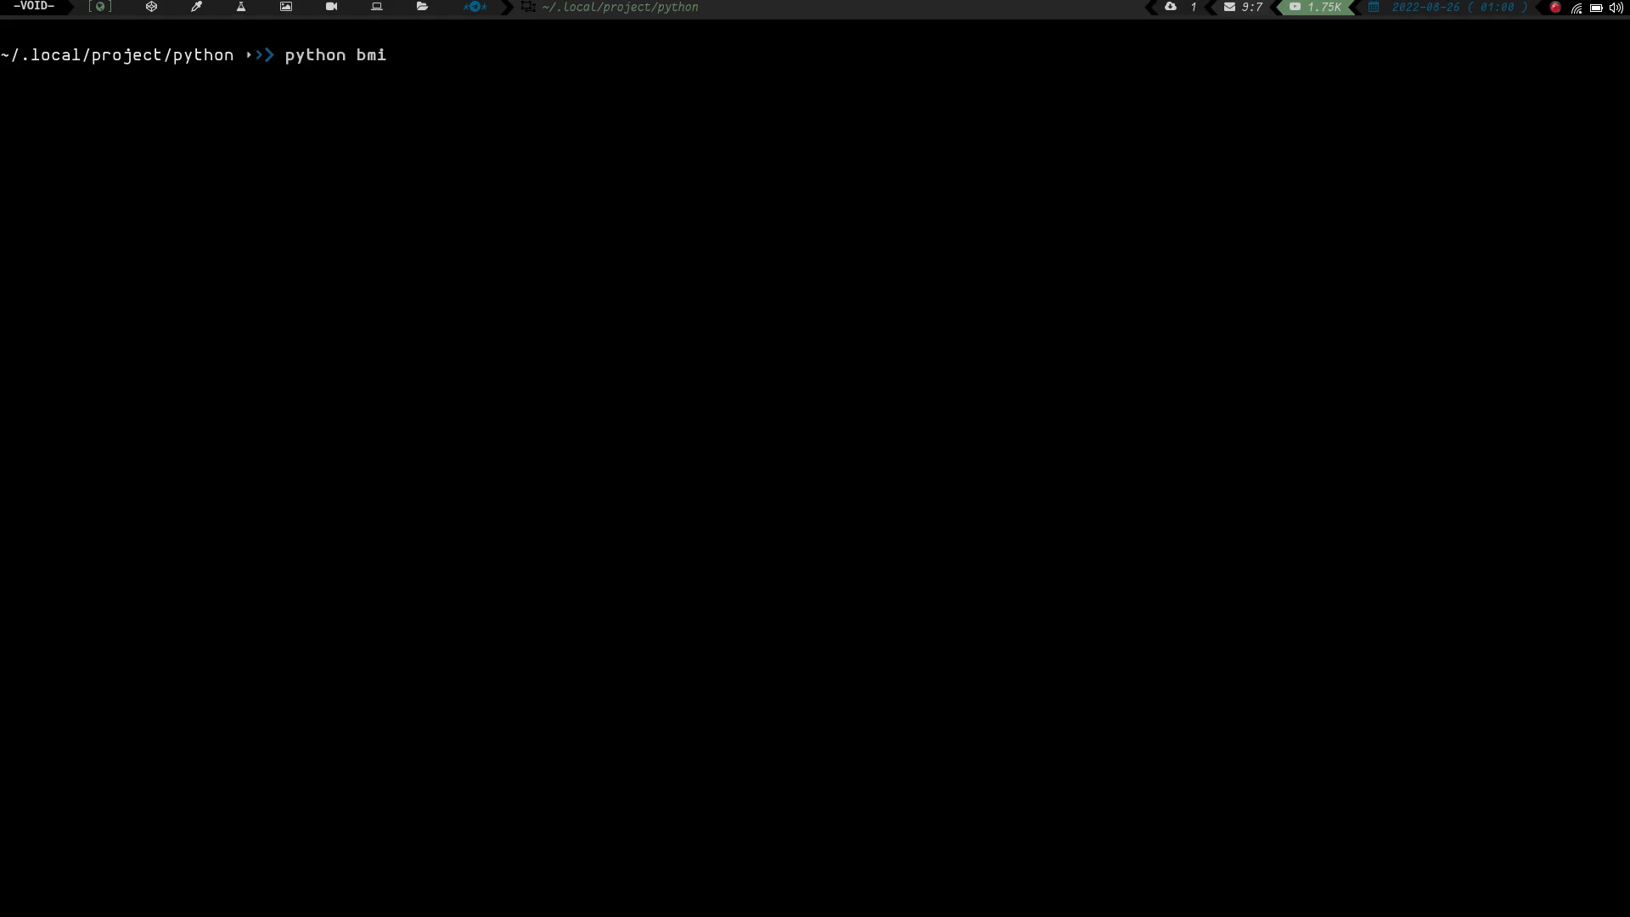
text(.py)
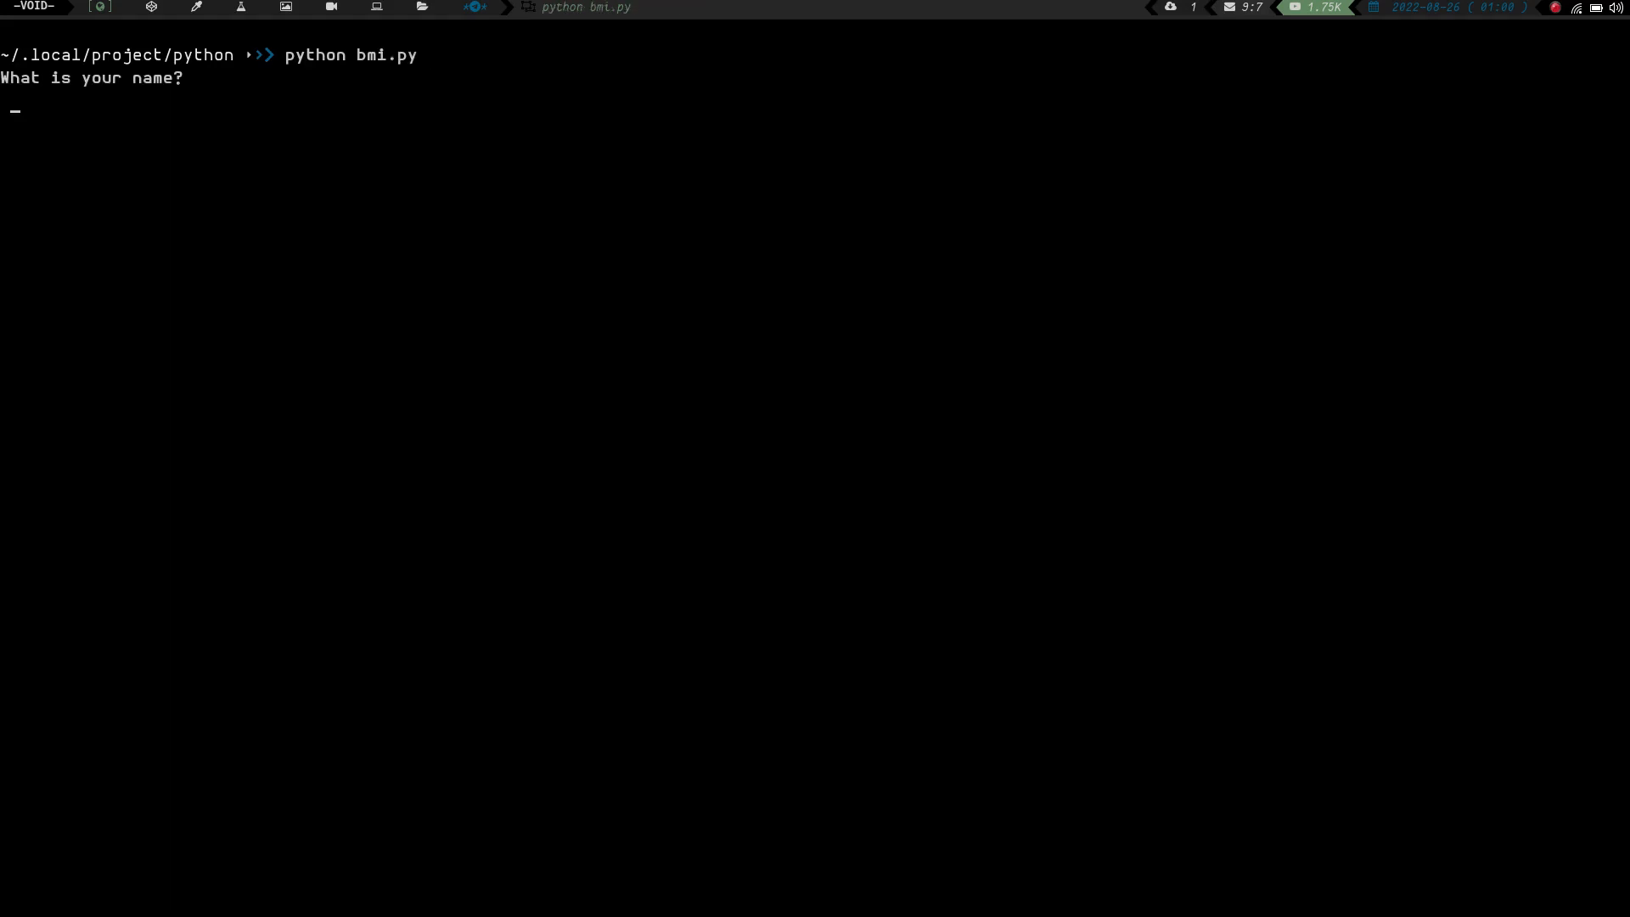
Answer the prompts with name jake, age 43, height 72 and weight 190 for a BMI near 25.77.
text(jake)
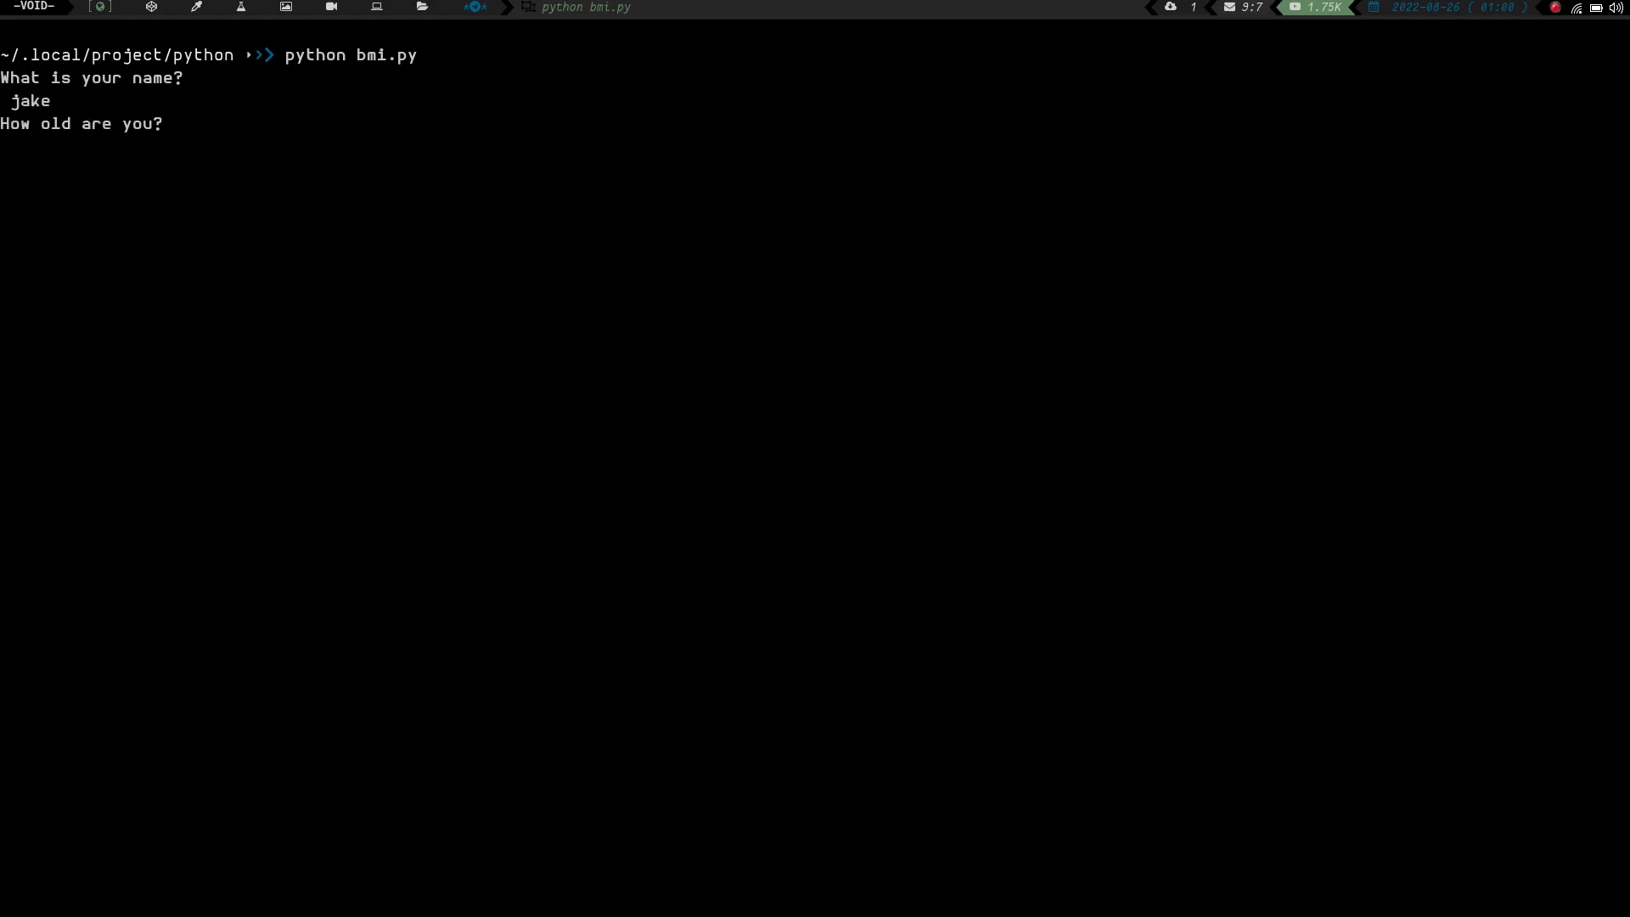
text(43)
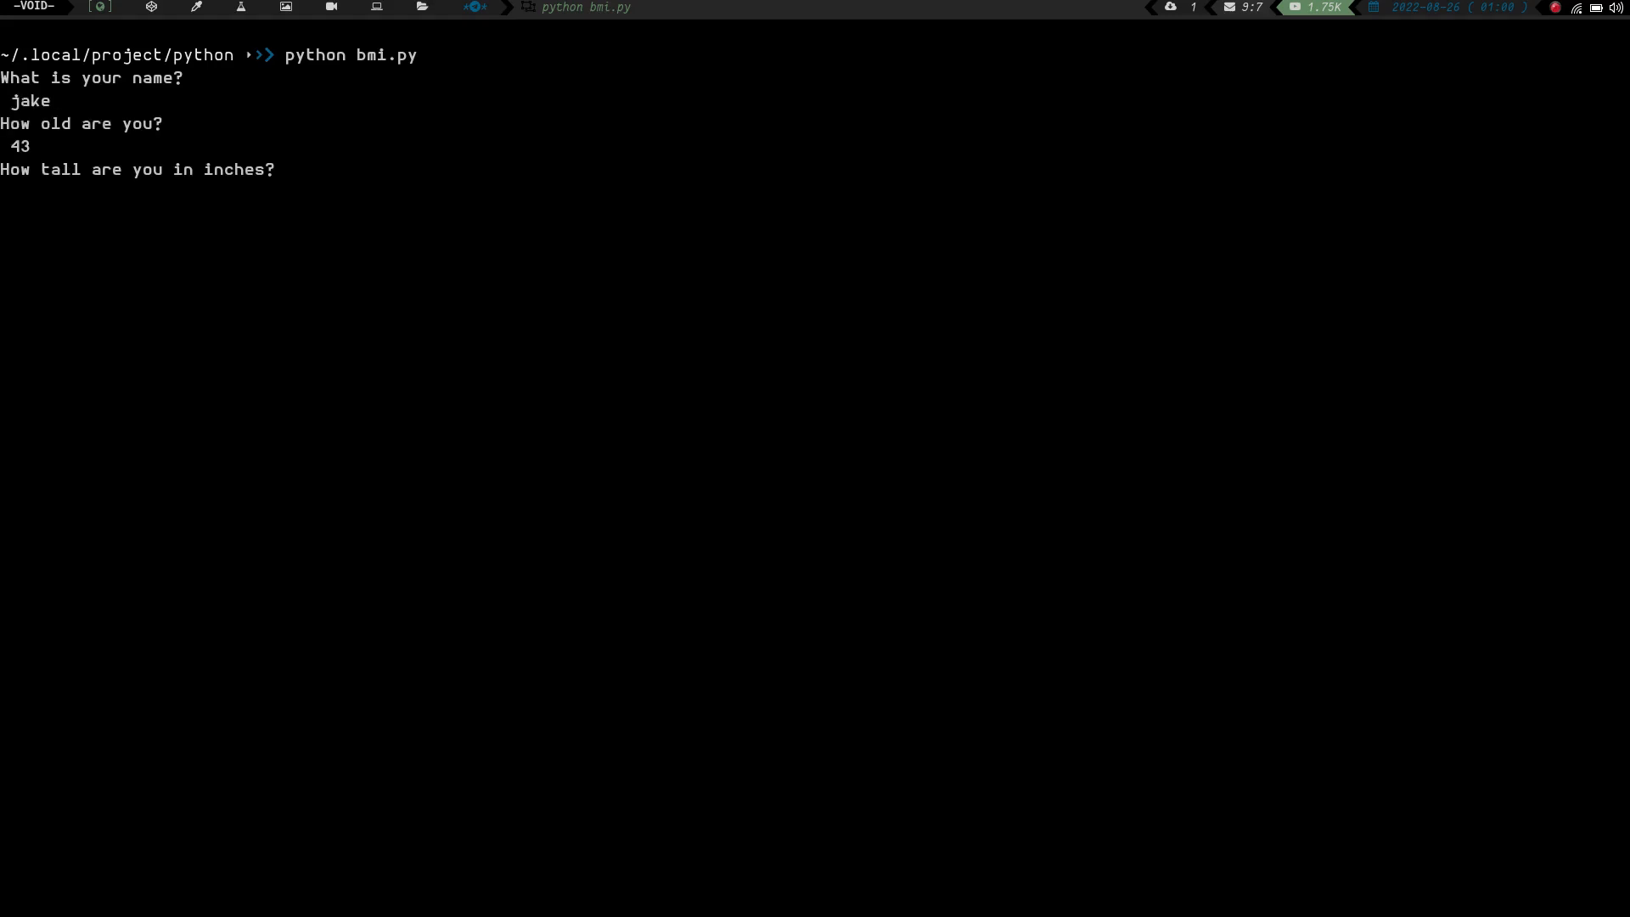
text(72)
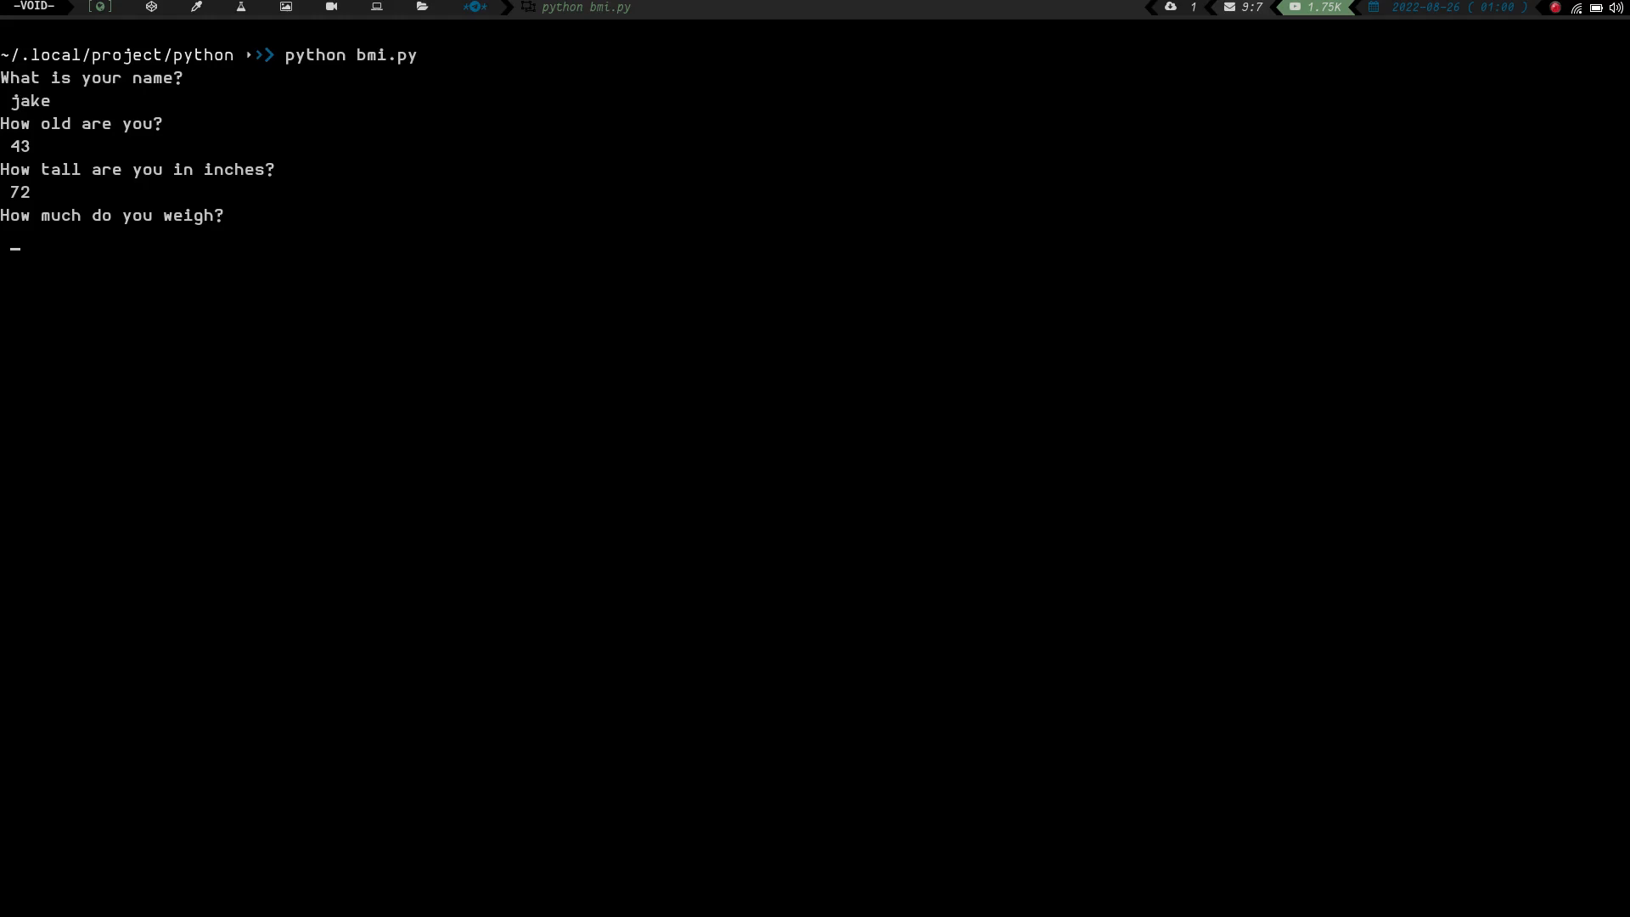
text(190)
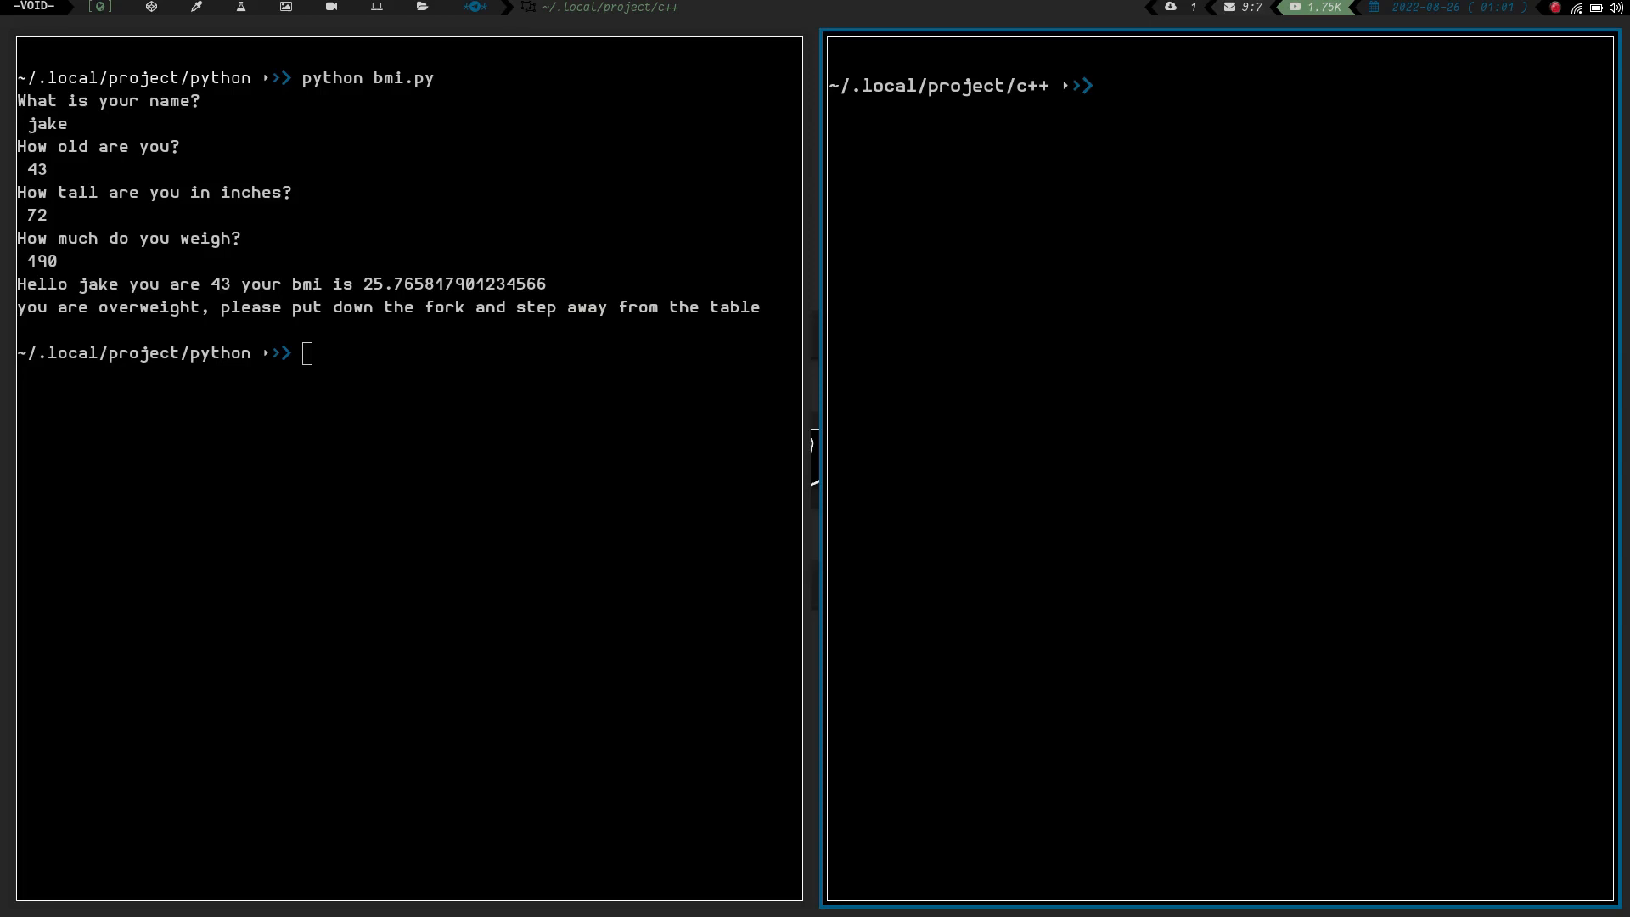
Run ./BMI in the c++ folder and answer with name jake and the remaining prompts for BMI 25.
text(./)
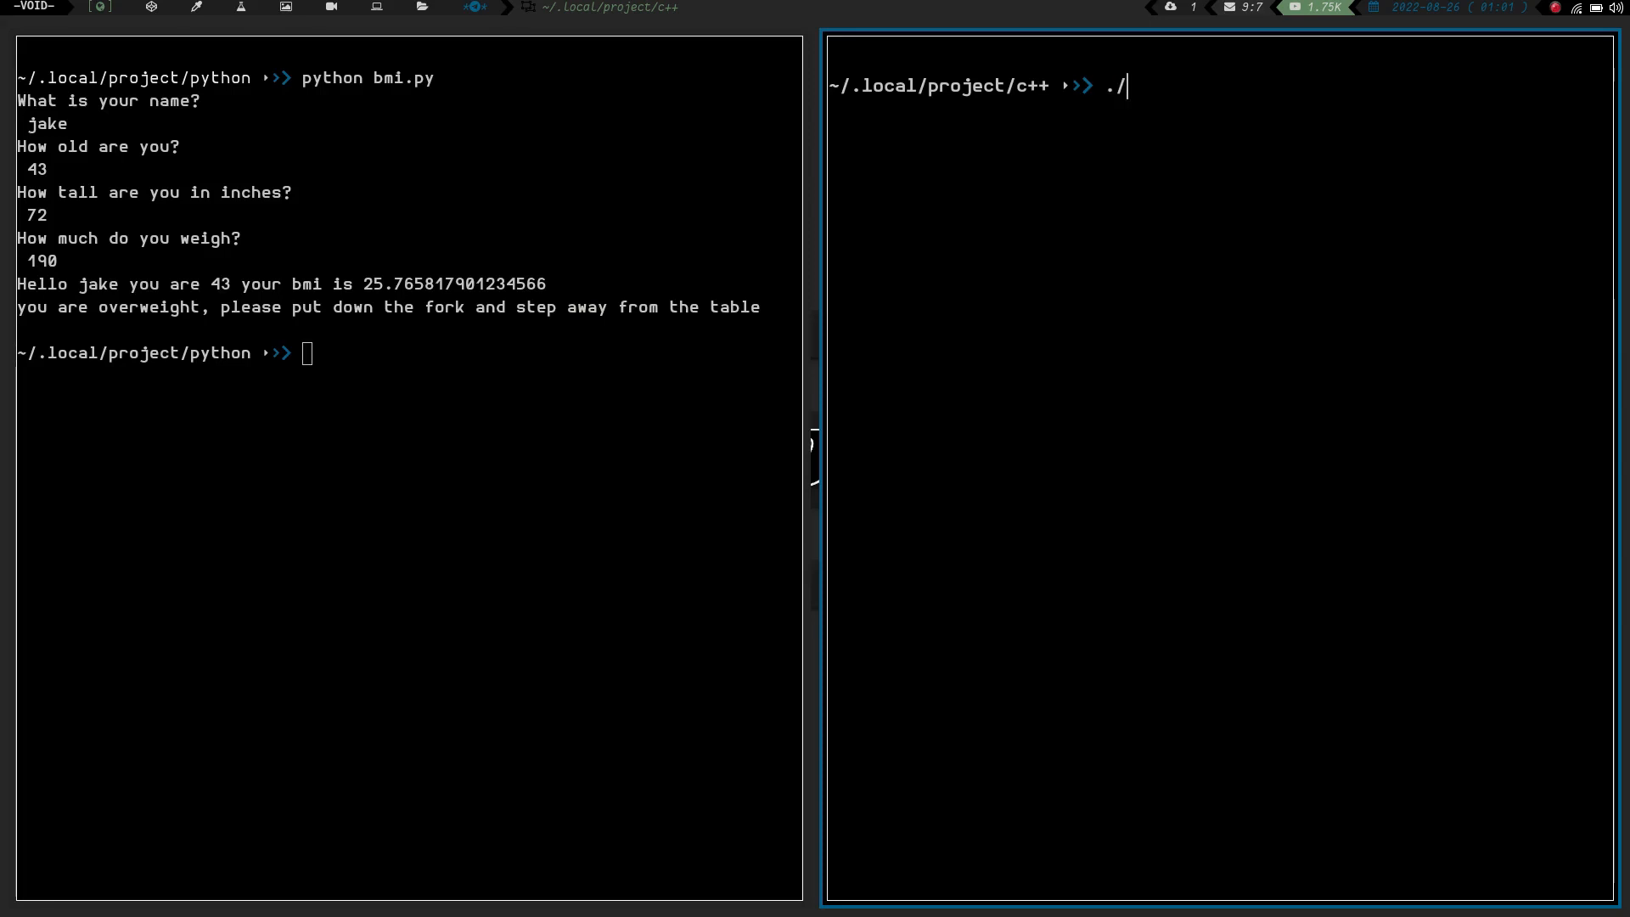
text(BMI)
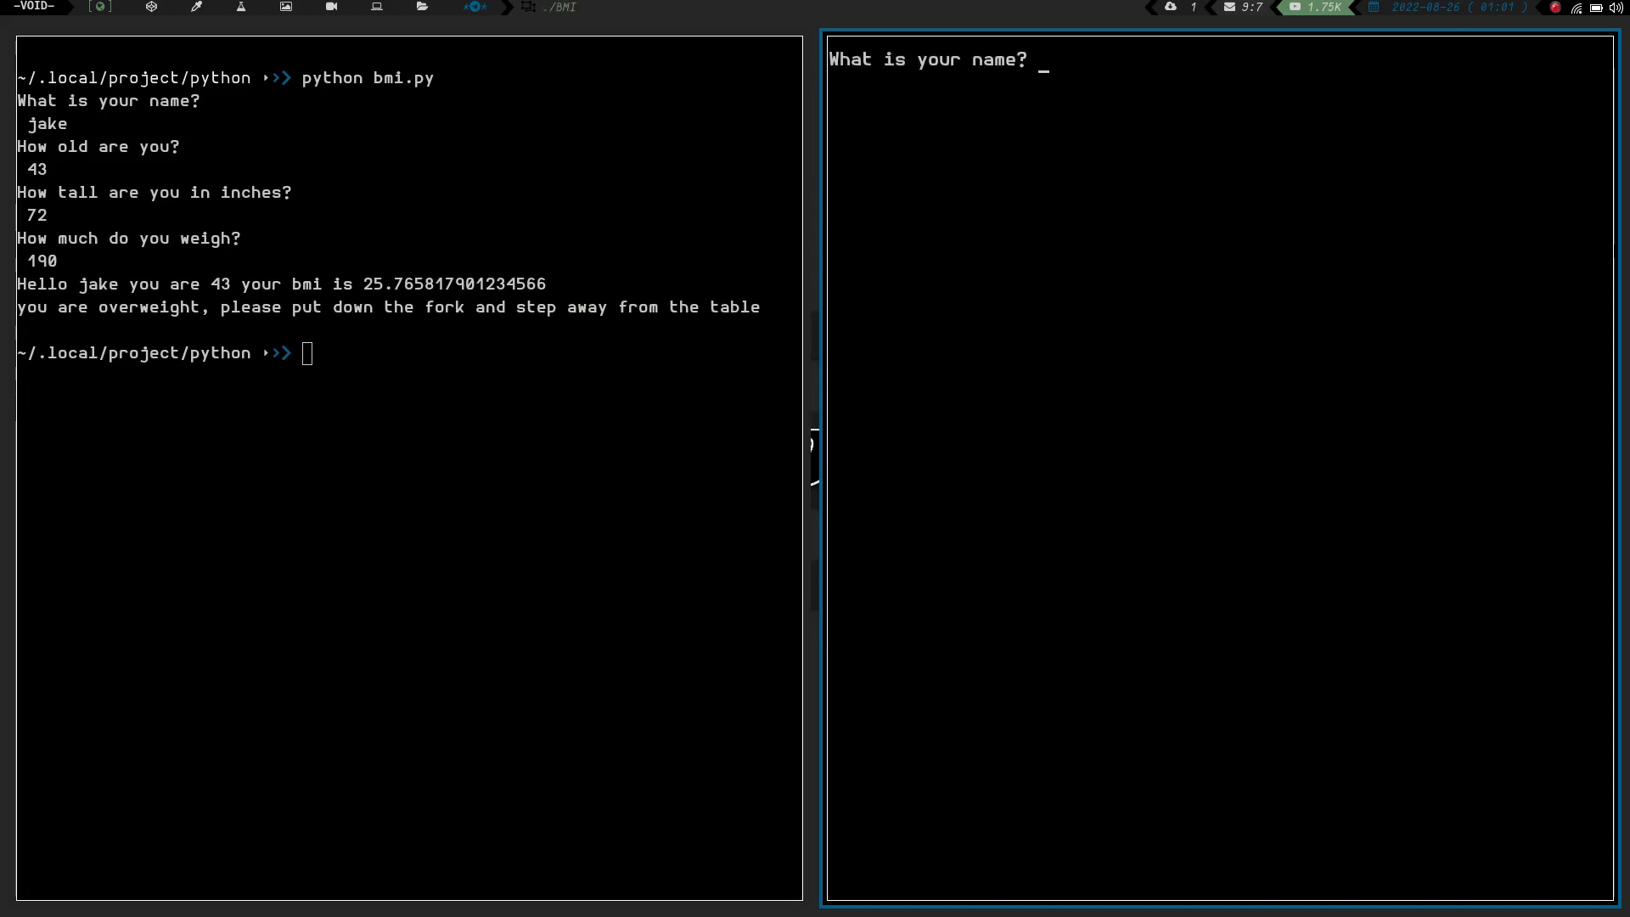
text(jake)
text(43)
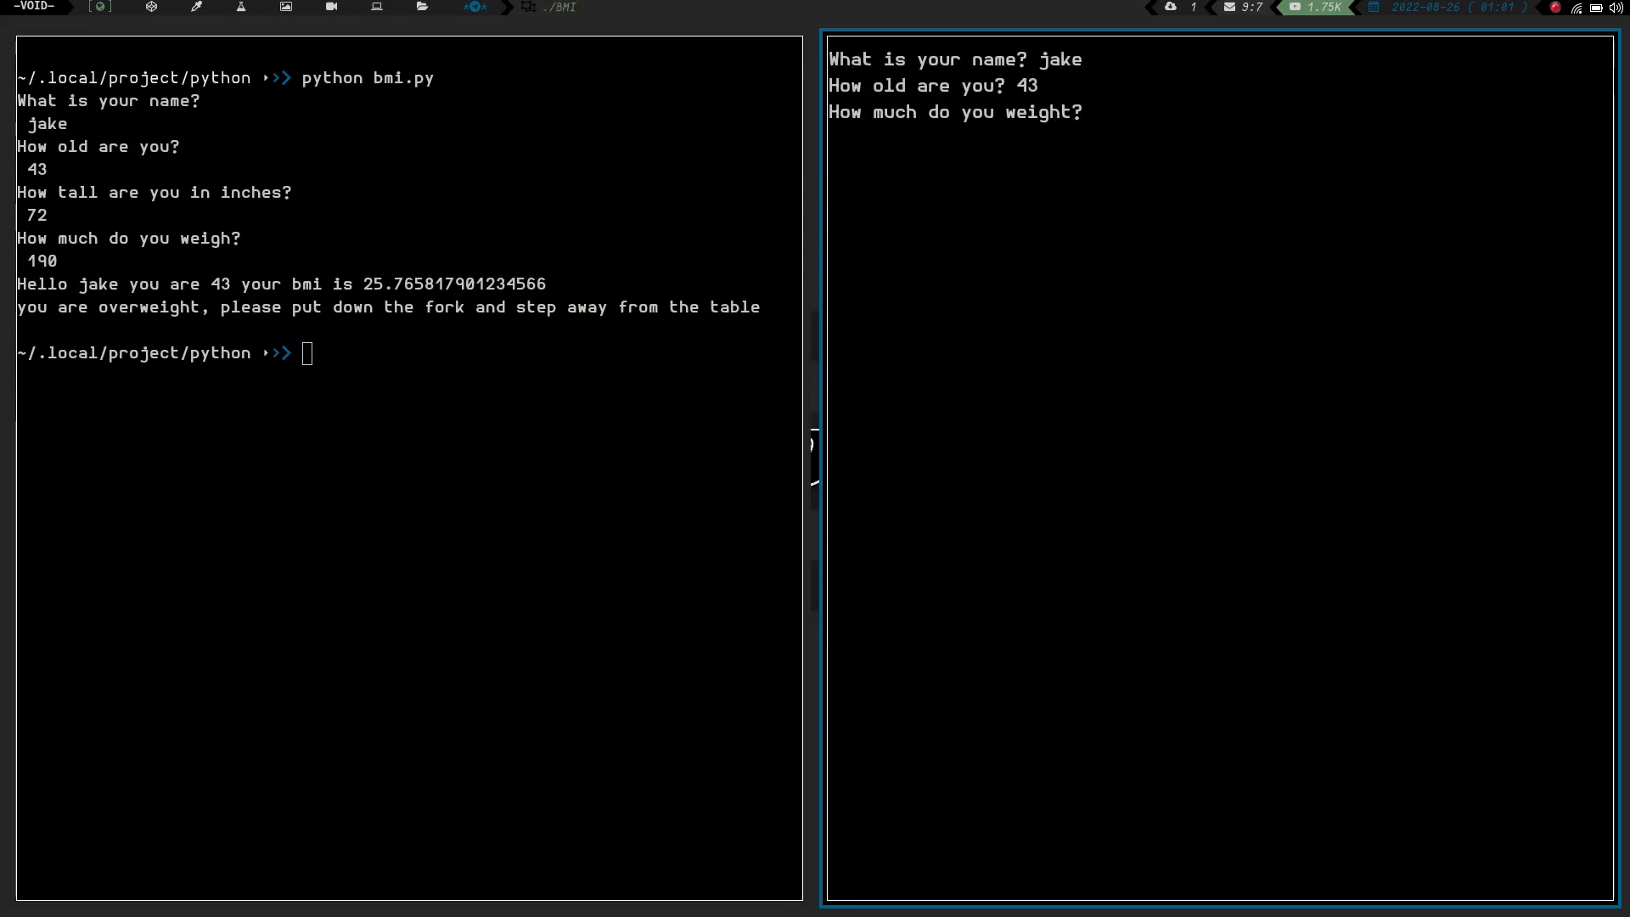
text(19)
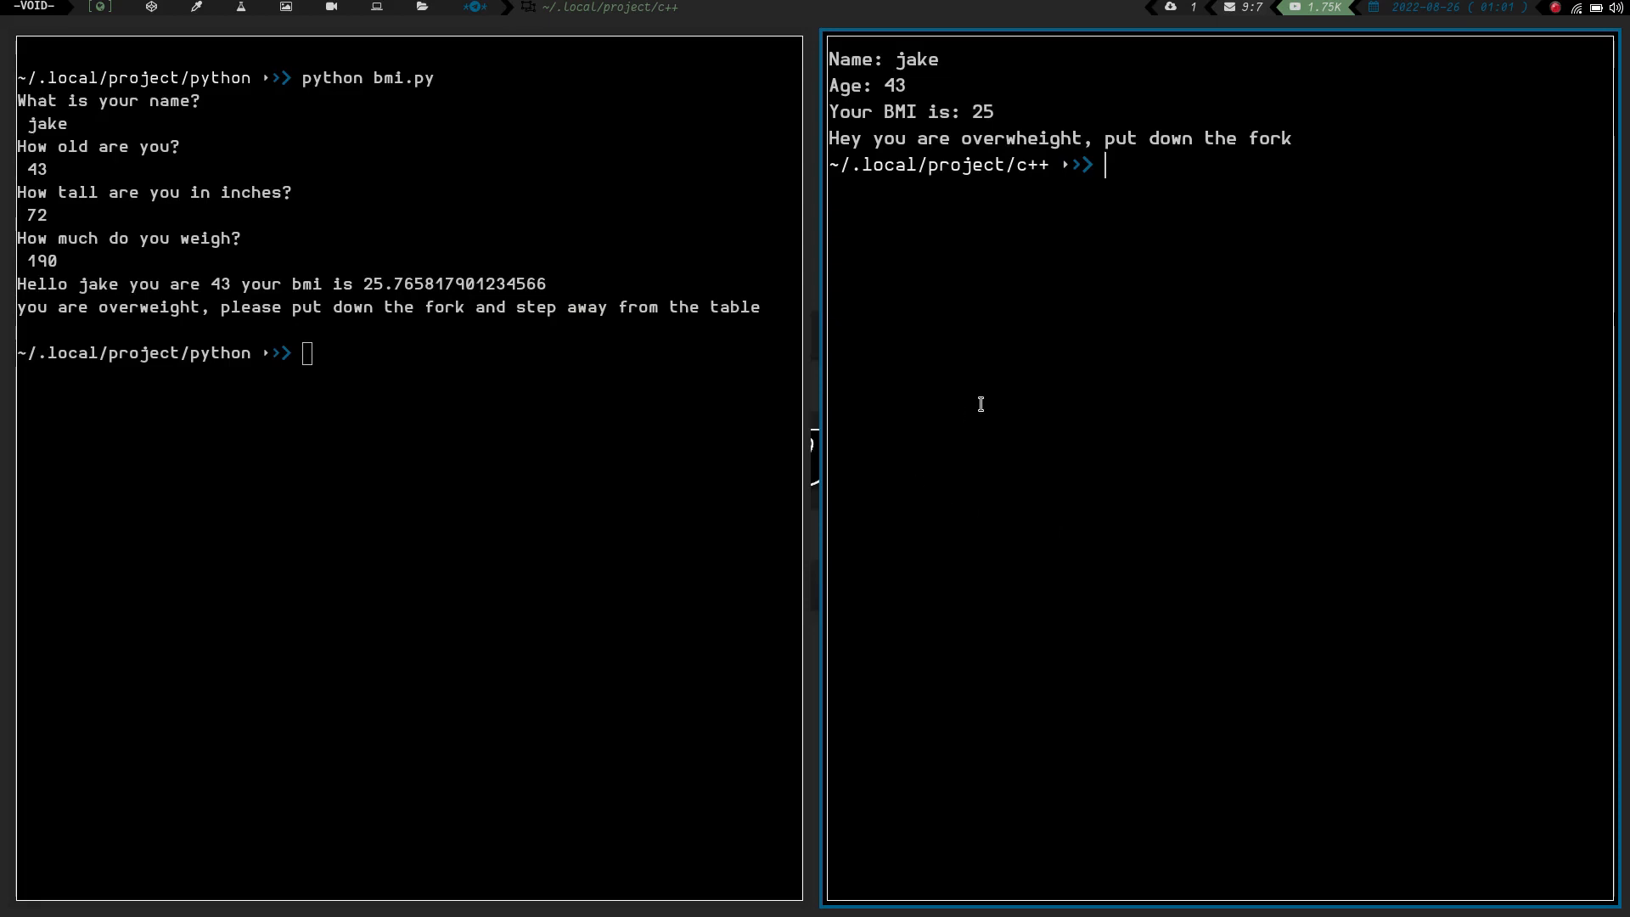
mouse_move(815, 100)
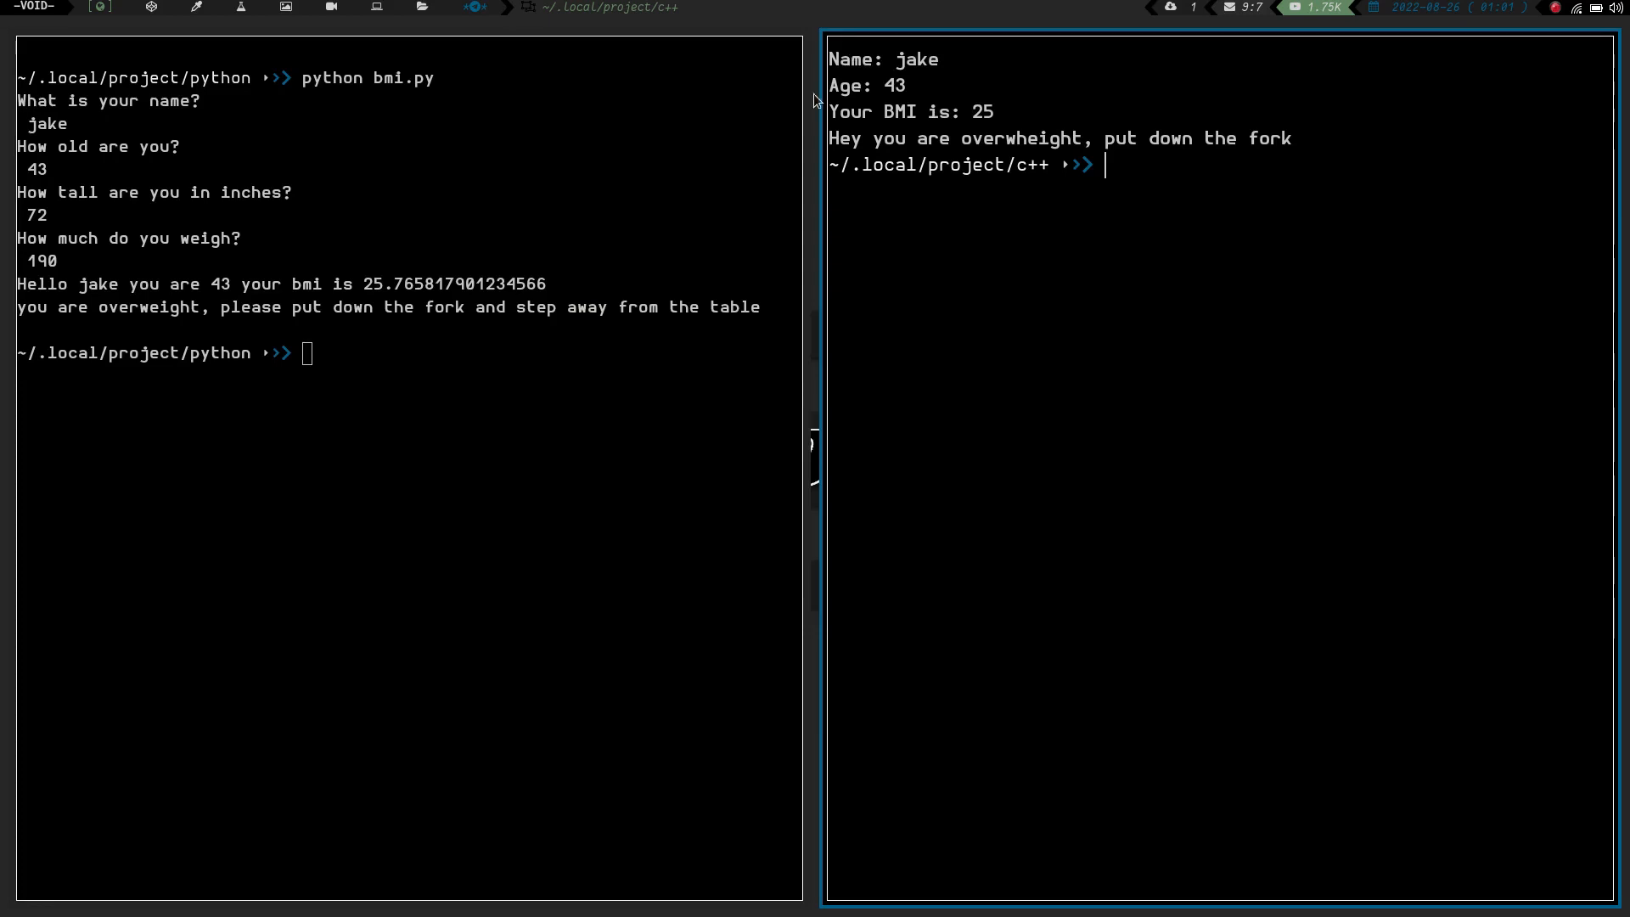